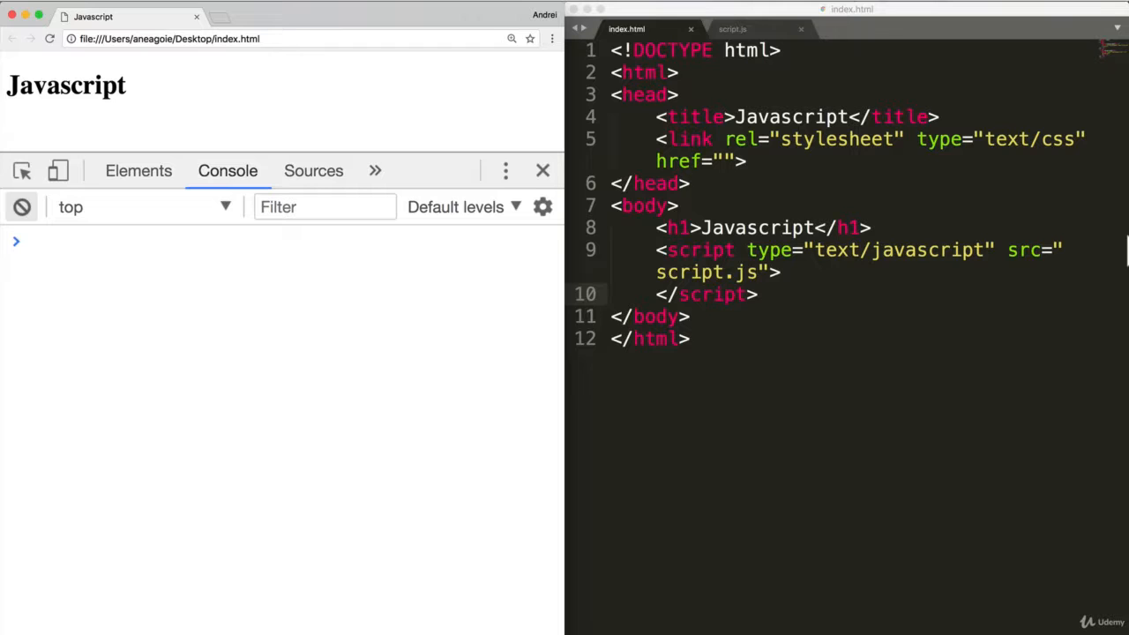
mouse_move(1074, 241)
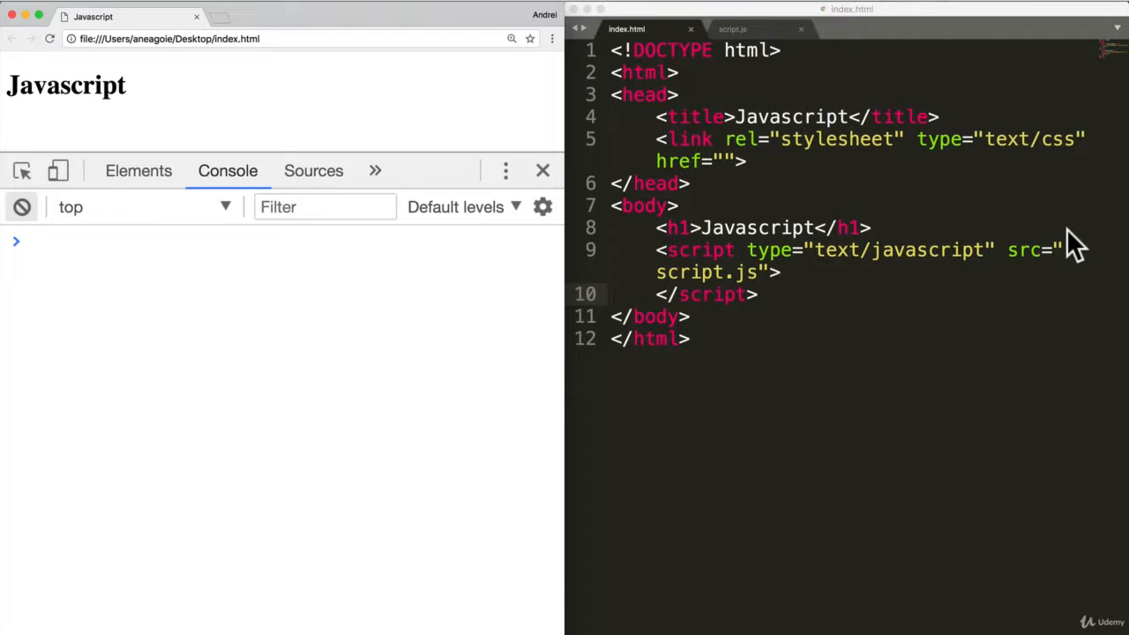
Step: Run an empty alert() in the console and dismiss its dialog, returning undefined
text(alert()
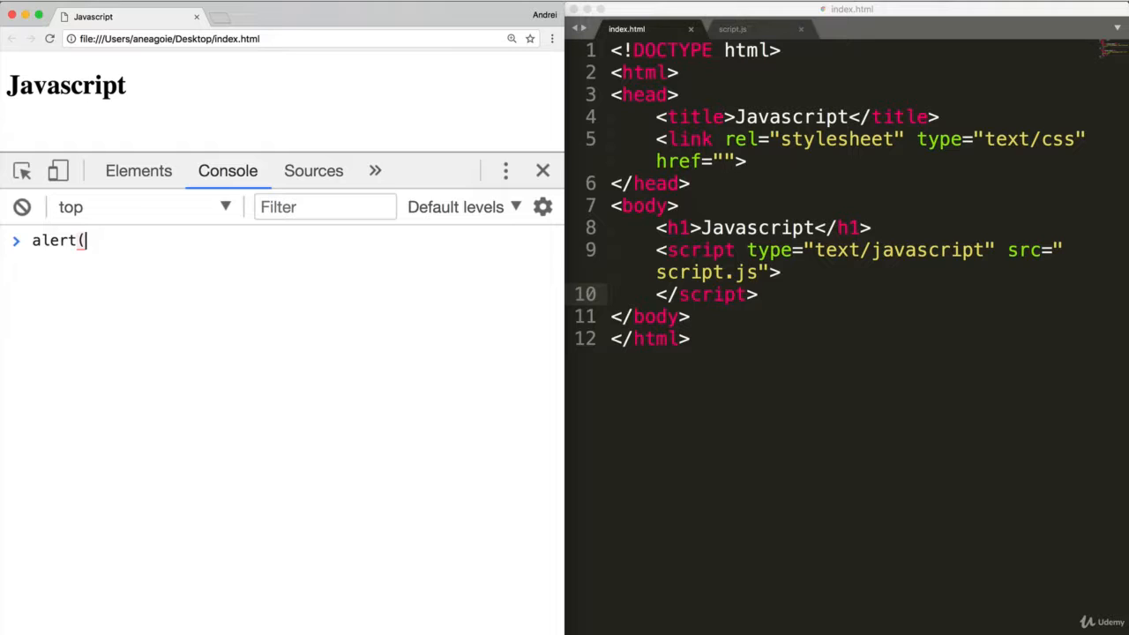
key(Enter)
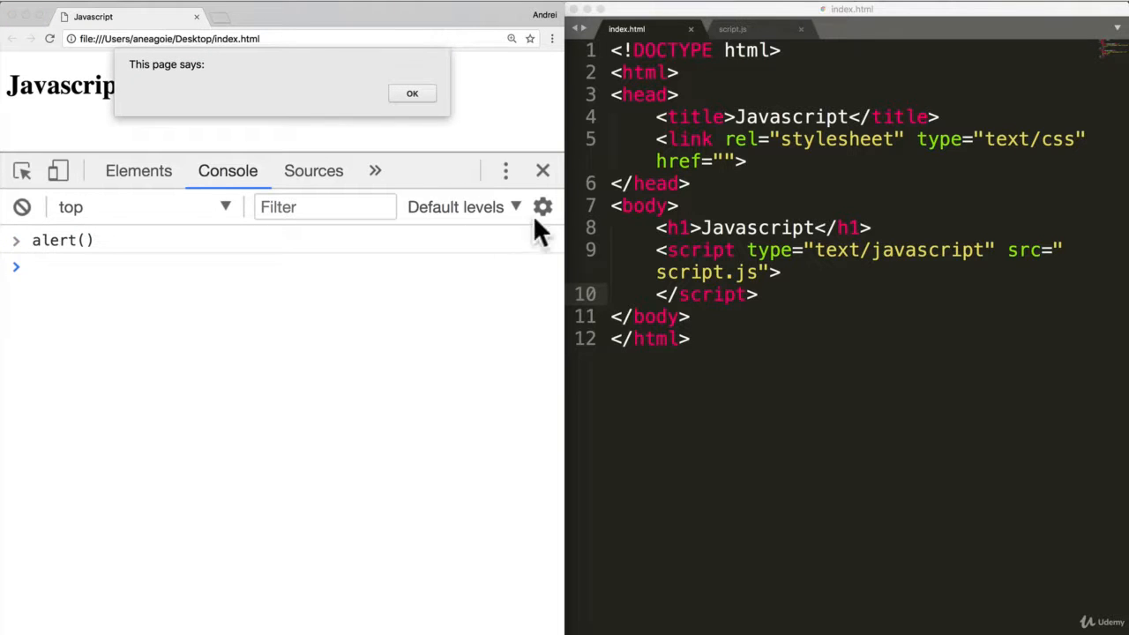
click(412, 92)
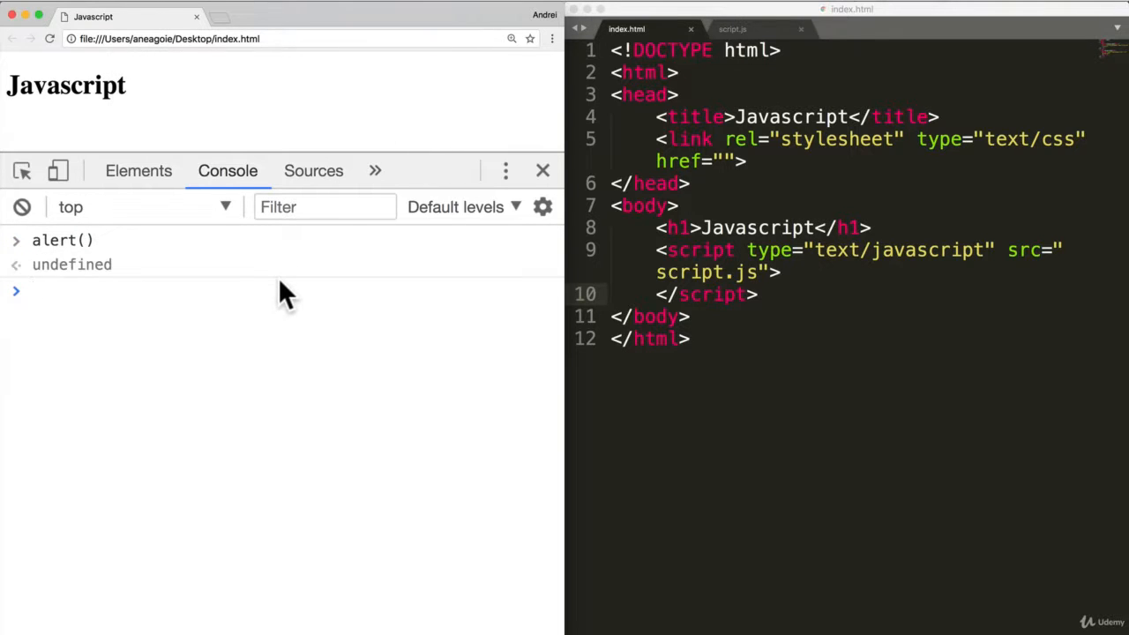
Step: Run an empty prompt() and cancel its dialog, returning null
text(p)
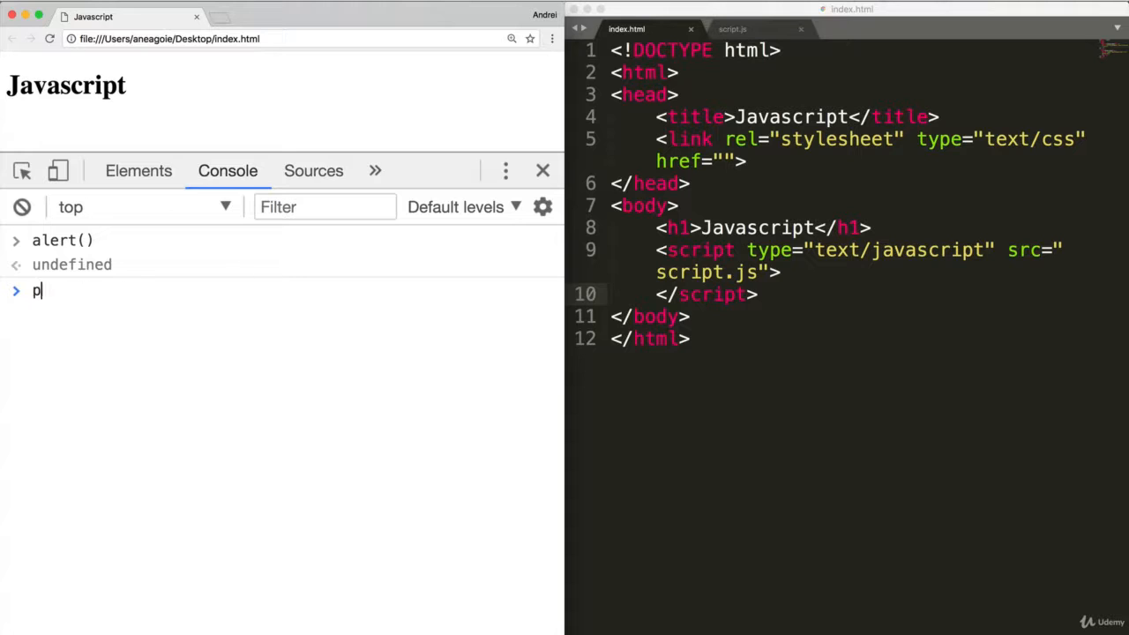
text(rompt())
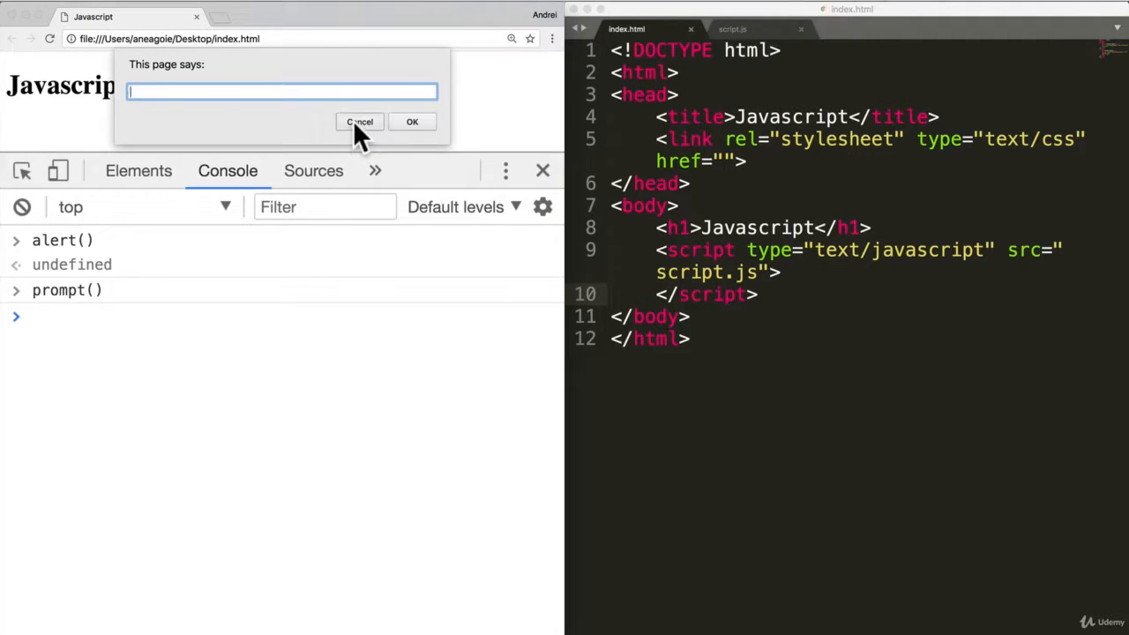
click(359, 122)
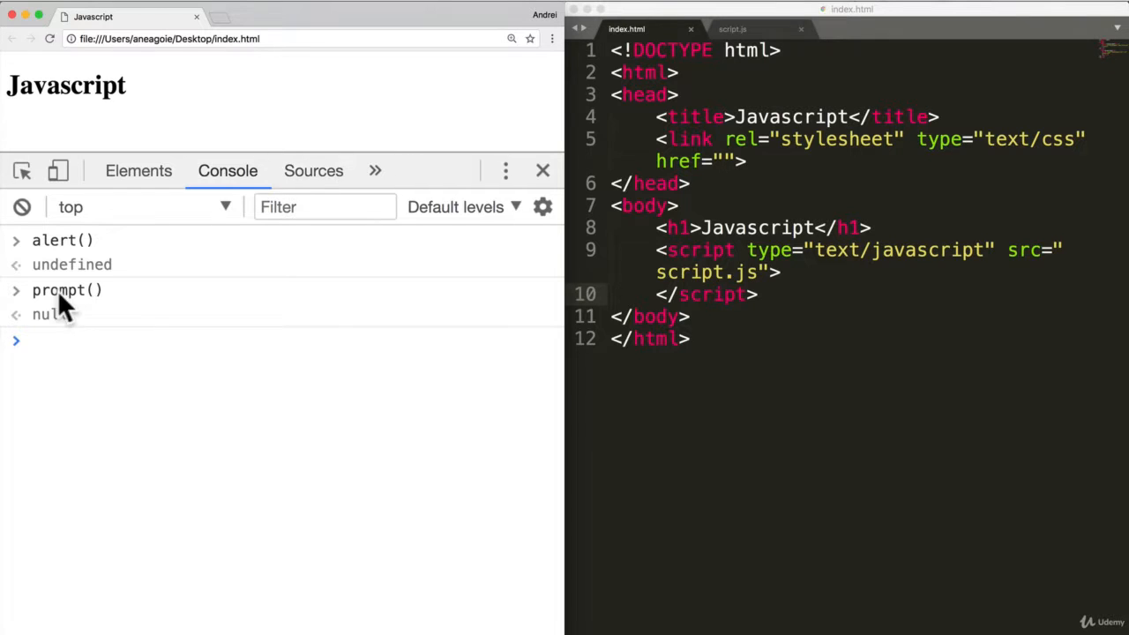
mouse_move(119, 397)
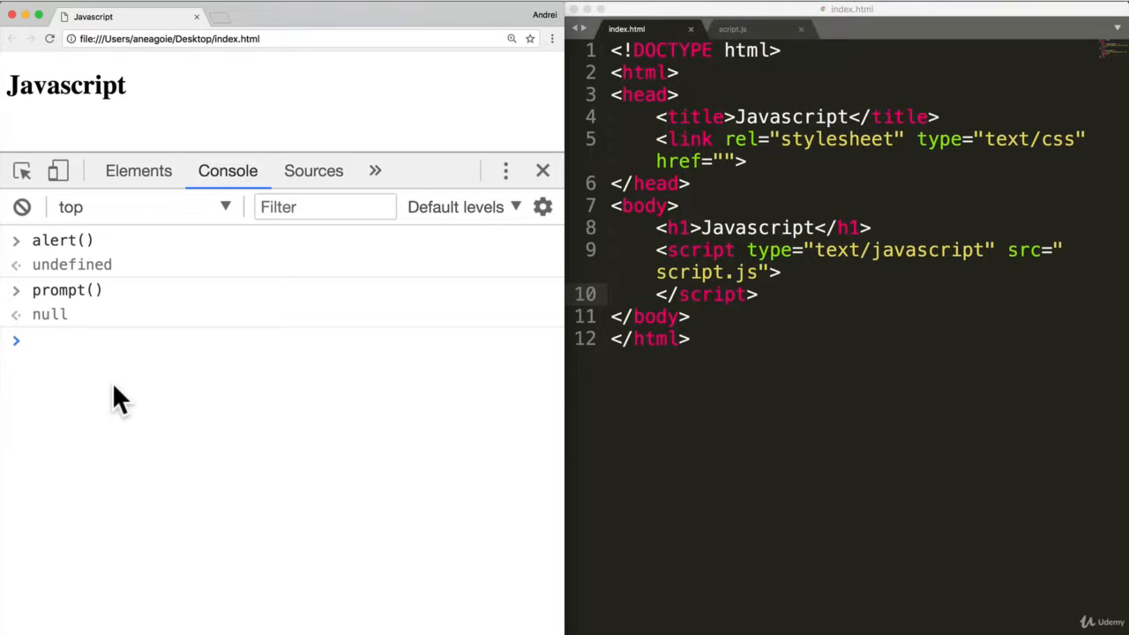
mouse_move(112, 304)
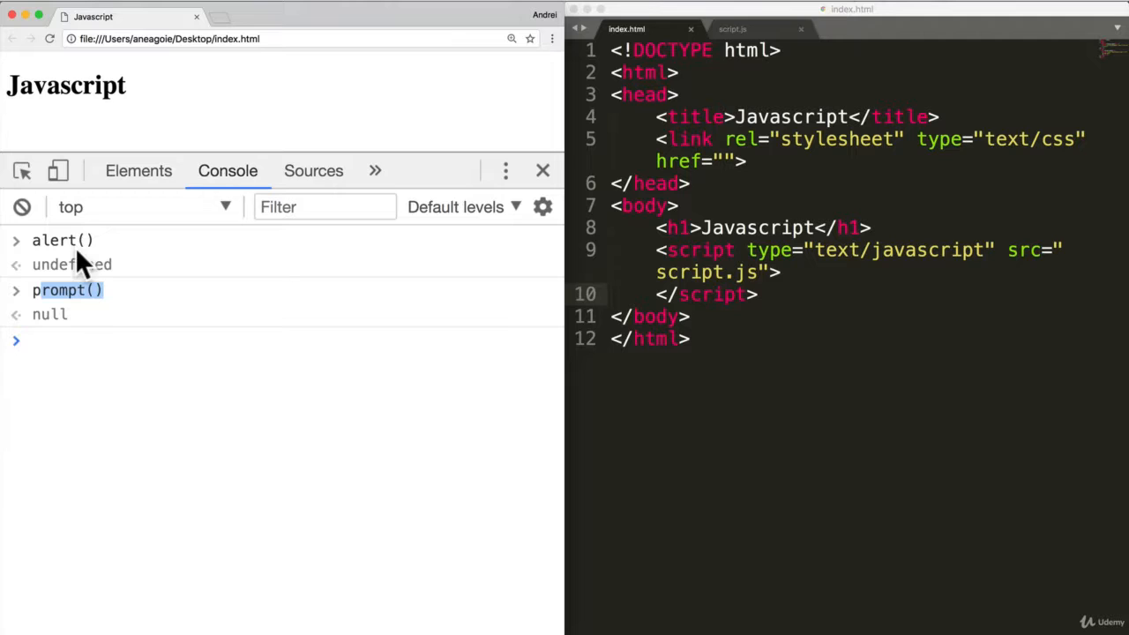
mouse_move(73, 432)
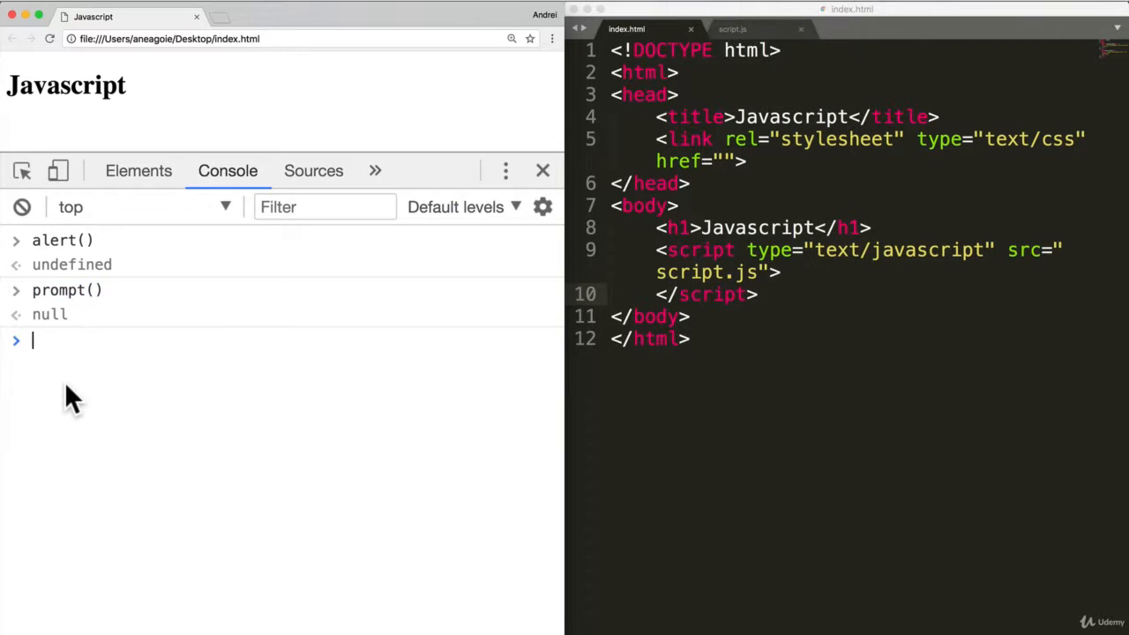
mouse_move(69, 343)
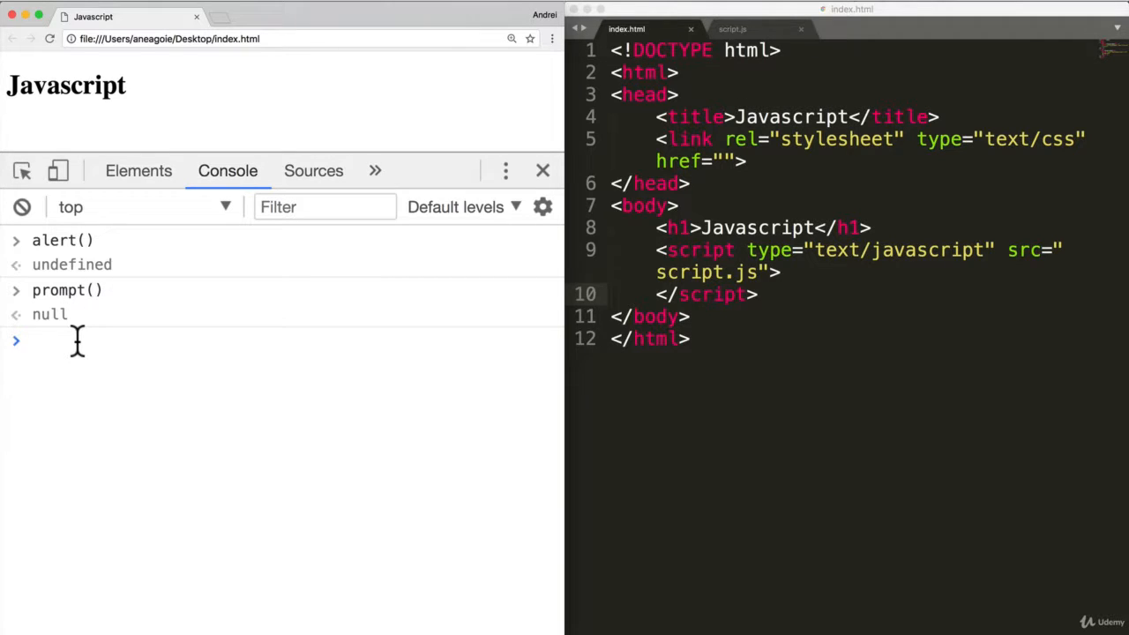
mouse_move(90, 303)
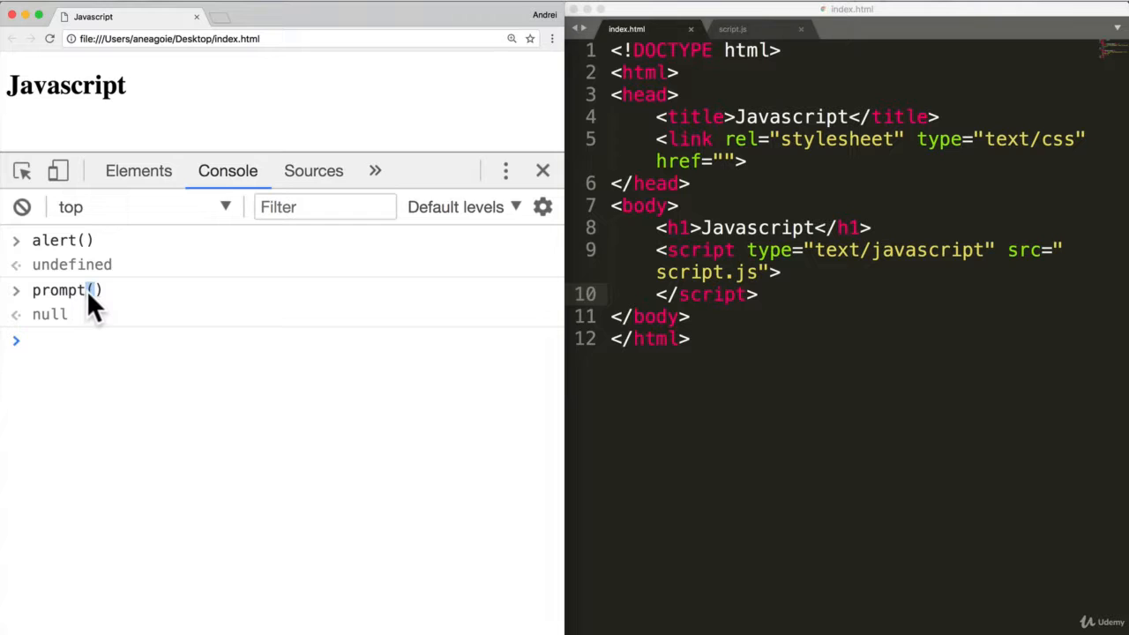
mouse_move(105, 300)
text(a)
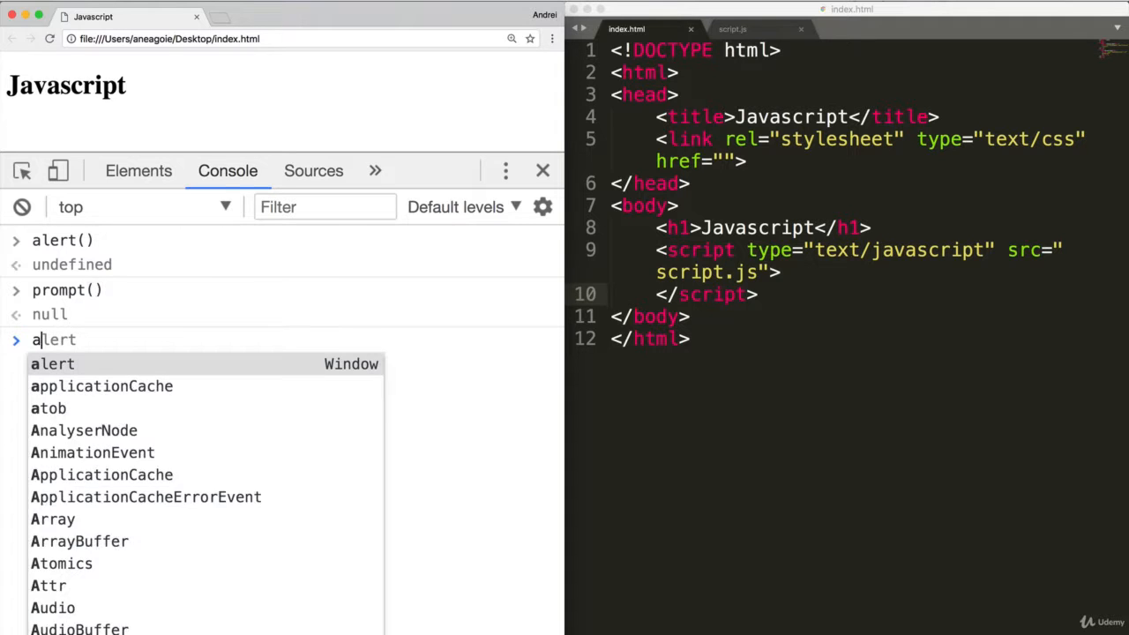
Step: Evaluate bare alert to show its native function, then call alert() and dismiss it
text(lert)
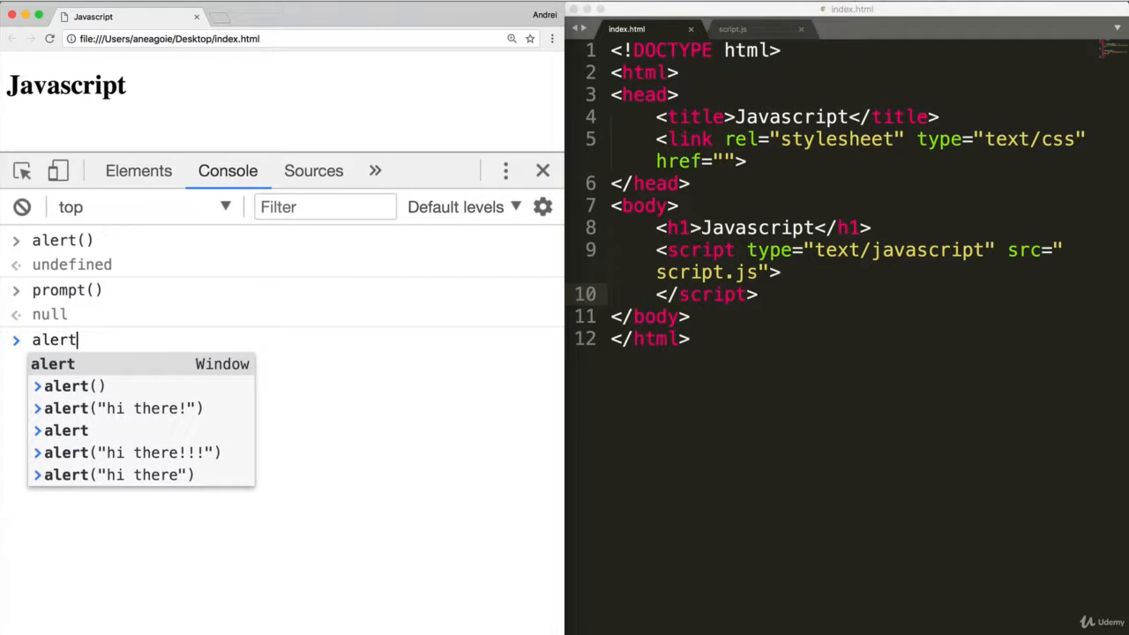
key(Enter)
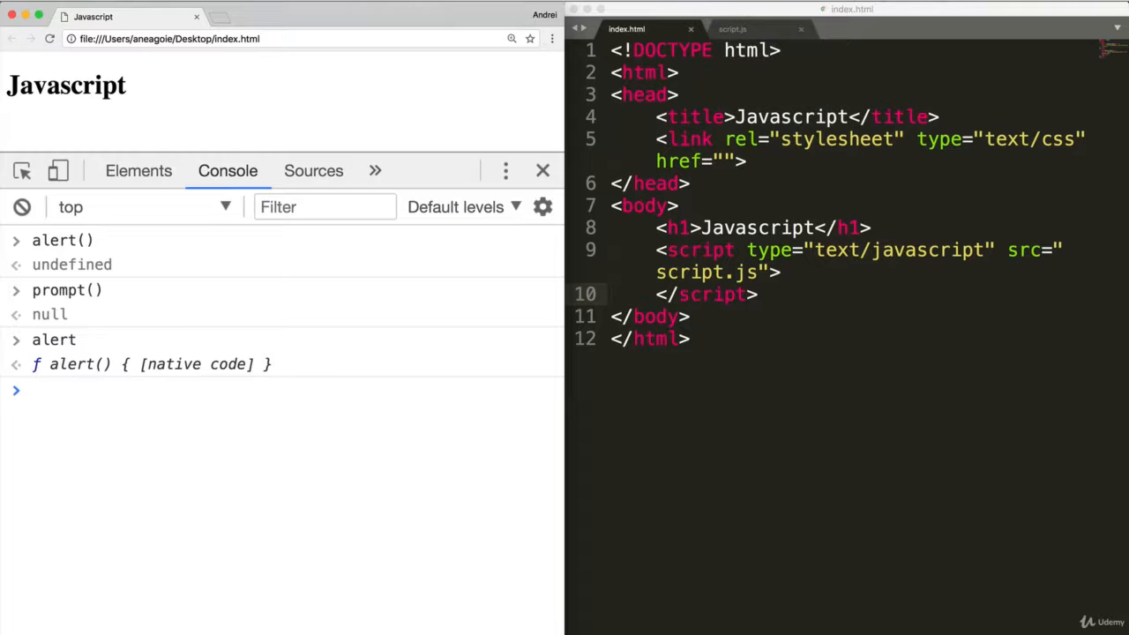
mouse_move(49, 377)
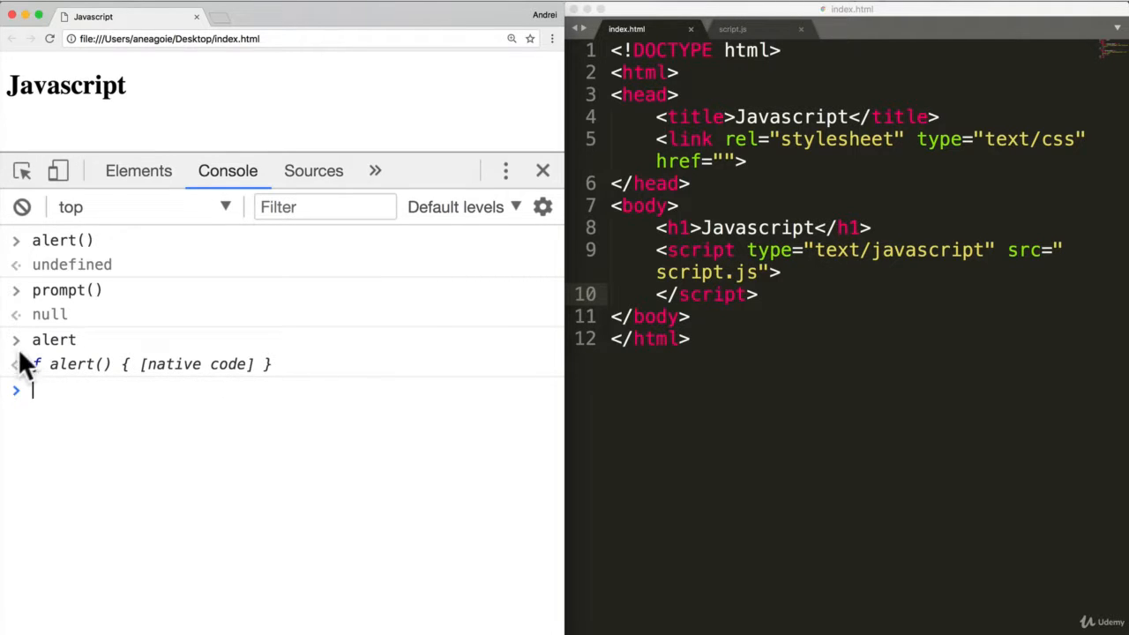
mouse_move(40, 377)
text(alert())
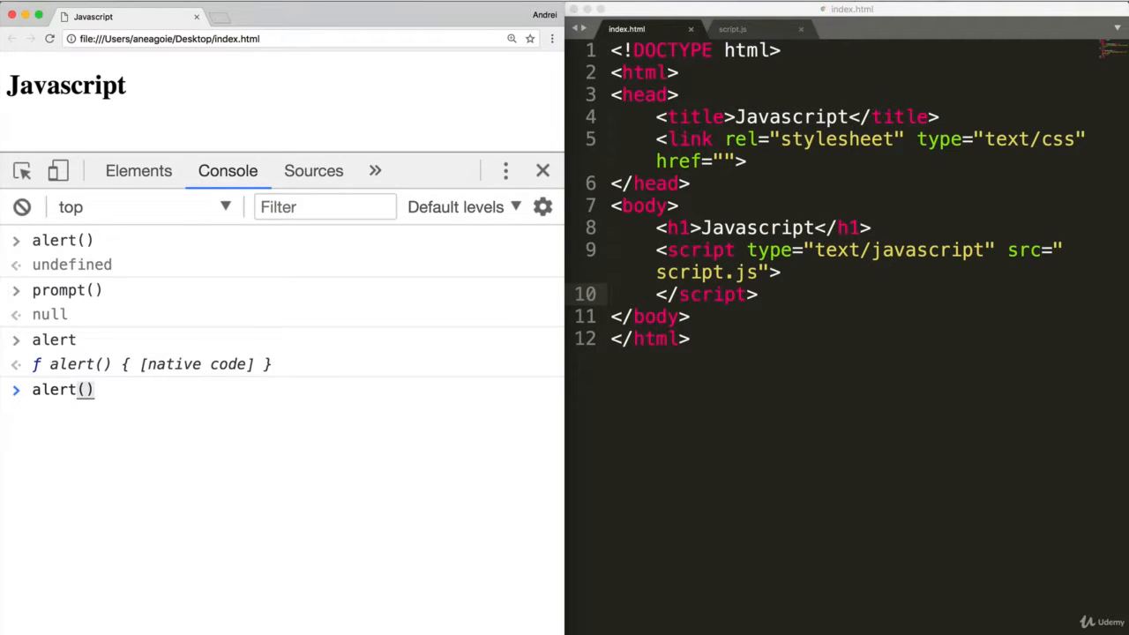
key(Enter)
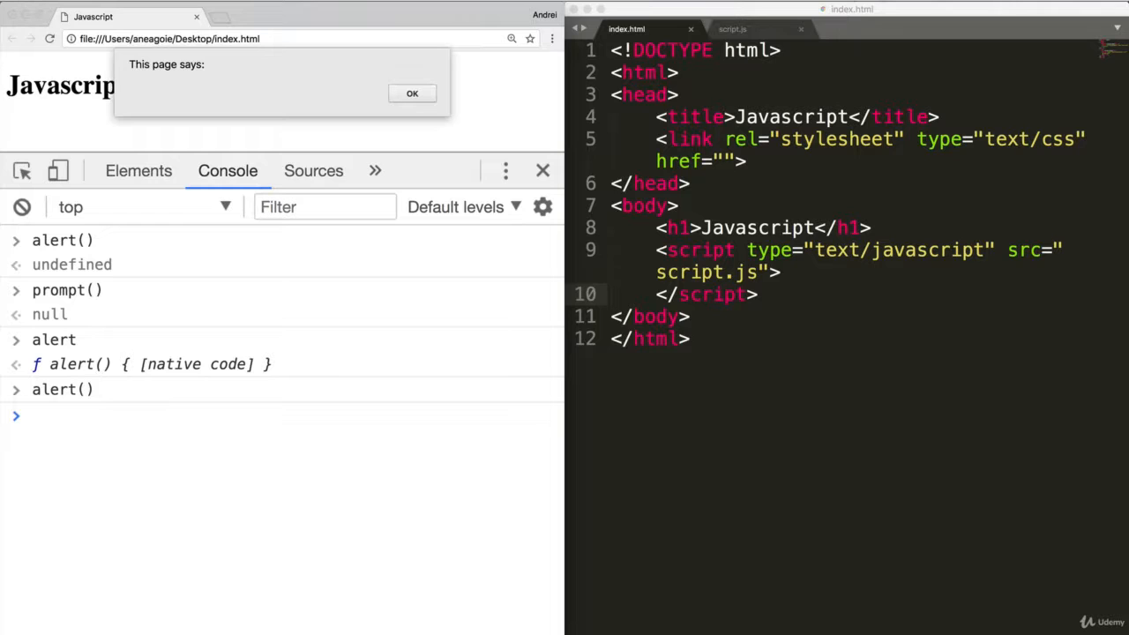
click(412, 93)
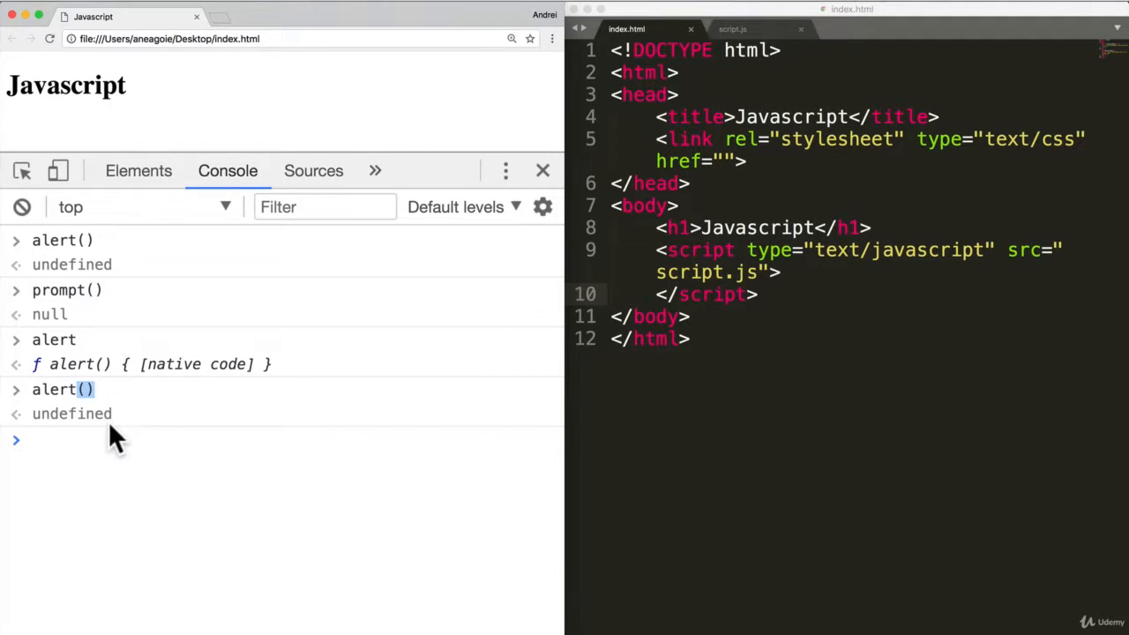
mouse_move(44, 423)
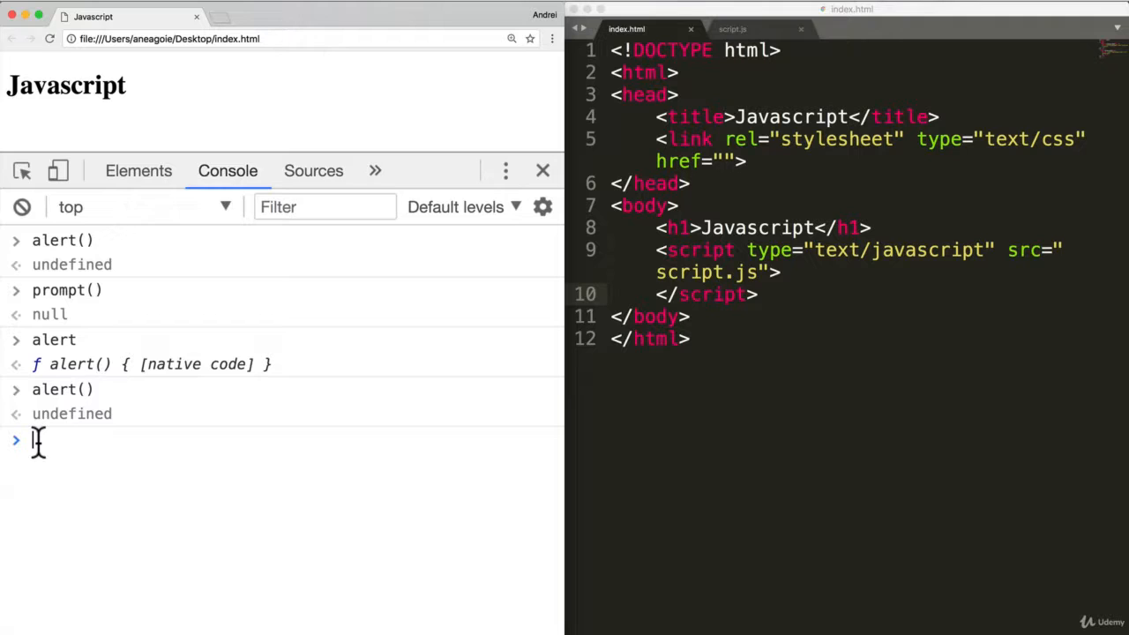
Step: Run alert("hi there!") in the console, dismiss the dialog, and highlight the "hi there!" argument
text(alert("j)
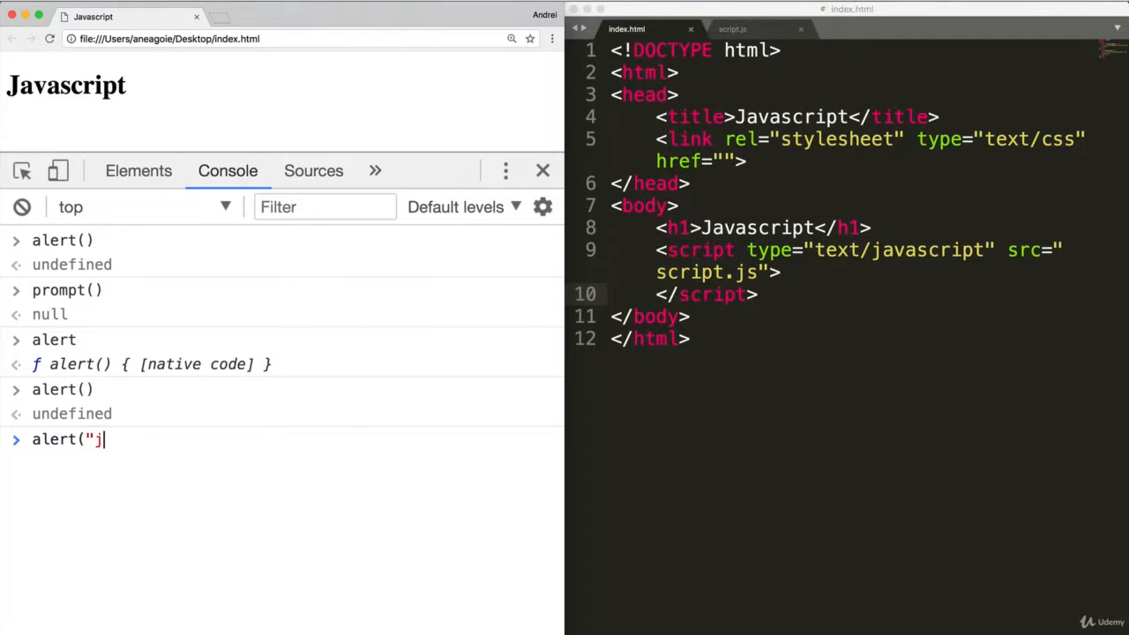
text(i there!"))
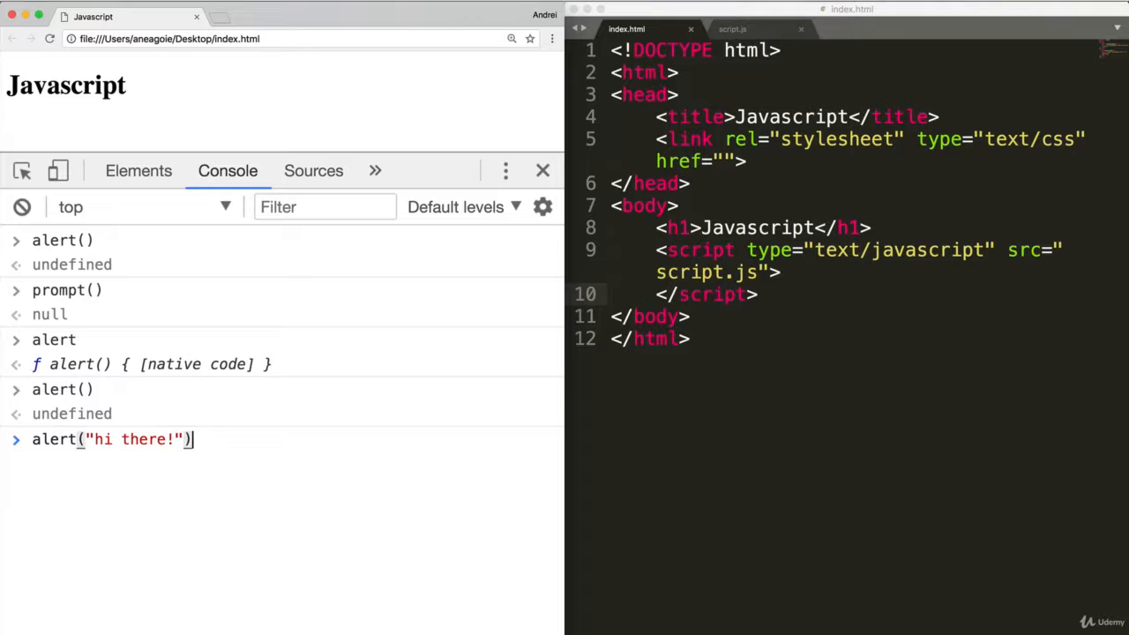
key(Enter)
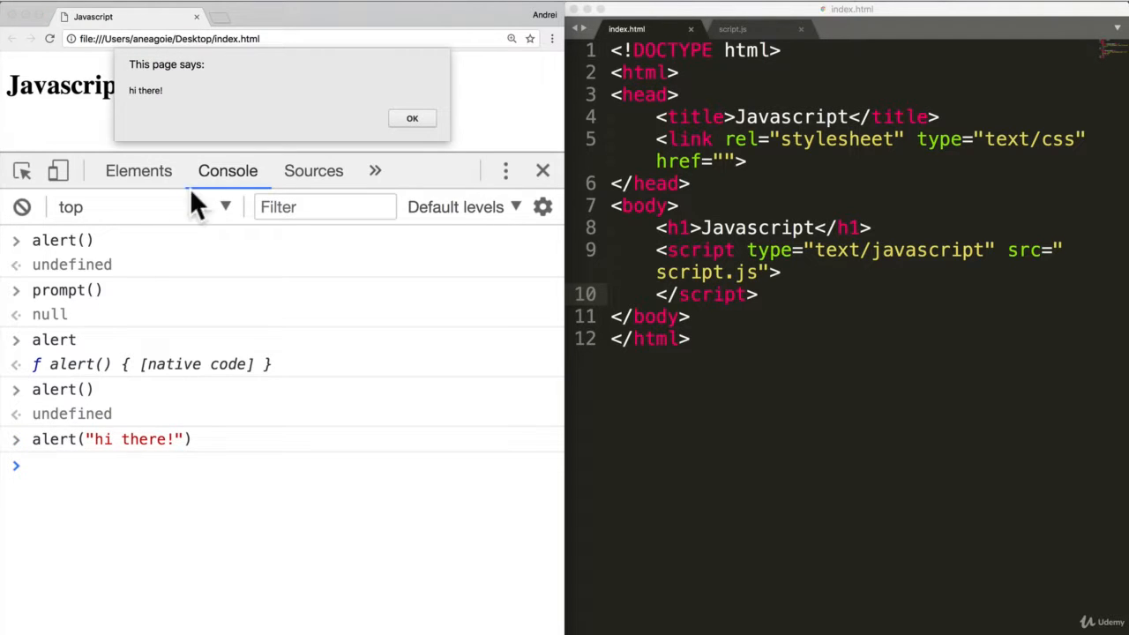
click(412, 117)
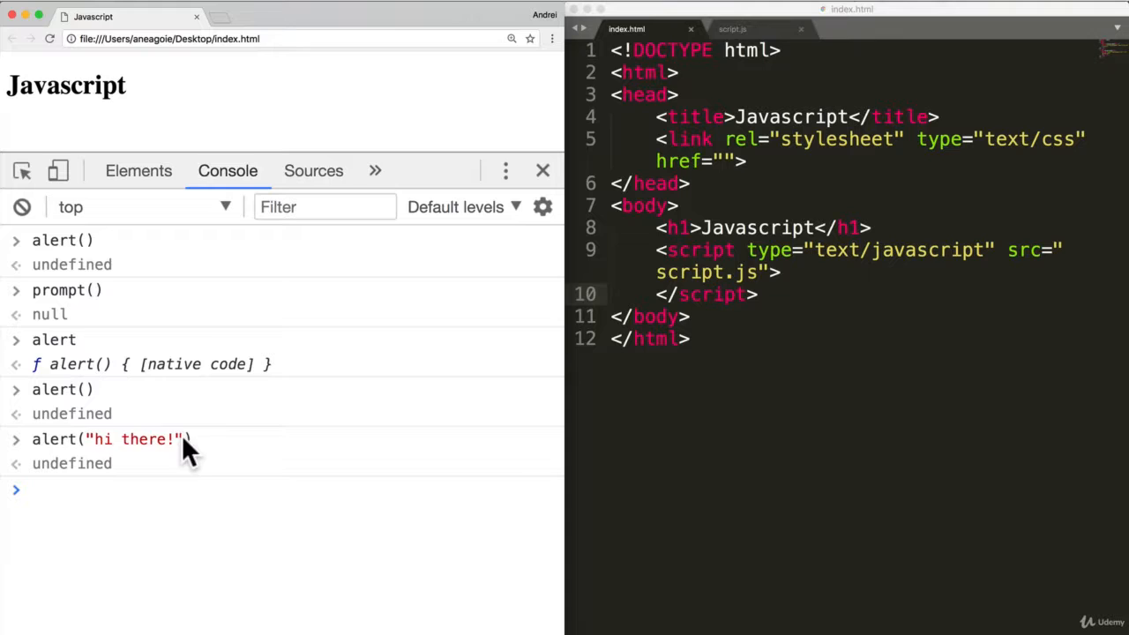
double_click(132, 439)
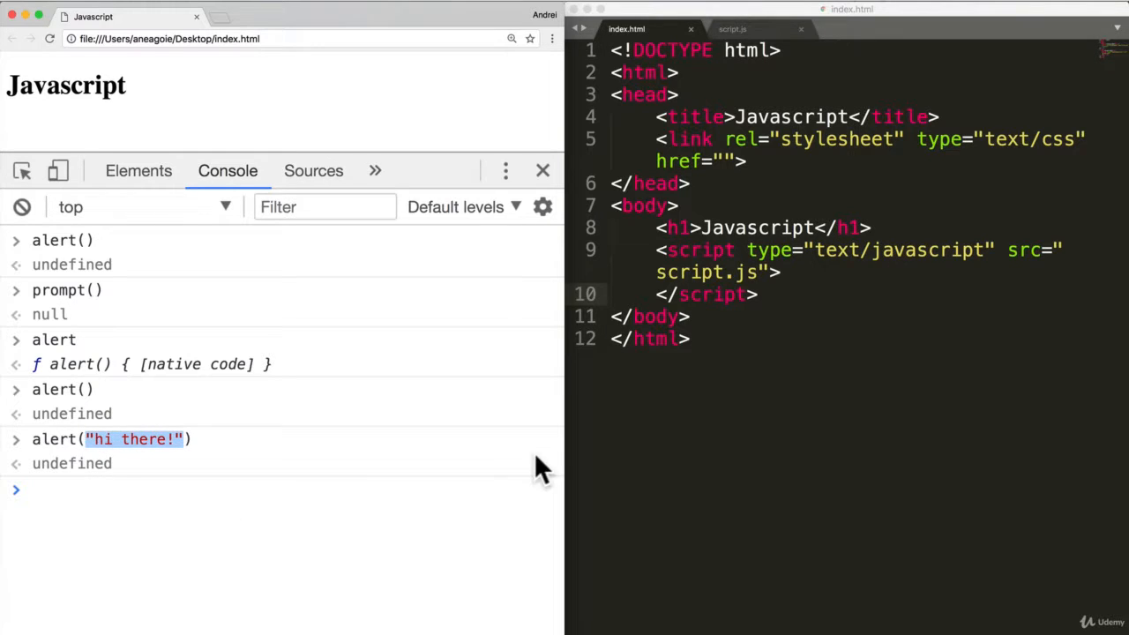
click(732, 29)
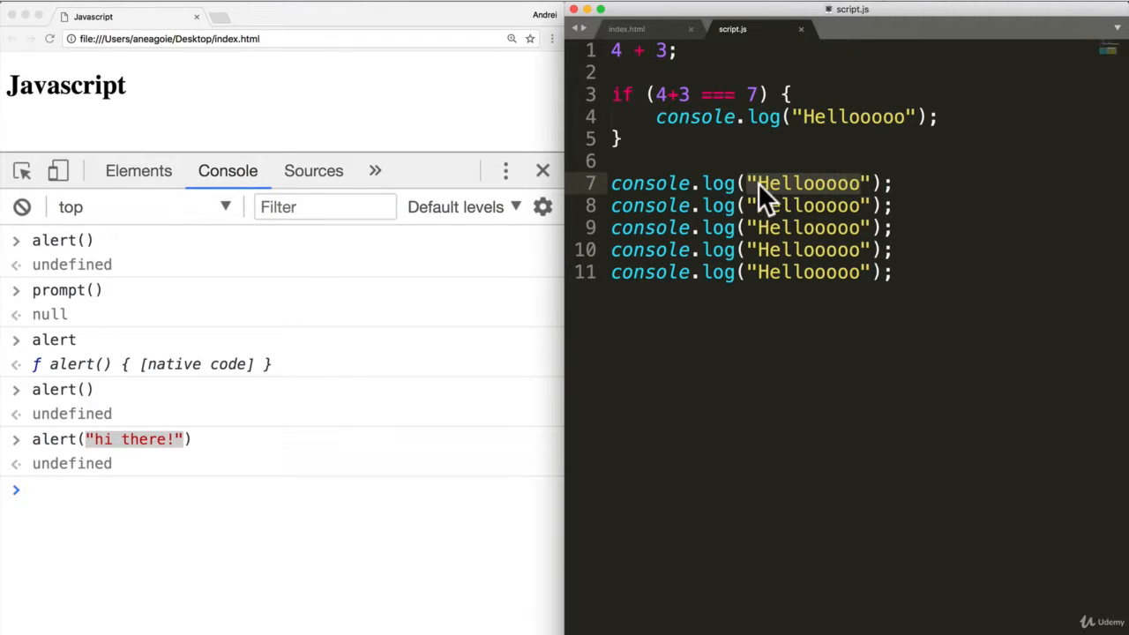
Step: Change the script.js line to console.log("Hellooooo", "How are you");
click(824, 205)
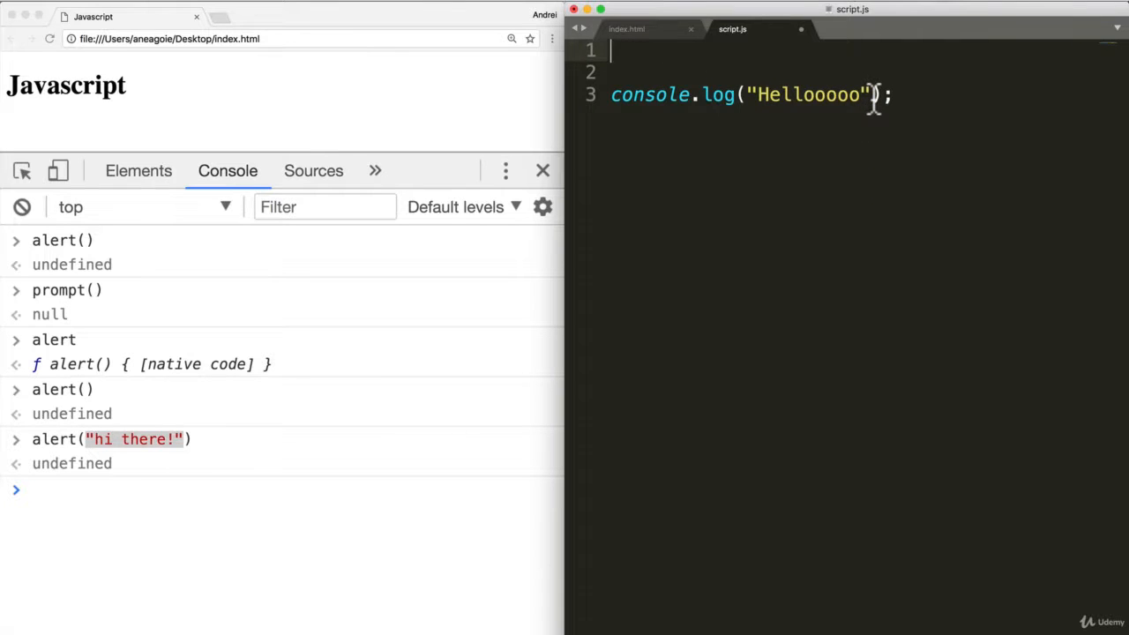
text(, "")
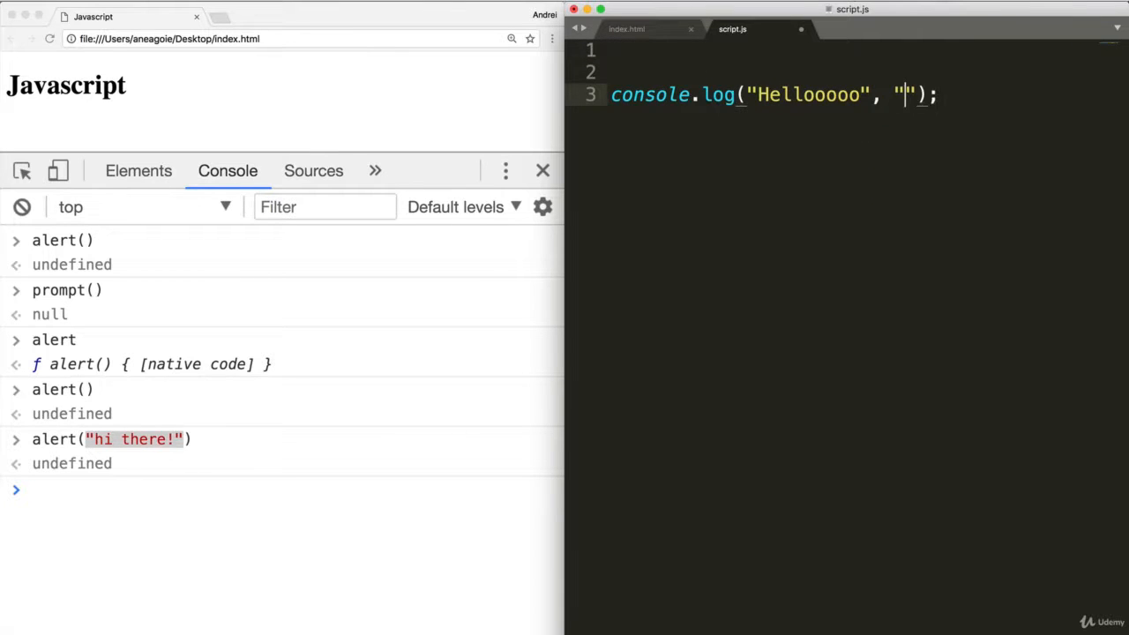
text(How are you)
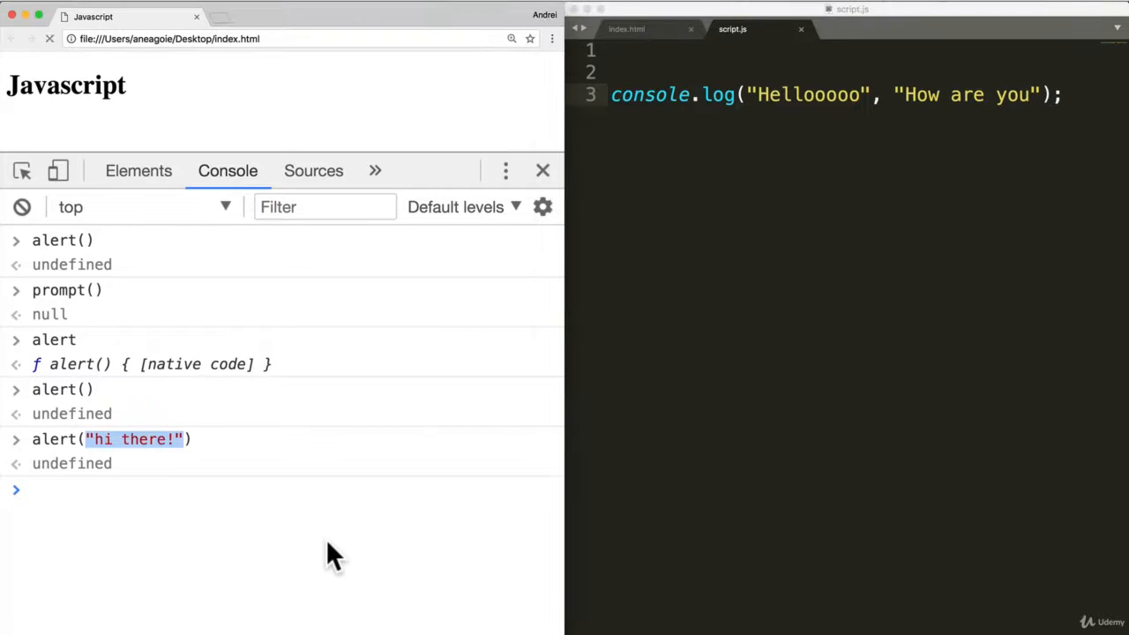
click(50, 38)
text(alert()
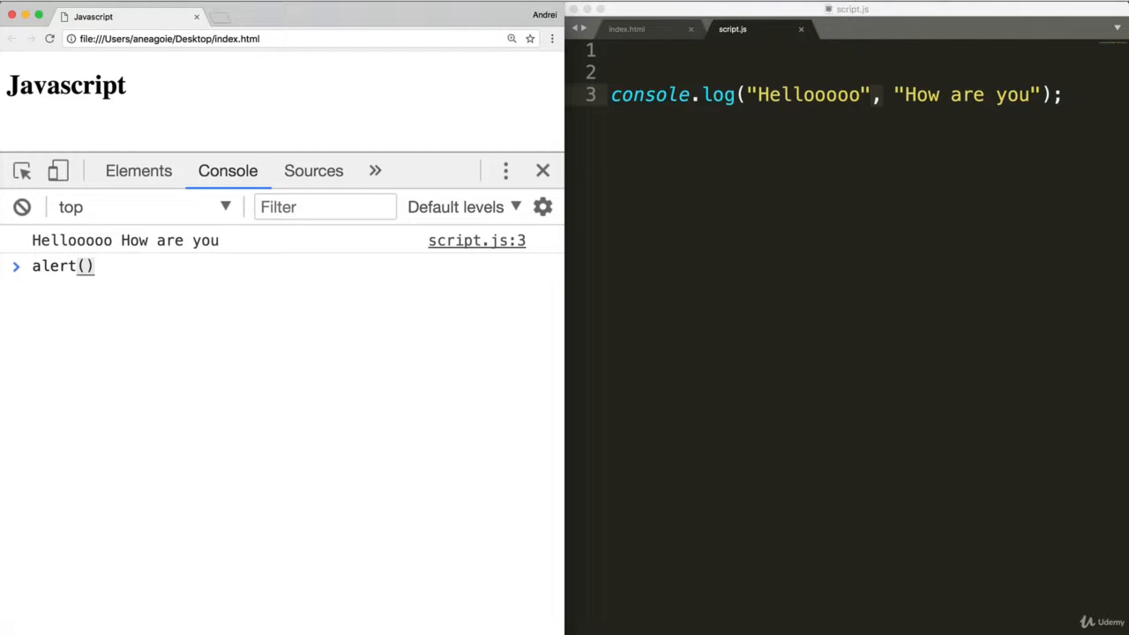
Step: Evaluate bare alert in the console to show f alert() { [native code] }
text(")
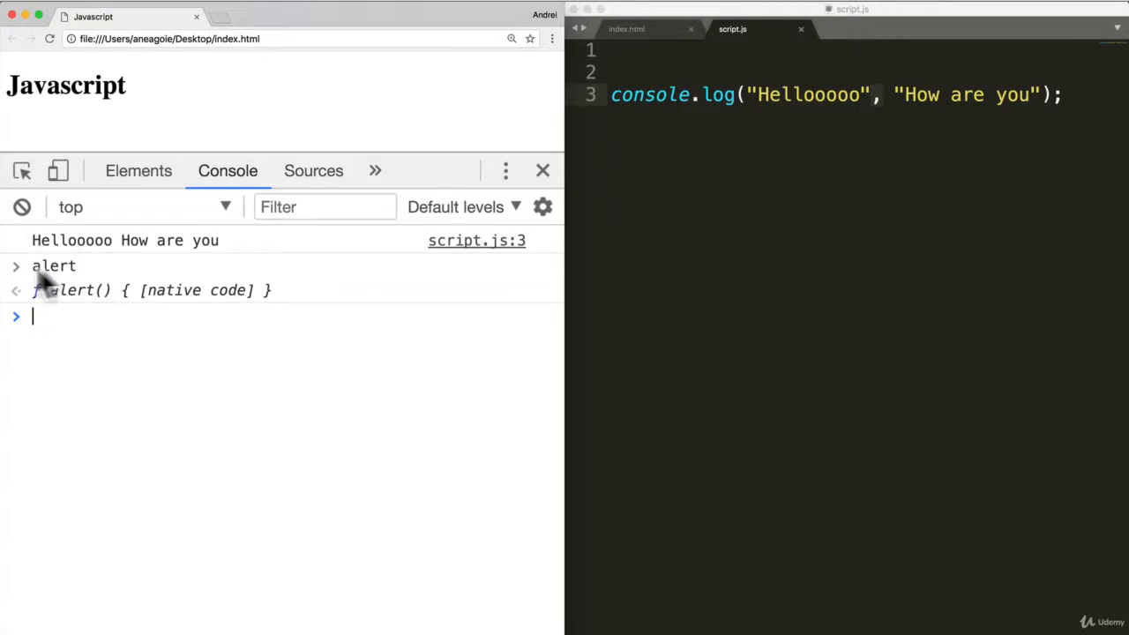
mouse_move(300, 110)
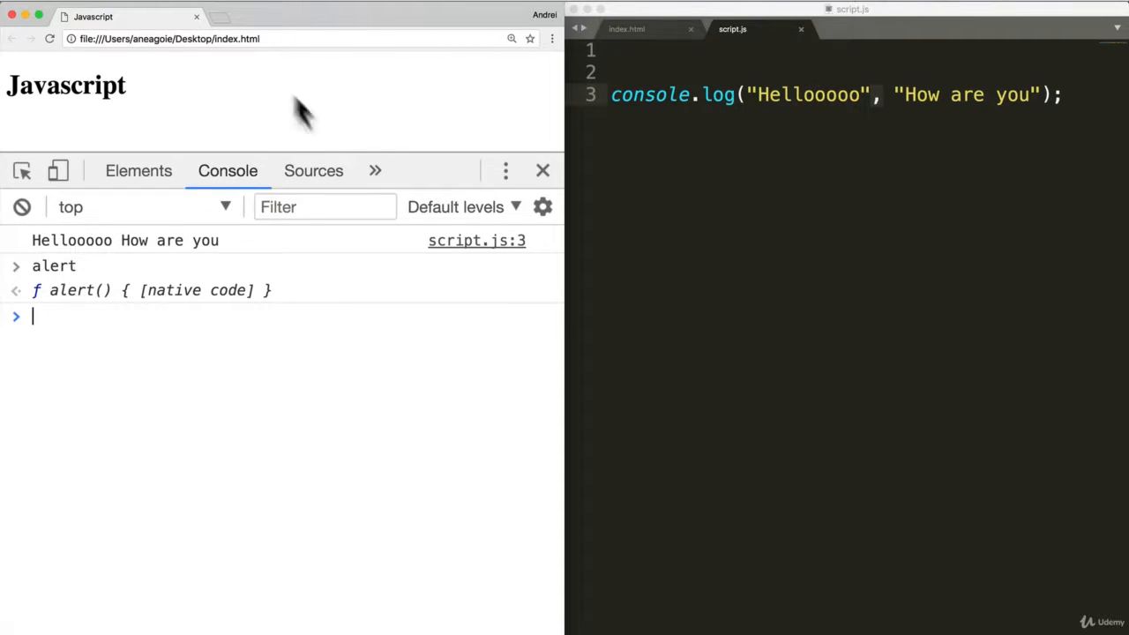
mouse_move(69, 366)
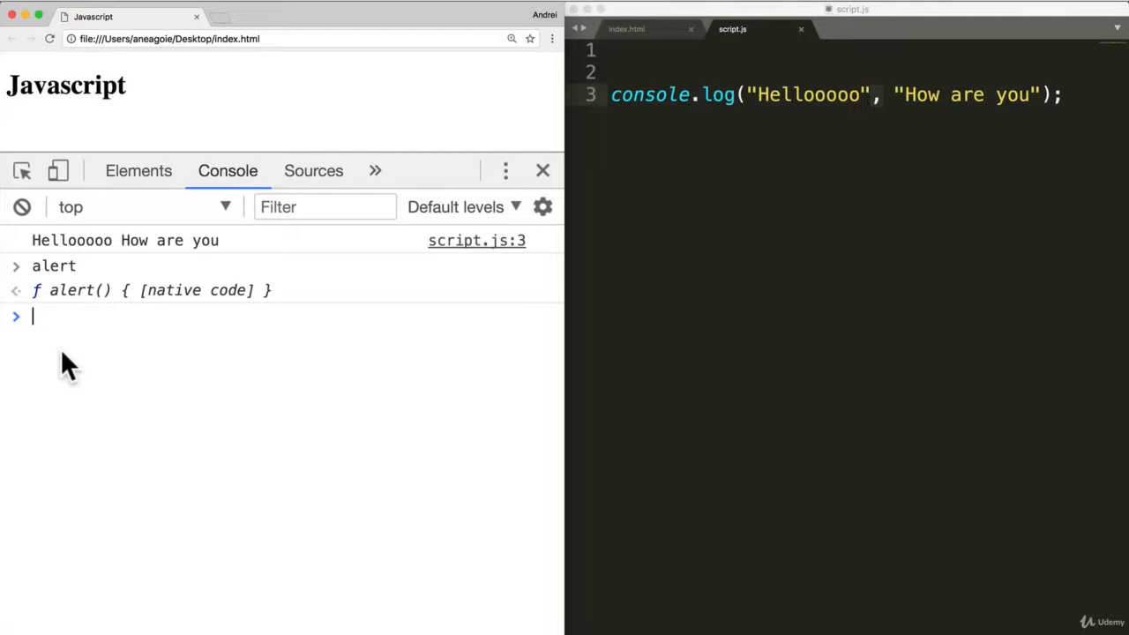
mouse_move(761, 303)
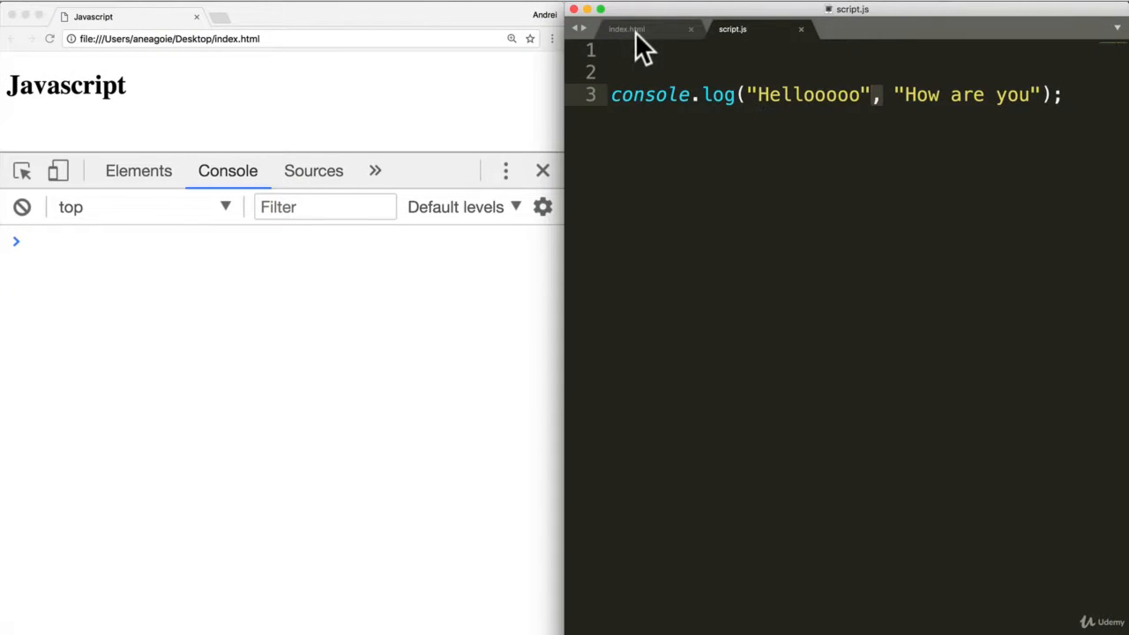
Step: Check index.html, then write function sayHello() { console.log("Hello"); } in script.js
click(639, 29)
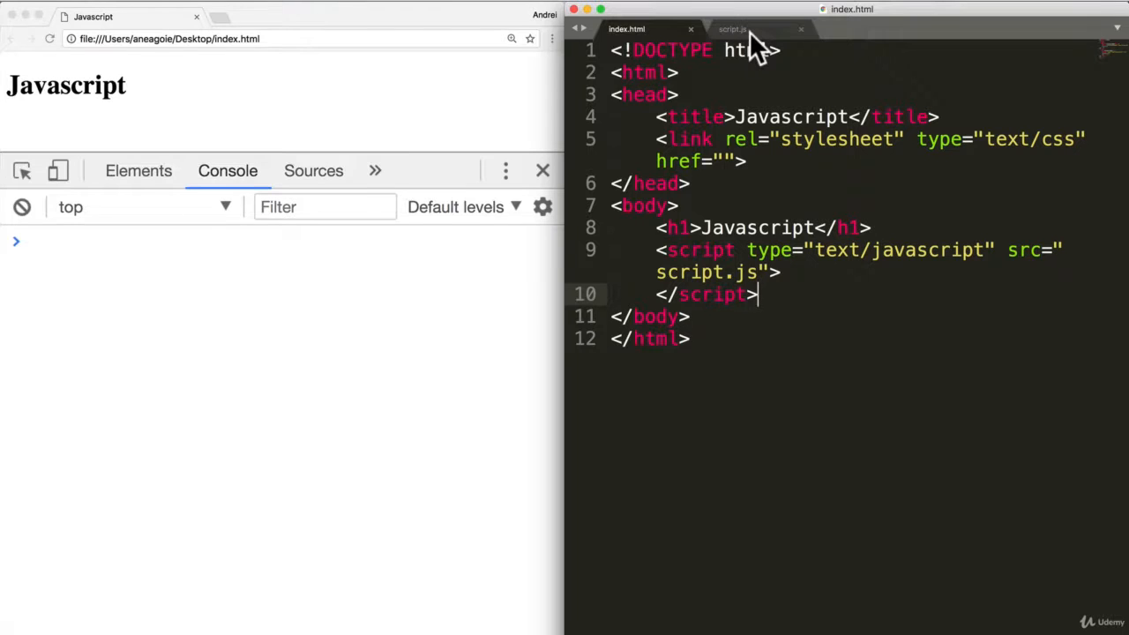
click(741, 30)
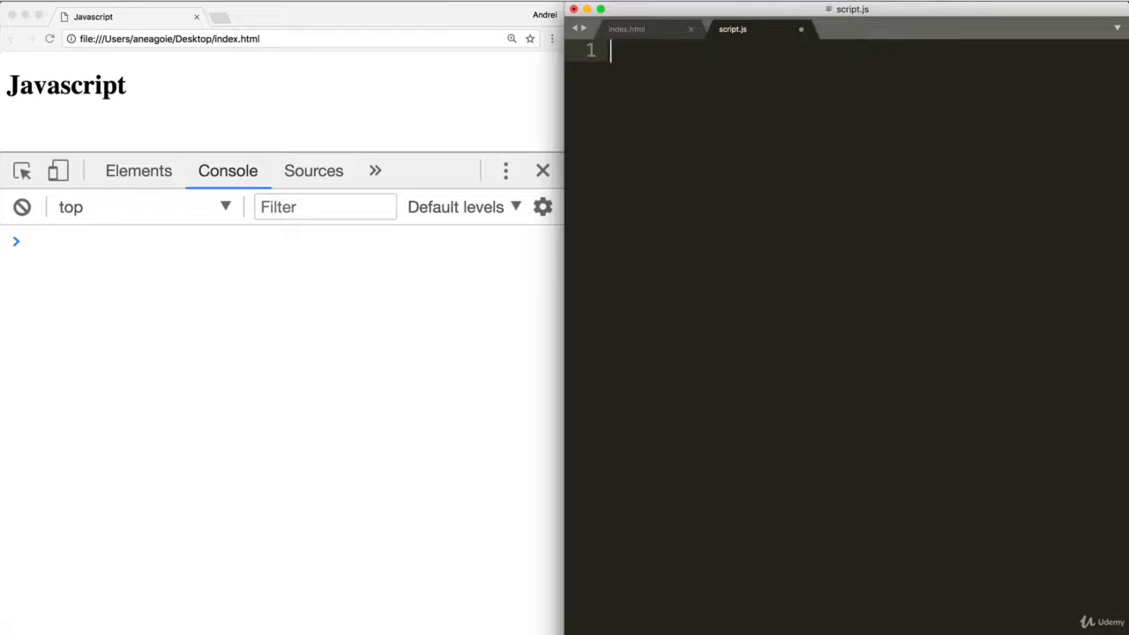
text(function)
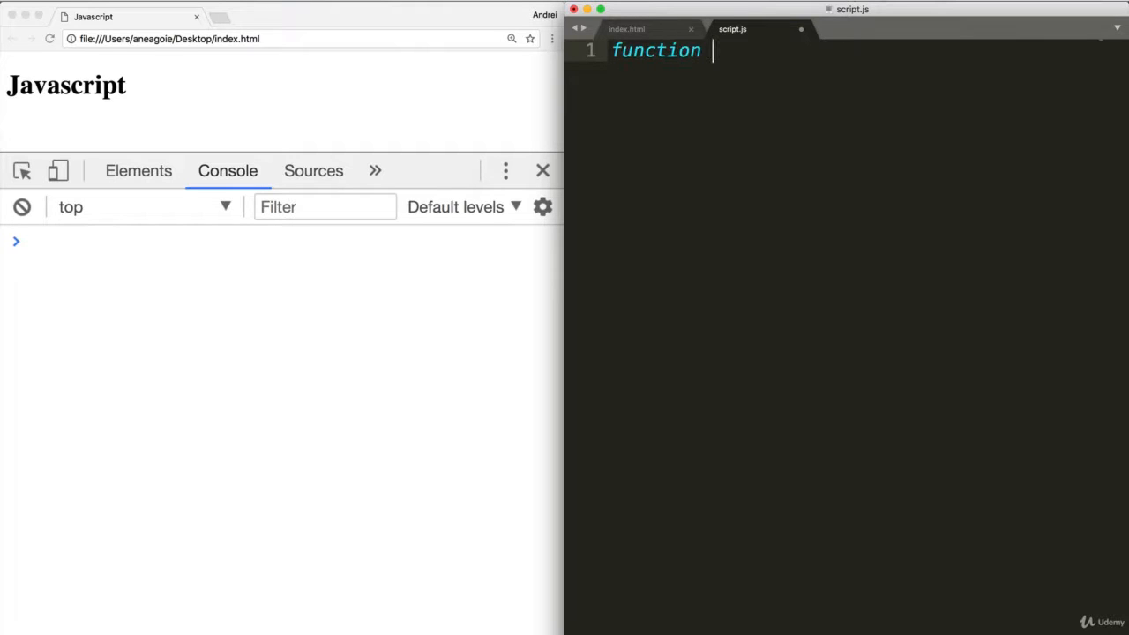
text(sayHello)
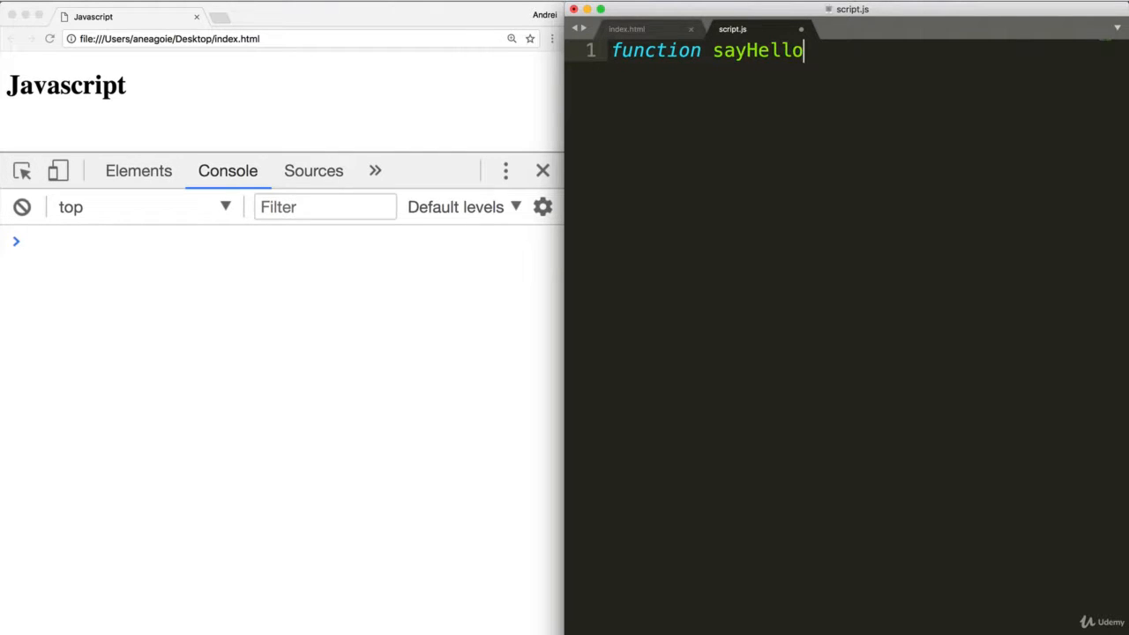
text(())
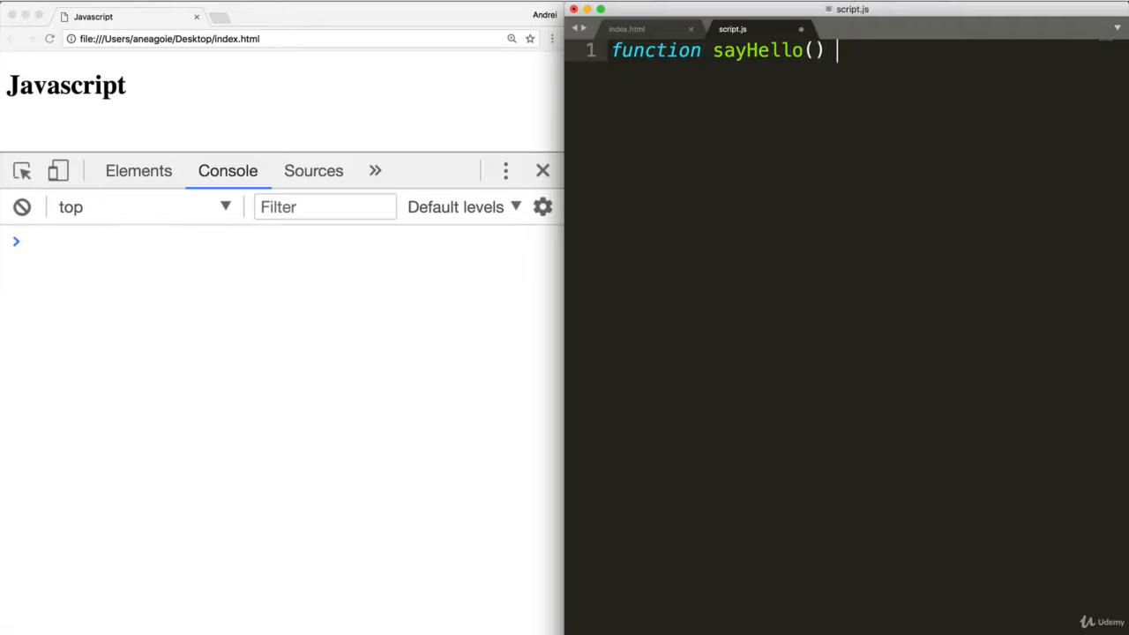
text({)
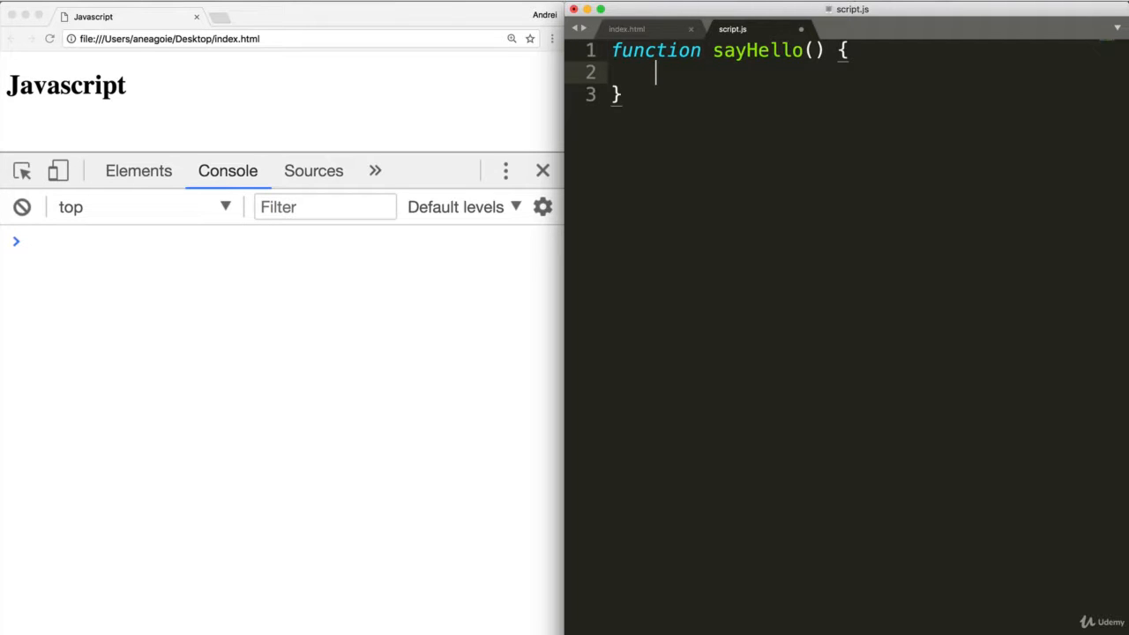
text(console.log("H)
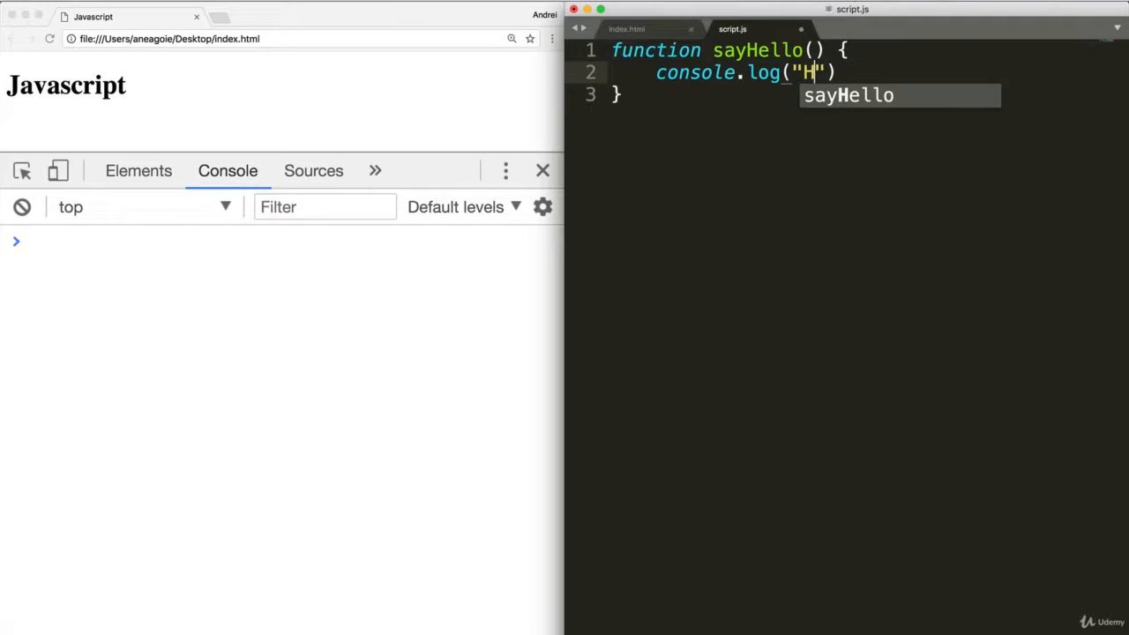
text(ello");)
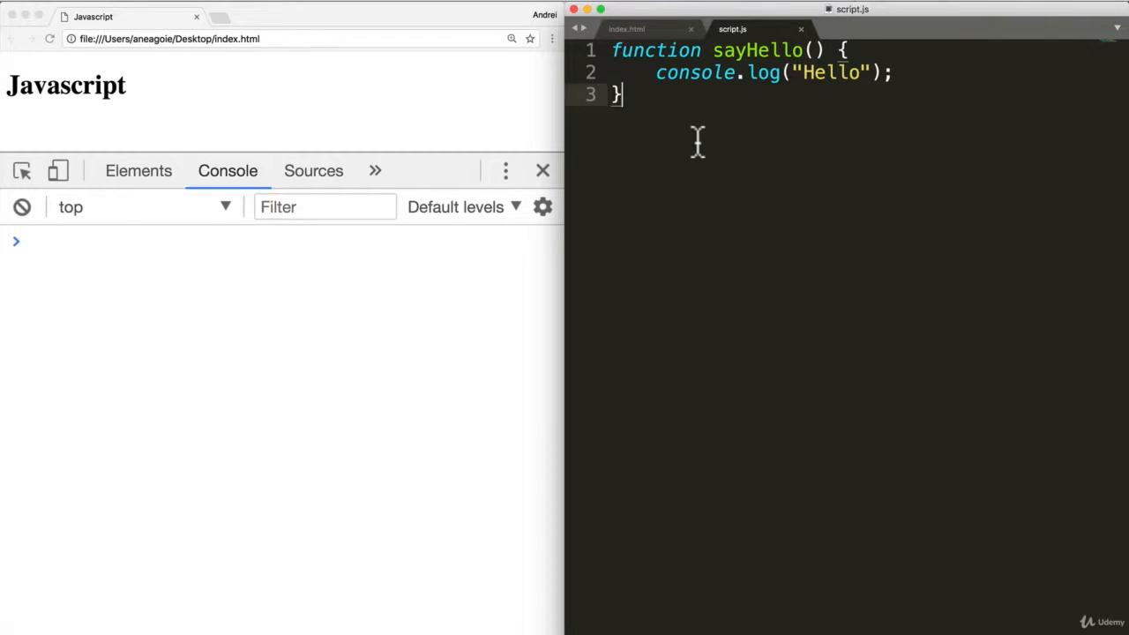
click(615, 50)
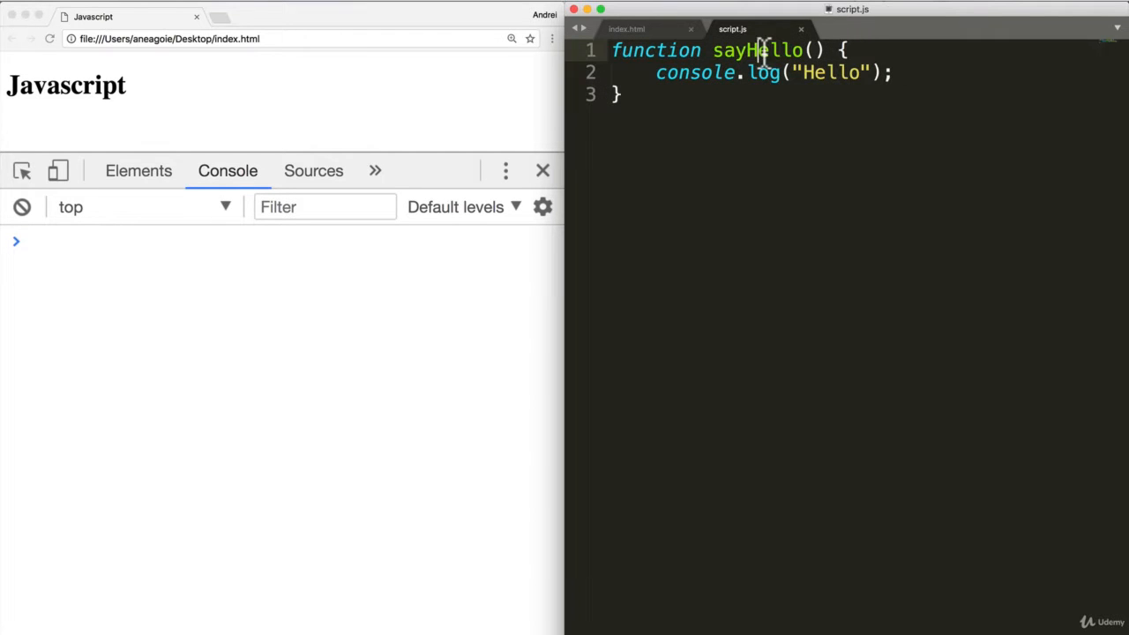
Step: Add a sayHello(); call on a new line below the function
key(Enter)
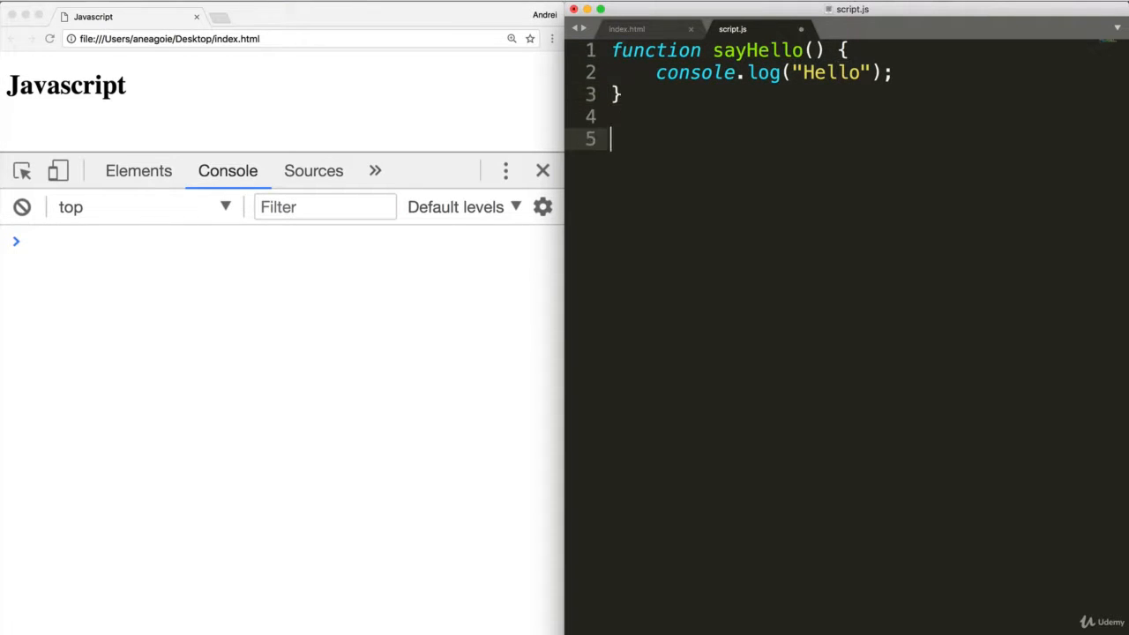
text(alert)
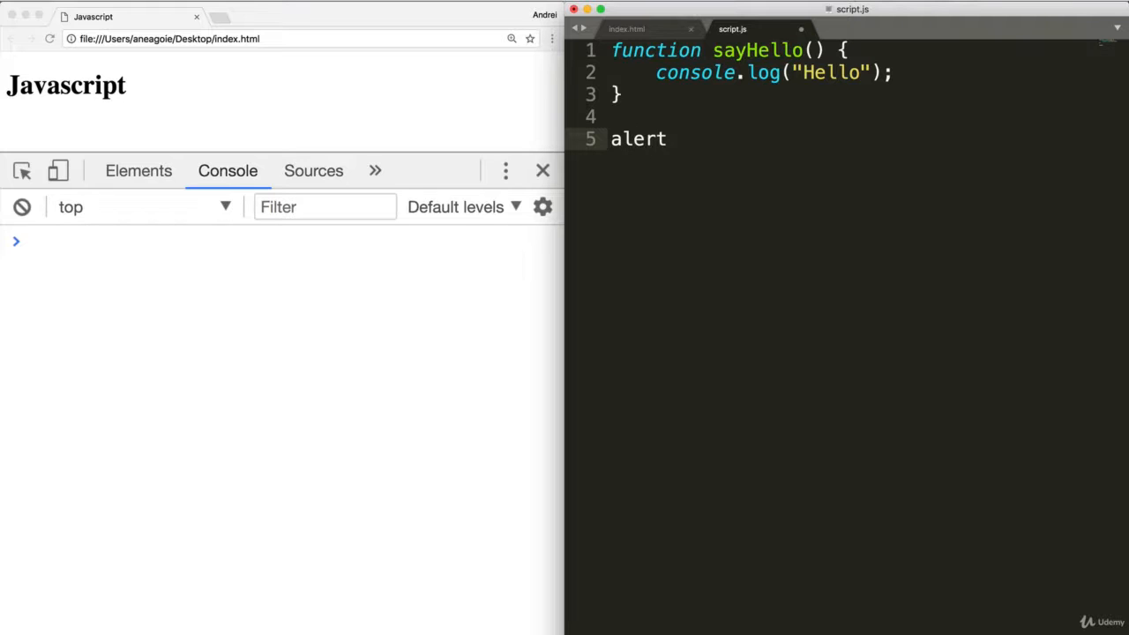
key(Backspace)
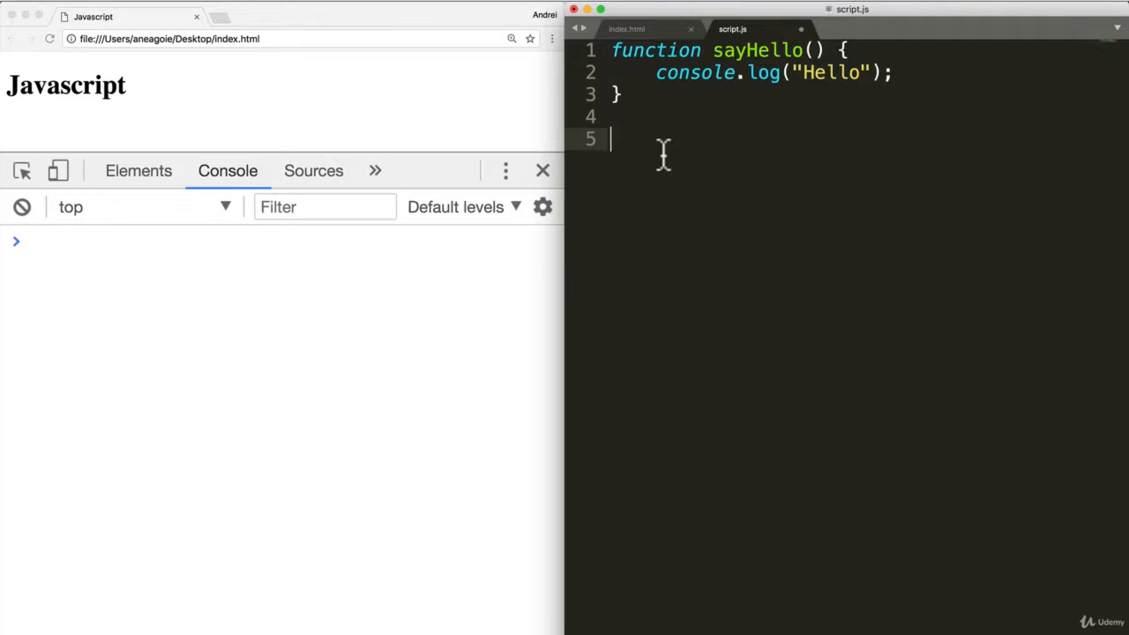
text(sayHello();)
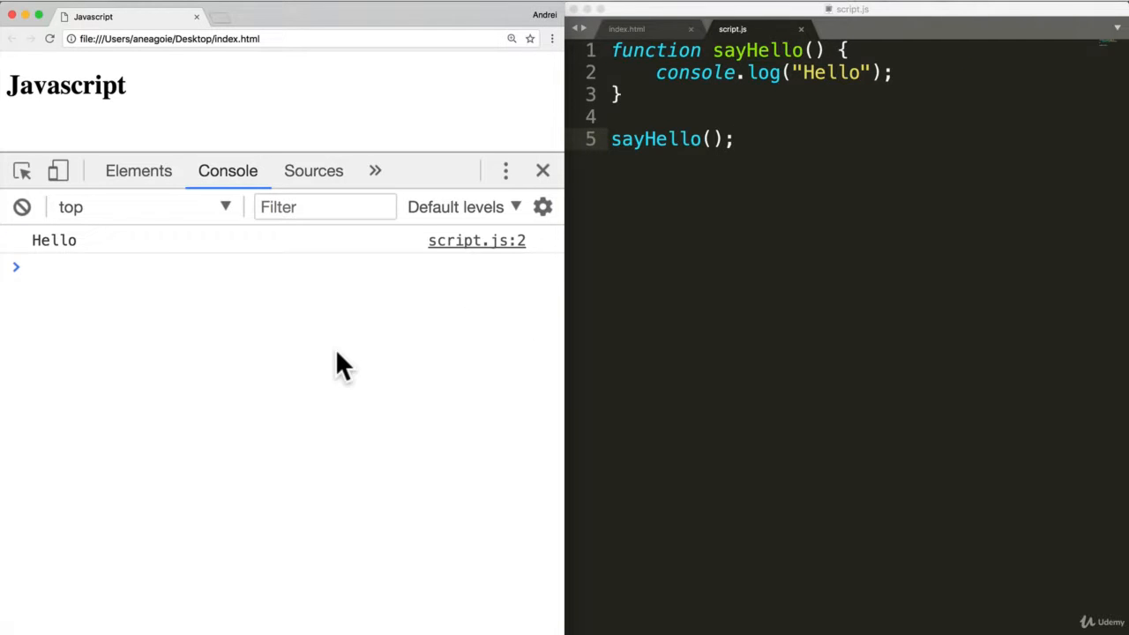
mouse_move(362, 245)
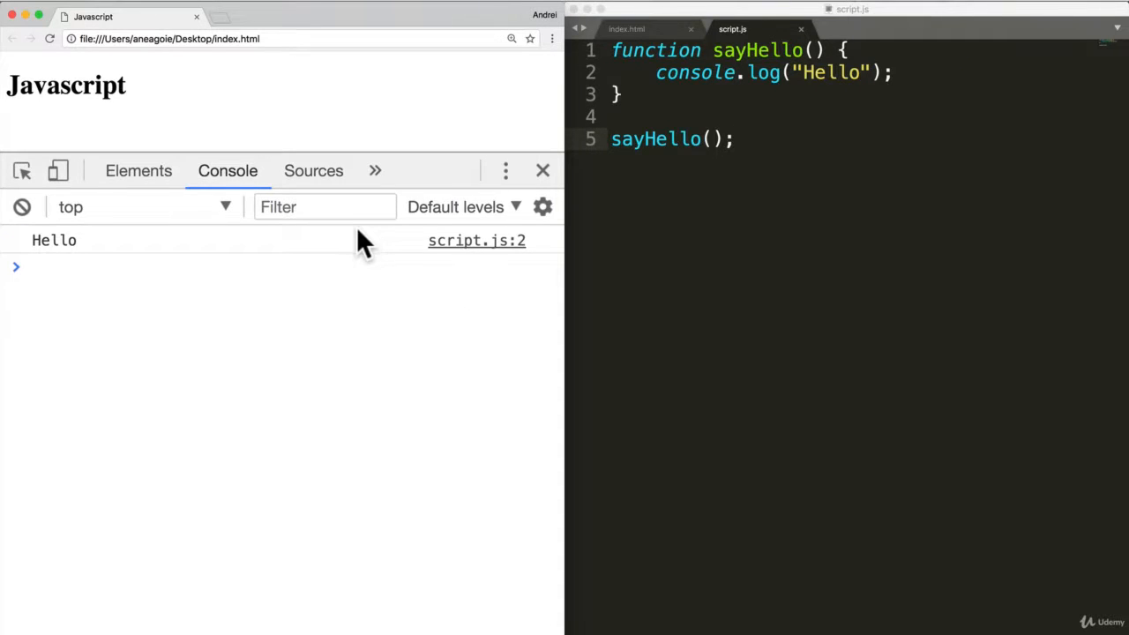
mouse_move(651, 126)
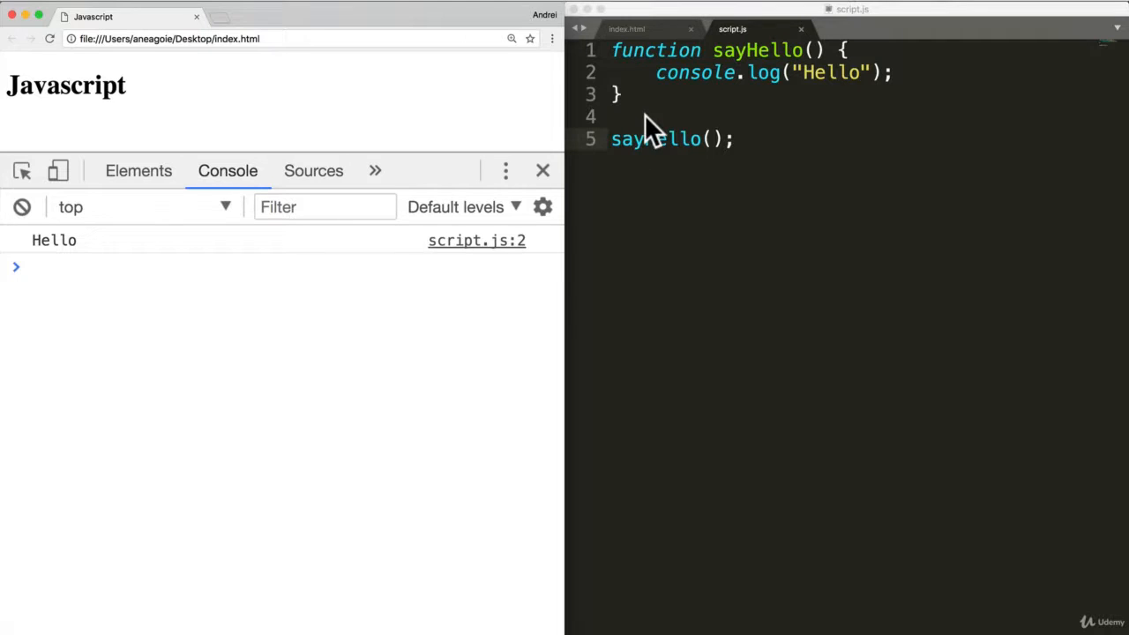
text(va)
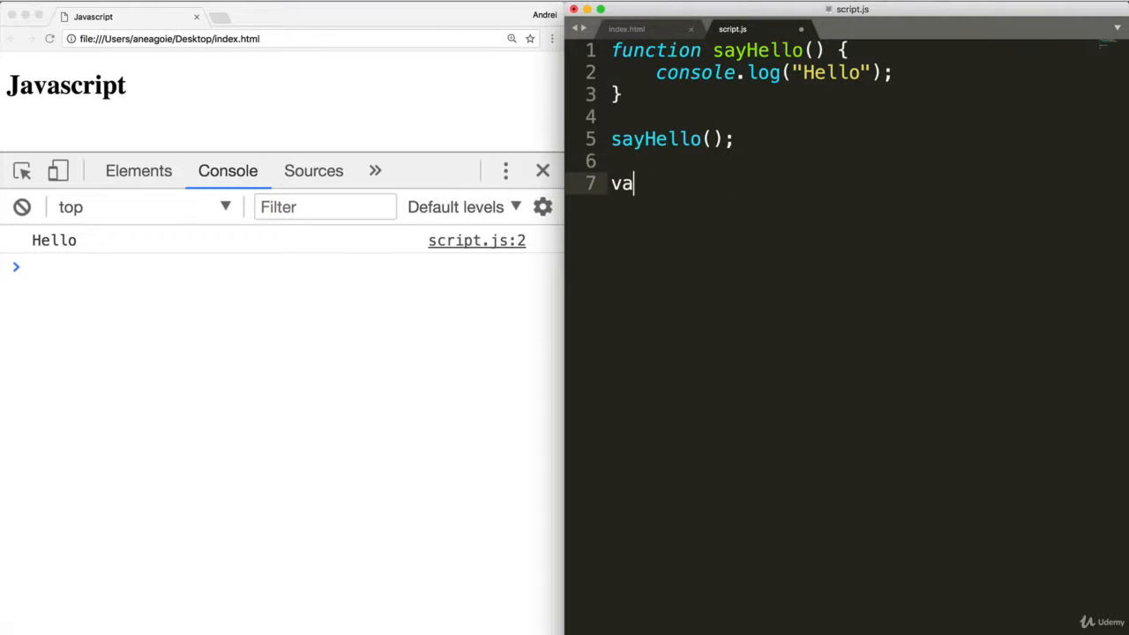
text(r a =)
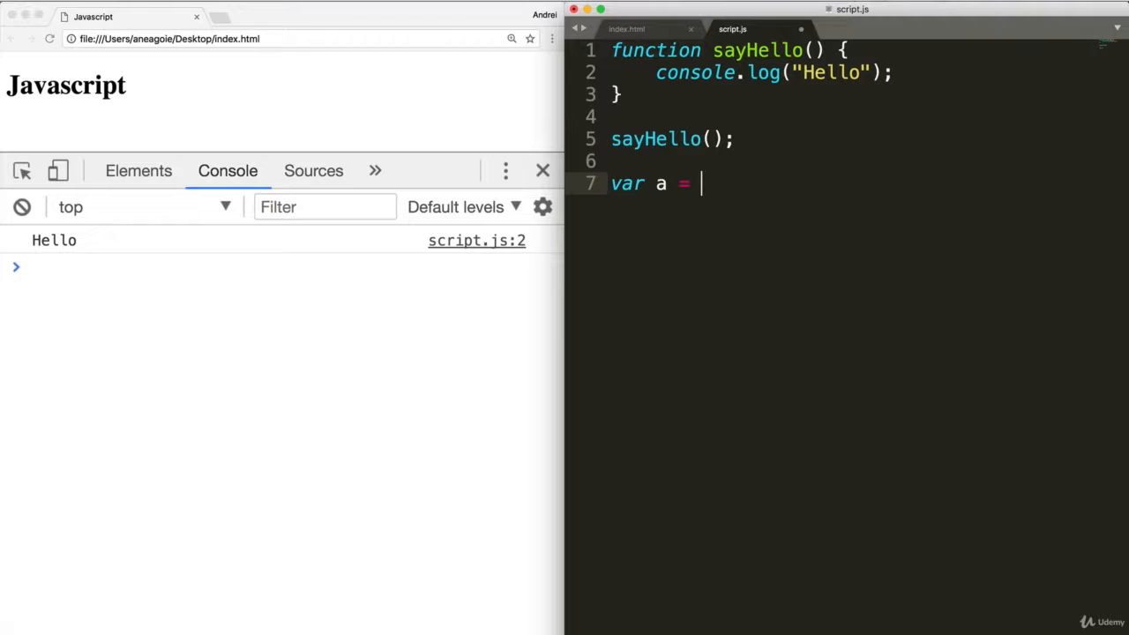
text(5;)
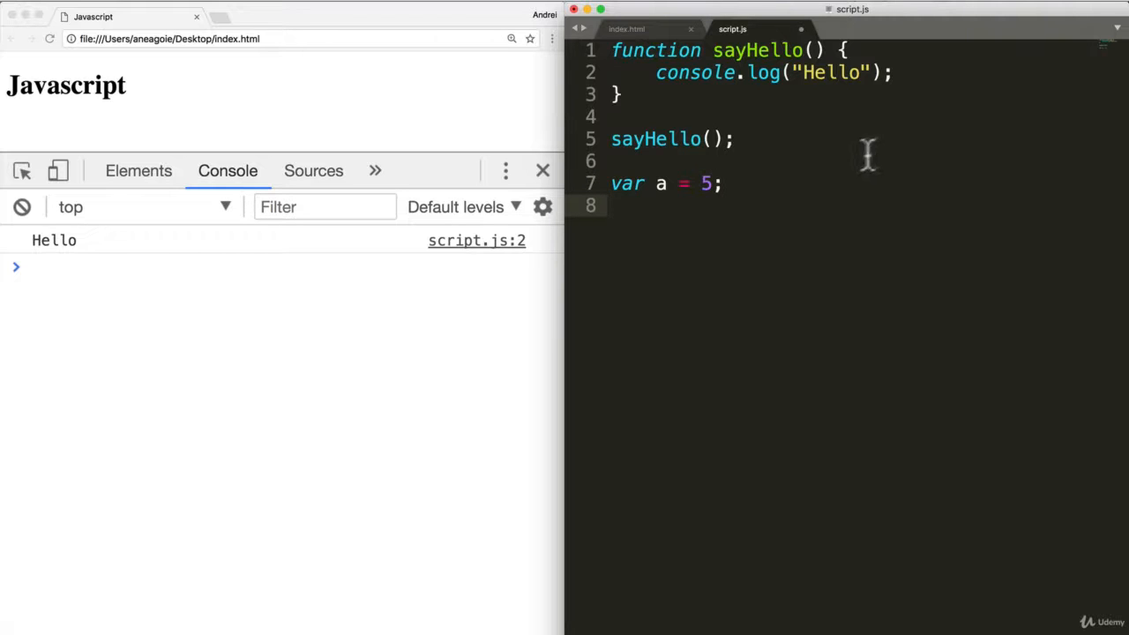
text(a)
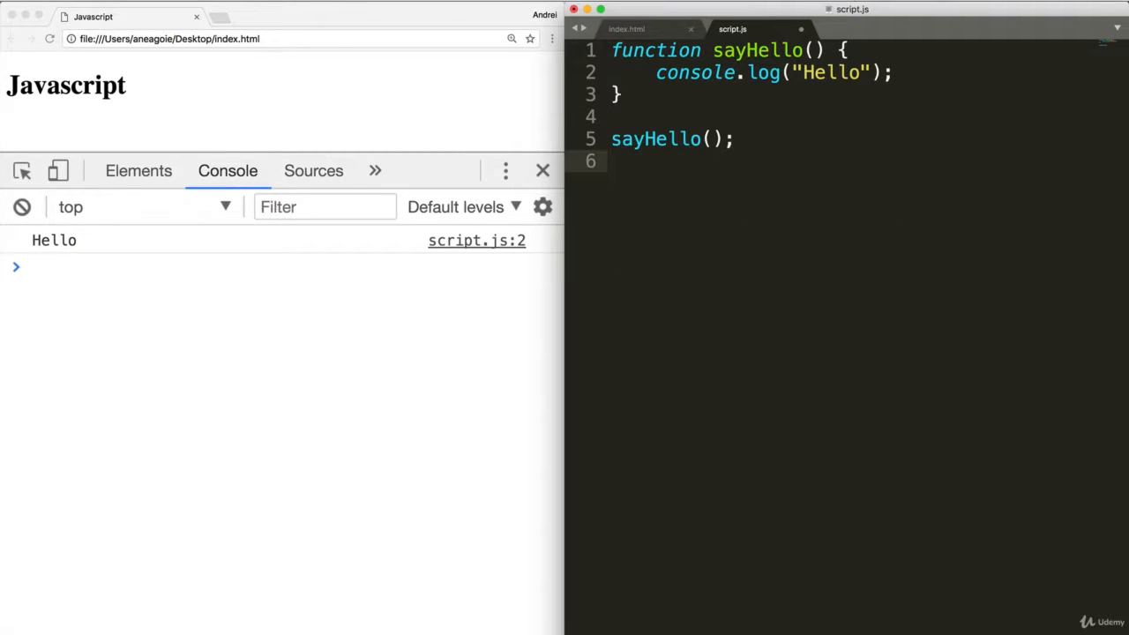
mouse_move(794, 195)
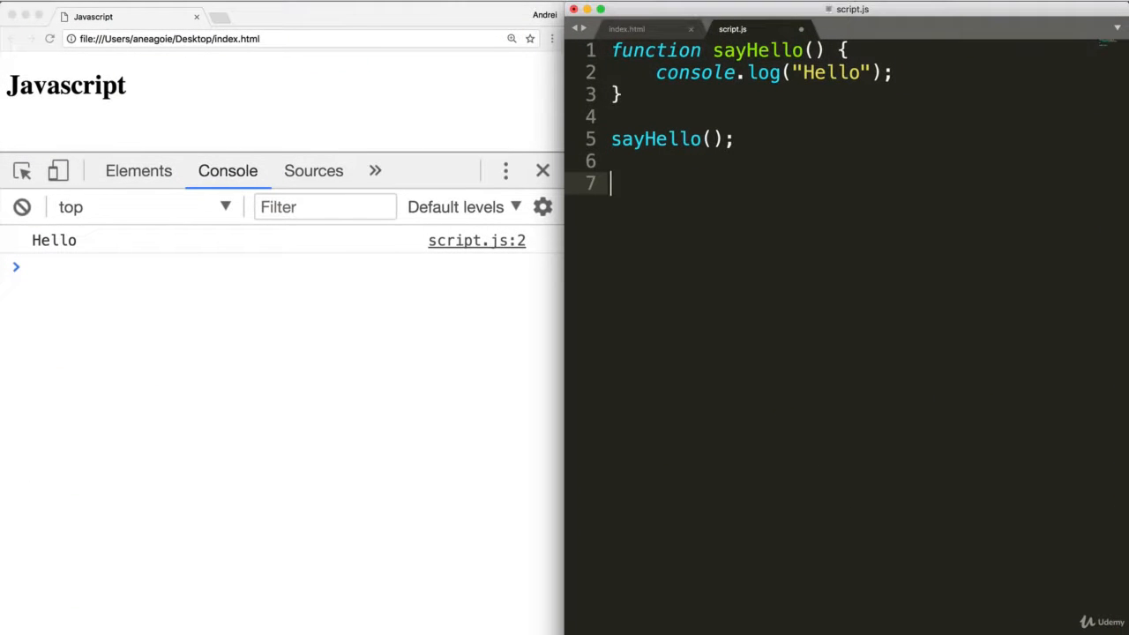
Step: Define var sayBye = function() { console.log("Bye"); }
text(var)
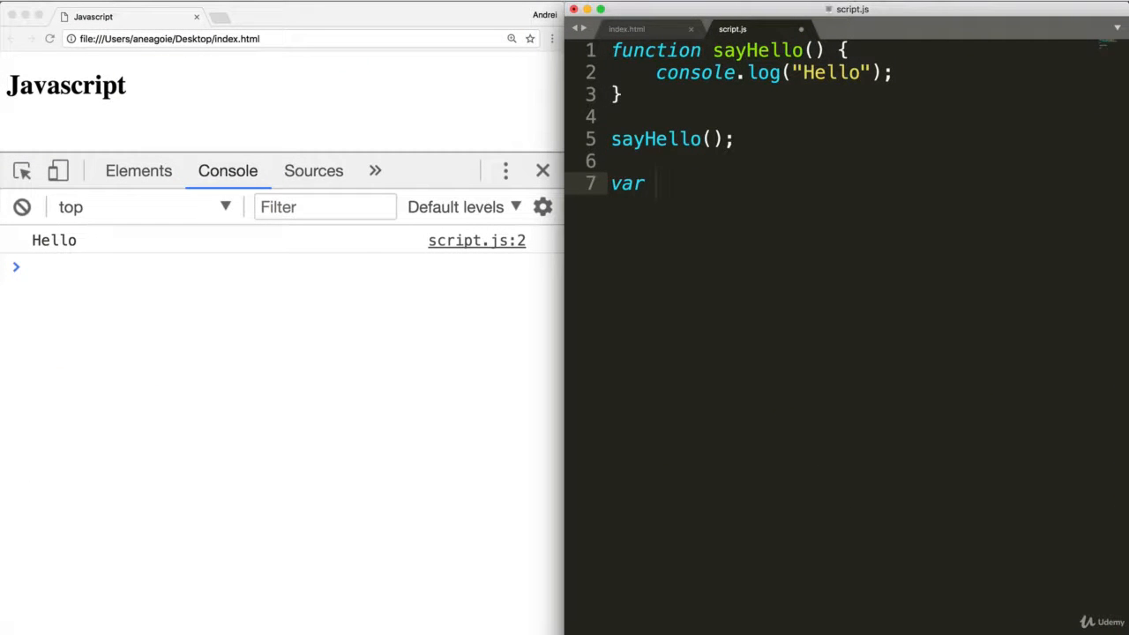
text(sayBNy)
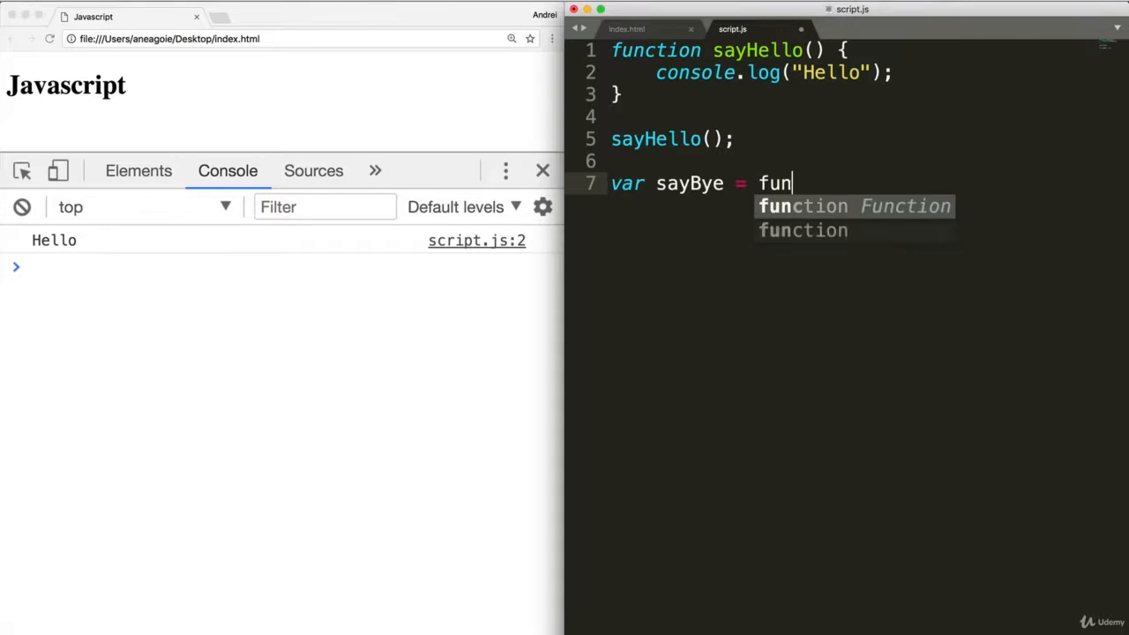
text(ction() {})
text(console.log("Bye");)
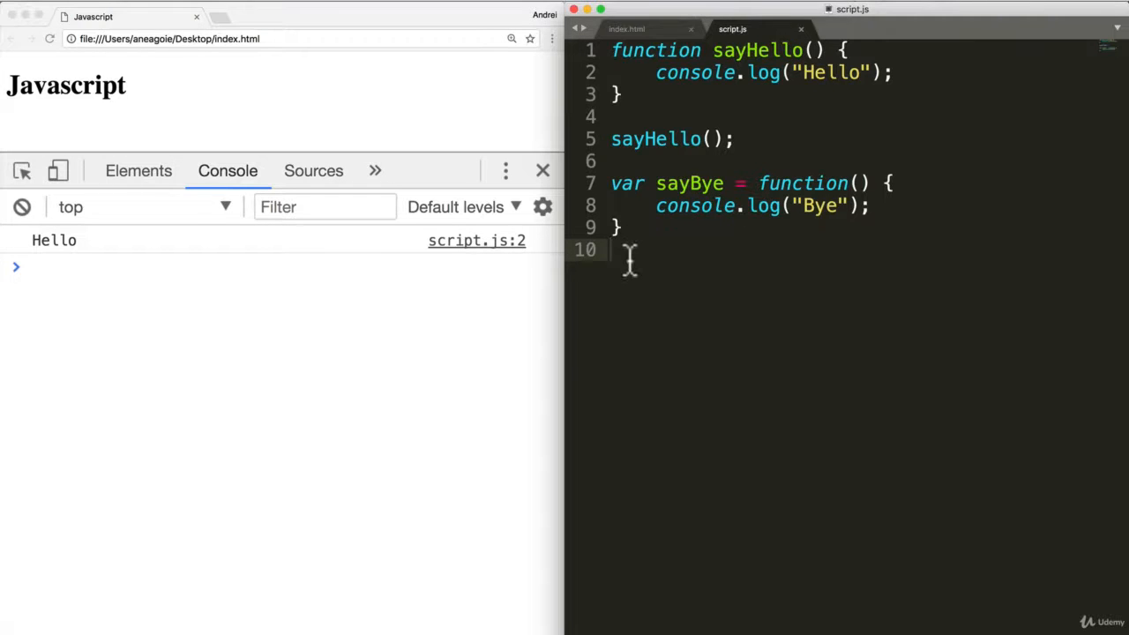
Step: Add a sayBye(); call below the function expression
text(sayBa)
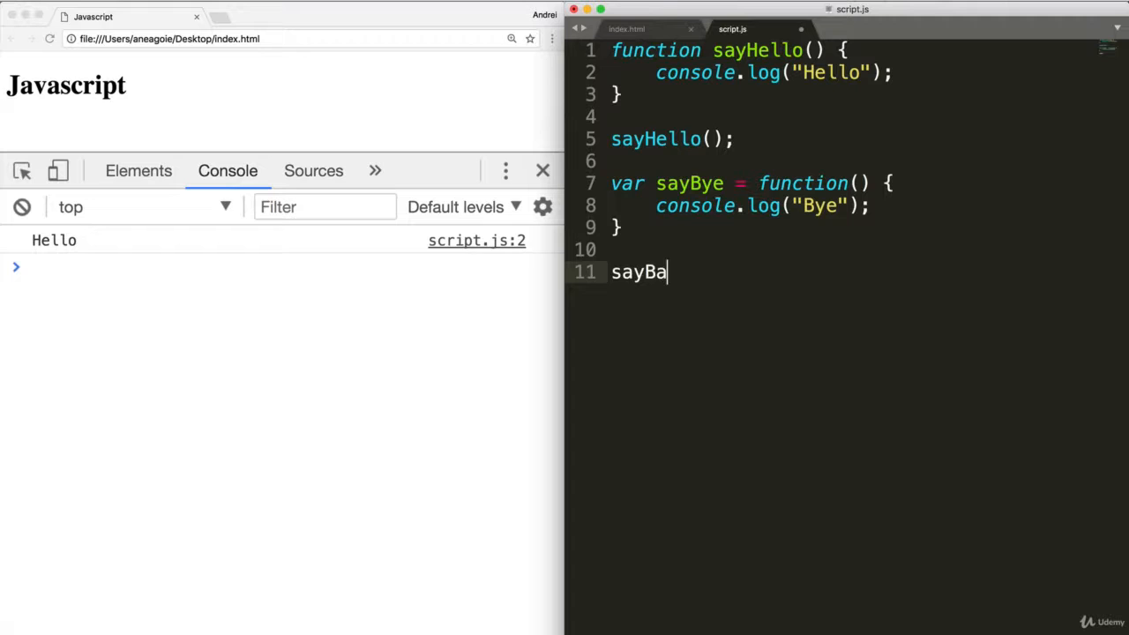
text(ye())
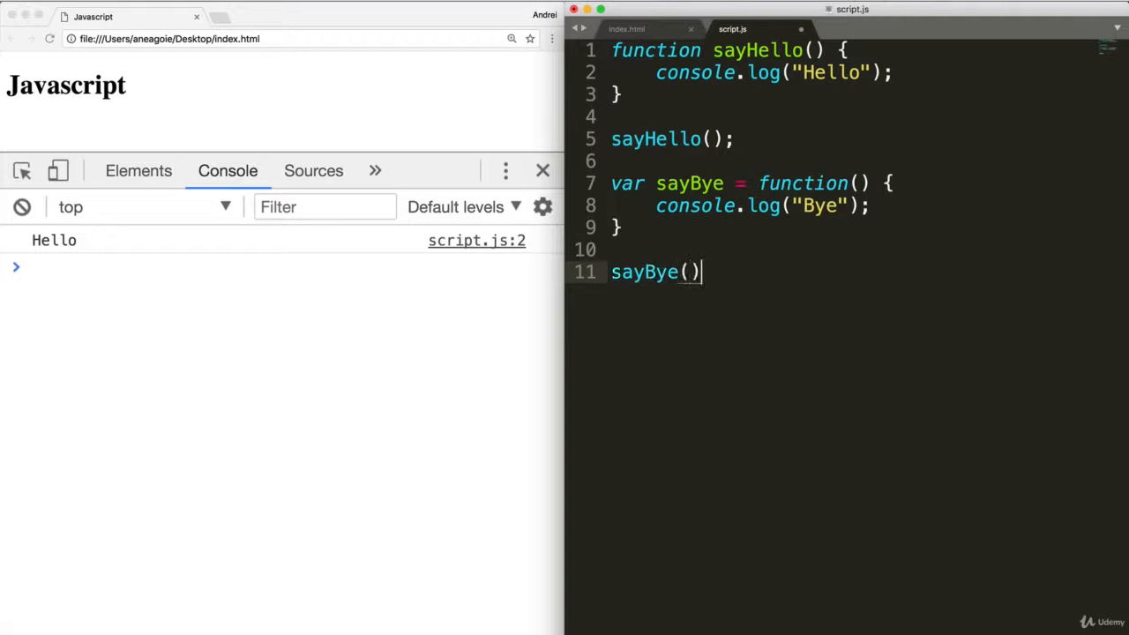
text(;)
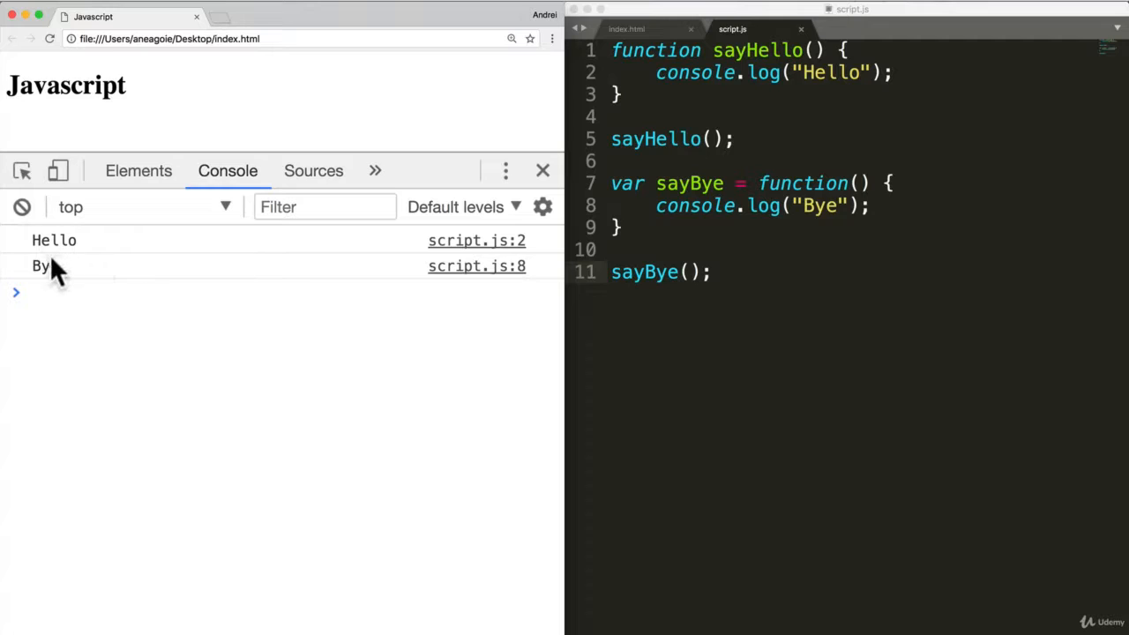
mouse_move(291, 254)
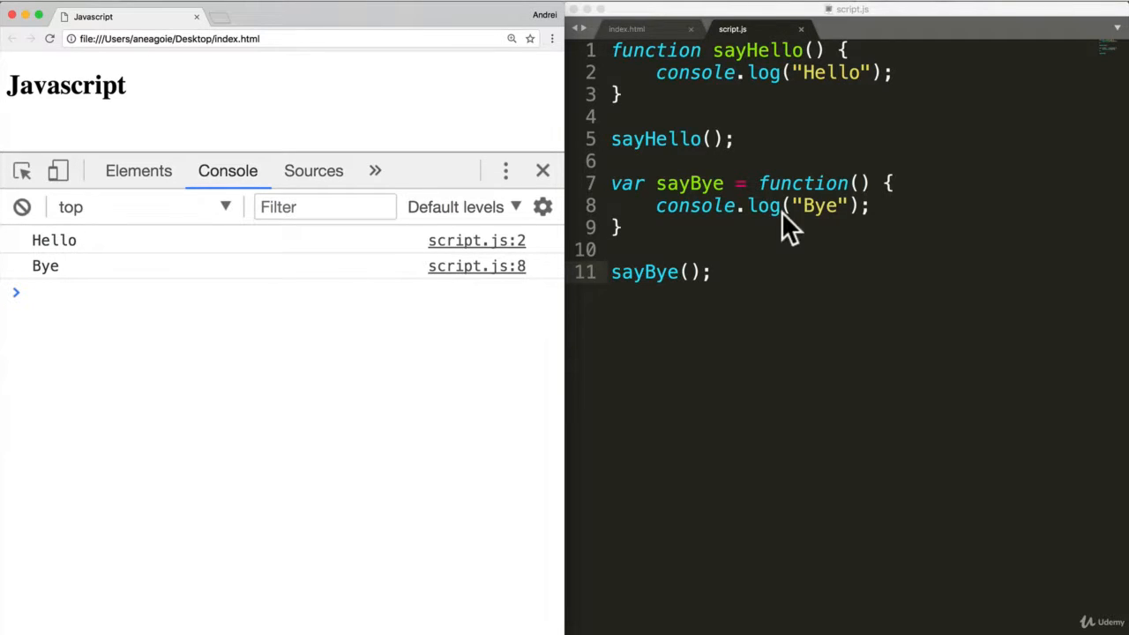
mouse_move(666, 195)
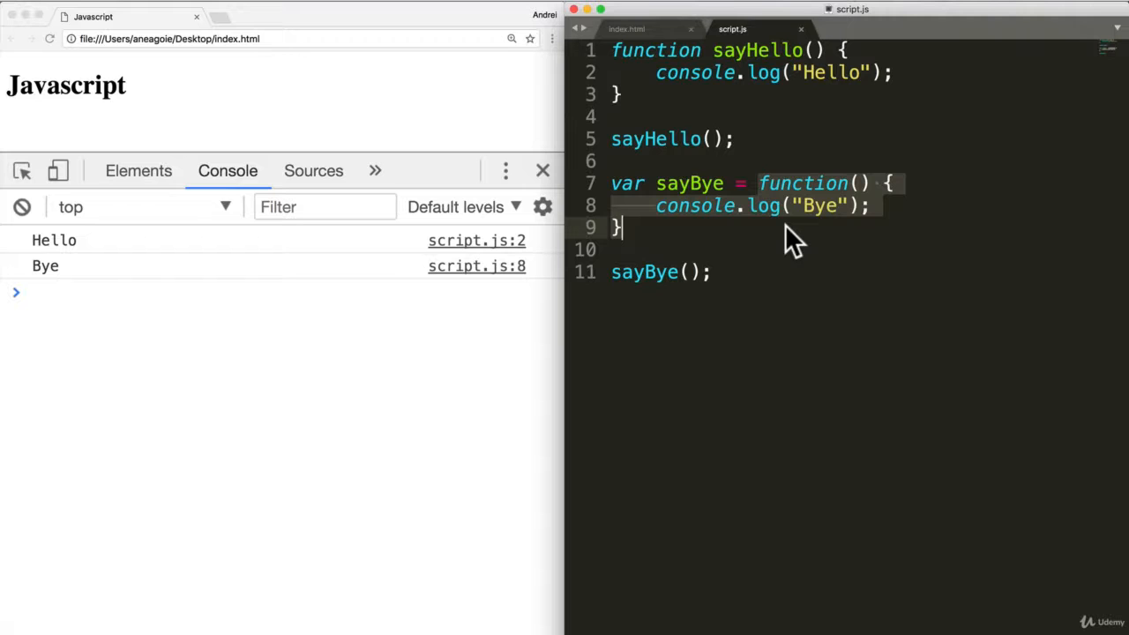
mouse_move(783, 205)
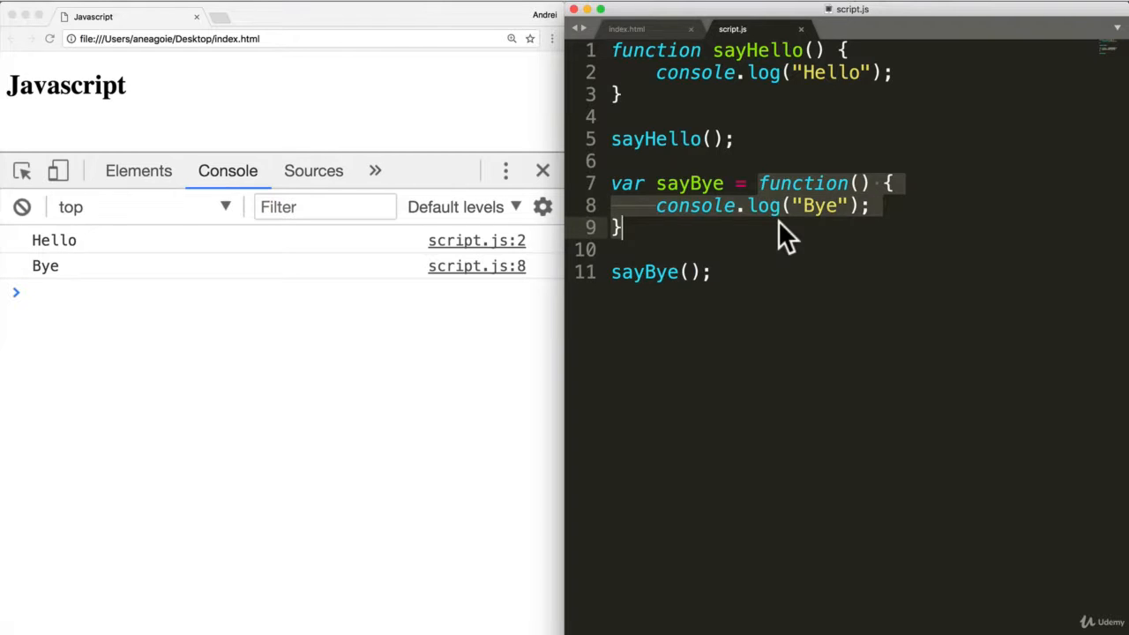
mouse_move(796, 191)
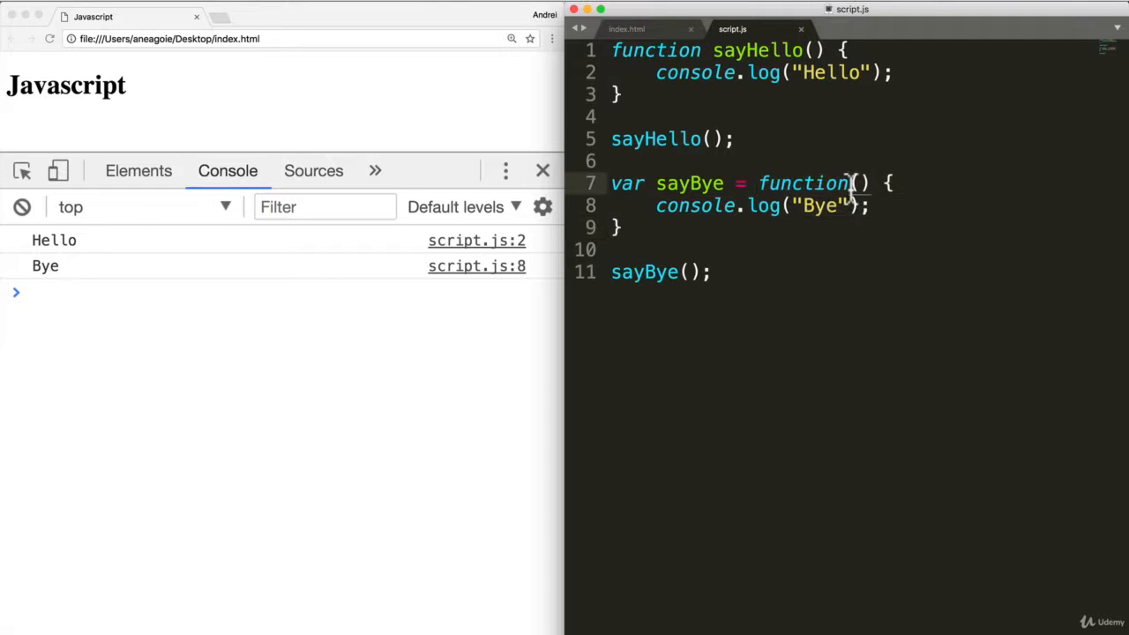
text(by)
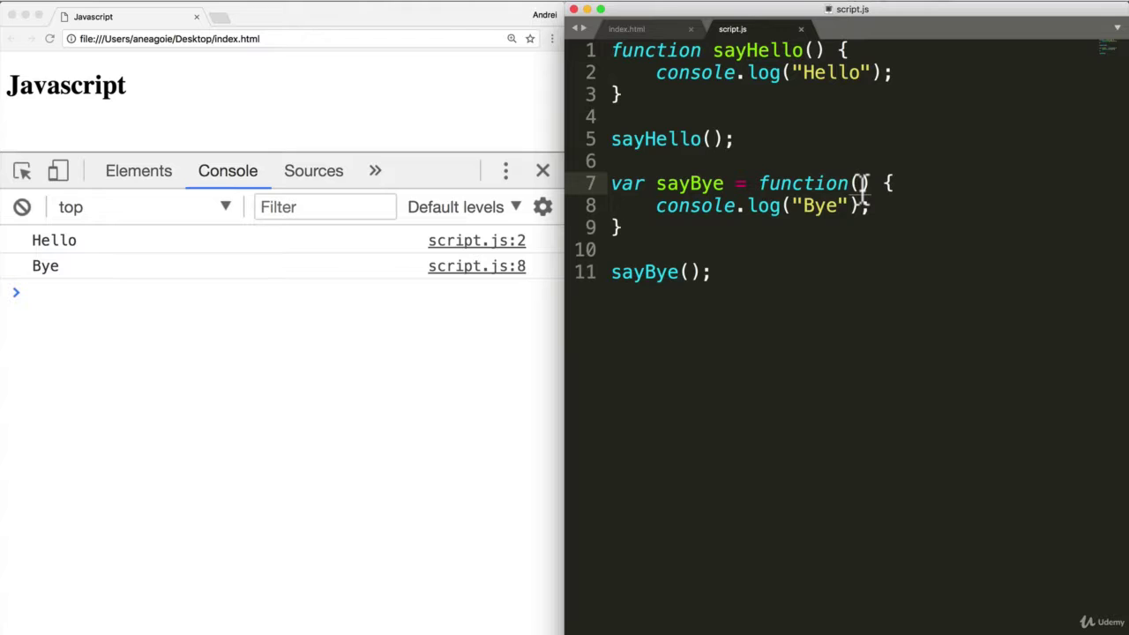
mouse_move(777, 220)
text(sin)
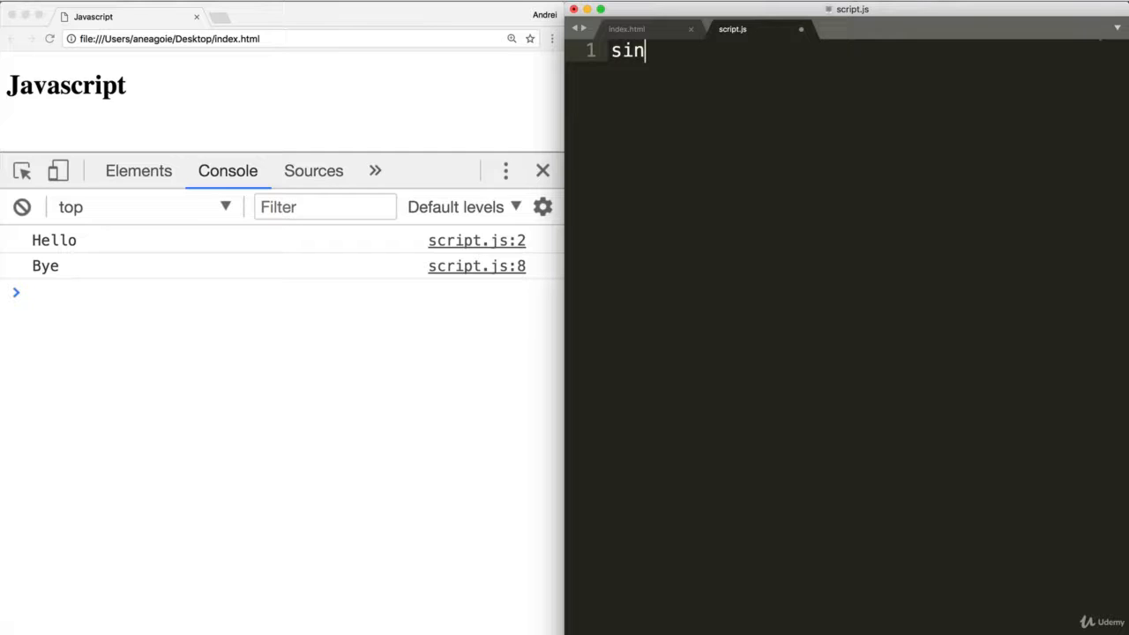
Step: Write function sing() logging "AHHHHHHHHHH" and "TEEEEEEEEE", then call sing();
text(function sing)
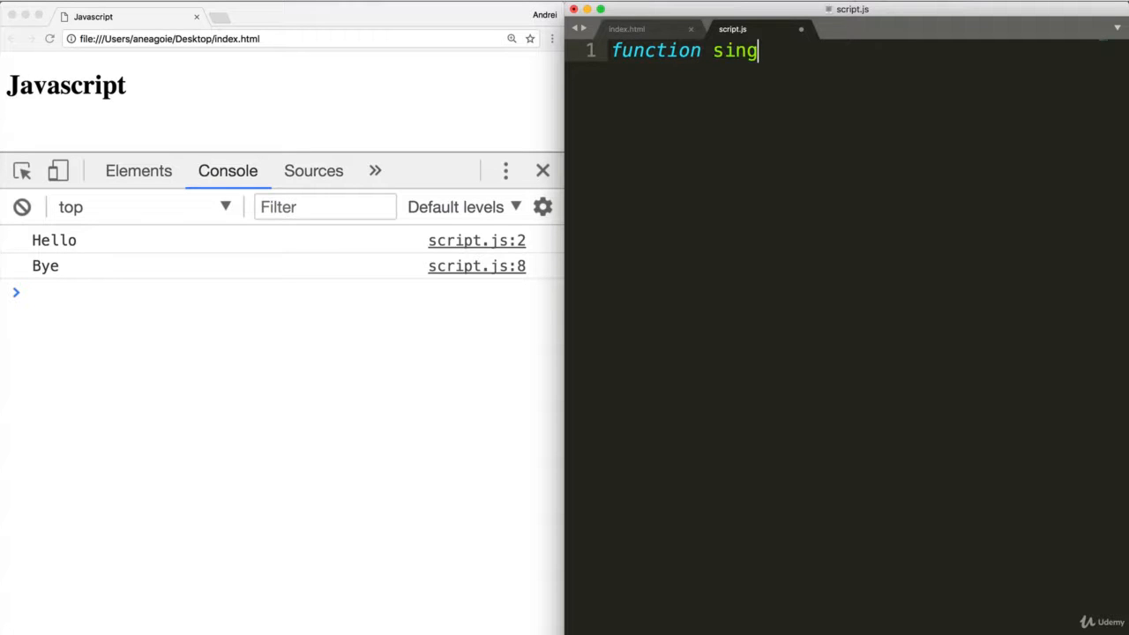
text(() {)
text(ale)
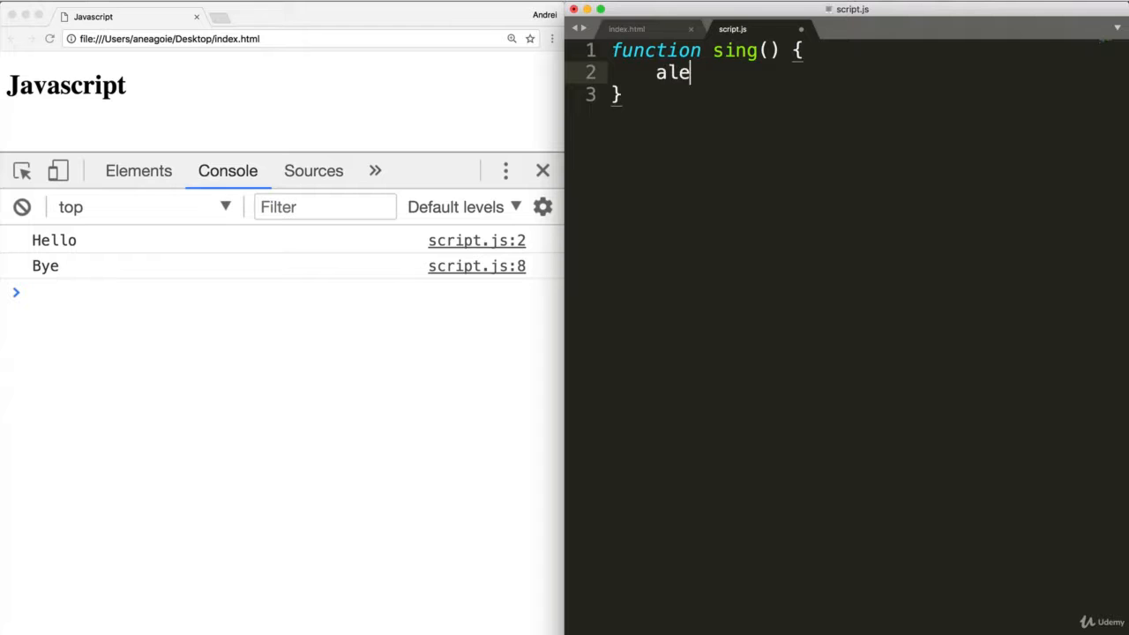
text(console.log(")
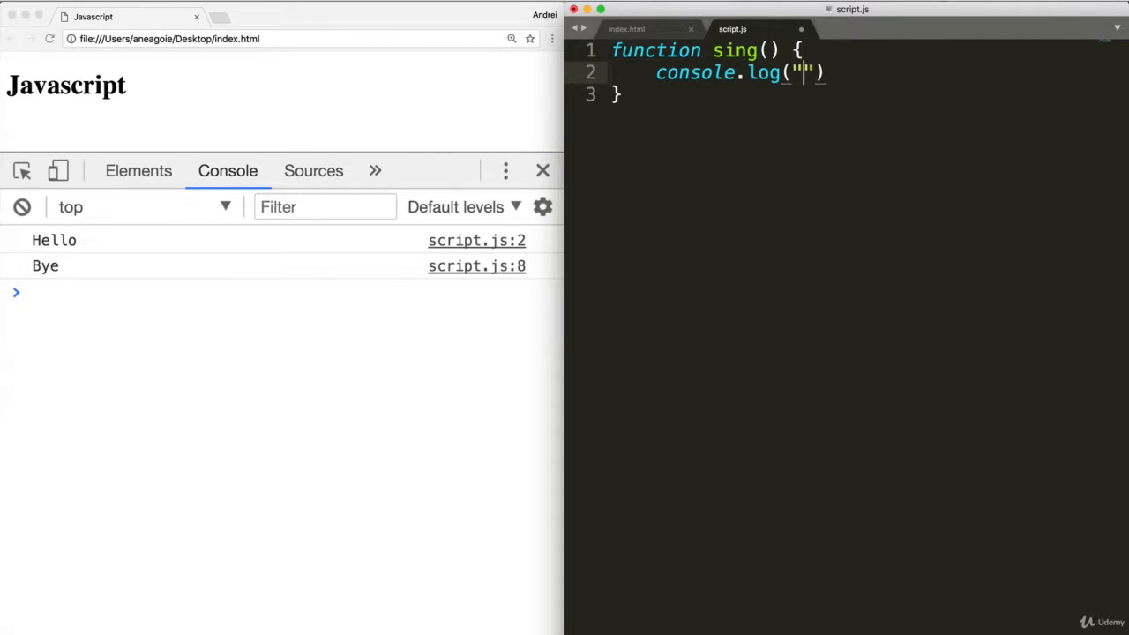
text(AHHHHHHHHH)
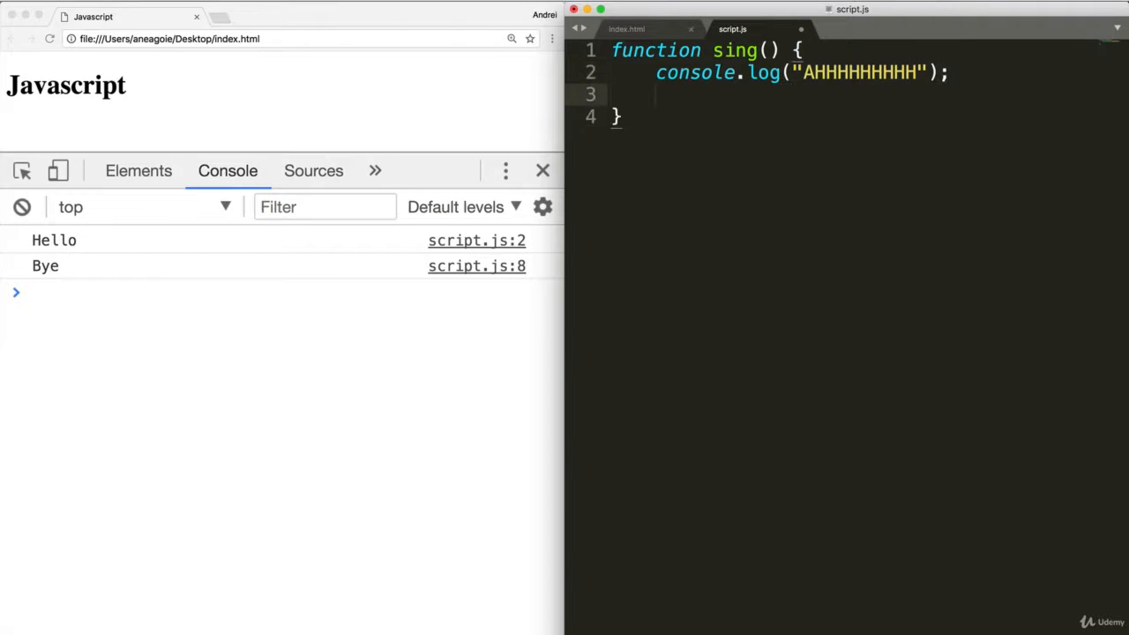
text(console.log()
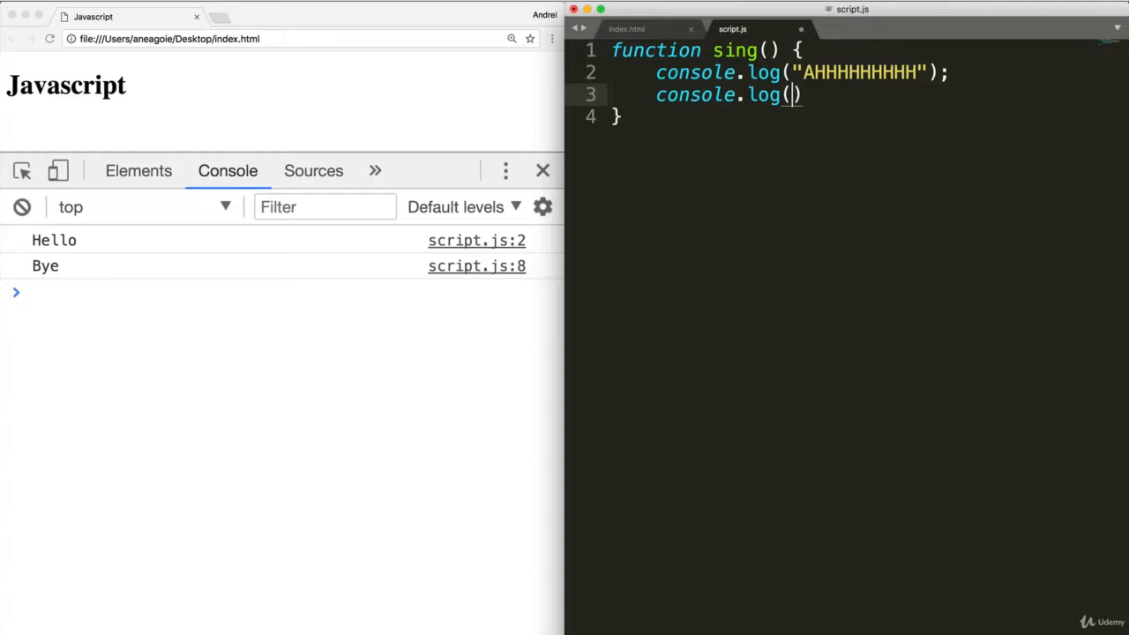
text("TE")
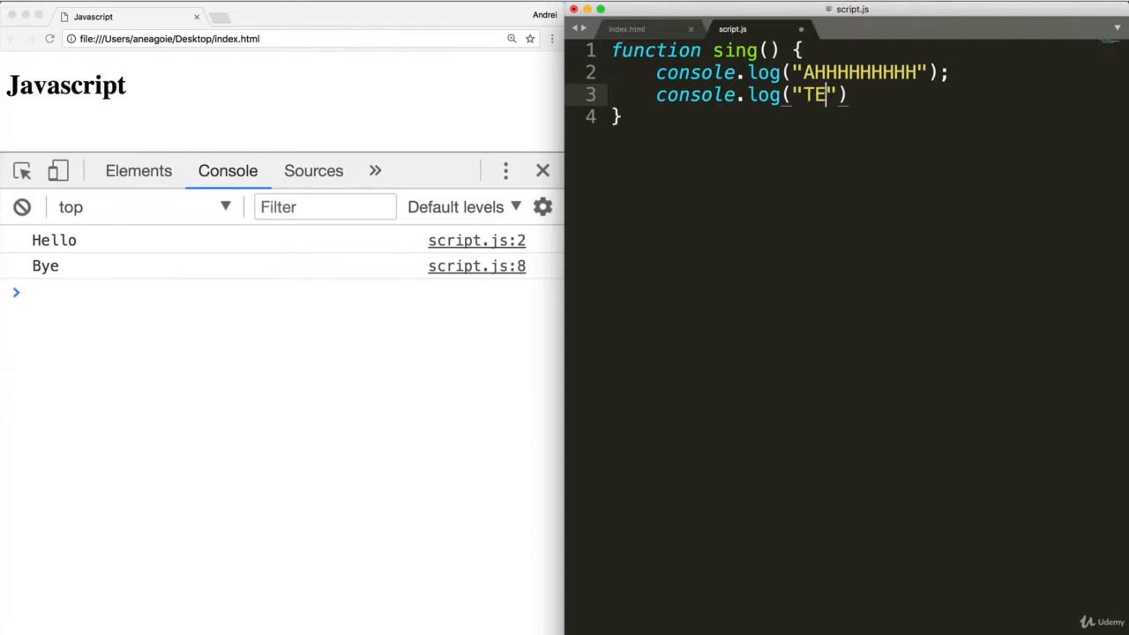
text(EEEEEEEE)
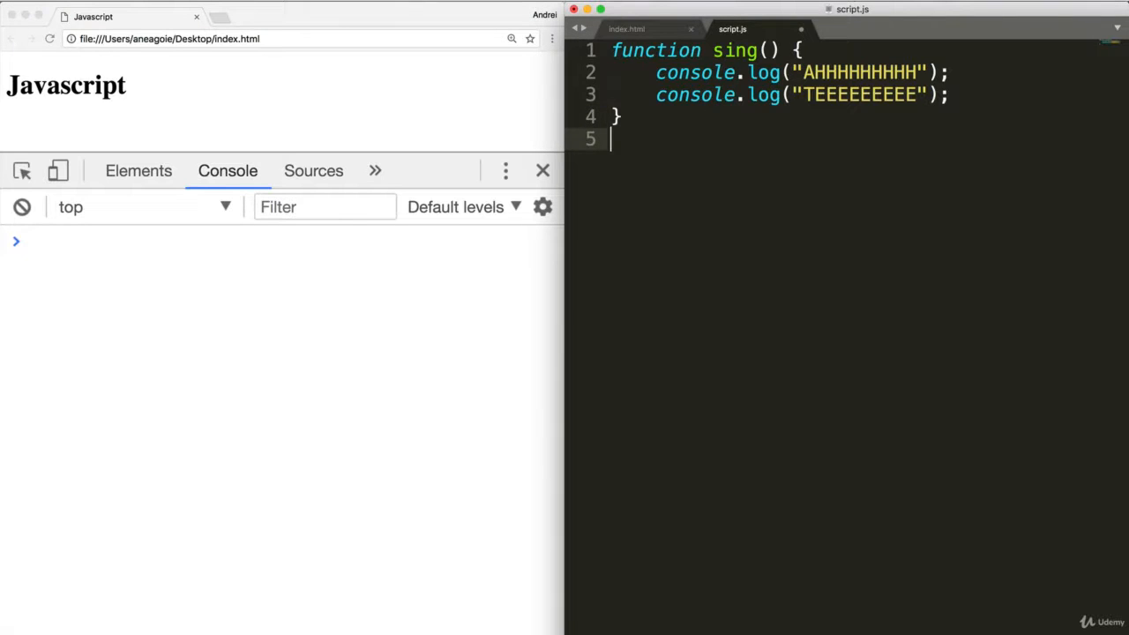
text(sing();)
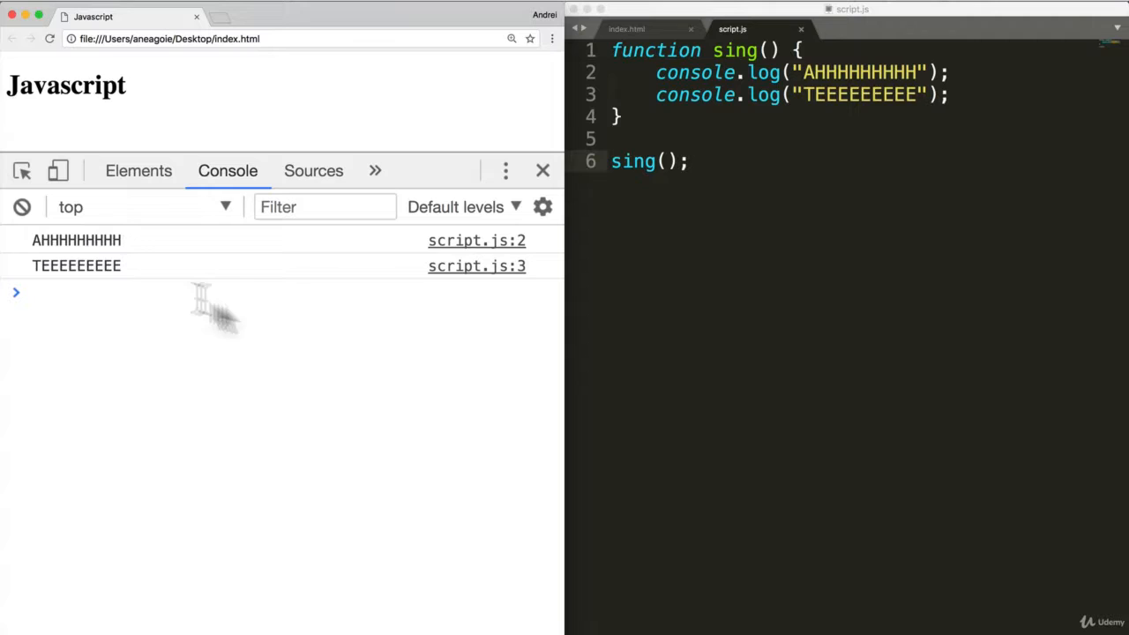
mouse_move(273, 302)
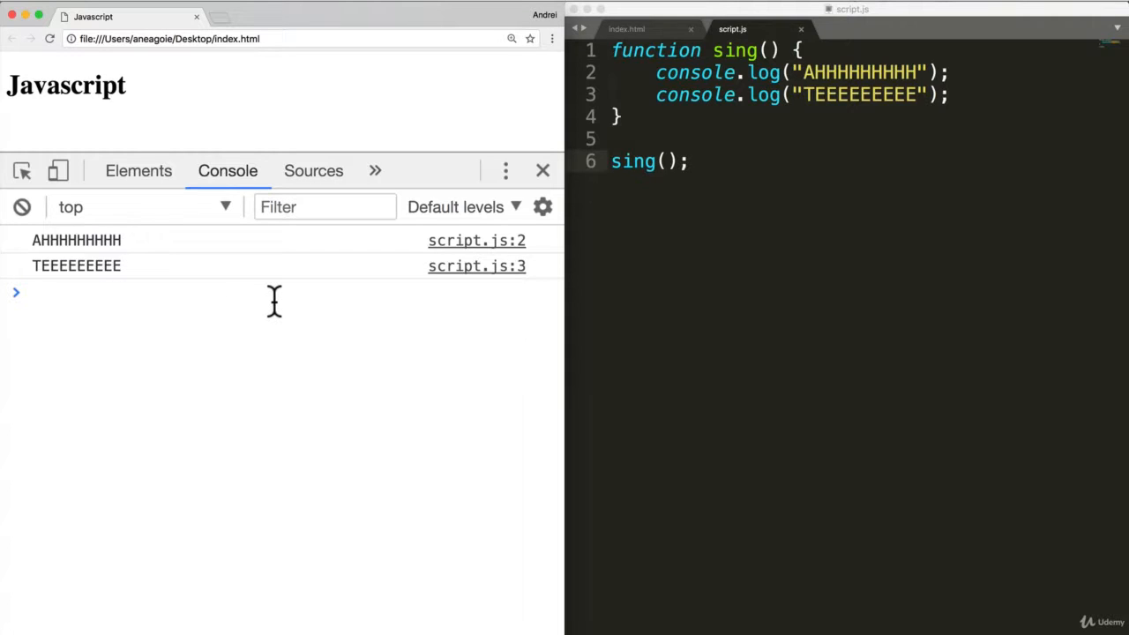
mouse_move(904, 327)
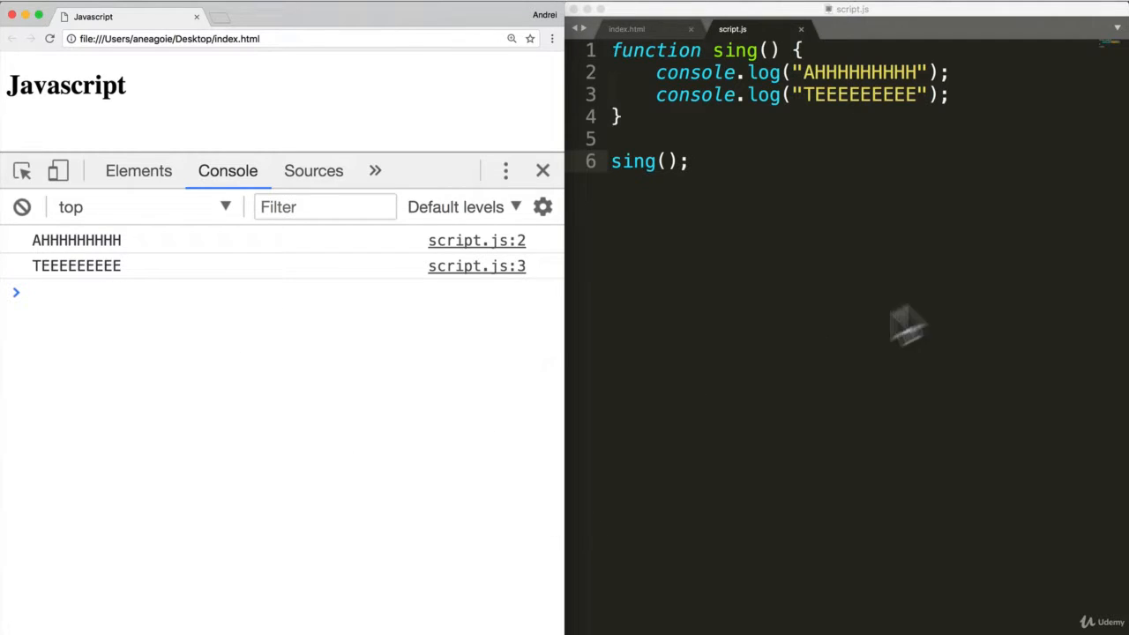
mouse_move(847, 234)
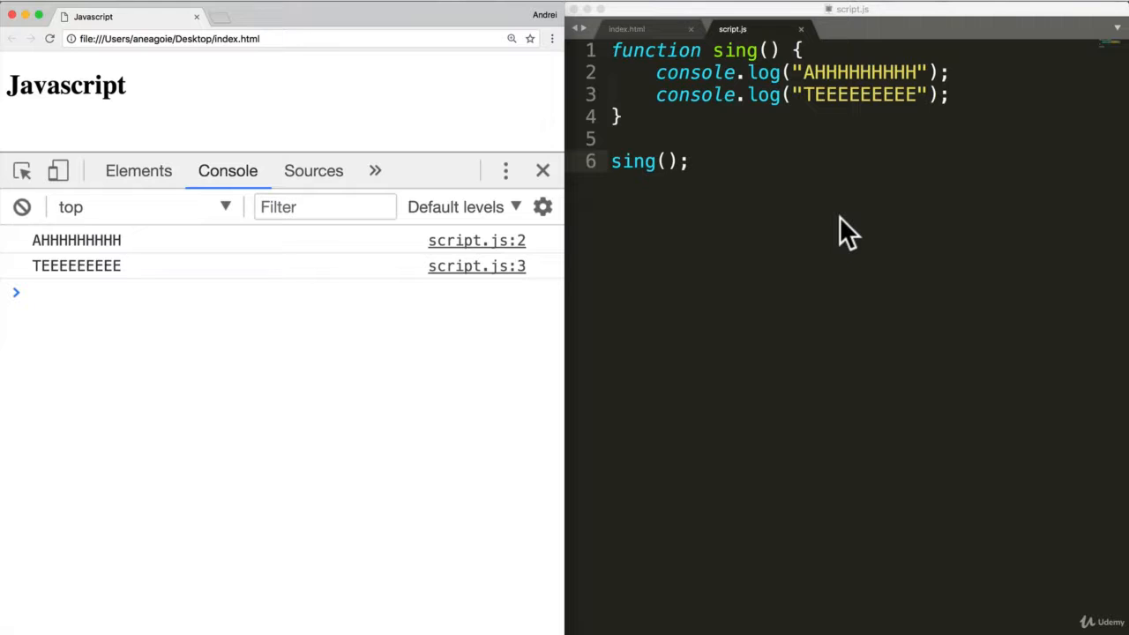
mouse_move(692, 176)
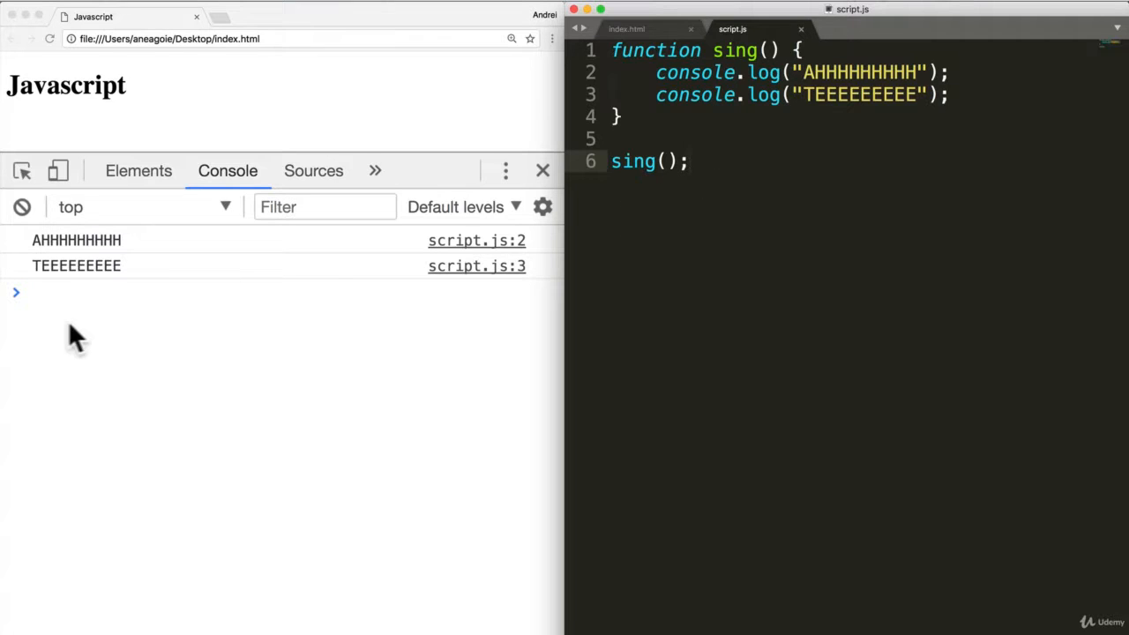
mouse_move(804, 227)
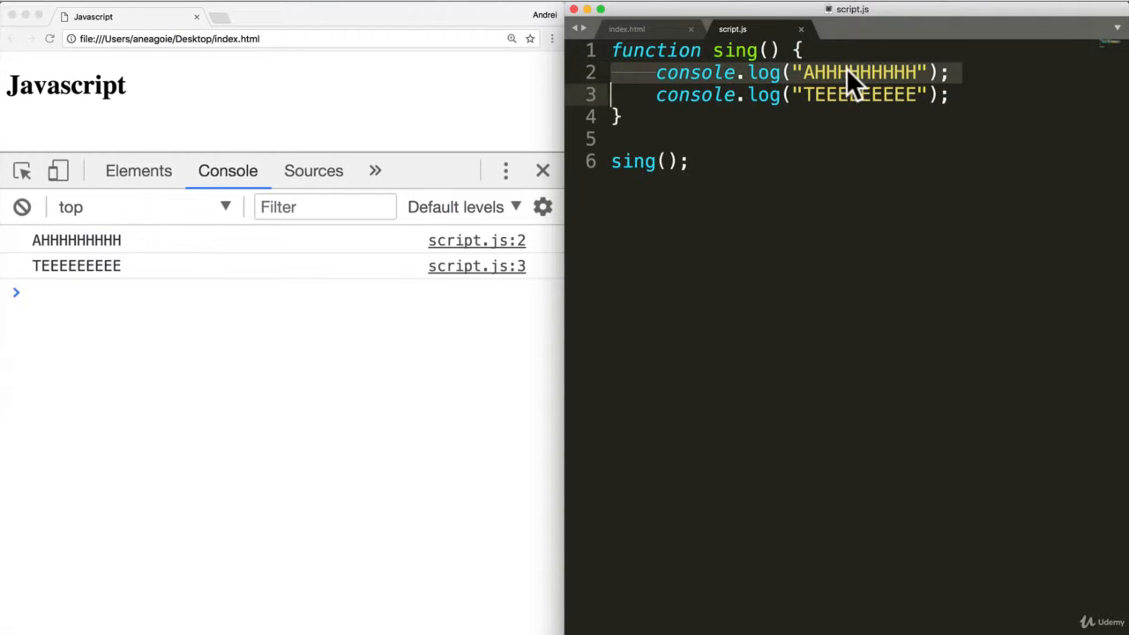
text(Lade)
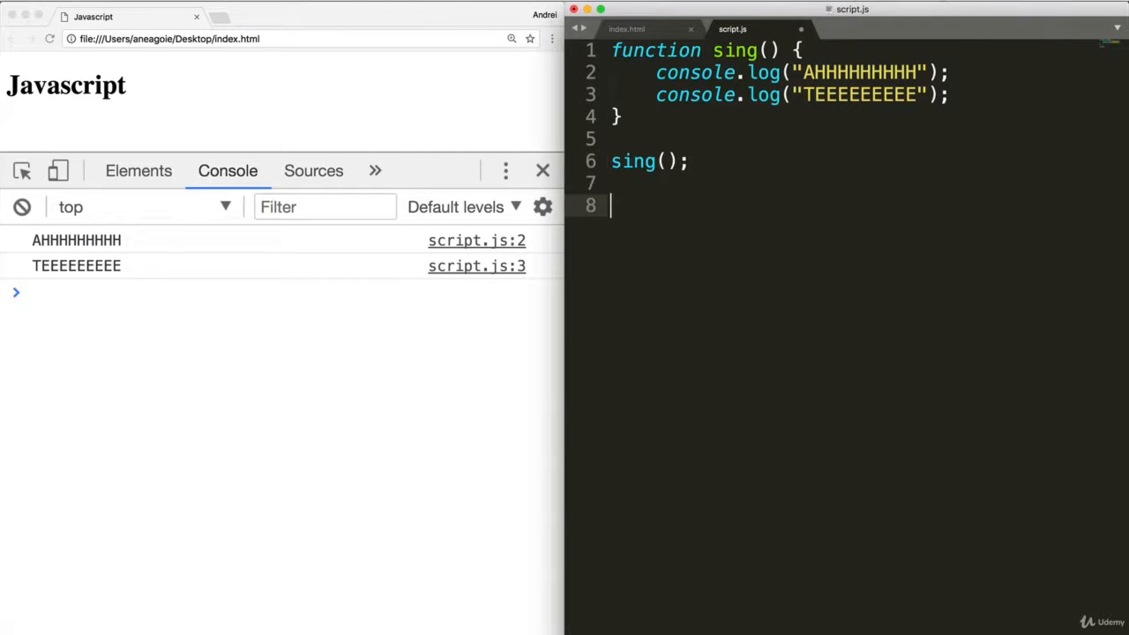
Step: Add function sing2() logging "laaa deeee daaa" and "laaaaaaaa", and call sing2();
text(function)
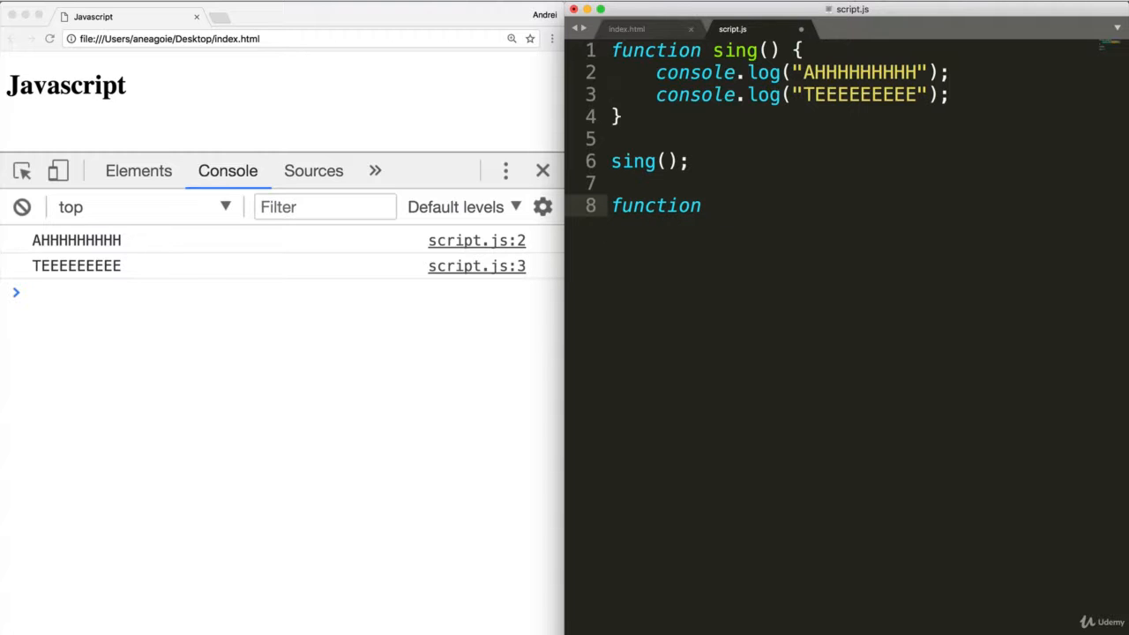
text(sing2() {)
text(console.log("l)
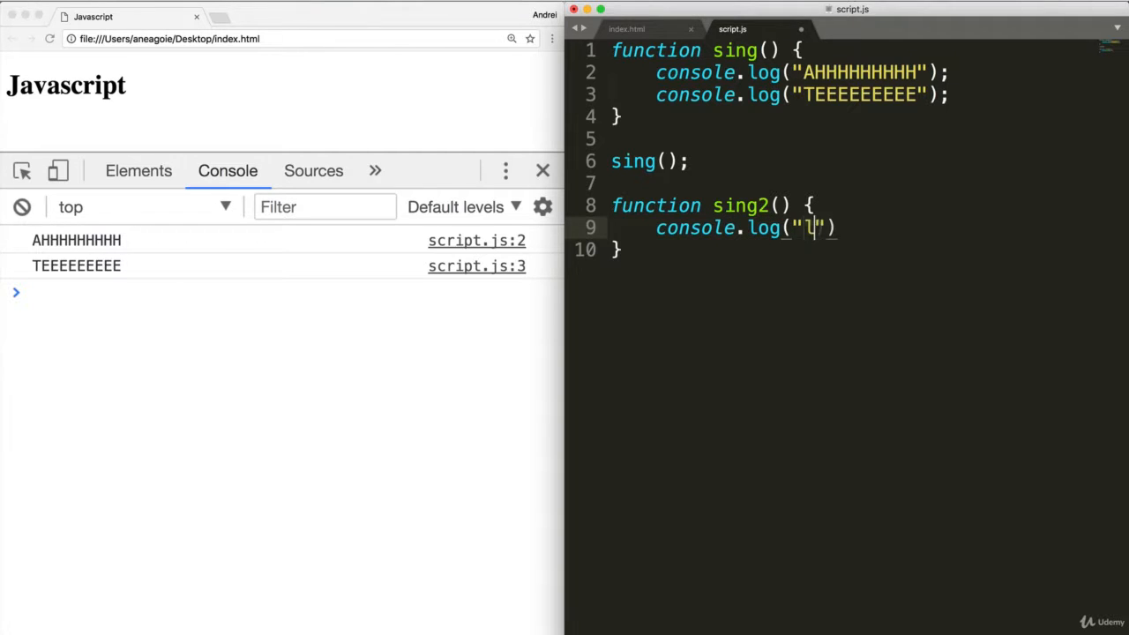
text(aaa deeee daaa)
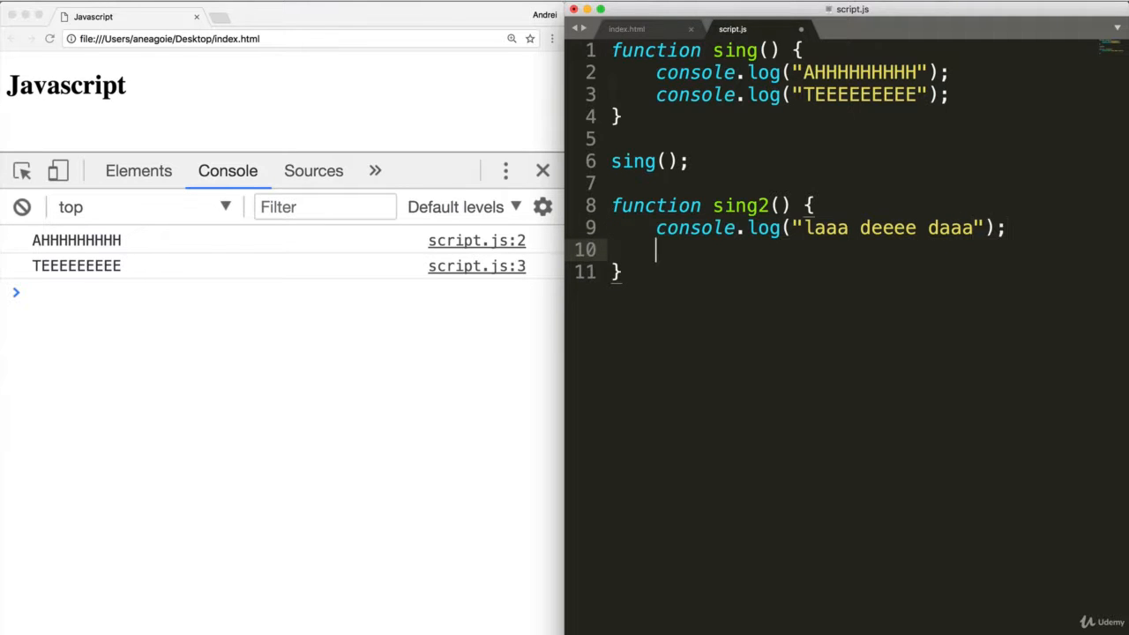
text(console.log("l)
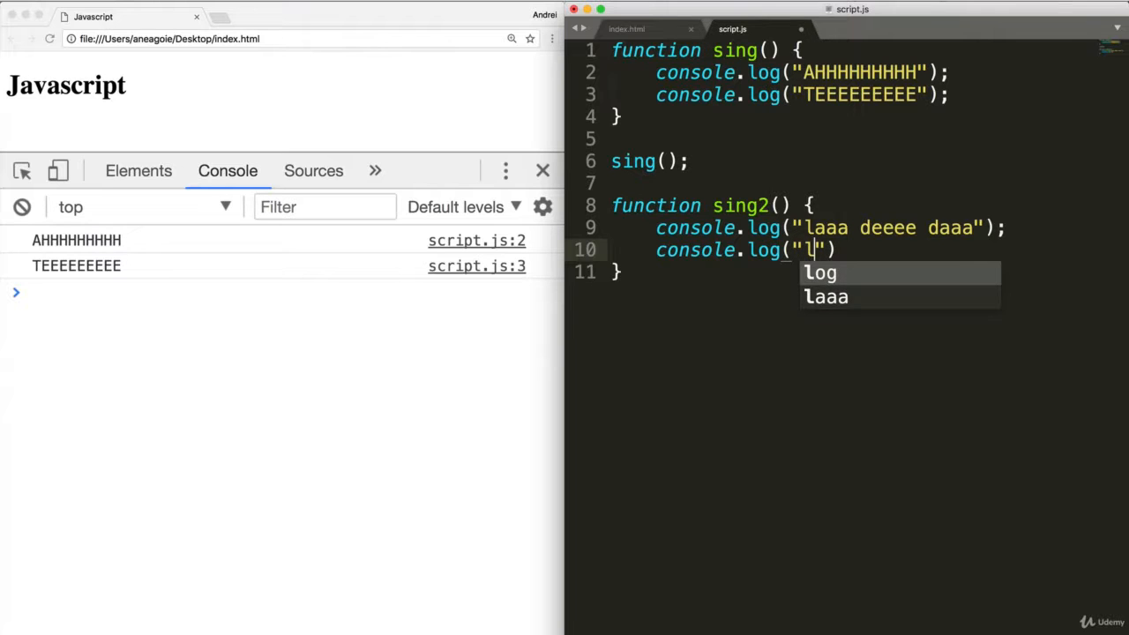
text(aaaaaaaa)
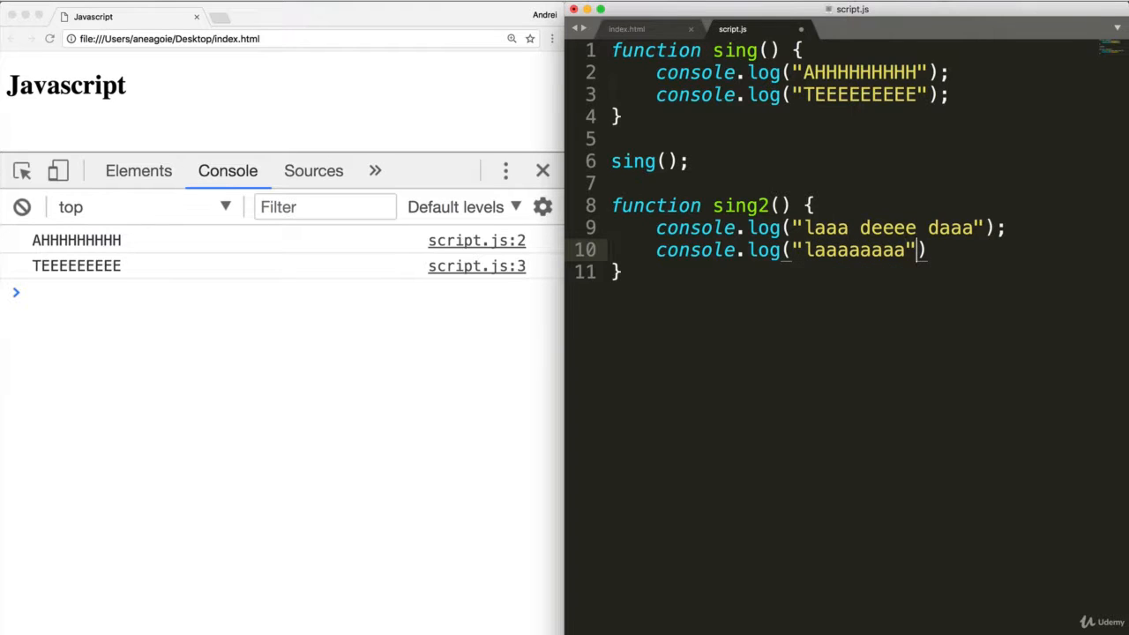
text(;)
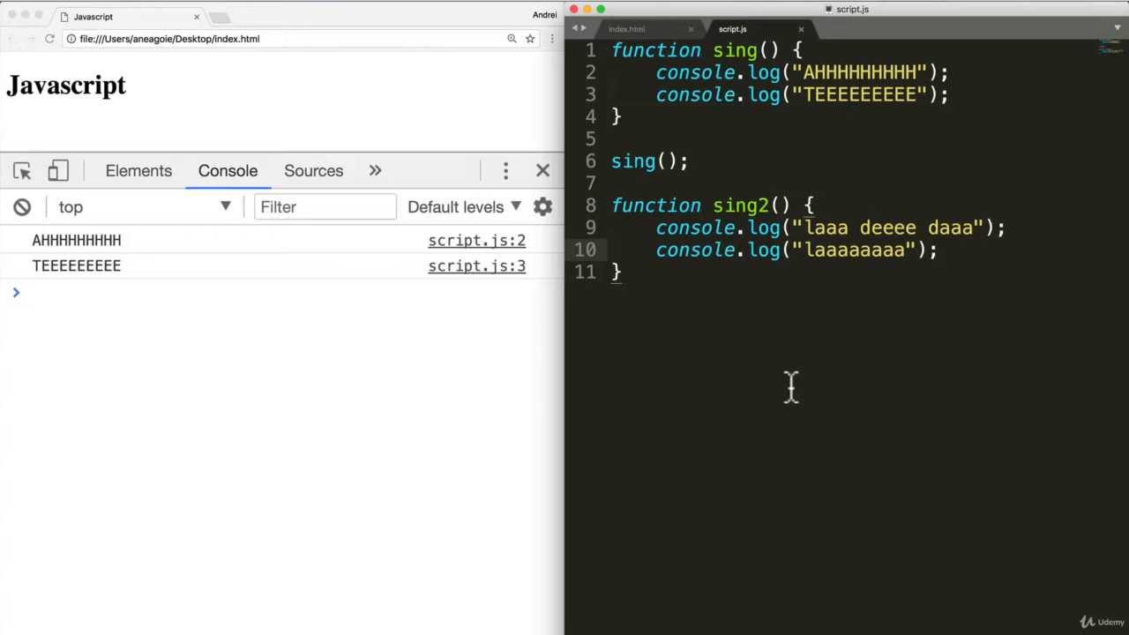
text(sing)
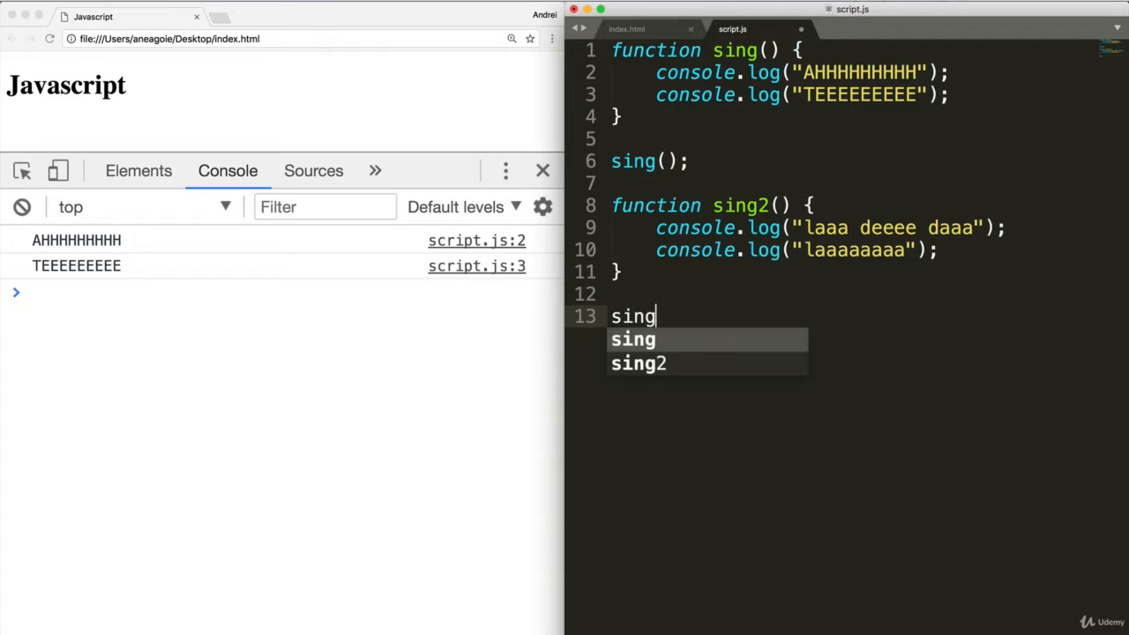
text(2();)
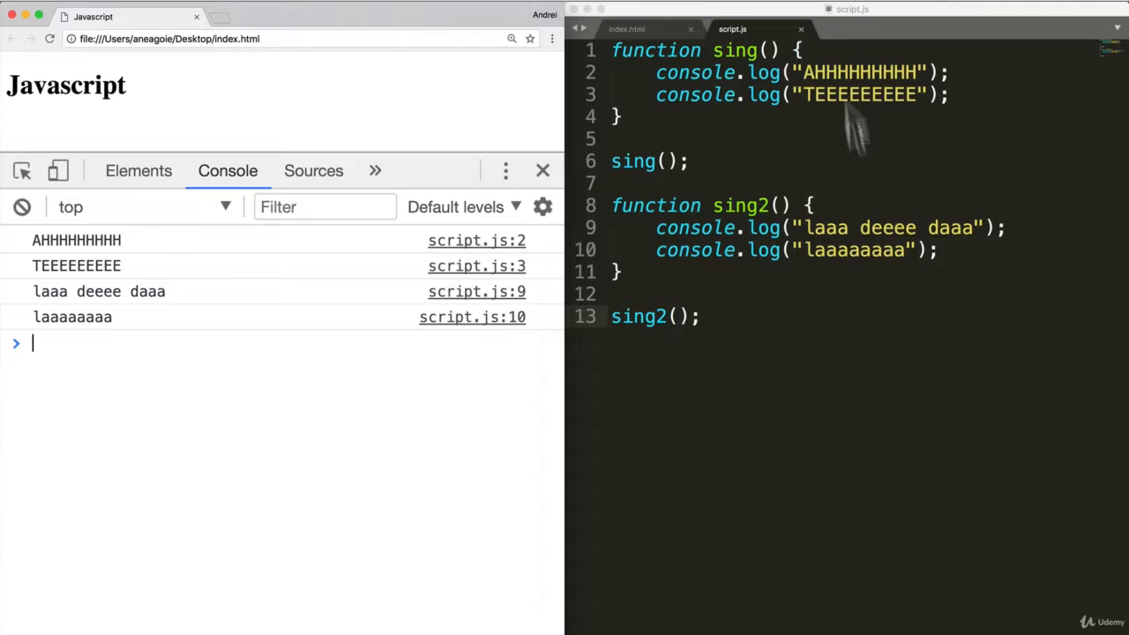
mouse_move(838, 542)
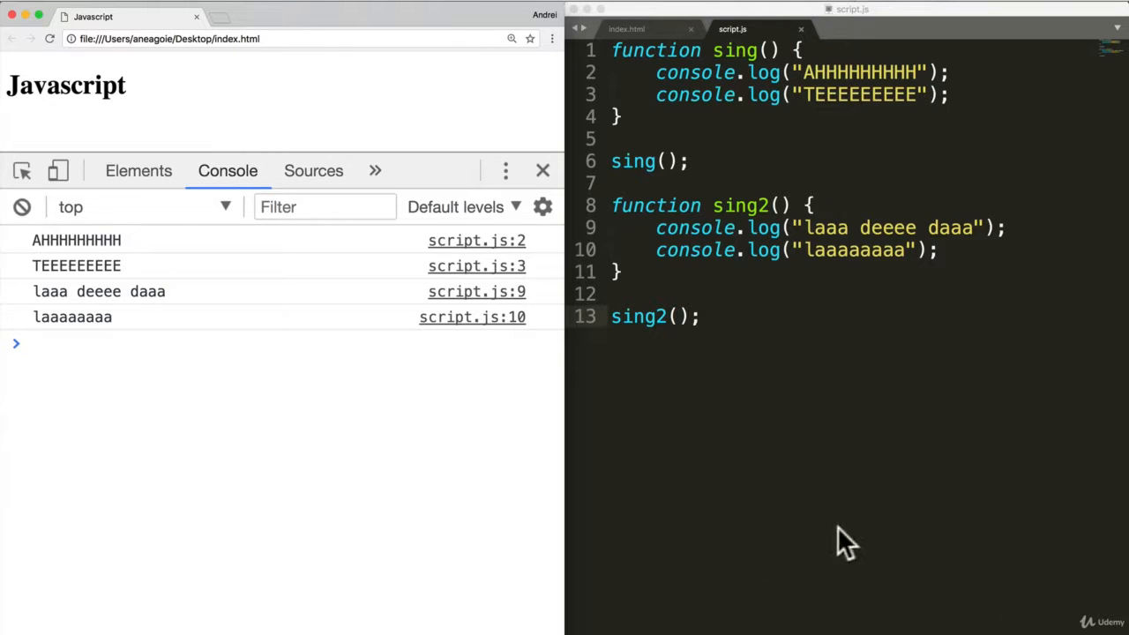
mouse_move(736, 84)
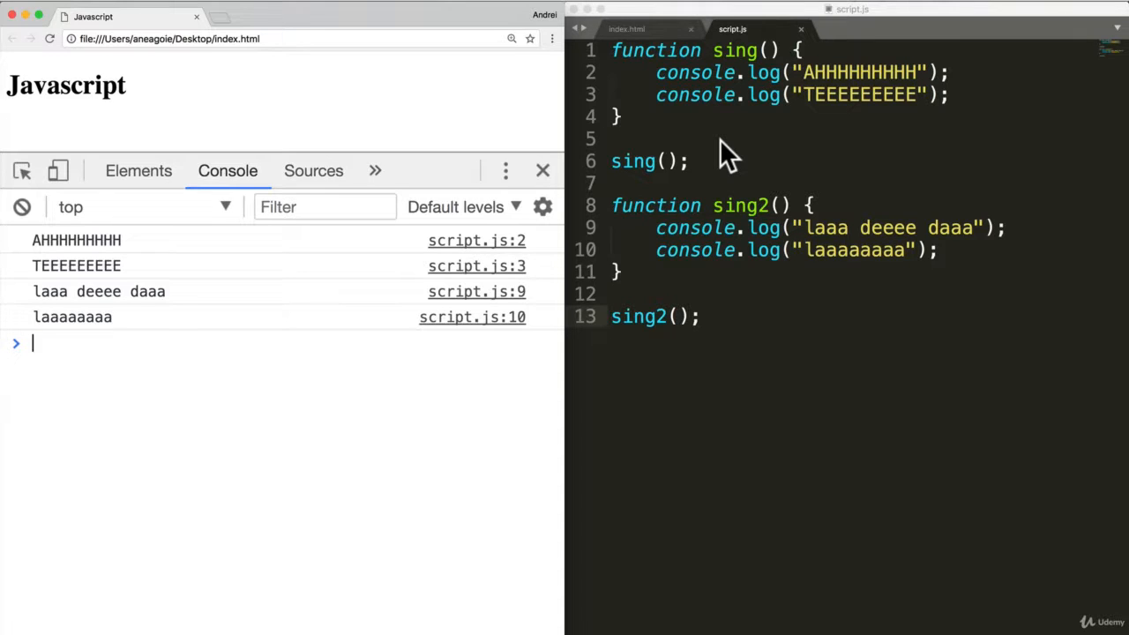
mouse_move(736, 386)
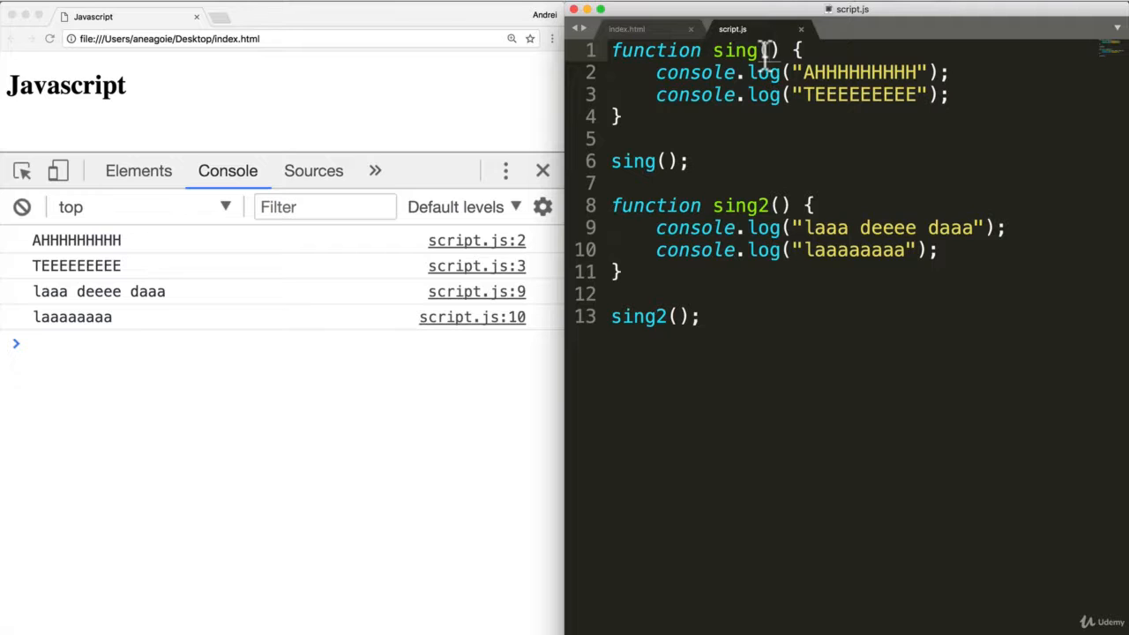
Step: Give sing a song parameter and rewrite its body to log song
text(song)
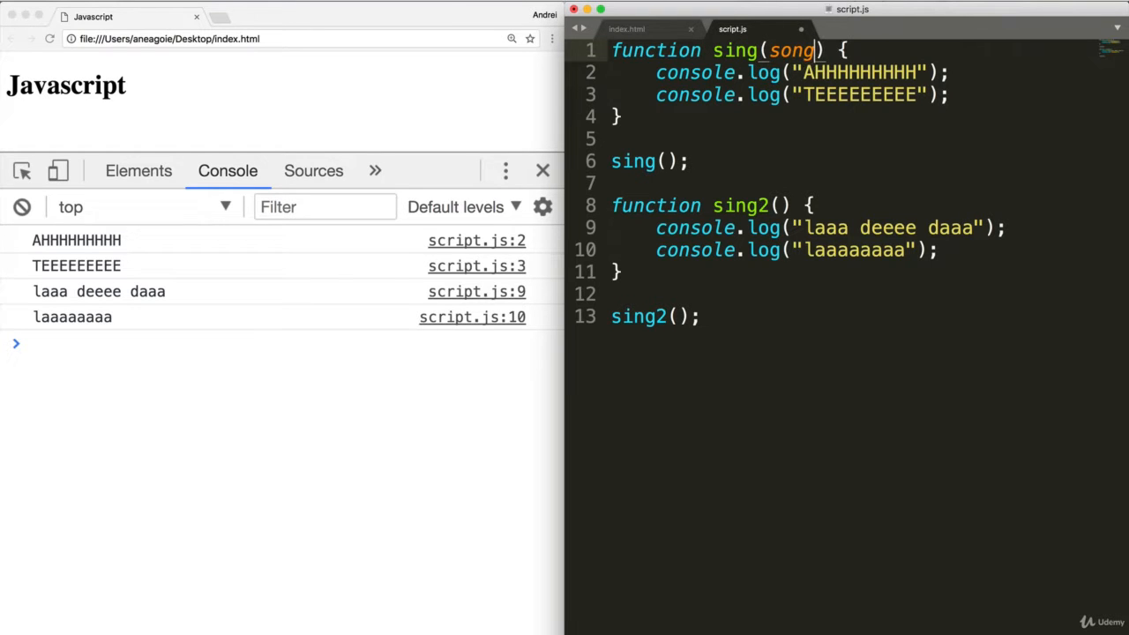
click(702, 316)
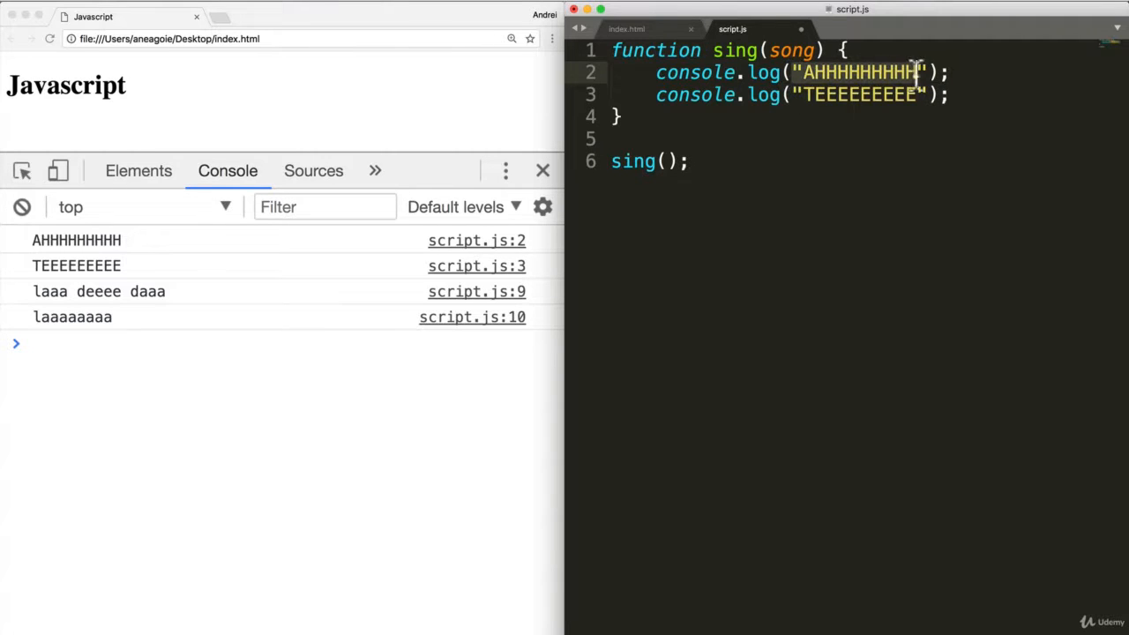
mouse_move(930, 79)
text(song)
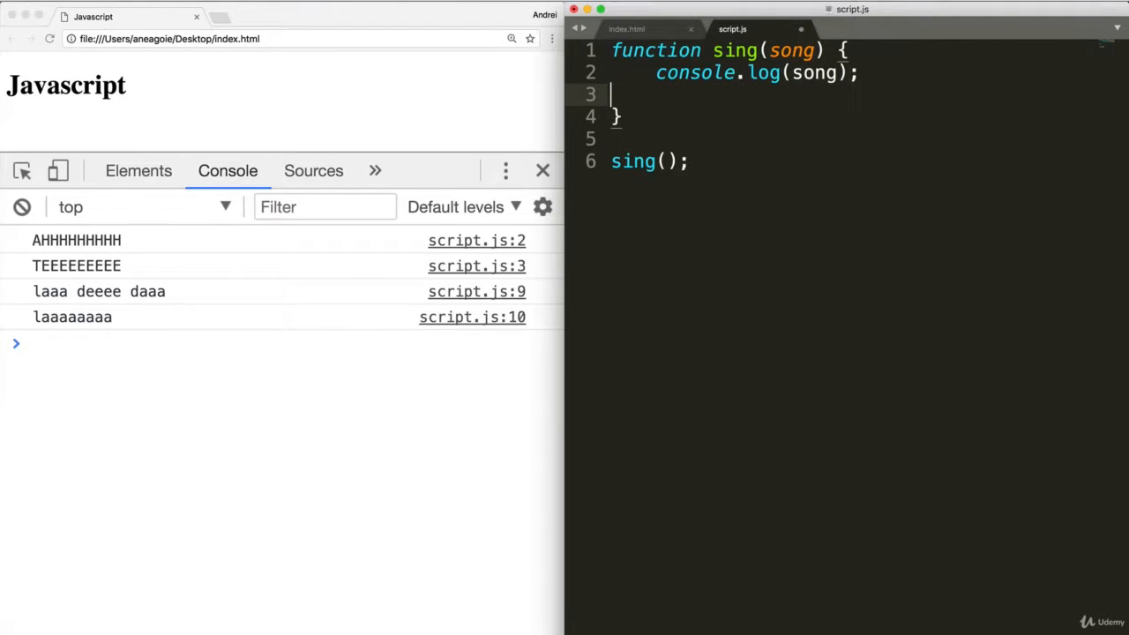
key(Backspace)
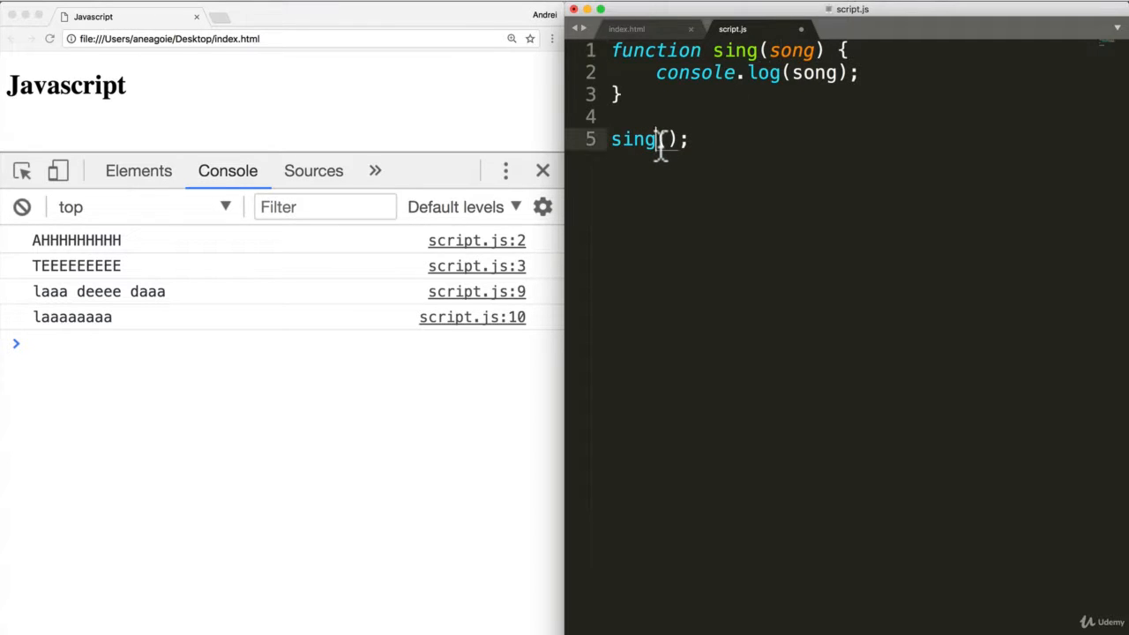
text("")
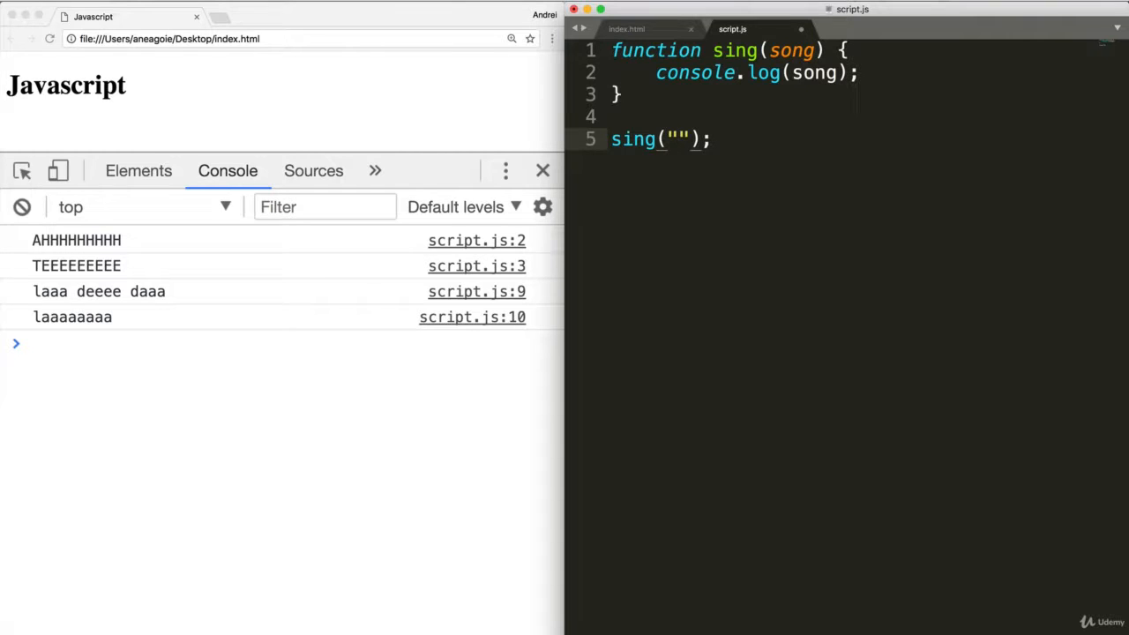
Step: Call sing with three lyrics ('Laaa deee daaa', 'helllllooo', 'lright') and refresh Chrome
text(Laaa deee)
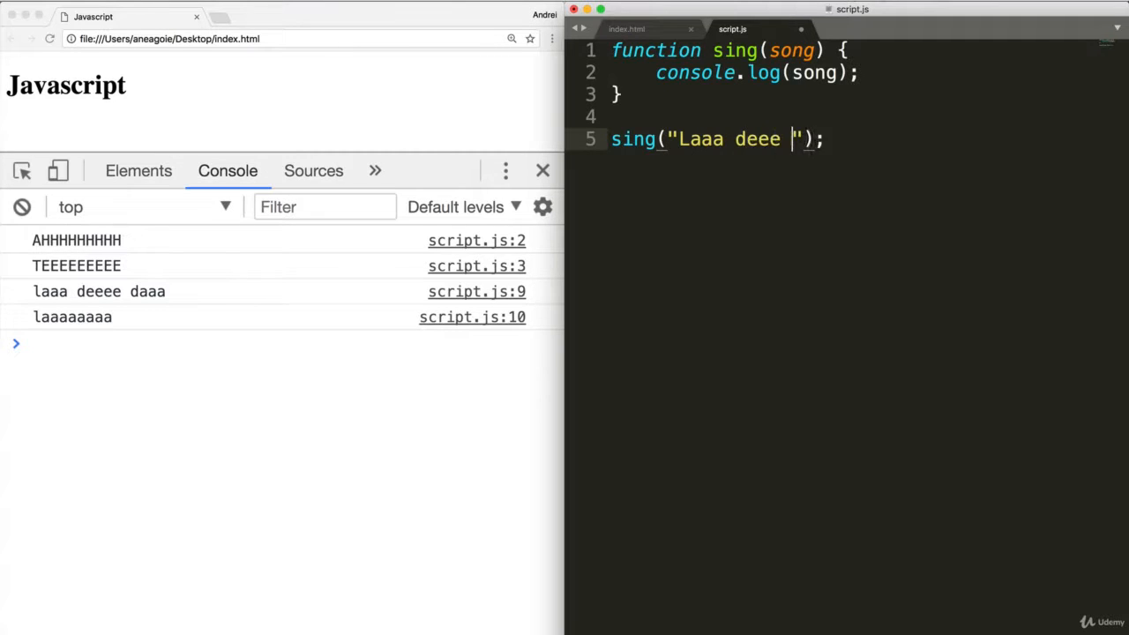
text(daaa)
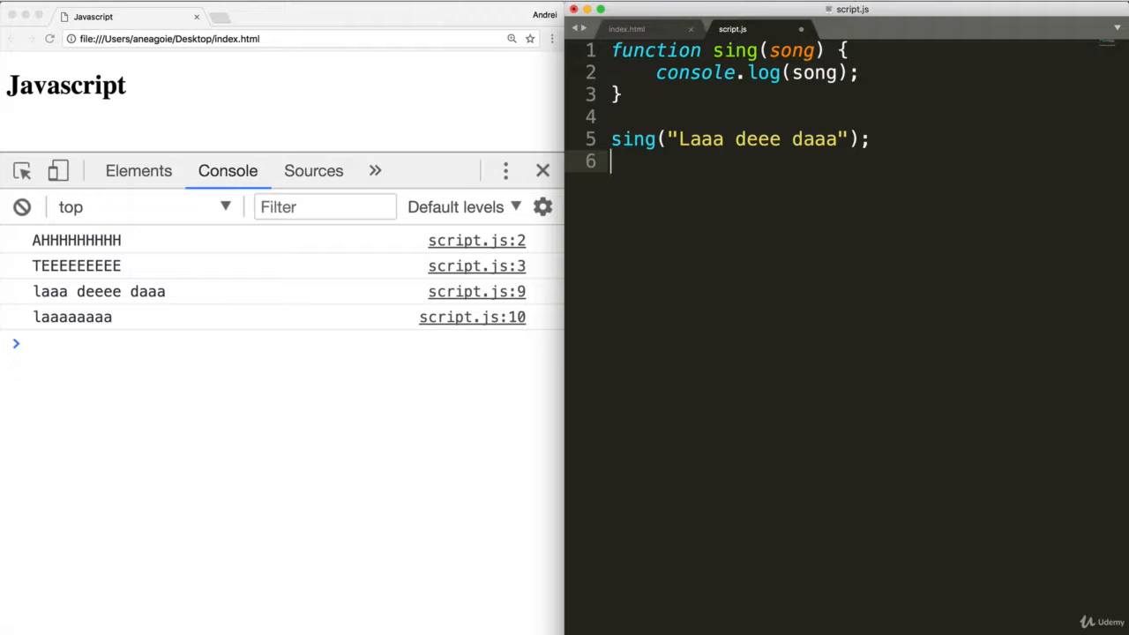
text(sing(""))
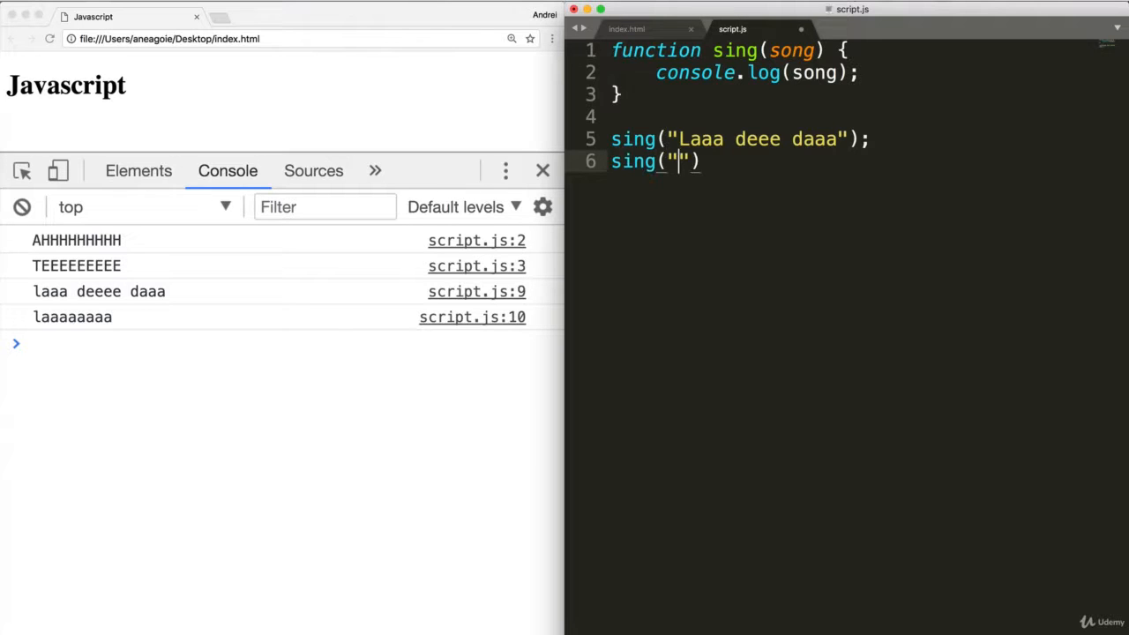
text(helllllooooo)
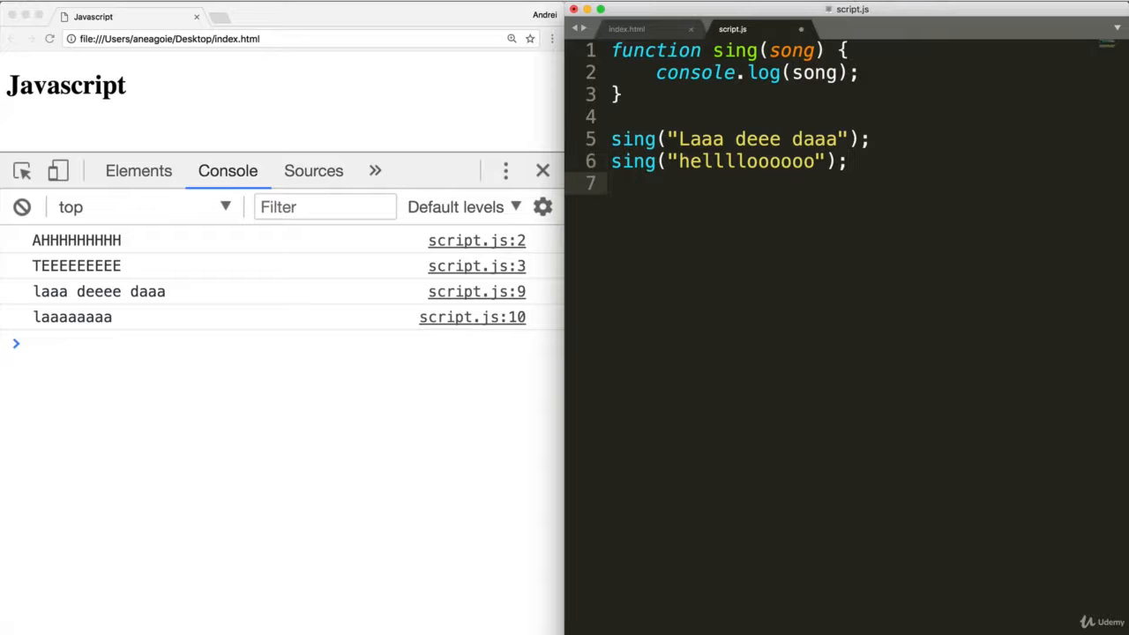
text(sing())
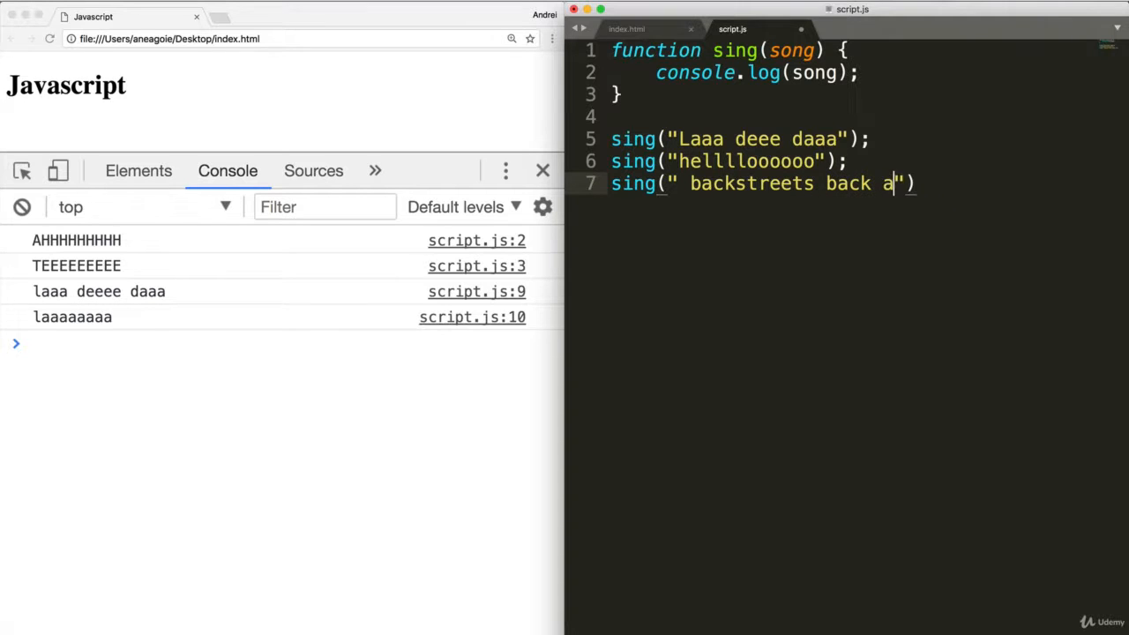
text(lright)
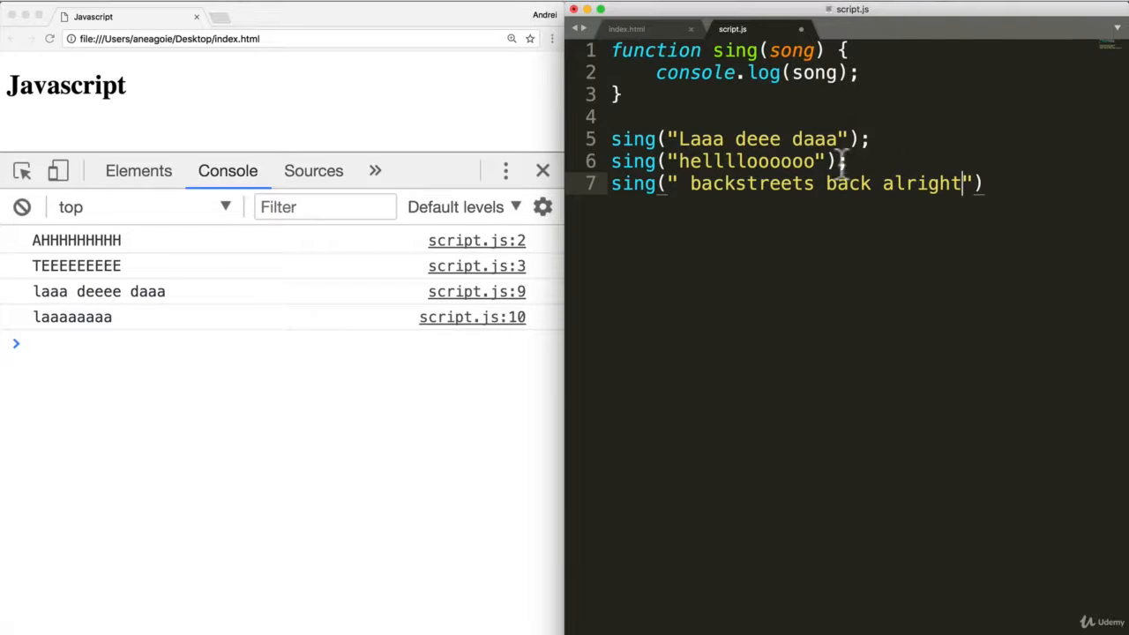
text(;)
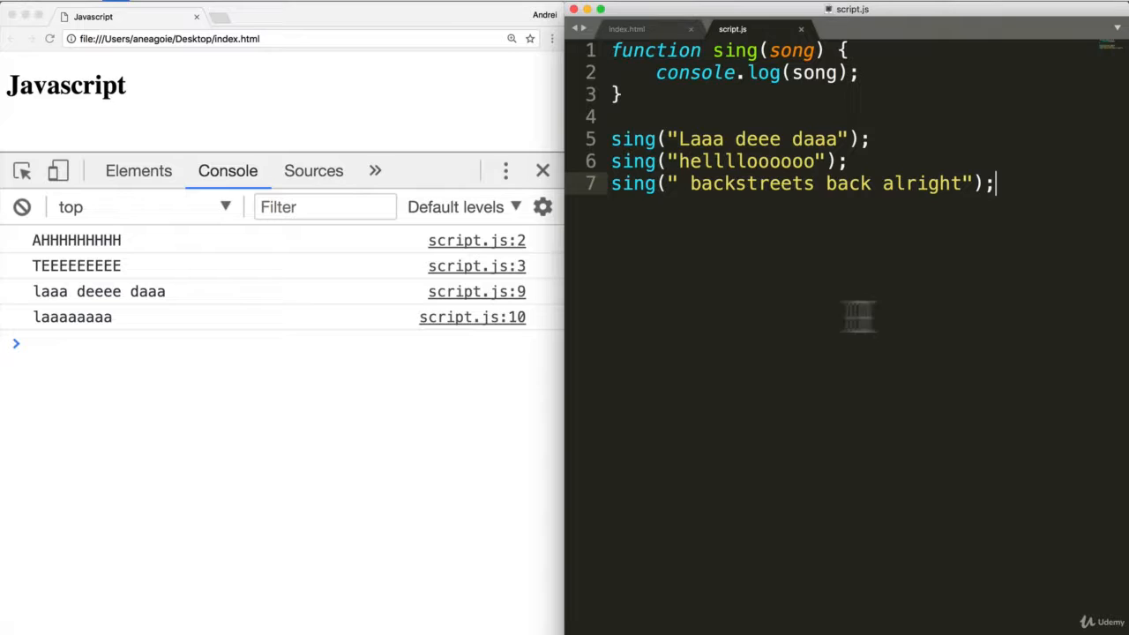
click(46, 38)
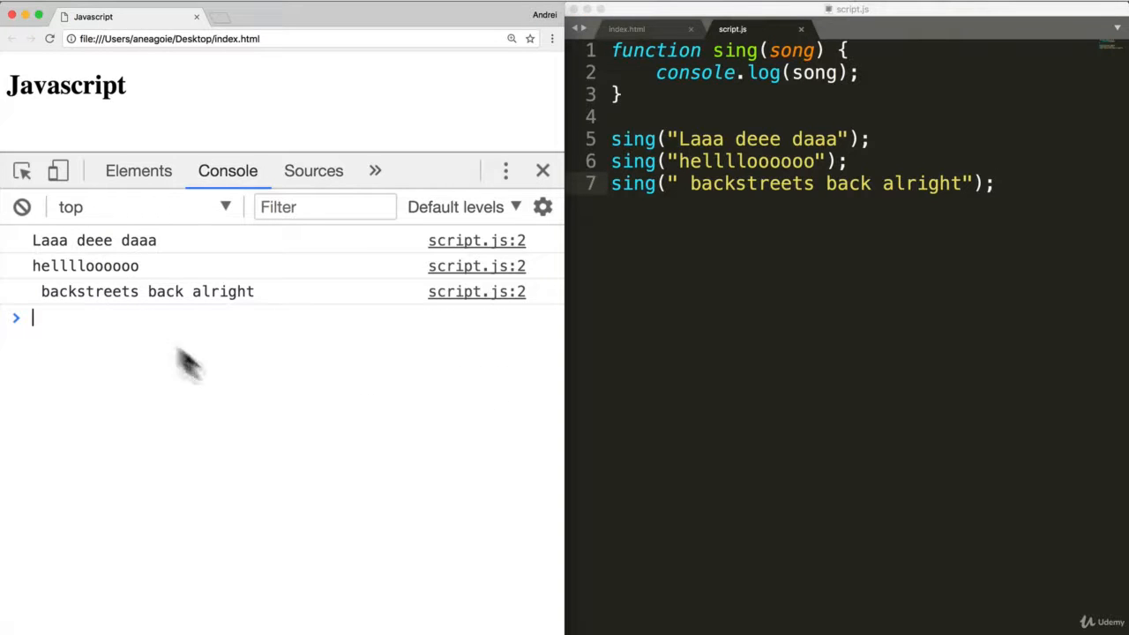
mouse_move(735, 139)
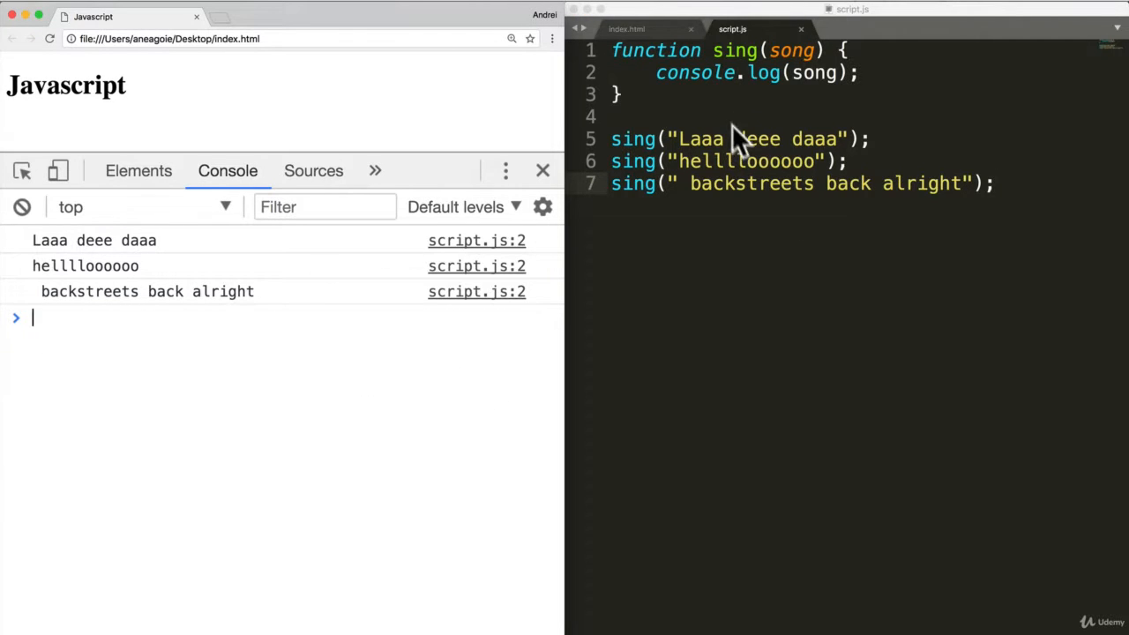
mouse_move(785, 195)
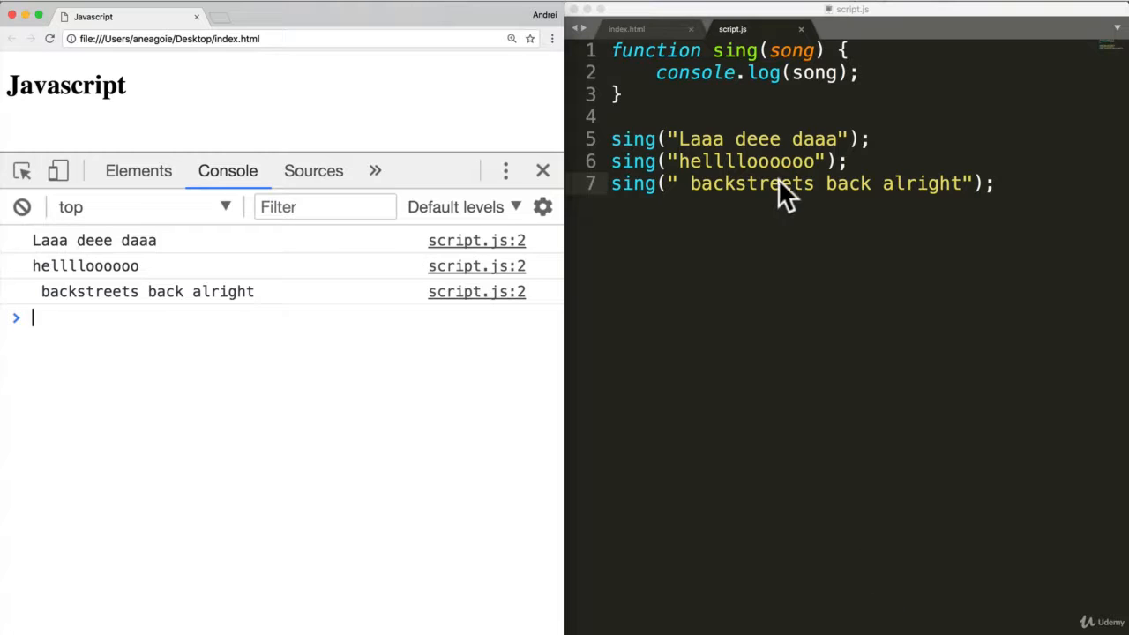
double_click(735, 50)
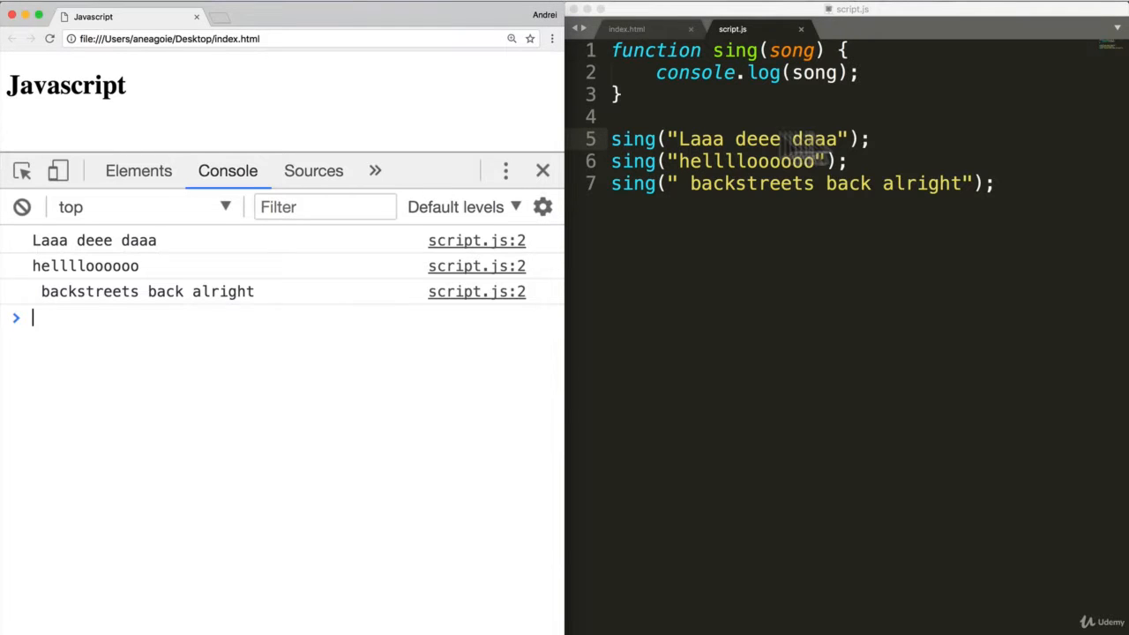
mouse_move(891, 104)
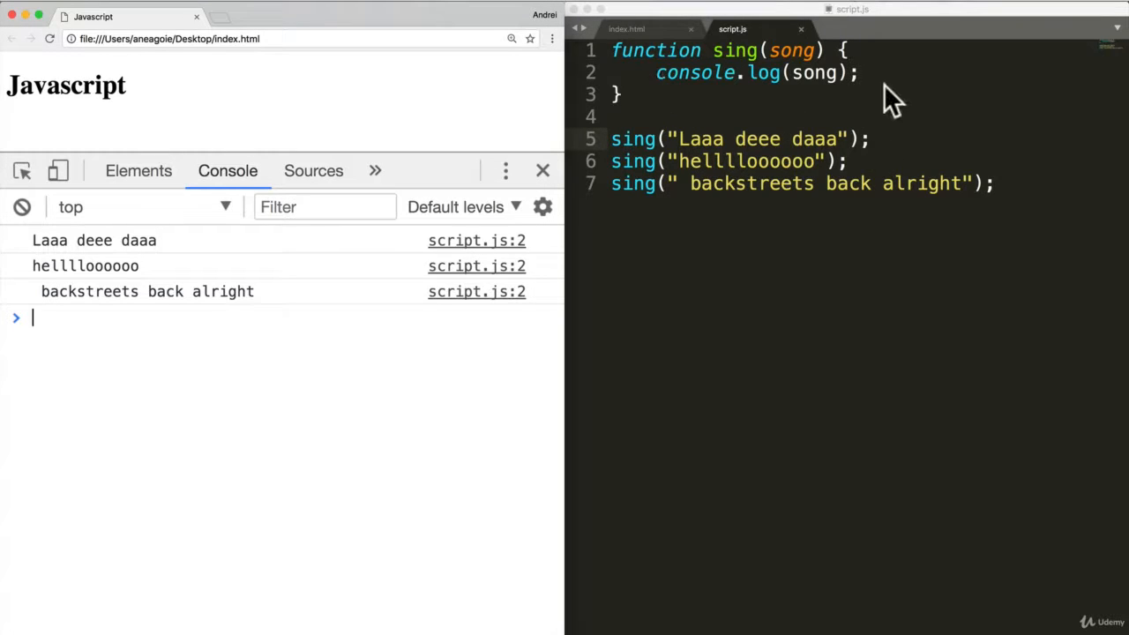
mouse_move(763, 167)
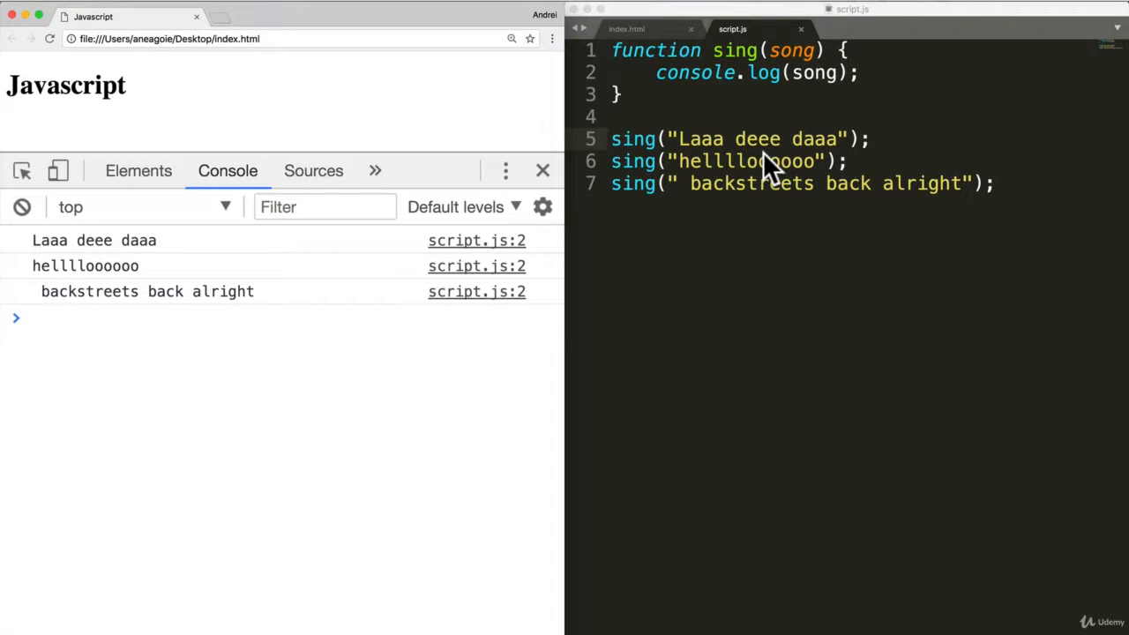
mouse_move(670, 66)
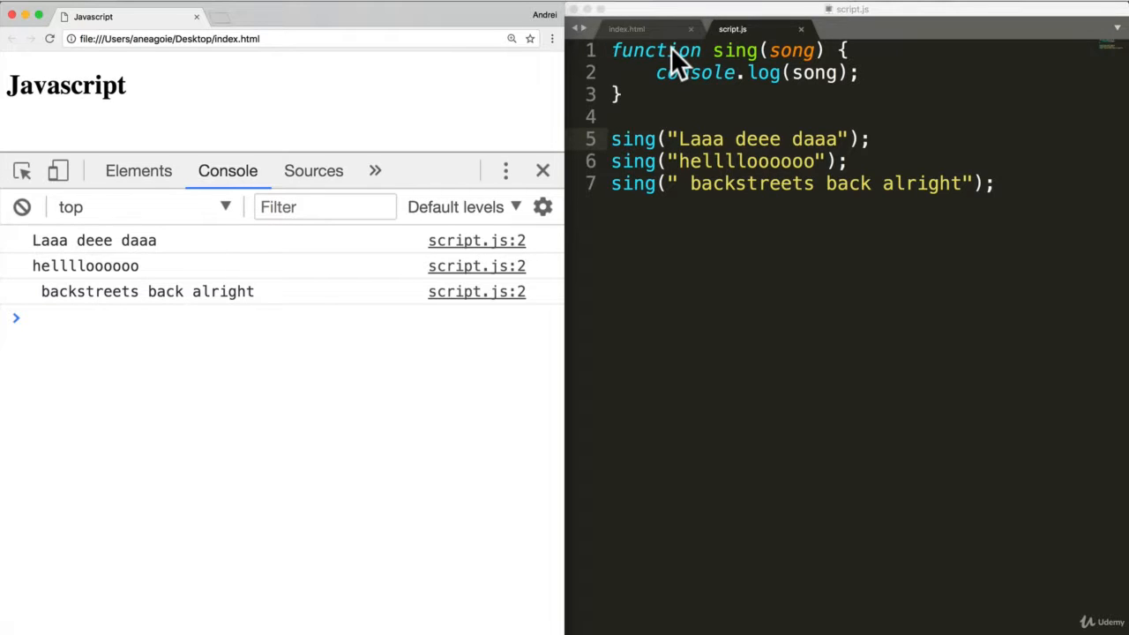
mouse_move(653, 189)
text(func)
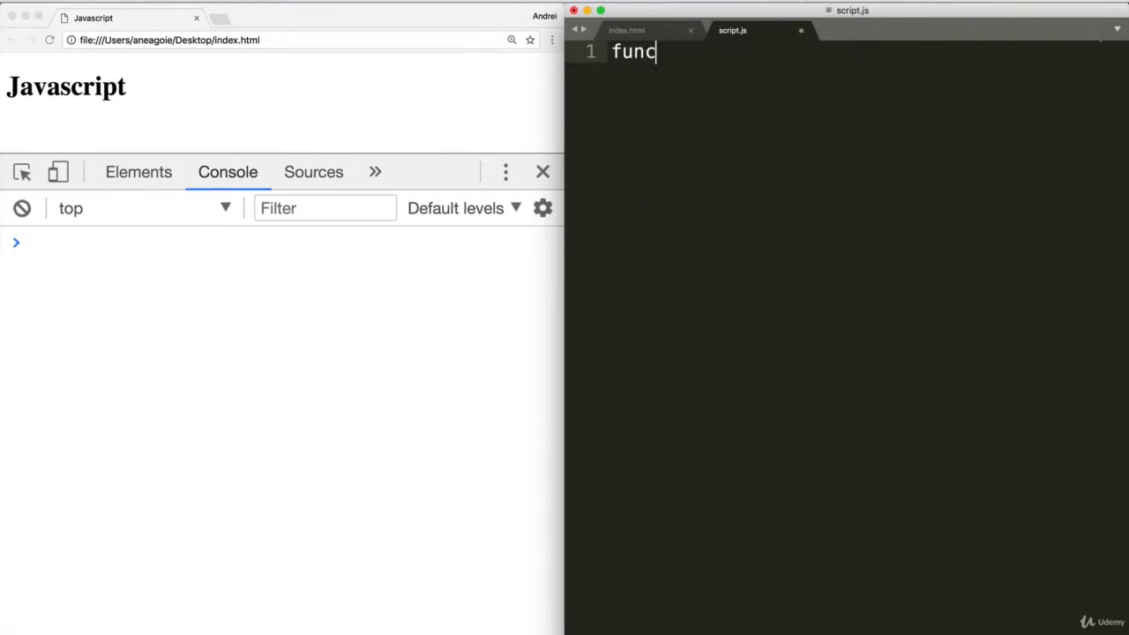
Step: Write function multiply(a, b) { a * b } followed by a multiply(5, 10) call
text(tion multiply)
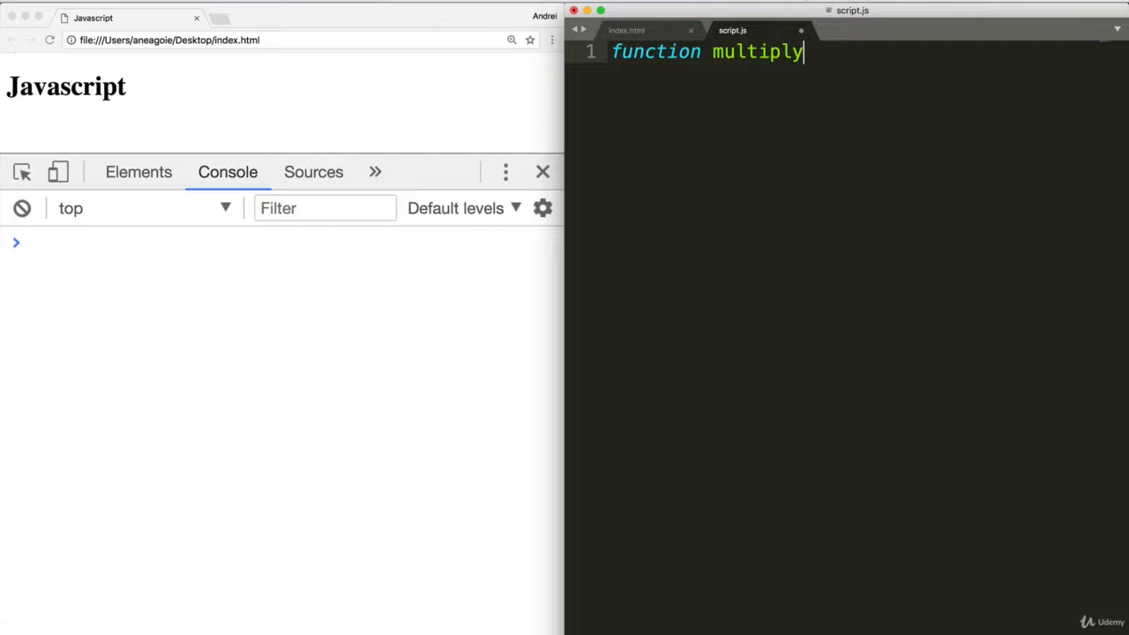
text(())
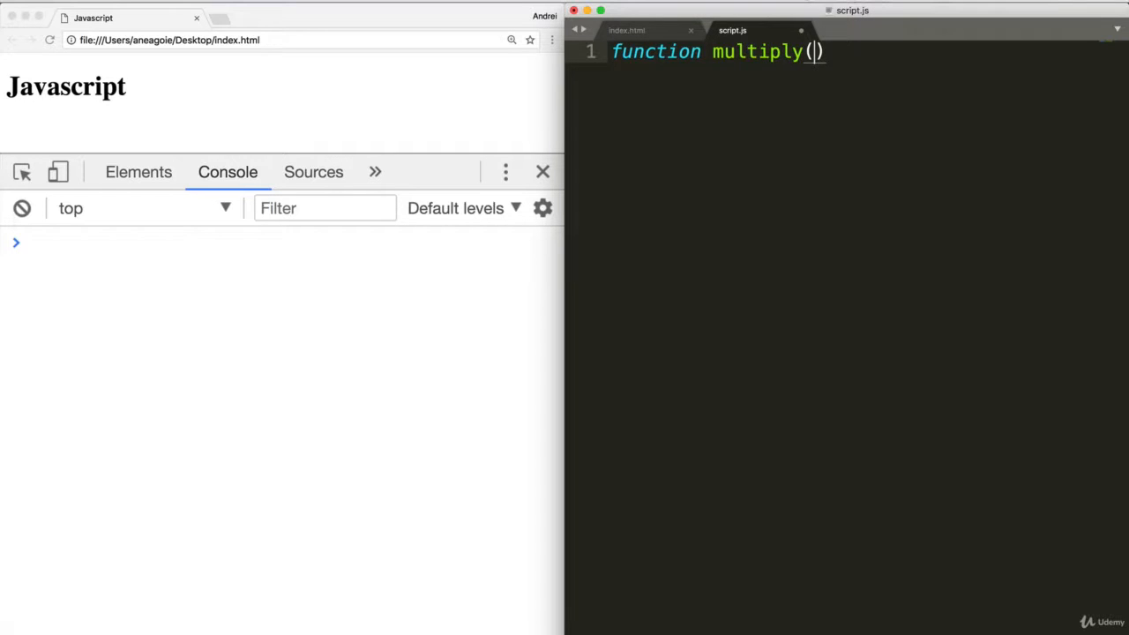
text(a, b)
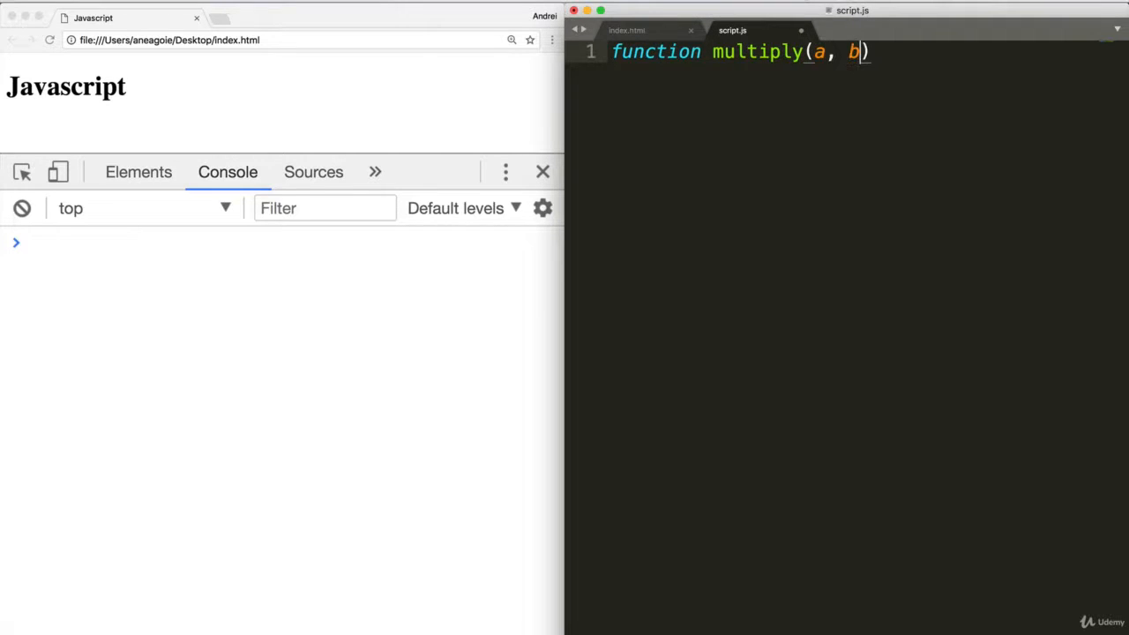
text({)
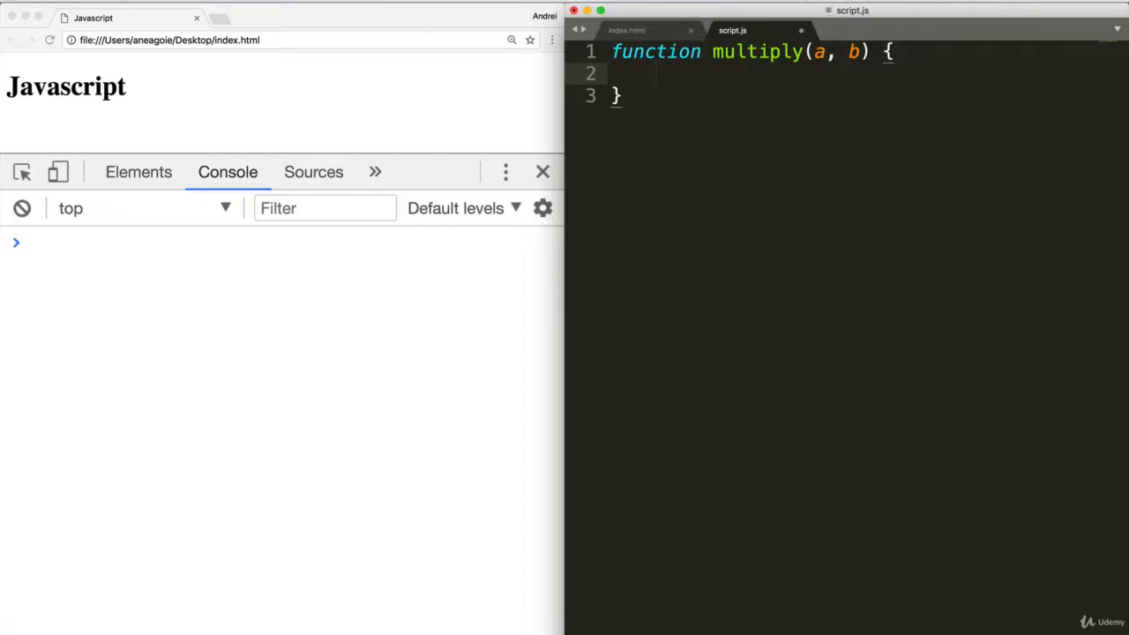
text(a)
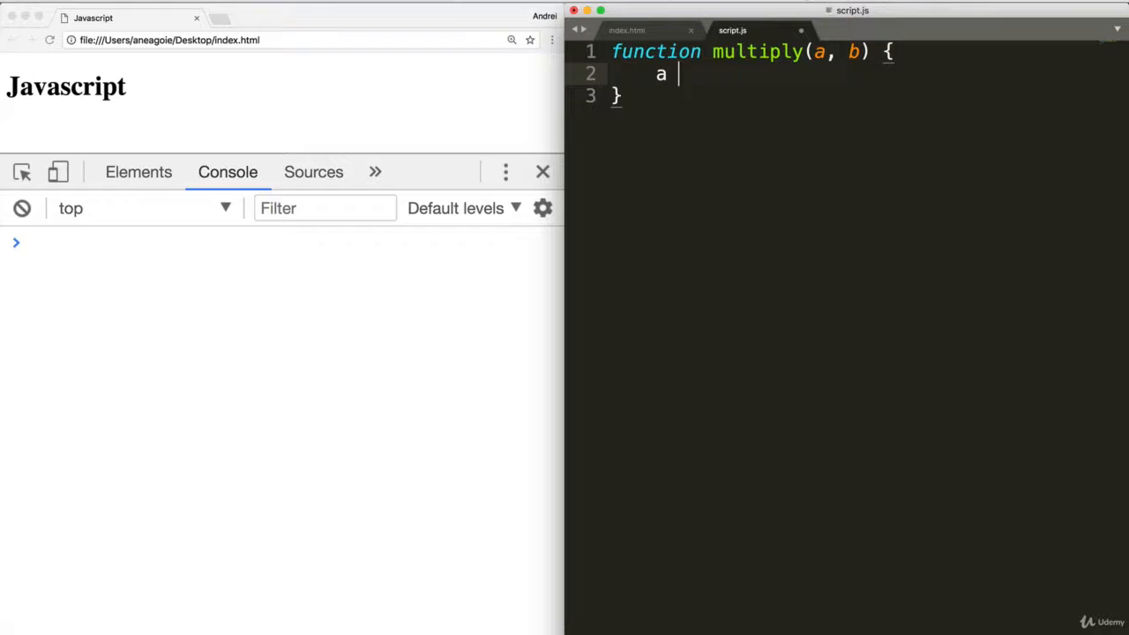
text(* b)
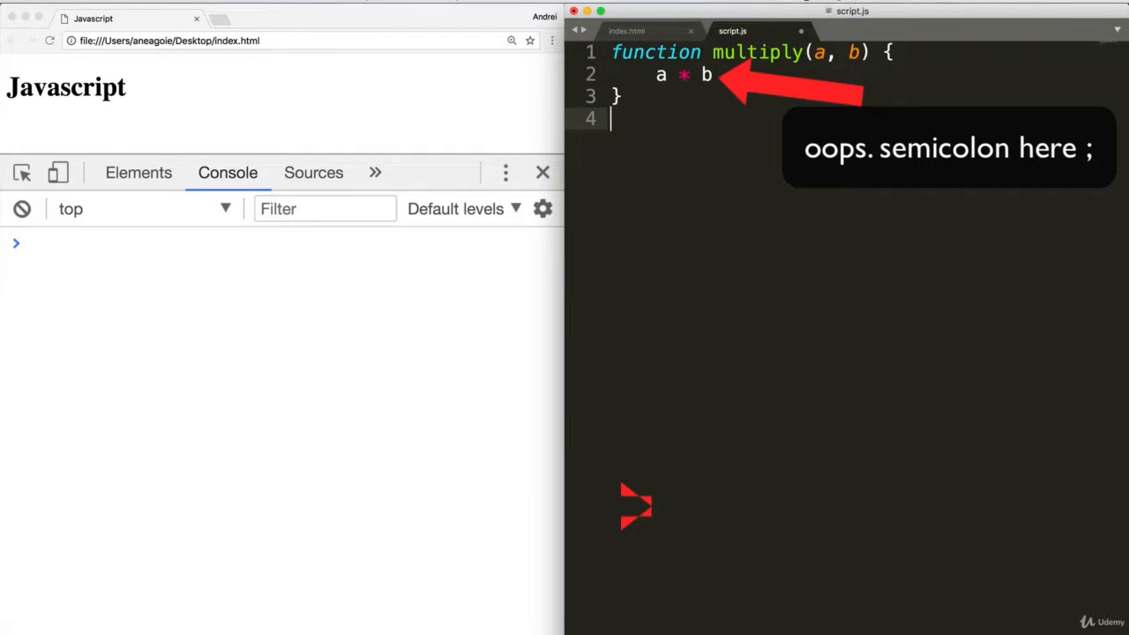
text(multiply)
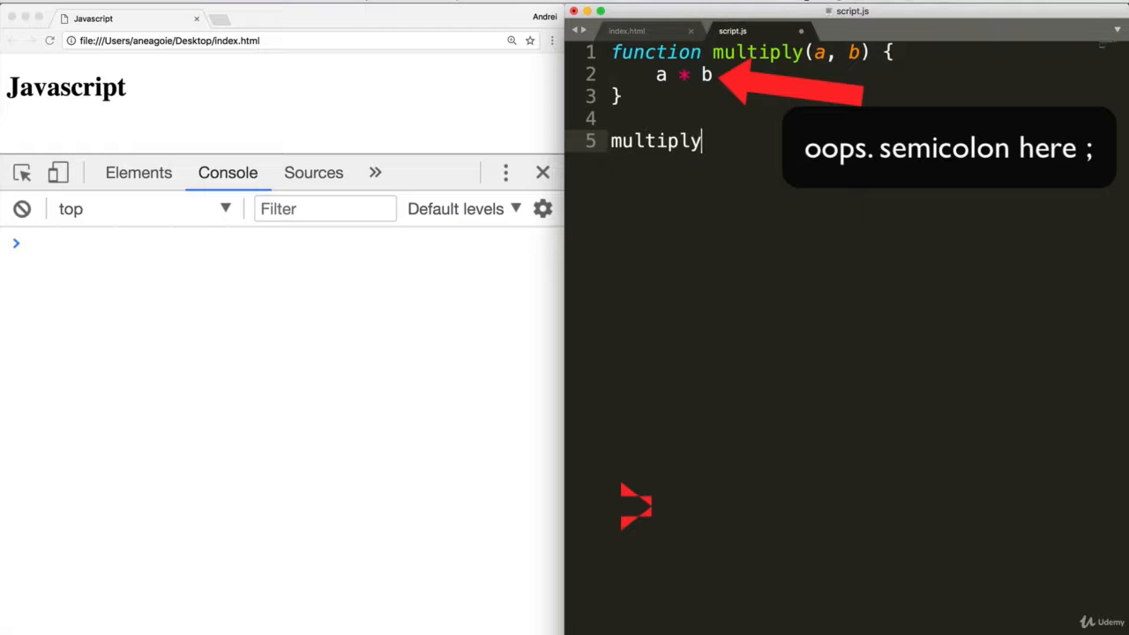
text(())
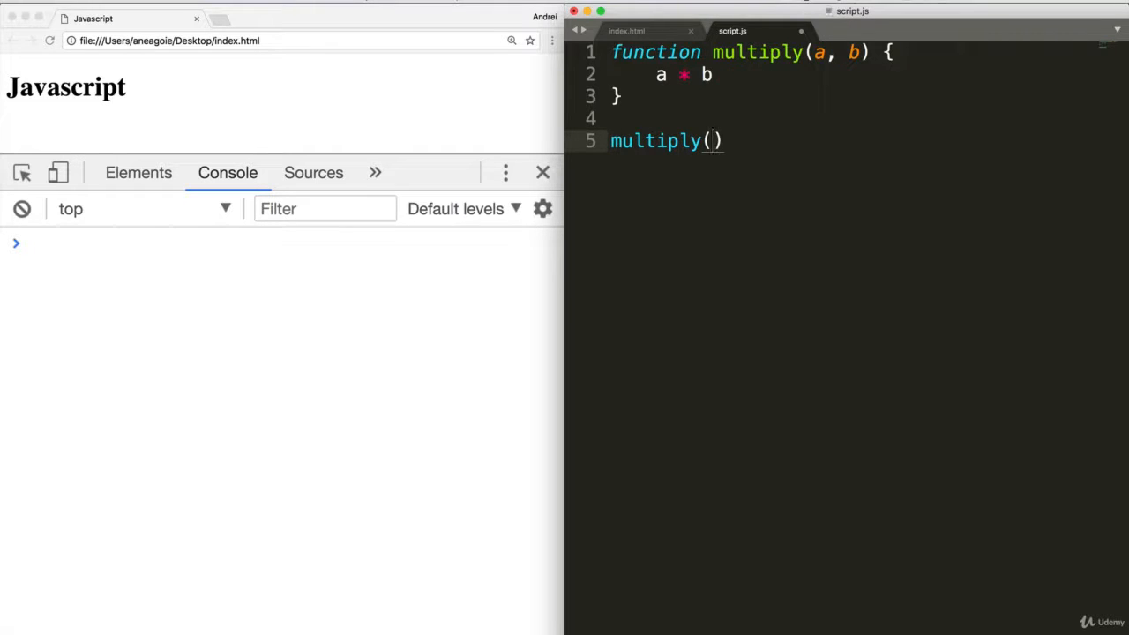
text(5, 10)
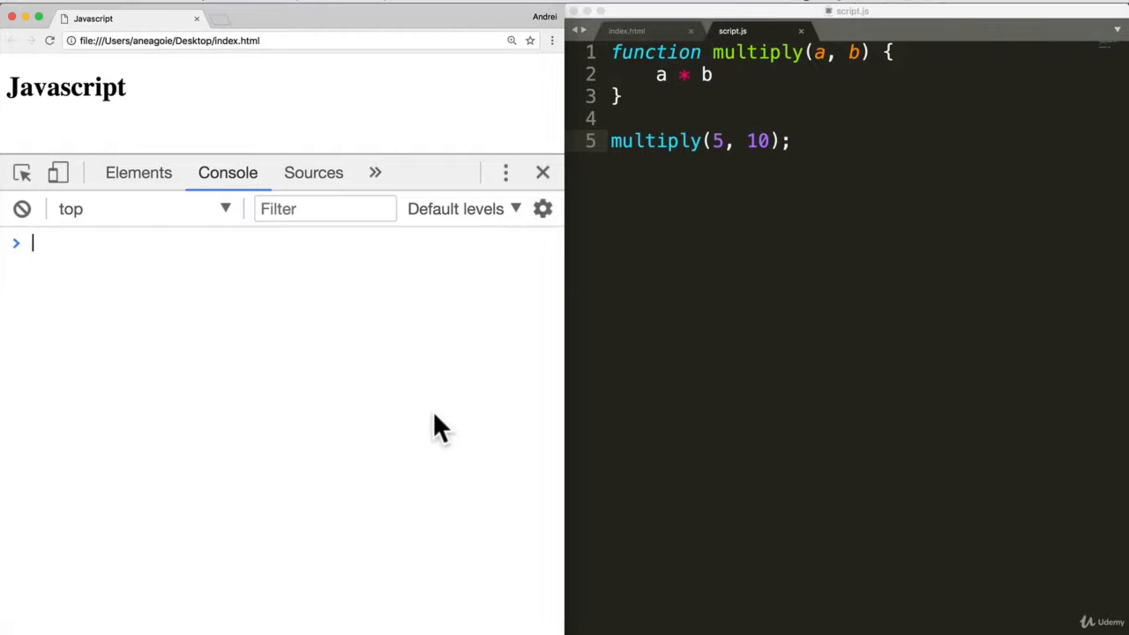
Step: In the console, display multiply's definition, then run multiply(5, 10) and multiply(5, 12)
text(multiply)
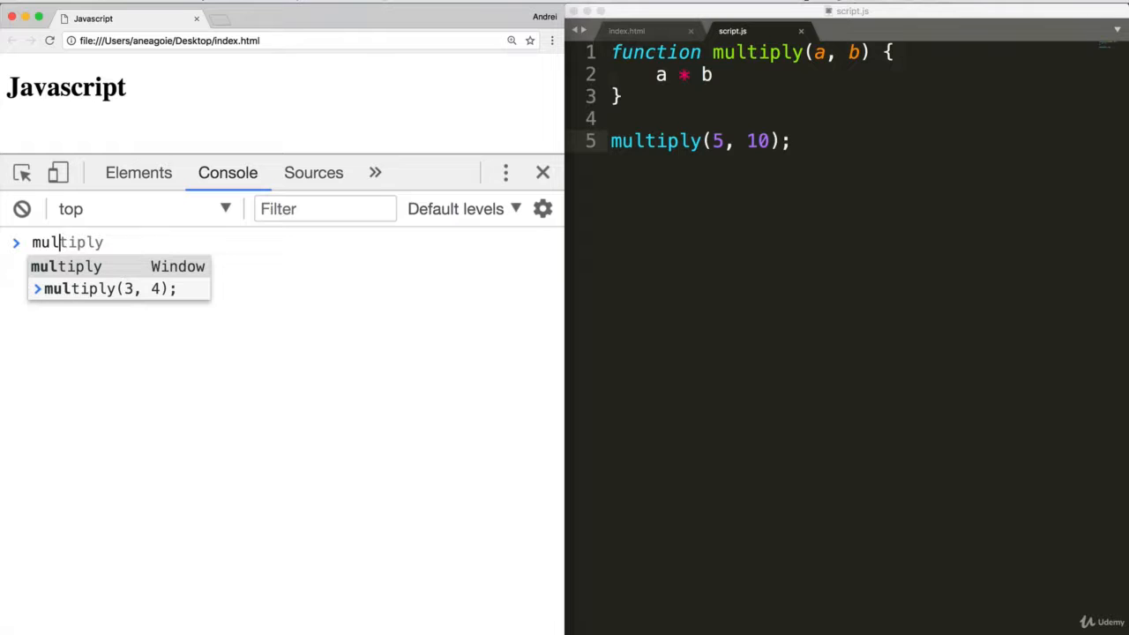
key(Enter)
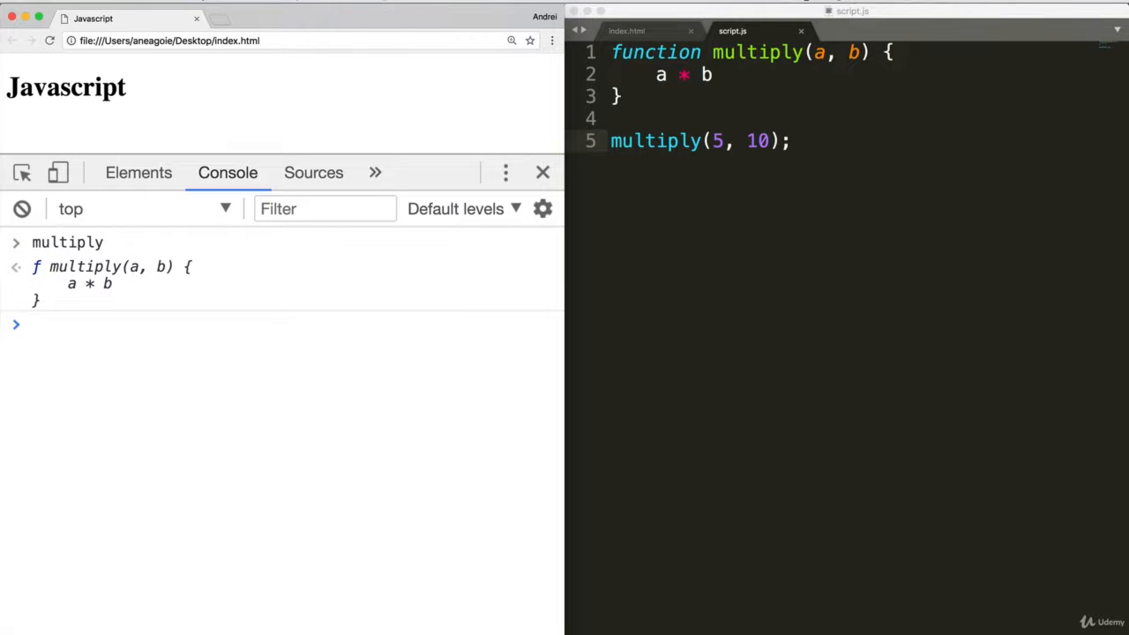
mouse_move(62, 283)
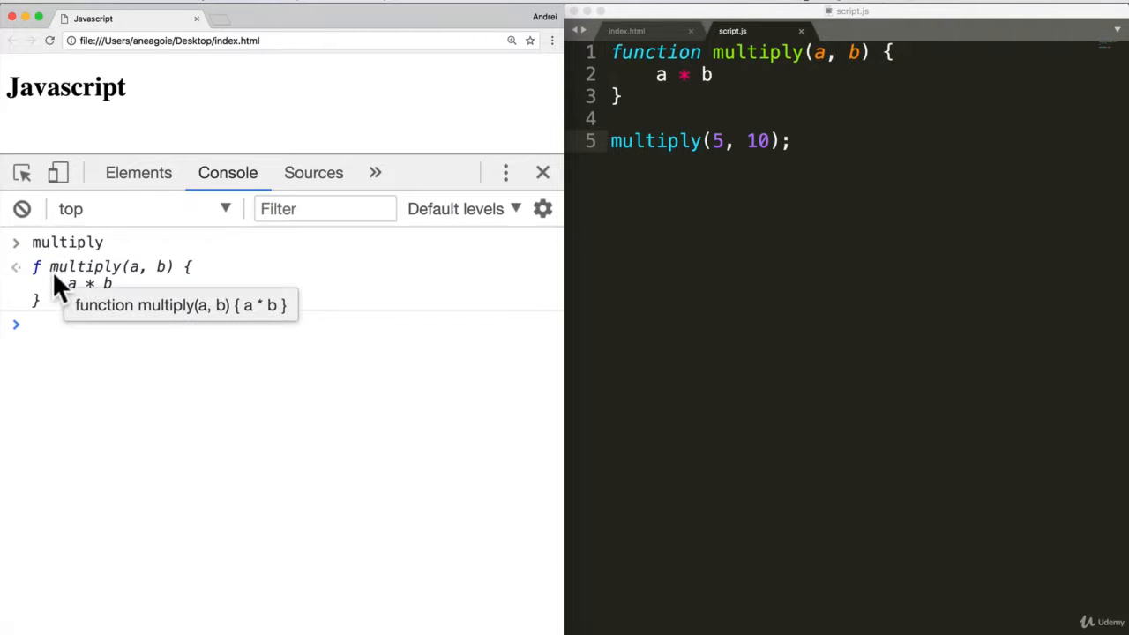
mouse_move(105, 296)
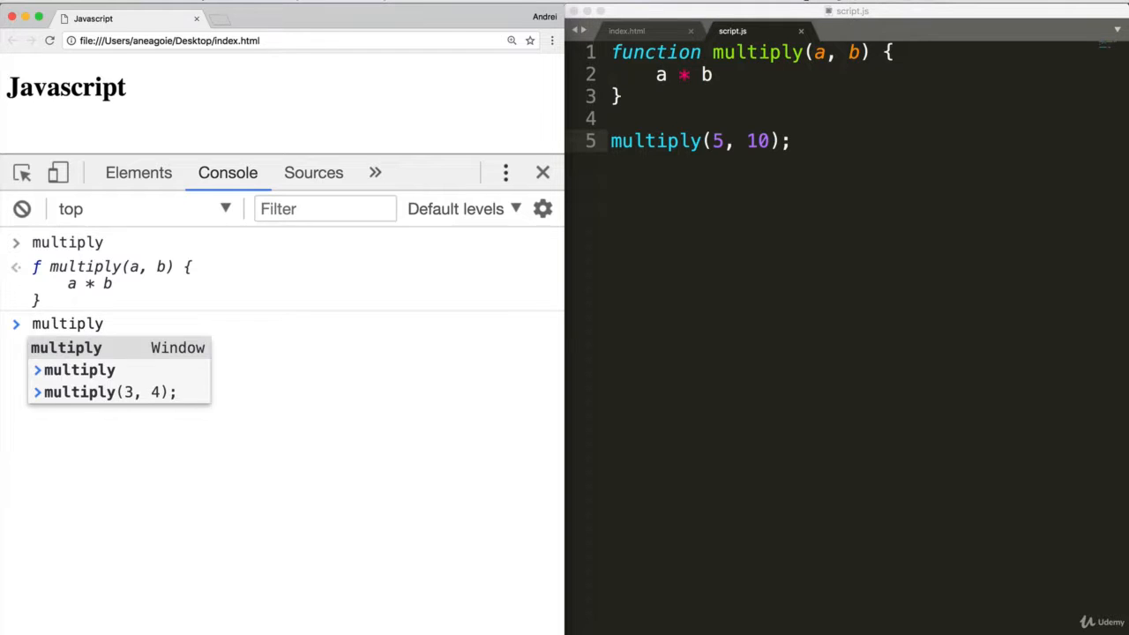
text(multiply(5,)
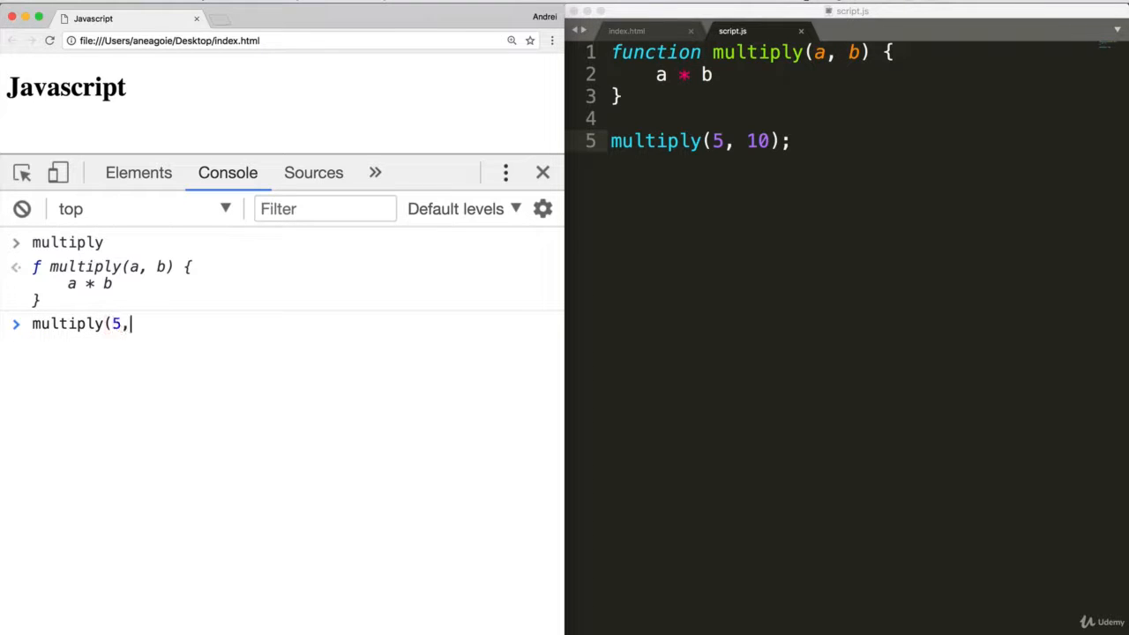
text(10);)
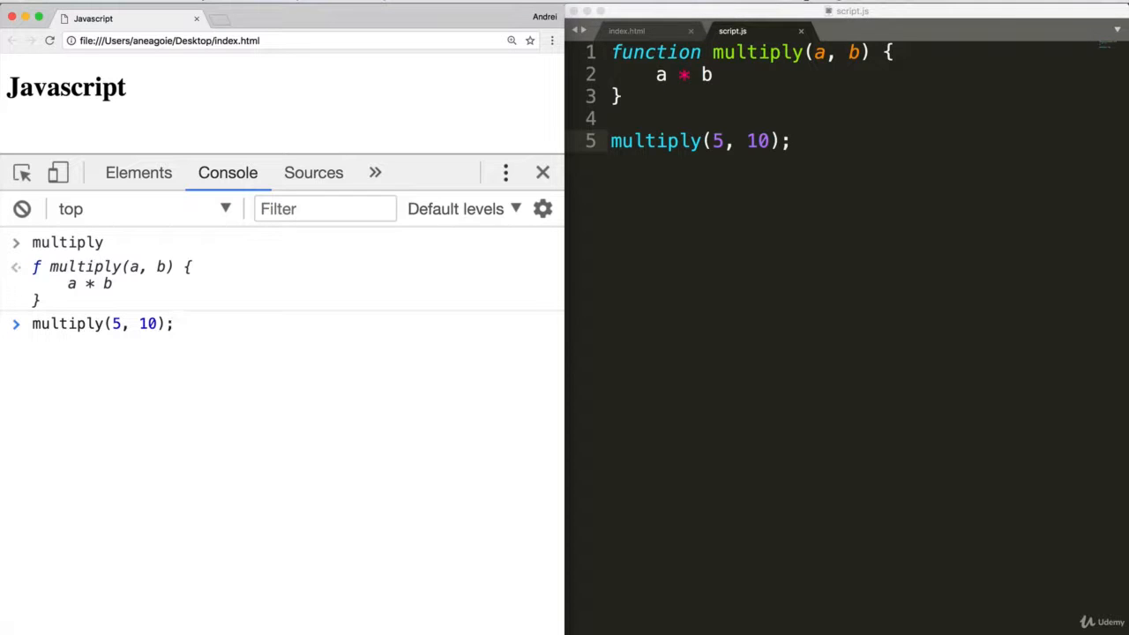
key(Enter)
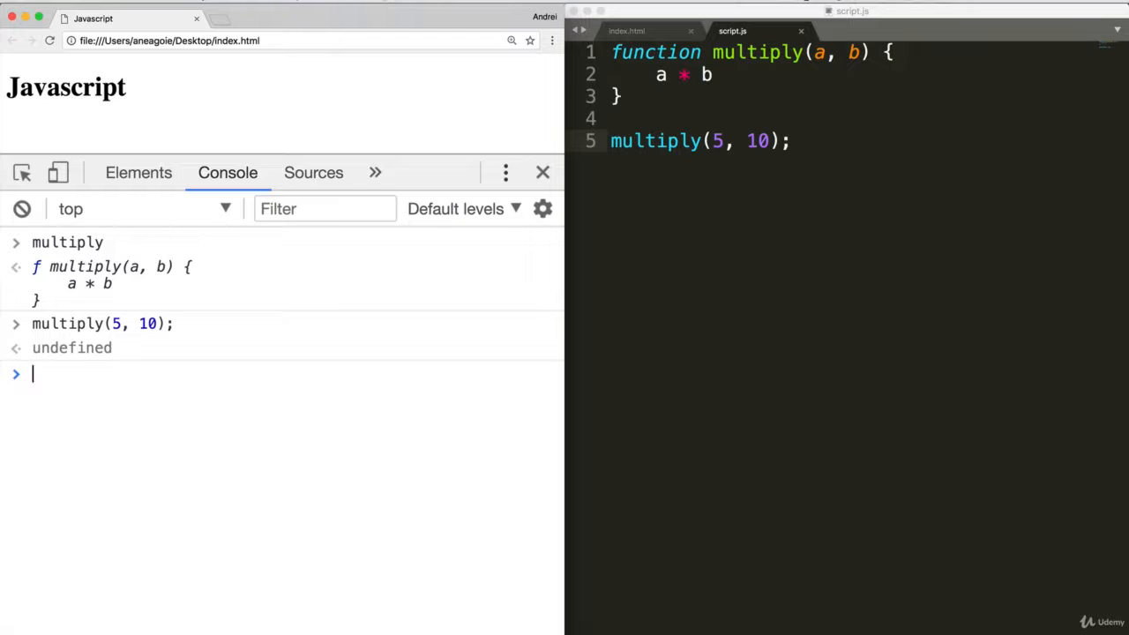
text(multiply(5, 10);)
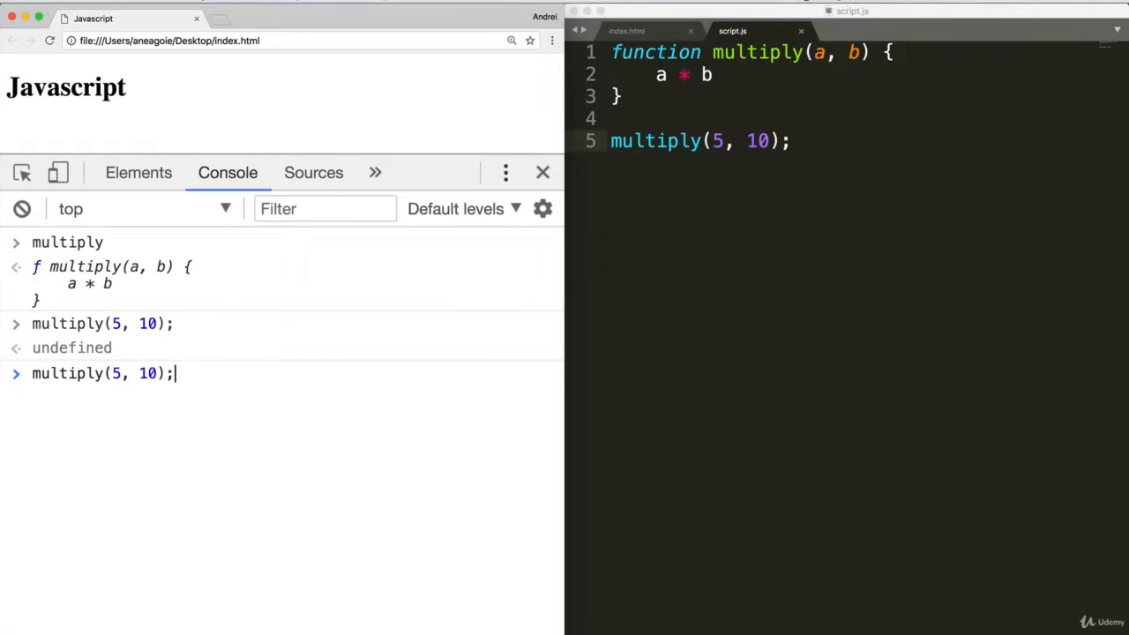
text(2)
key(Enter)
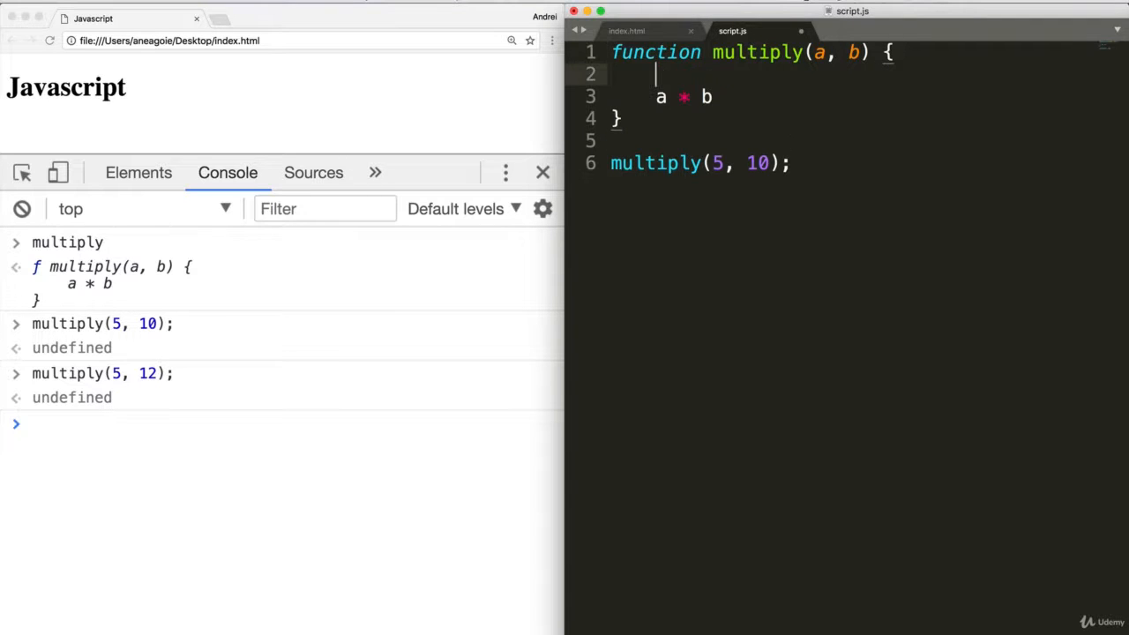
Step: Insert console.log(a, b) at the top of multiply, save, and call multiply(5, 12)
text(console.log)
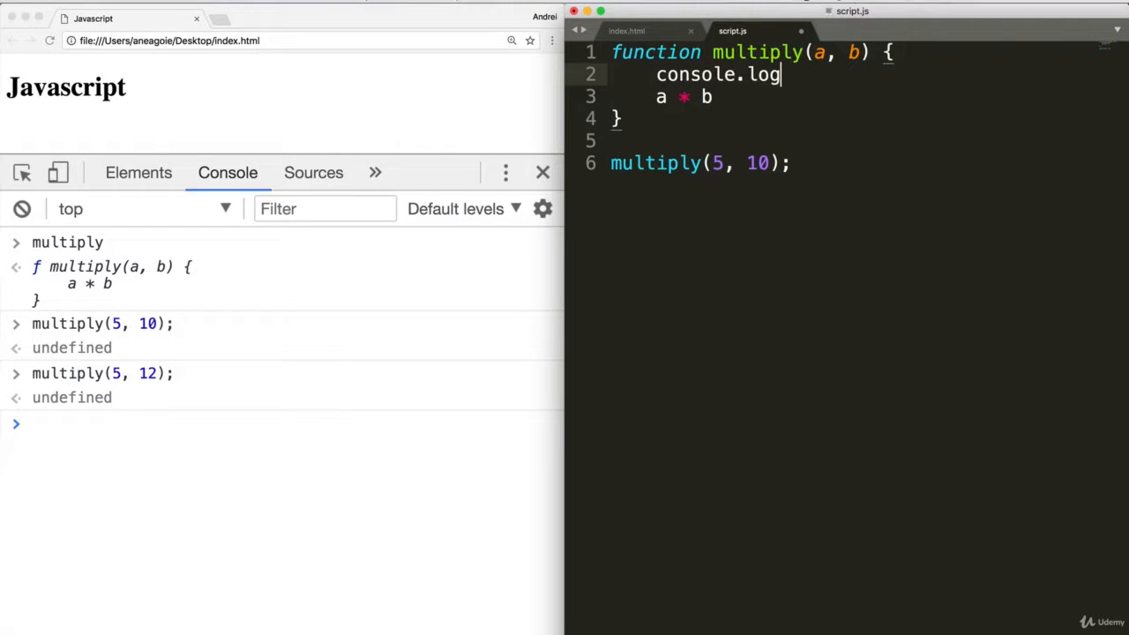
text((a, b);)
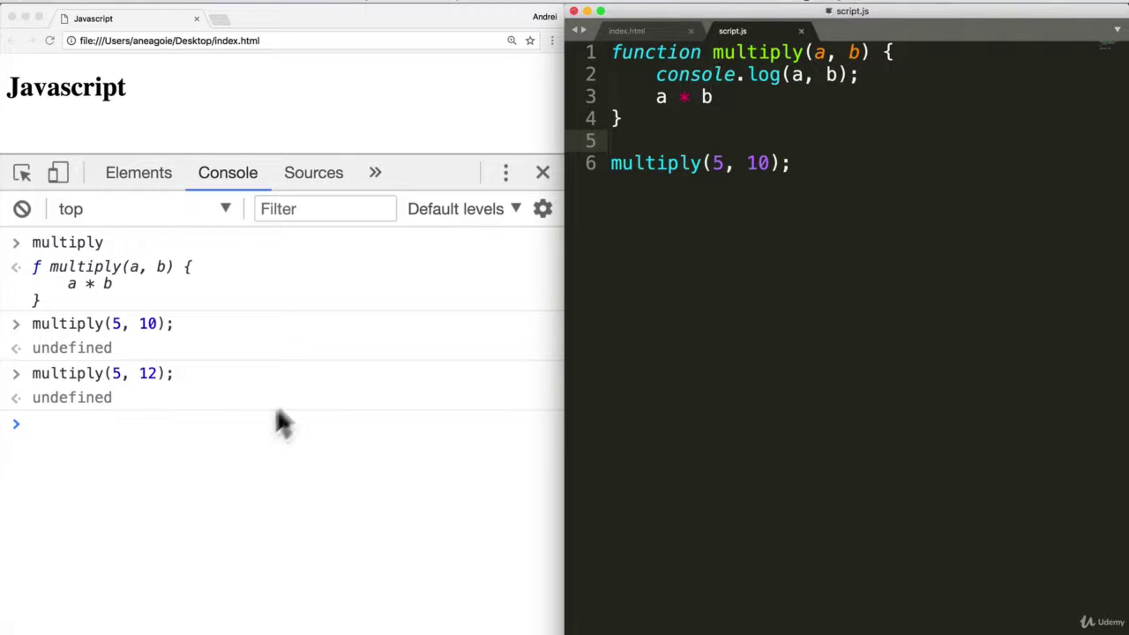
key(cmd+s)
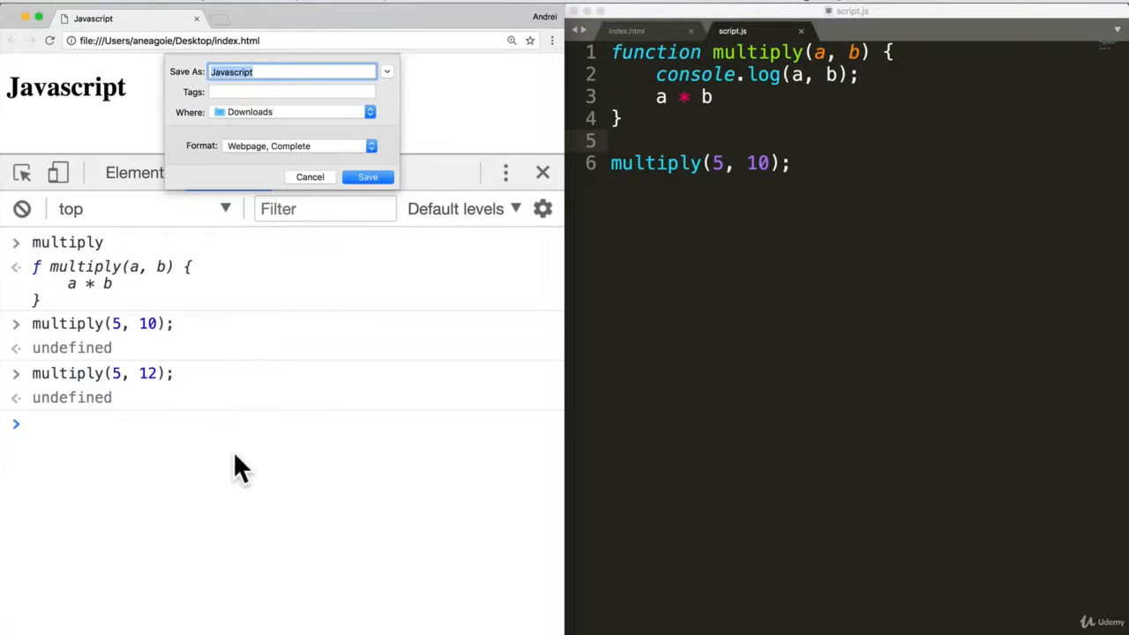
click(310, 177)
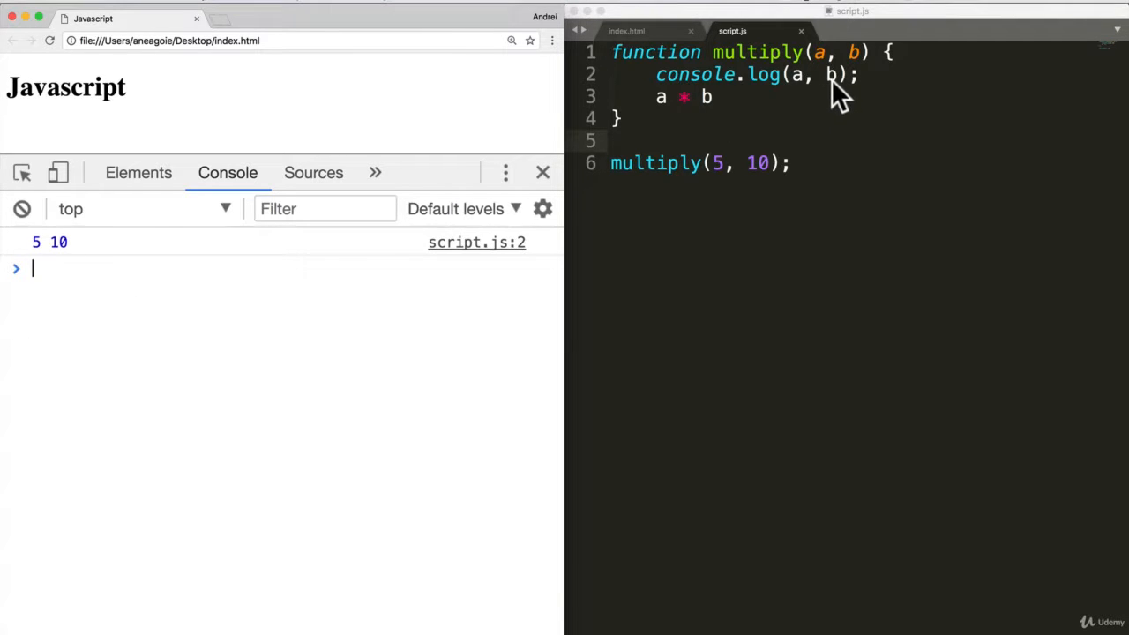
text(multiply(5, 12);)
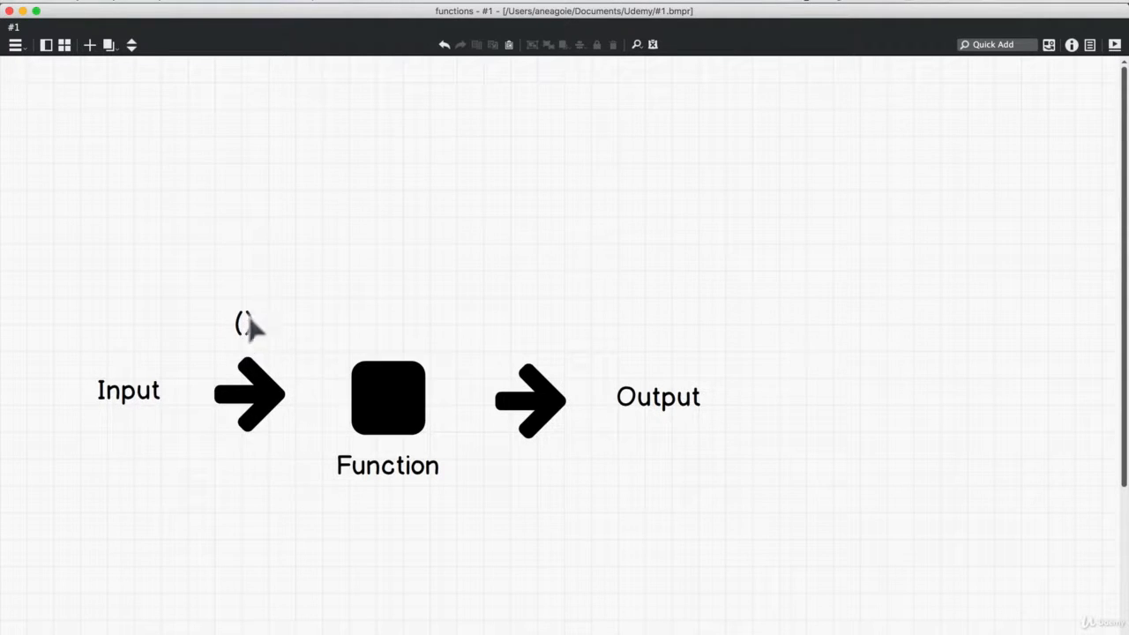
Step: Change the '()' label above the input arrow to read (5, 10)
click(242, 326)
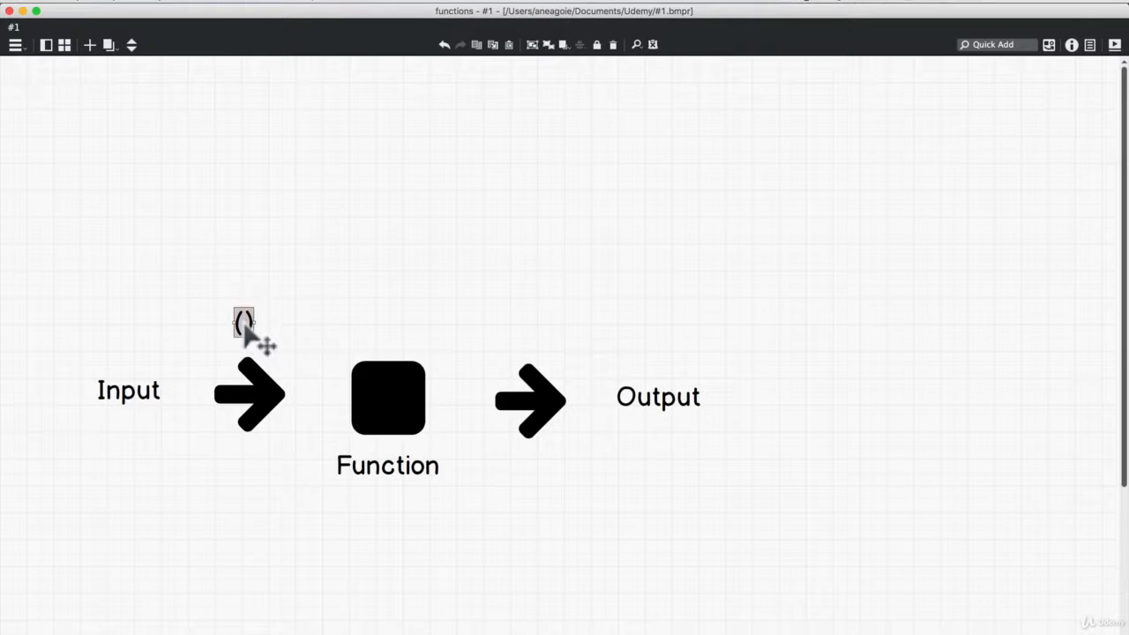
click(244, 321)
text(a)
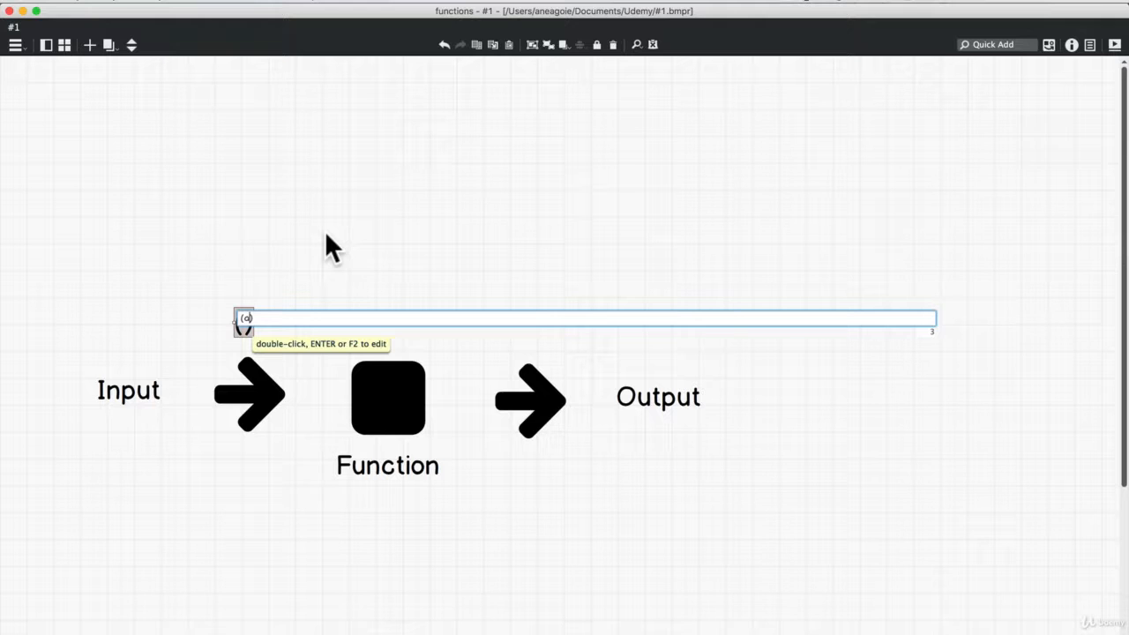
text((5, 10))
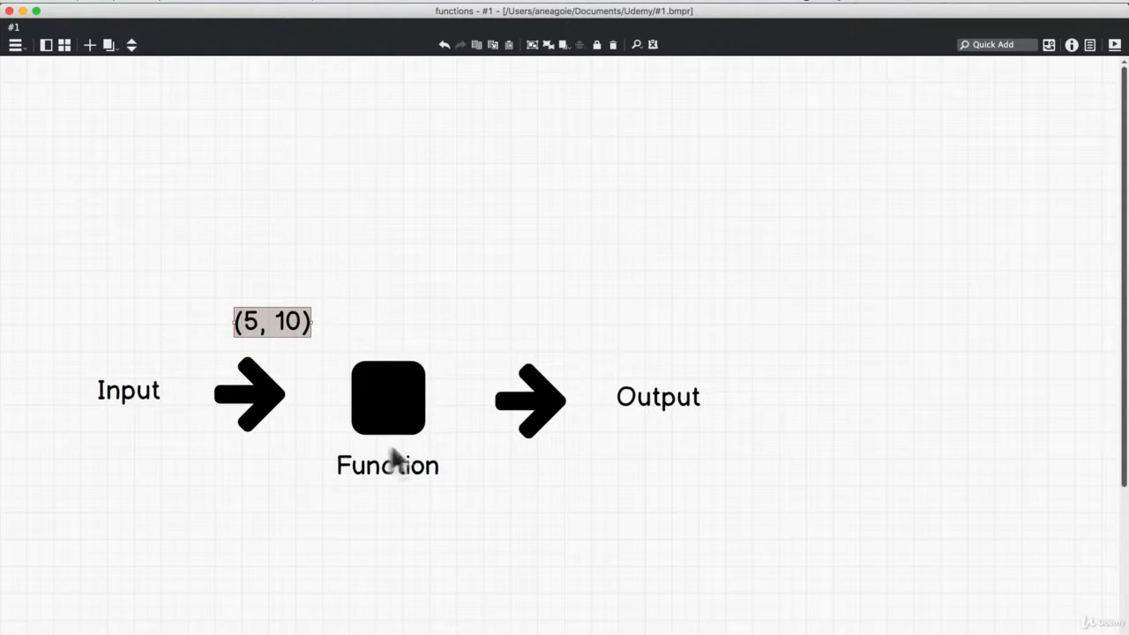
mouse_move(441, 452)
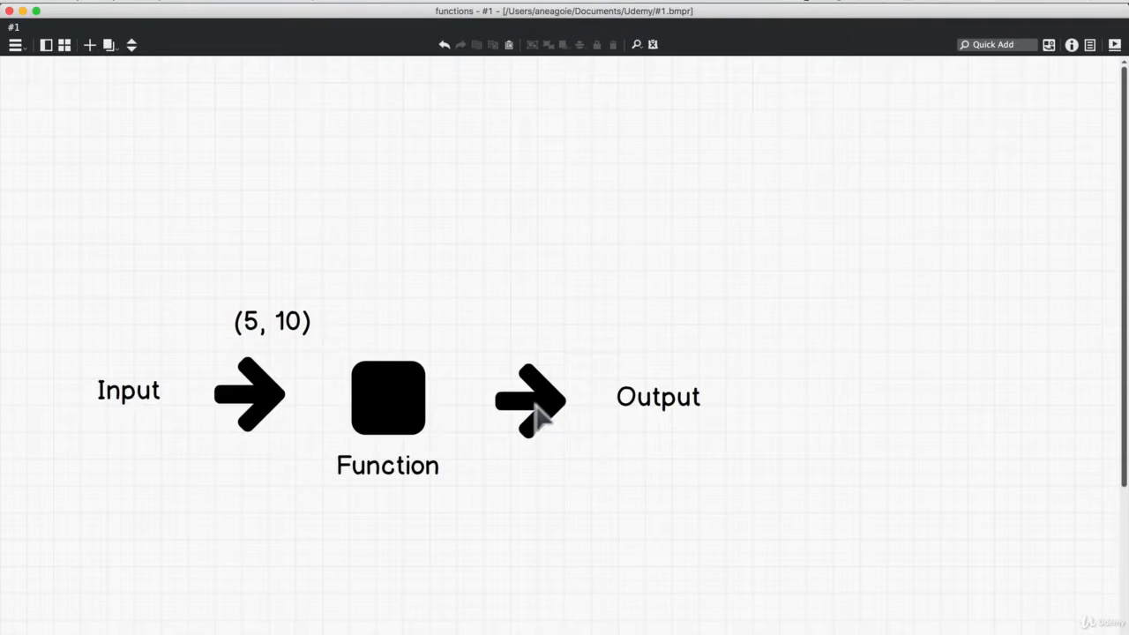
mouse_move(679, 417)
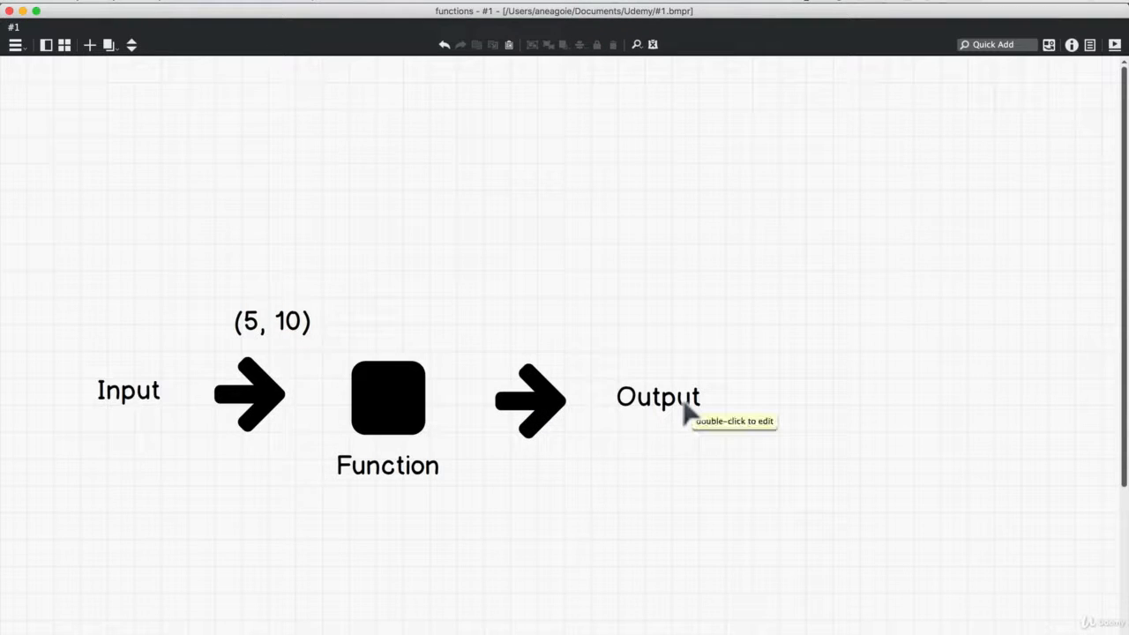
mouse_move(307, 78)
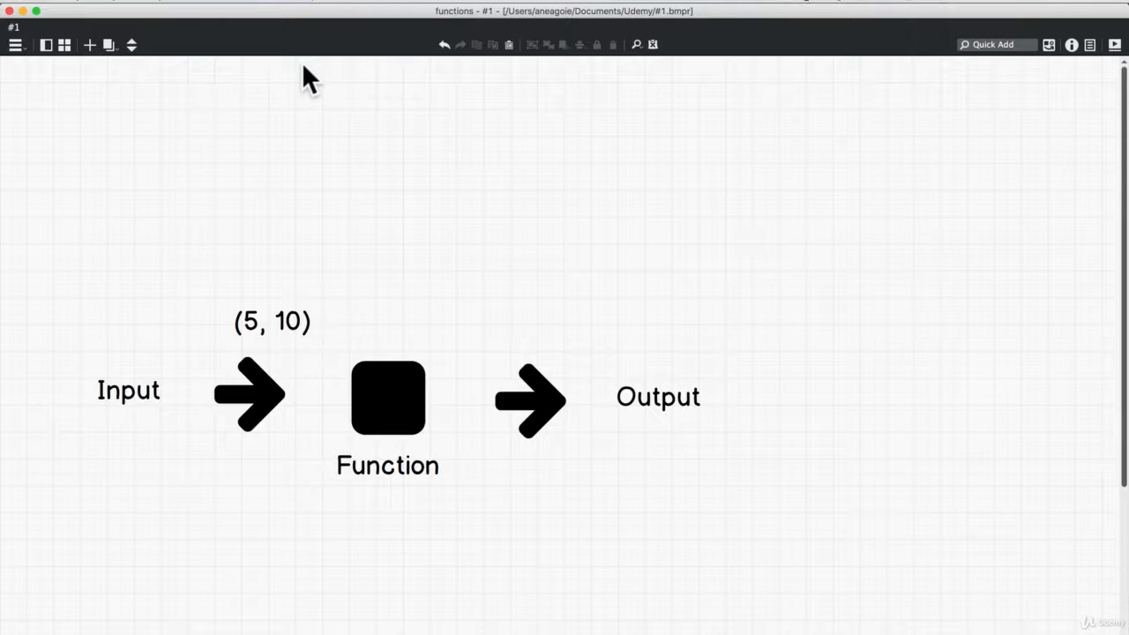
mouse_move(132, 45)
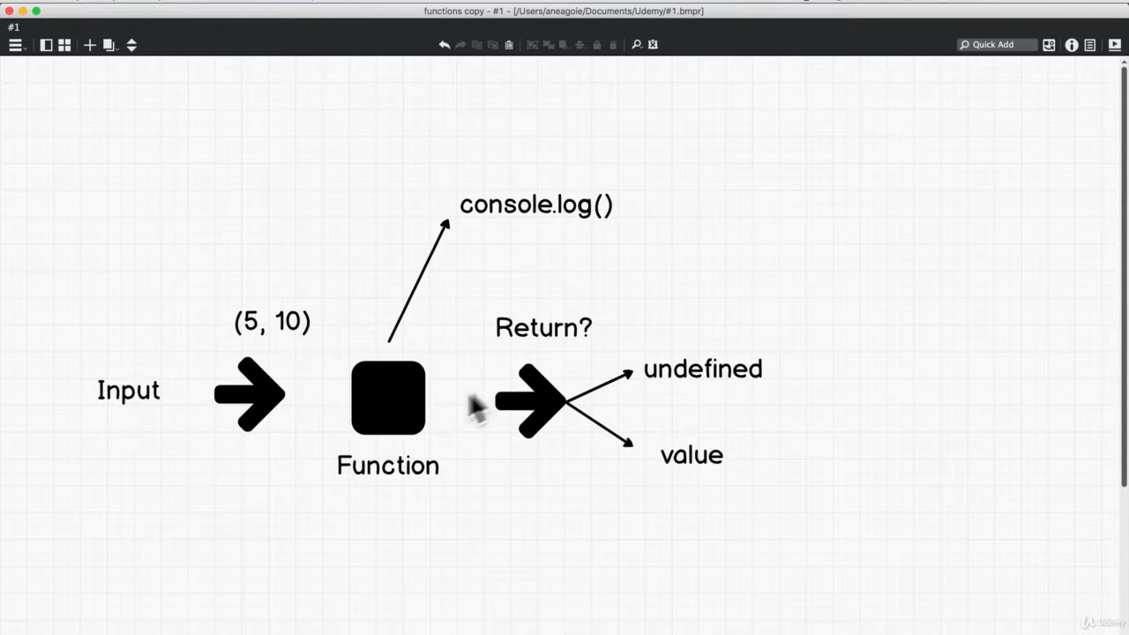
mouse_move(257, 338)
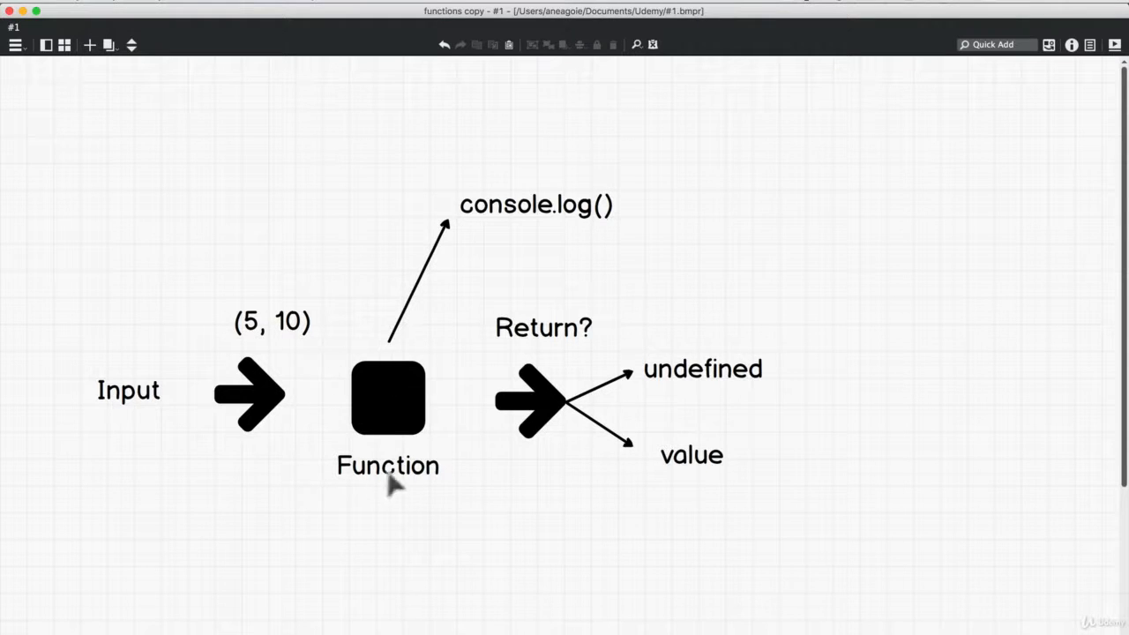
mouse_move(419, 304)
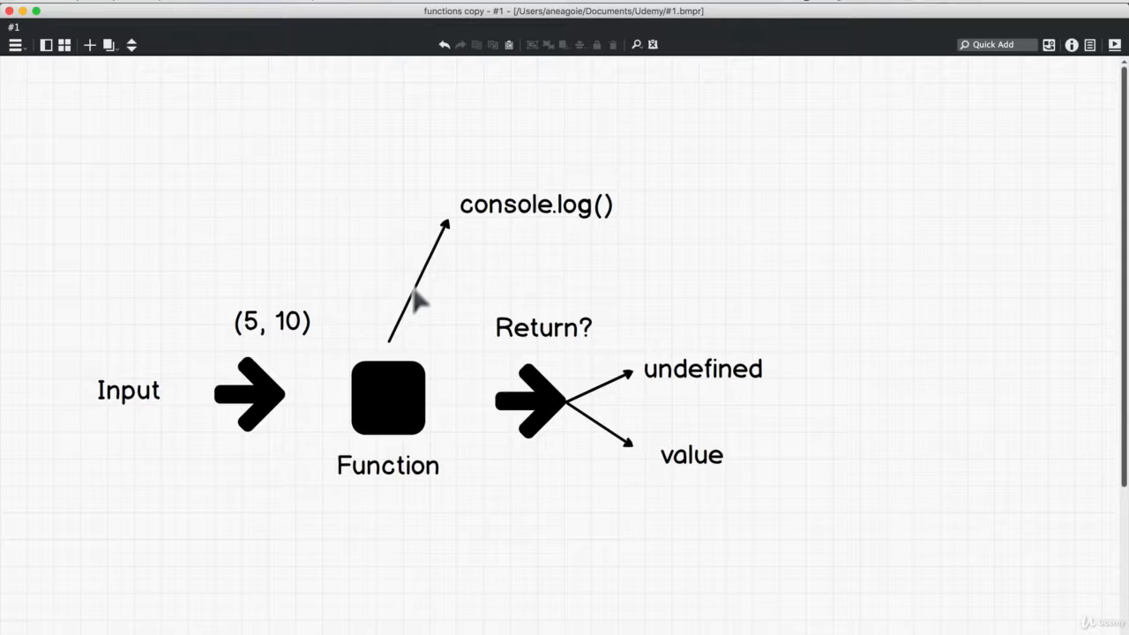
mouse_move(486, 236)
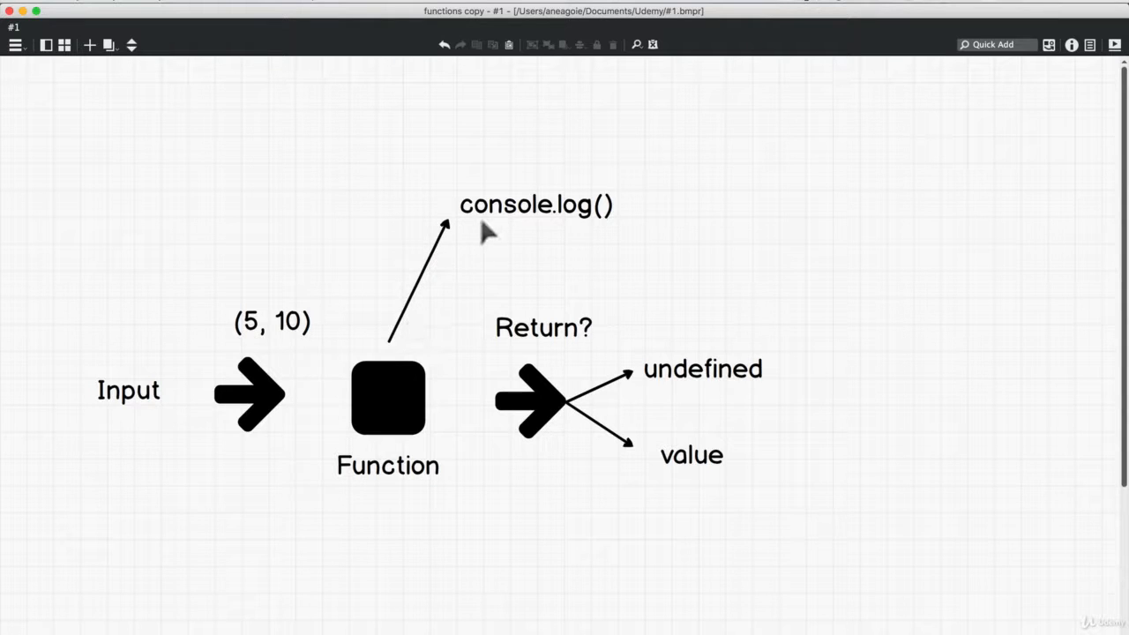
mouse_move(464, 248)
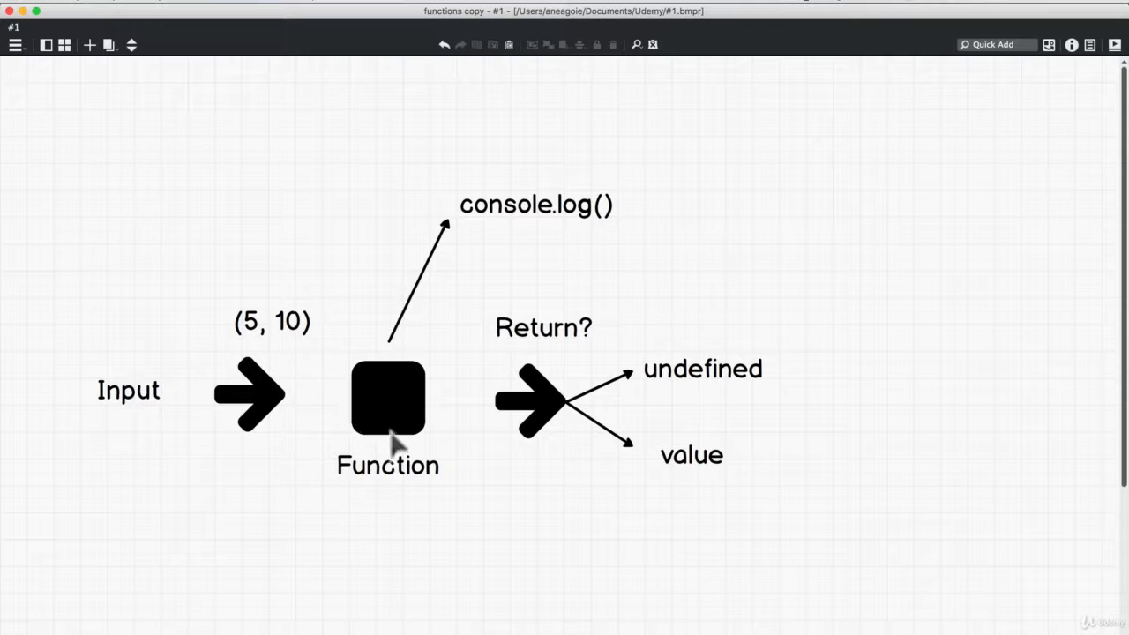
mouse_move(464, 317)
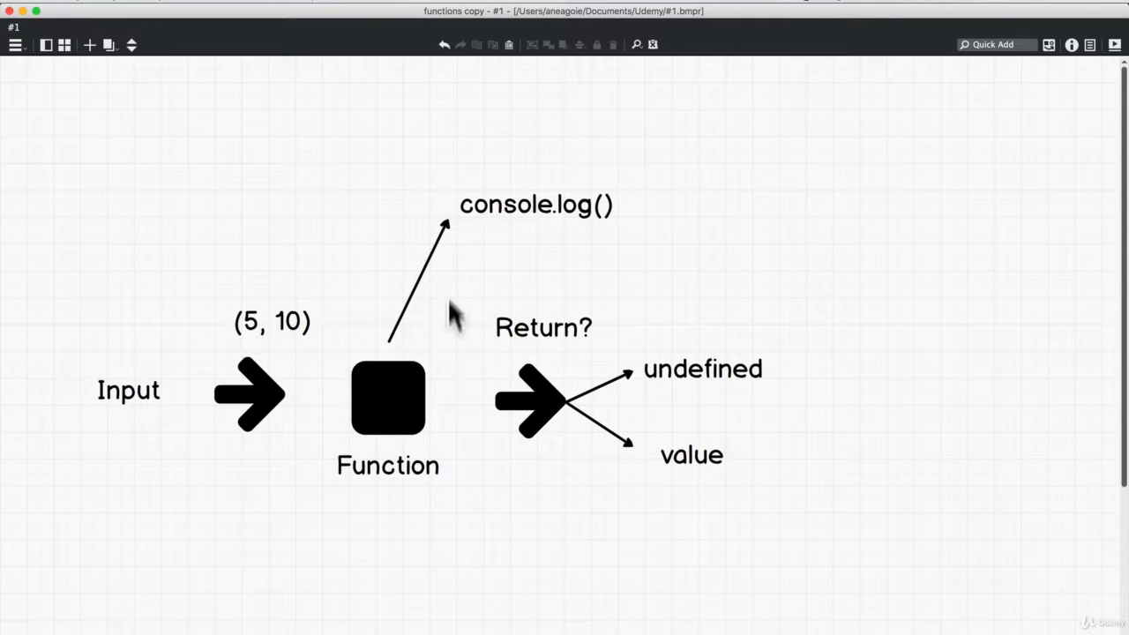
mouse_move(443, 441)
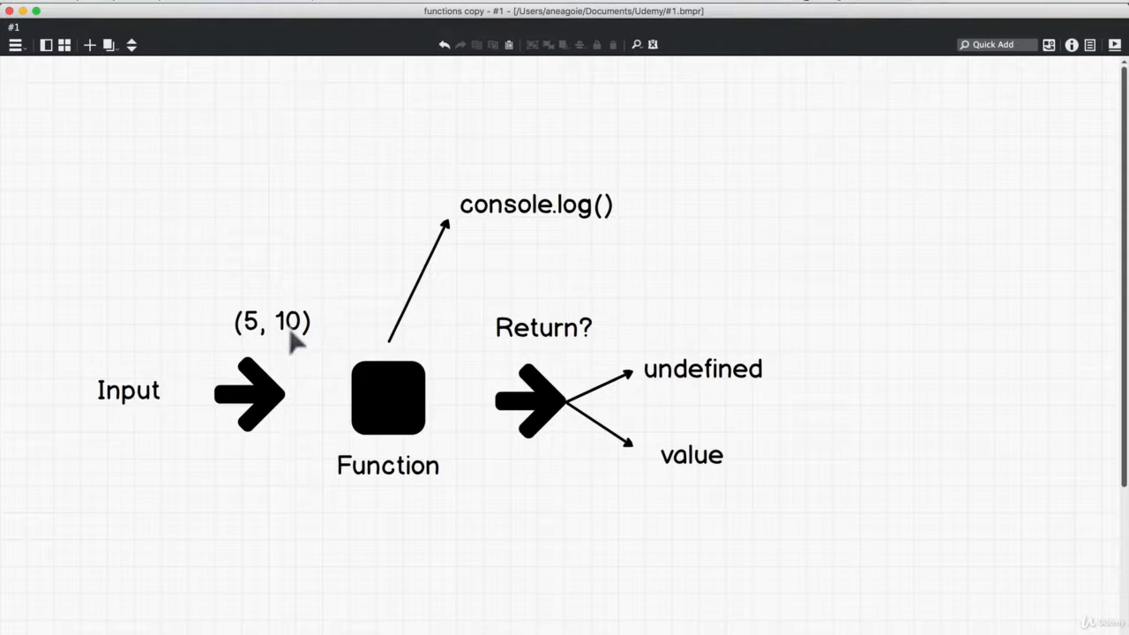
mouse_move(799, 315)
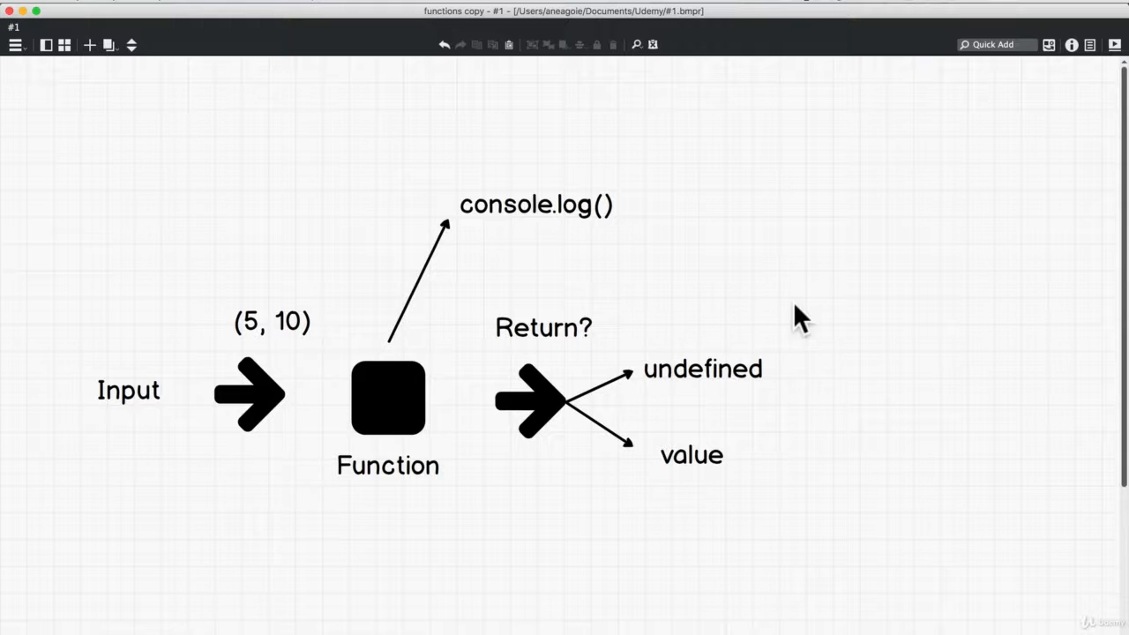
mouse_move(571, 422)
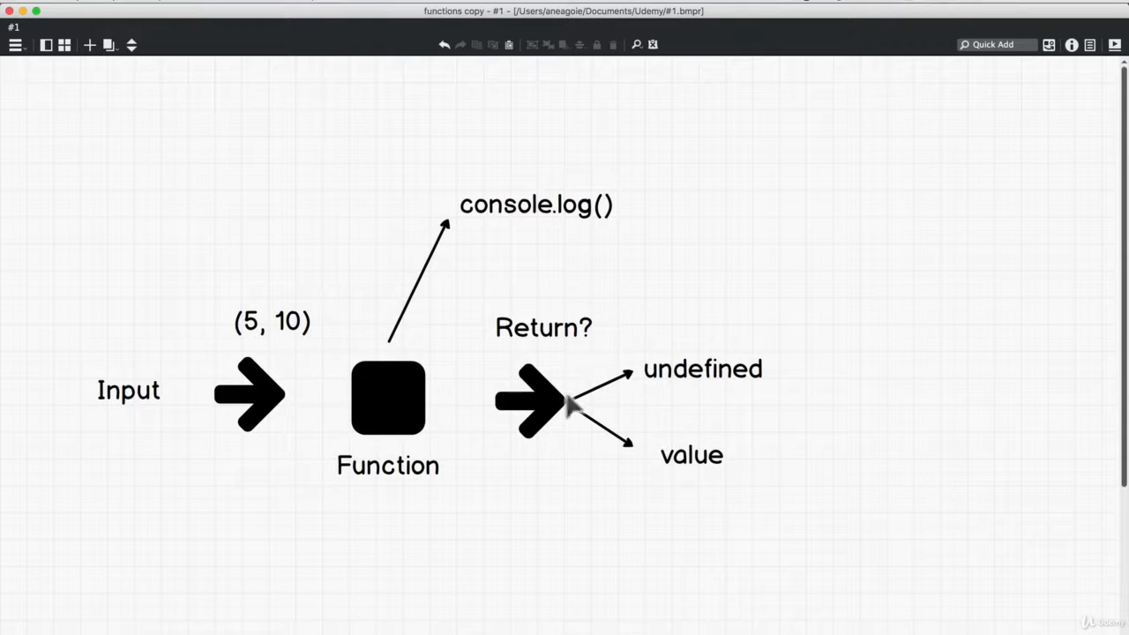
mouse_move(650, 404)
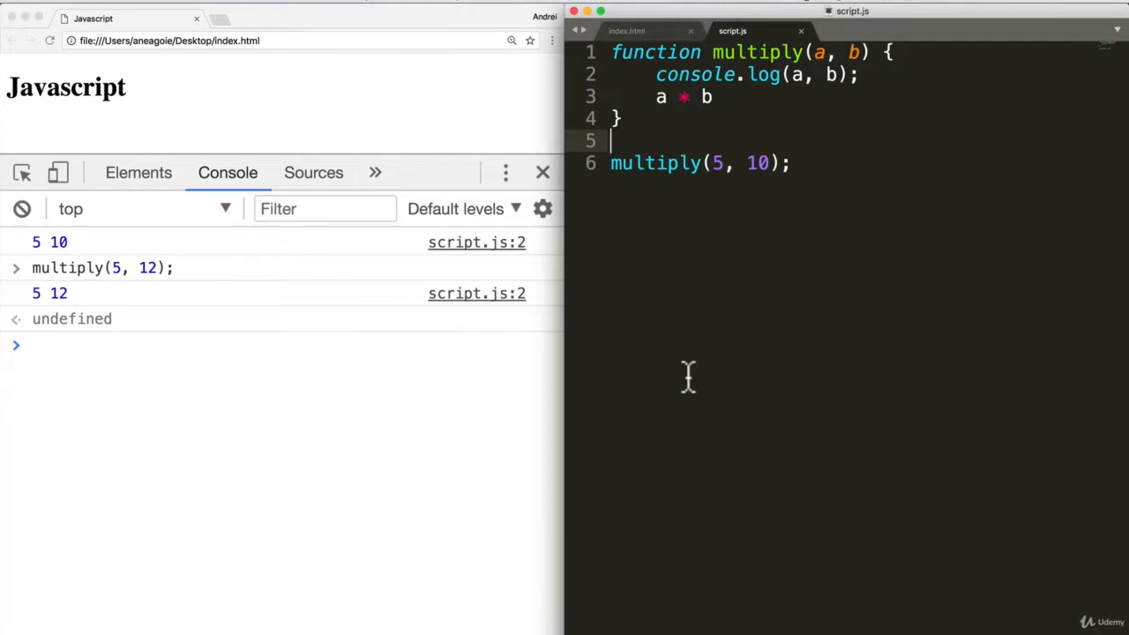
Step: Run multiply(10, 5) in the Chrome console
text(multiply()
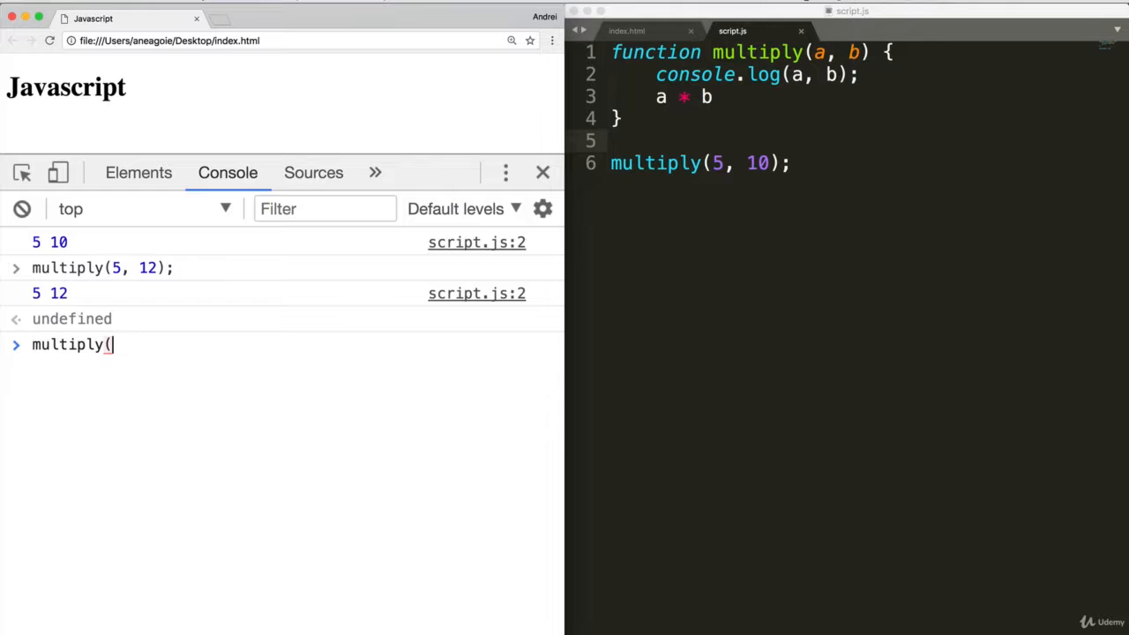
text(10, 5)
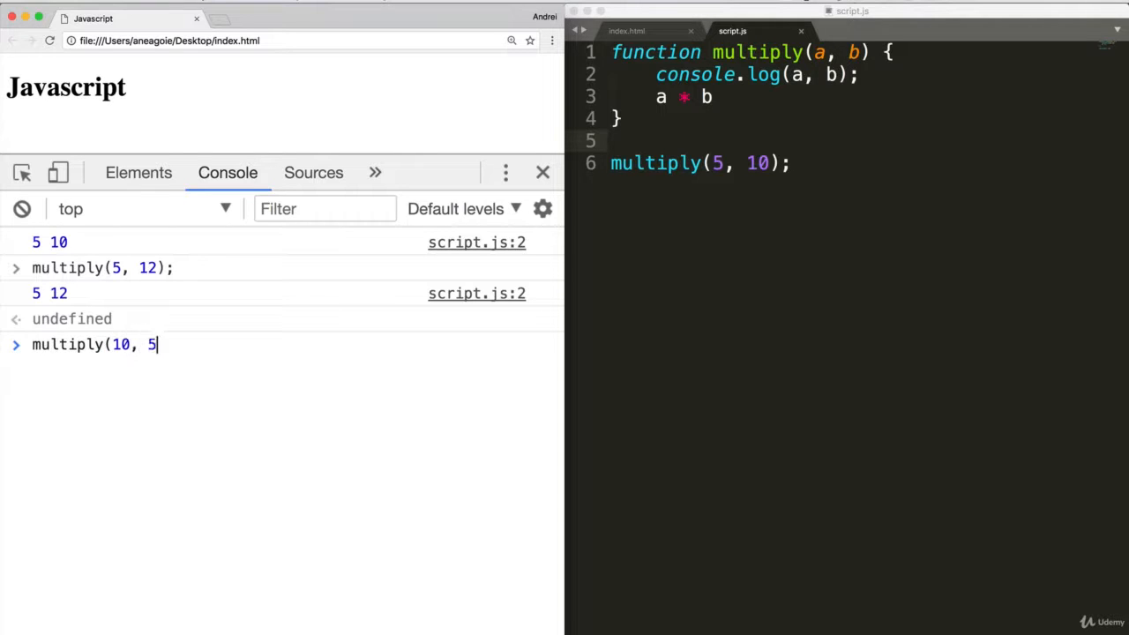
key(Enter)
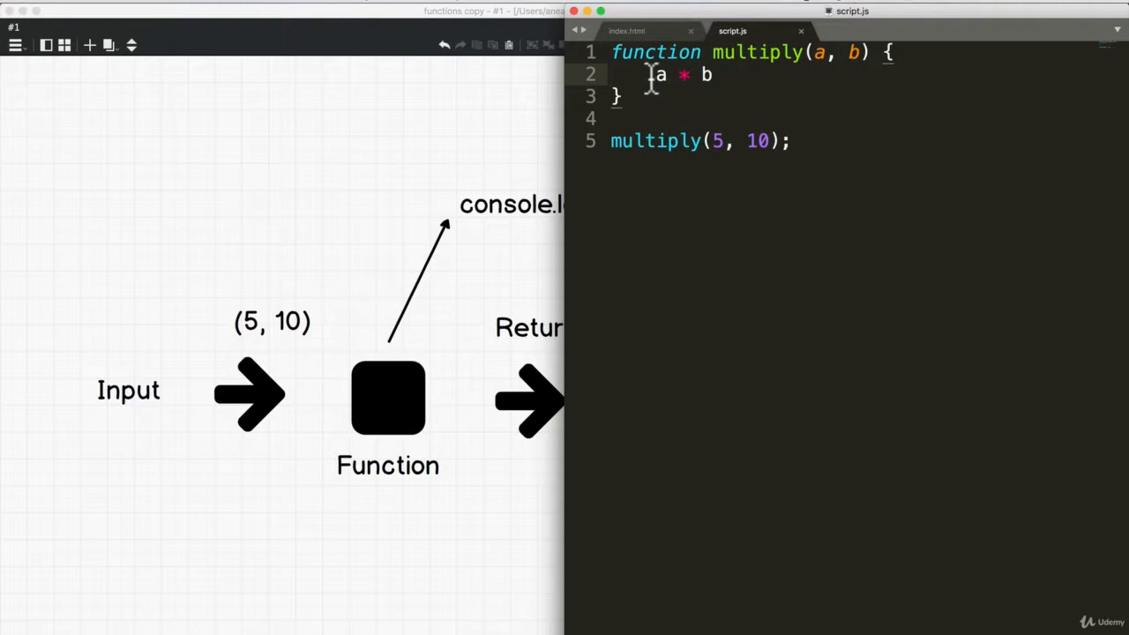
Step: Replace multiply's console.log line with return a * b
text(return)
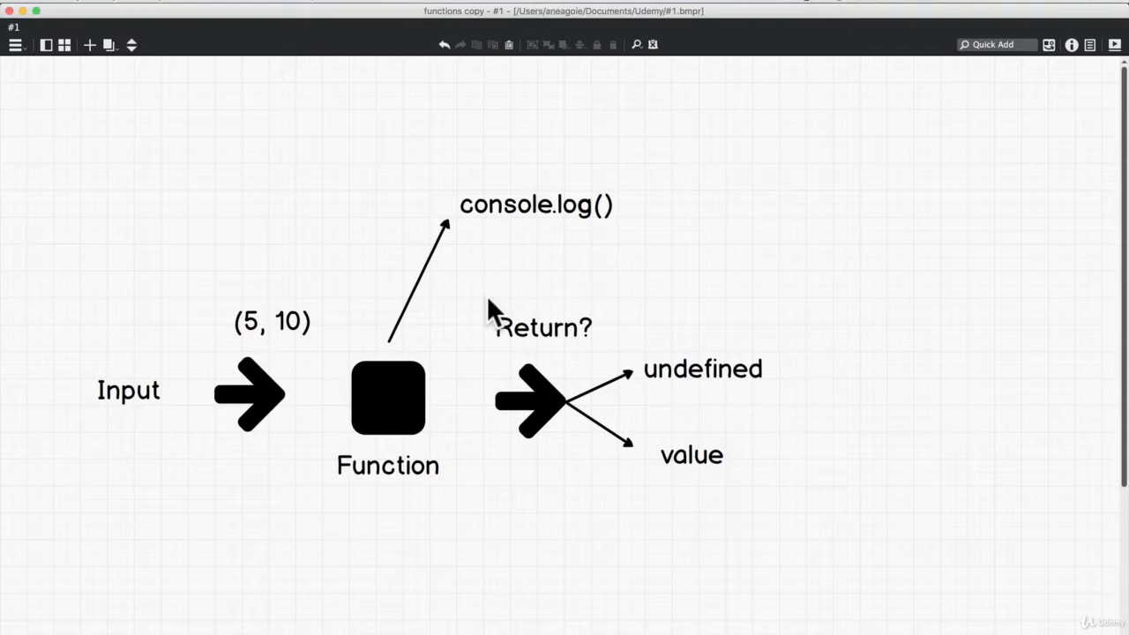
mouse_move(604, 441)
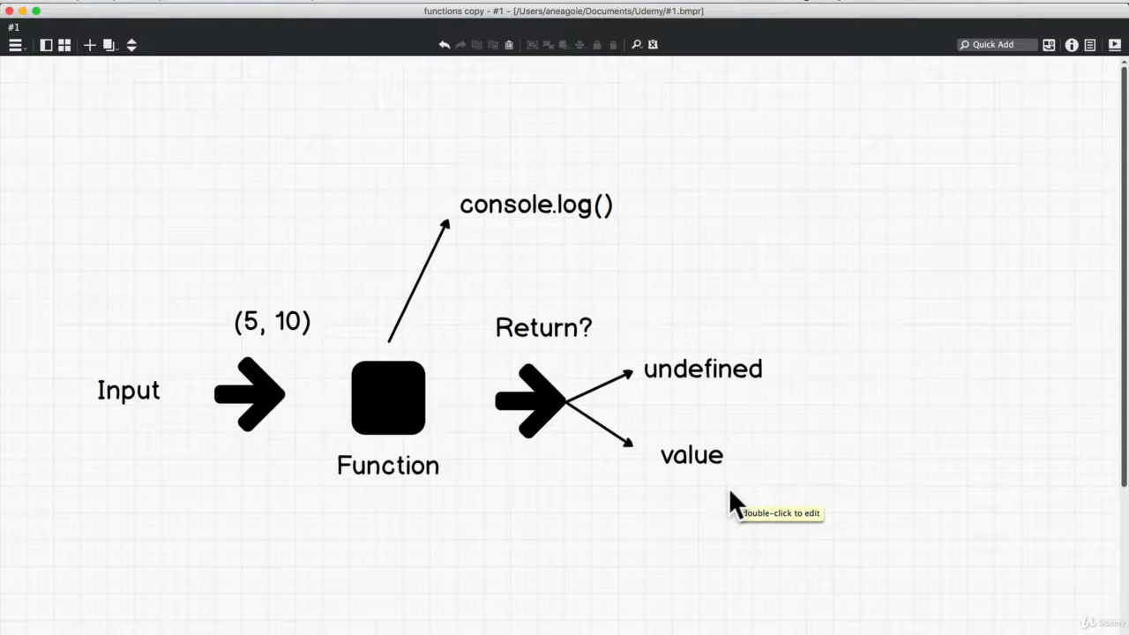
mouse_move(753, 315)
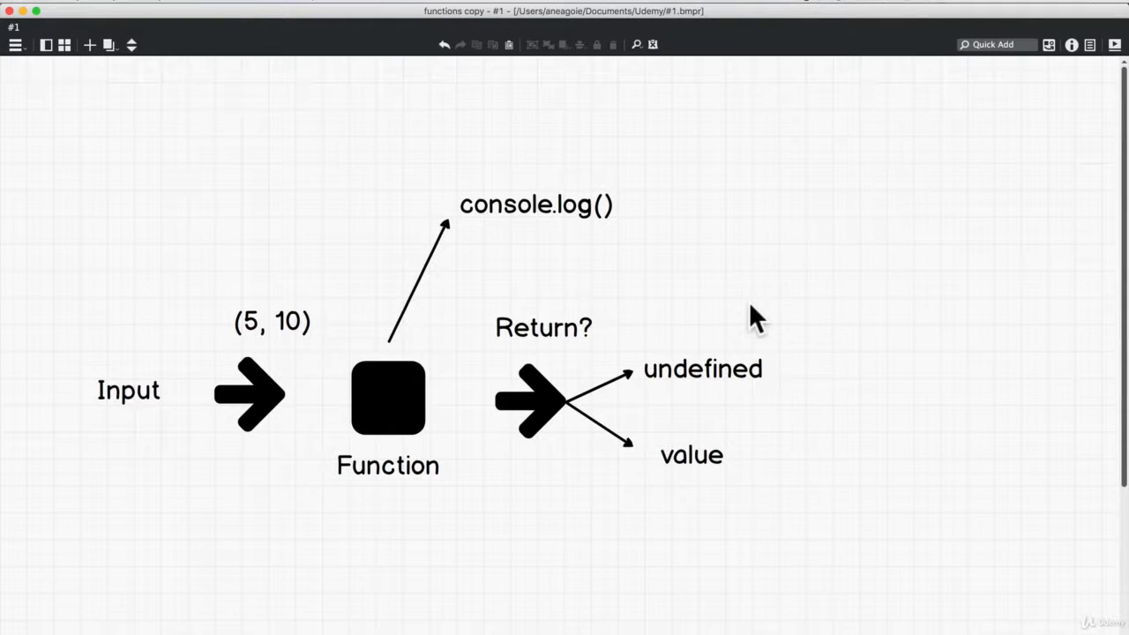
mouse_move(375, 392)
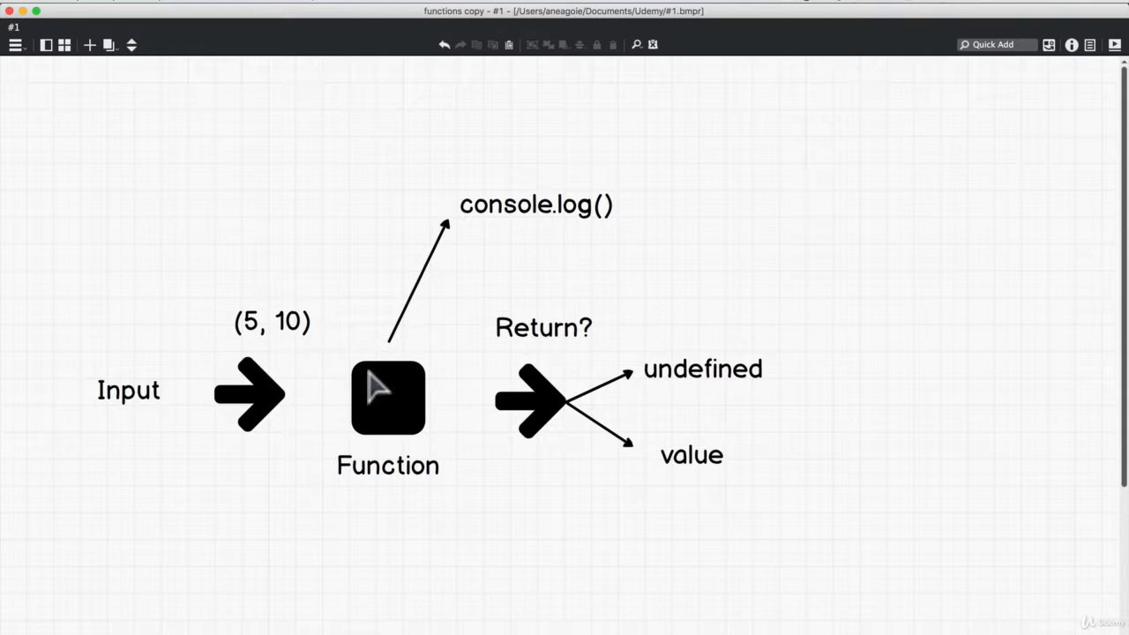
mouse_move(541, 334)
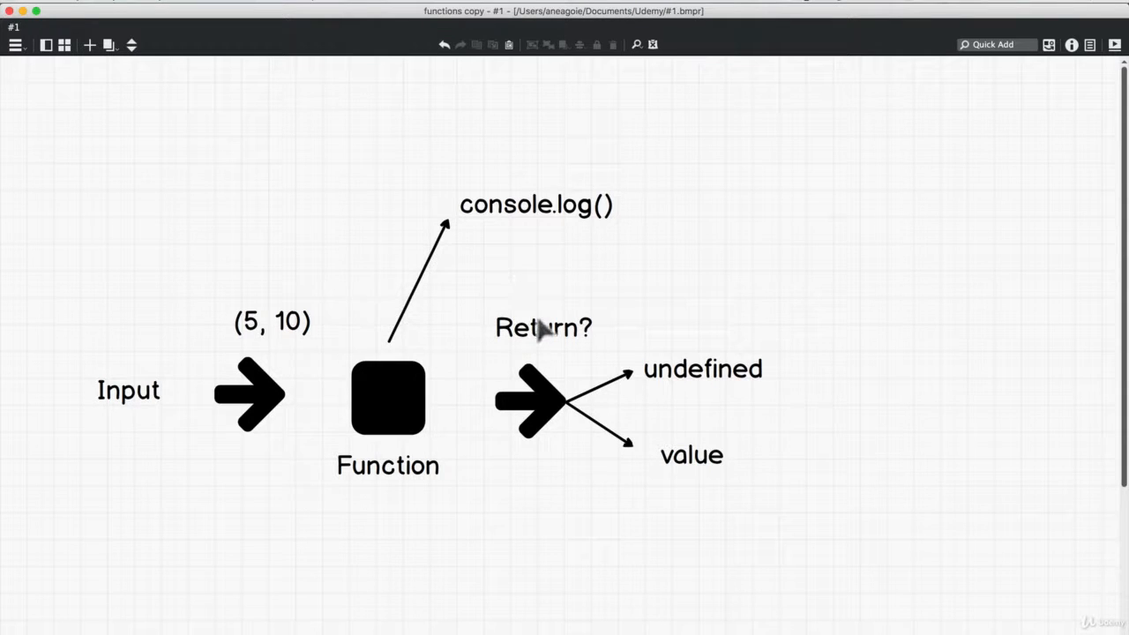
mouse_move(540, 340)
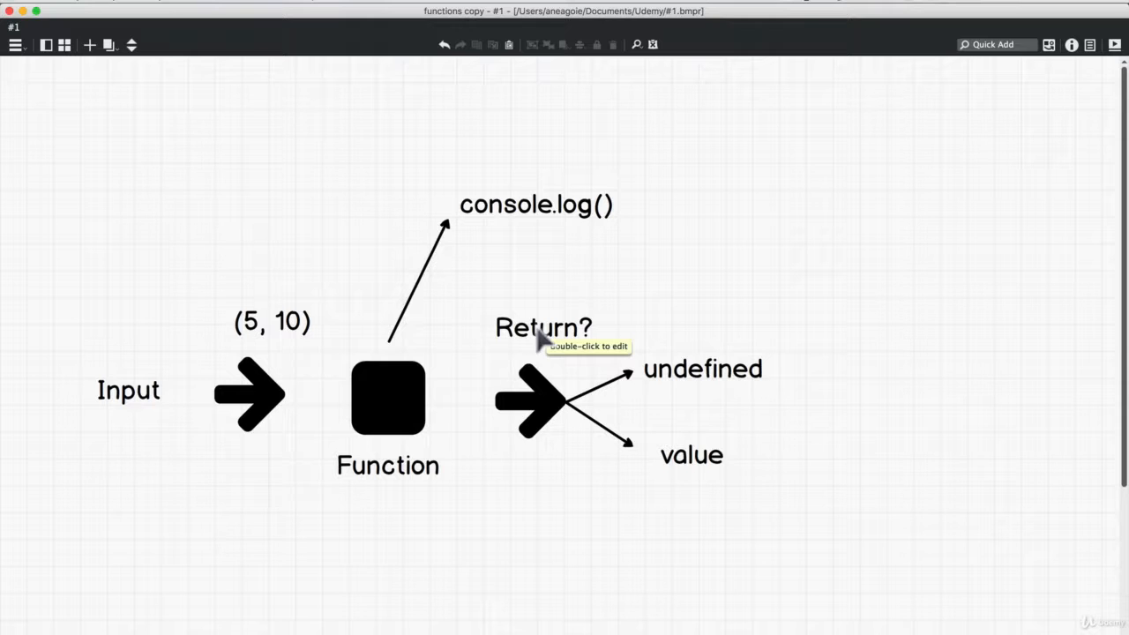
mouse_move(692, 465)
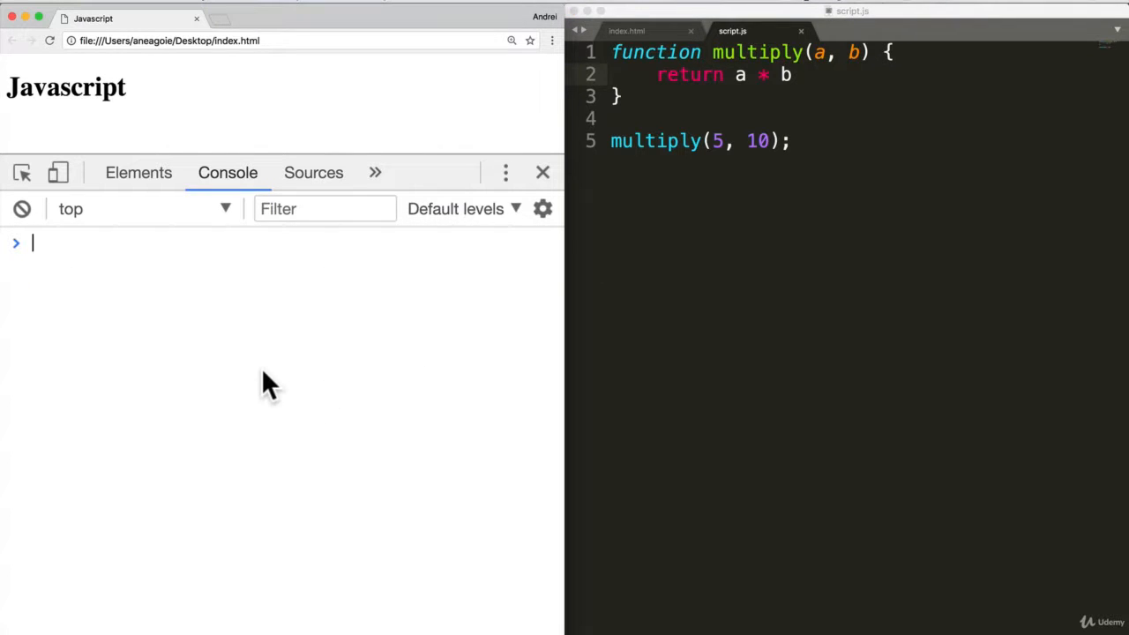
Step: Run multiply(5, 10) in the cleared console, getting 50, then refocus Sublime Text
text(multiply(5, 10);)
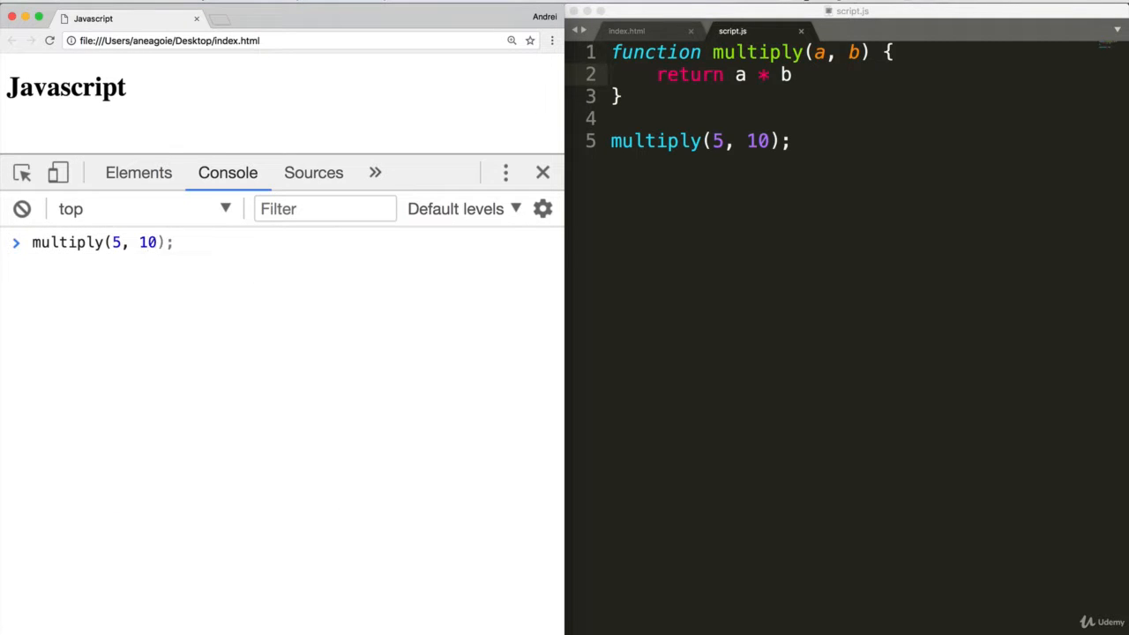
key(Enter)
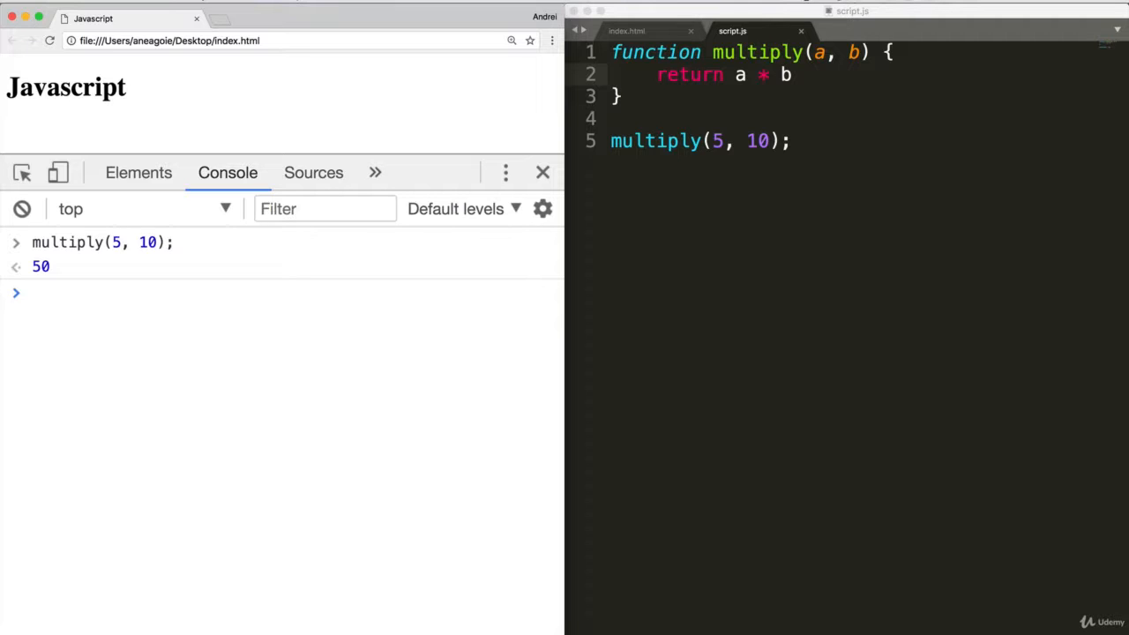
mouse_move(291, 397)
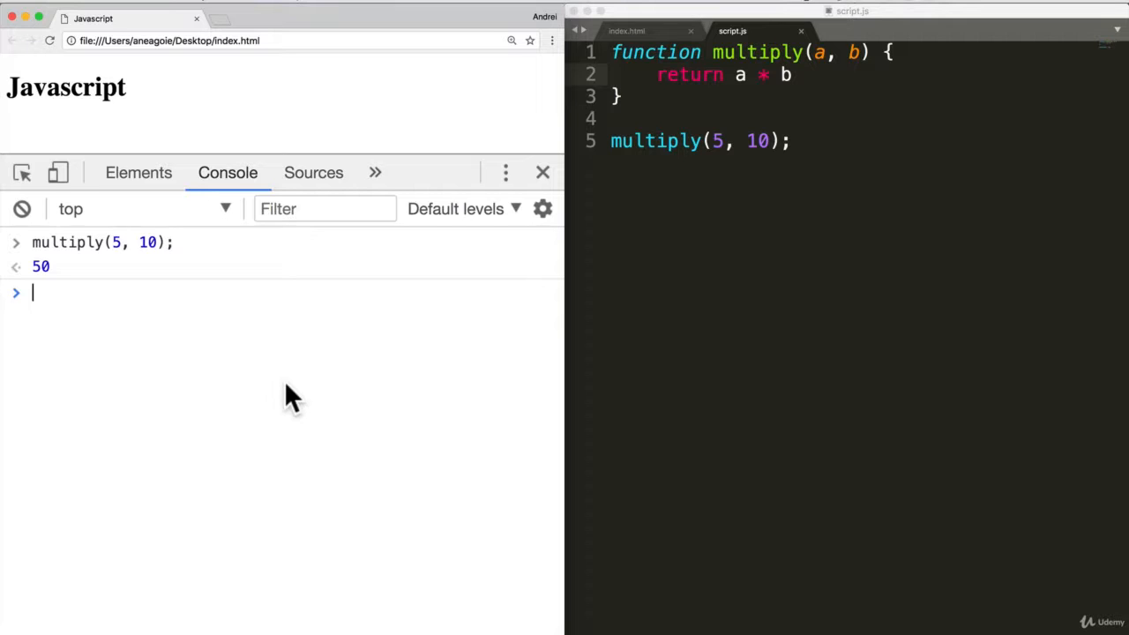
mouse_move(407, 431)
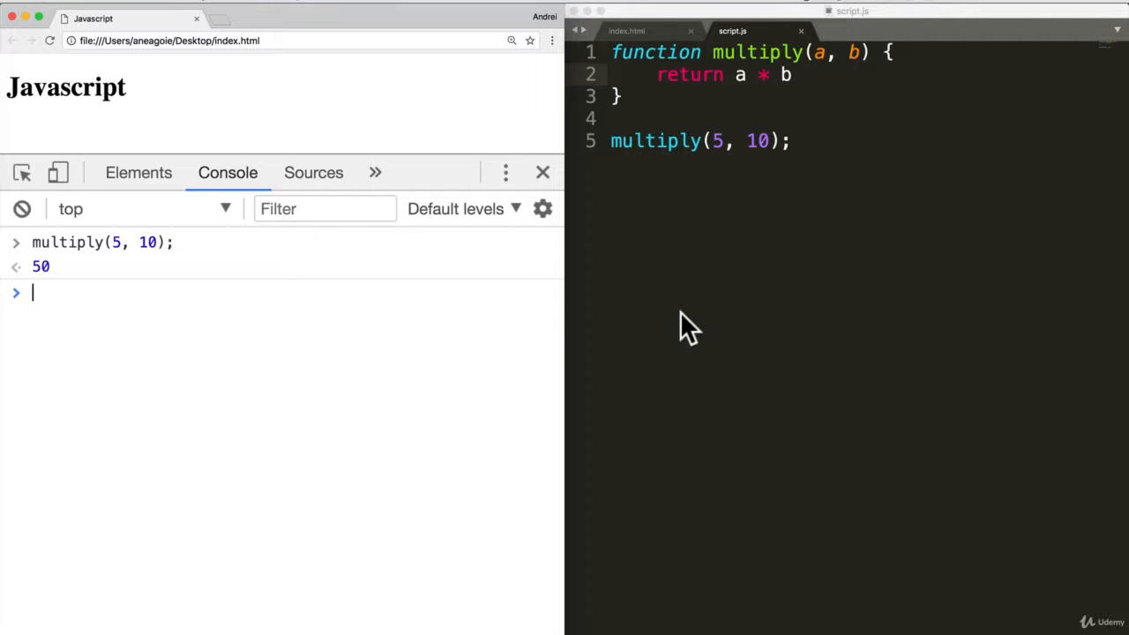
click(324, 209)
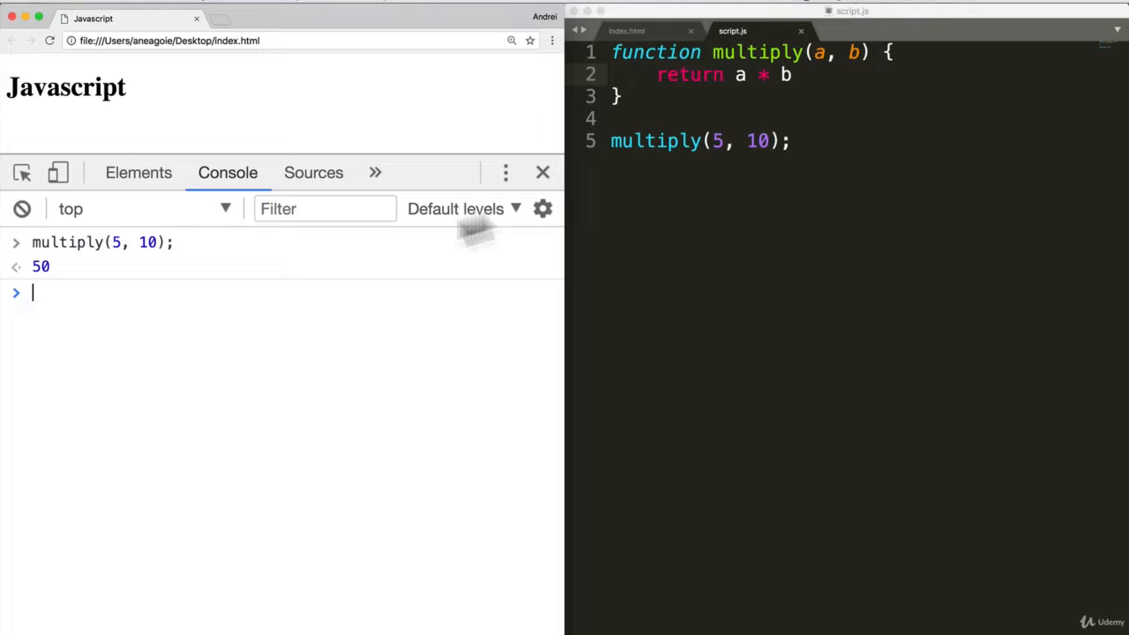
mouse_move(754, 84)
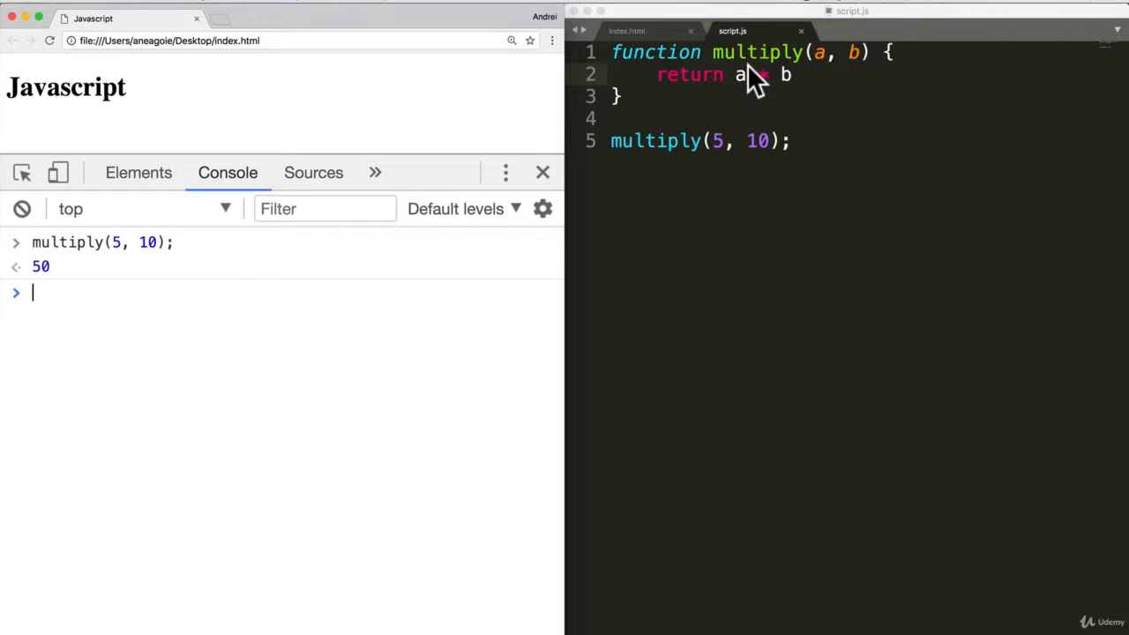
mouse_move(57, 287)
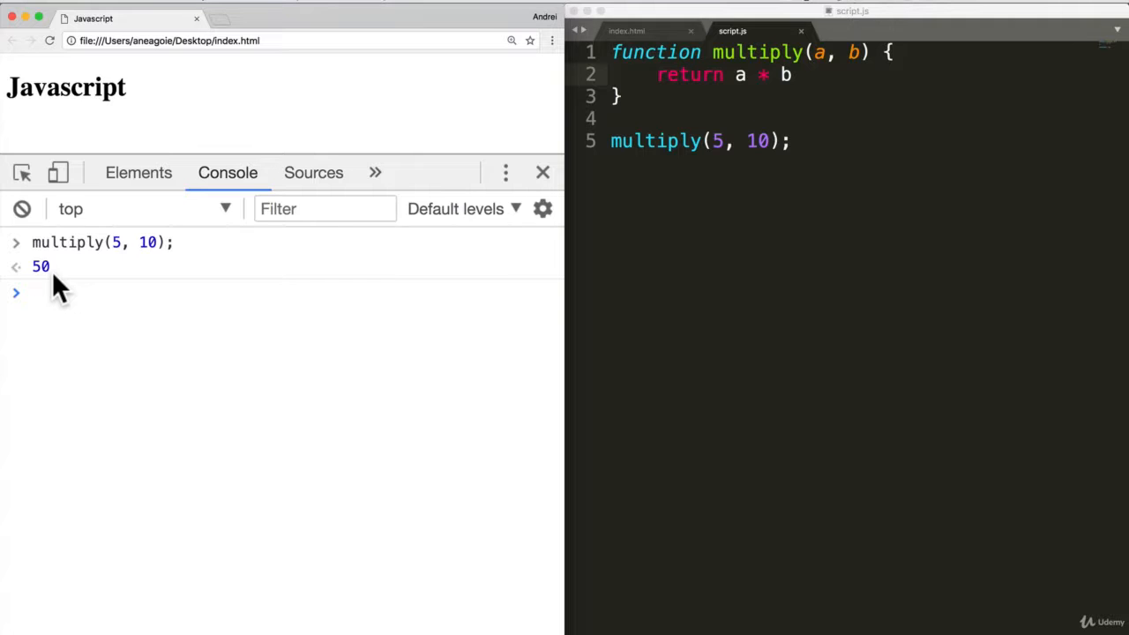
Step: Add return a; and return b; lines to multiply and select return a; to reposition it
text(retu)
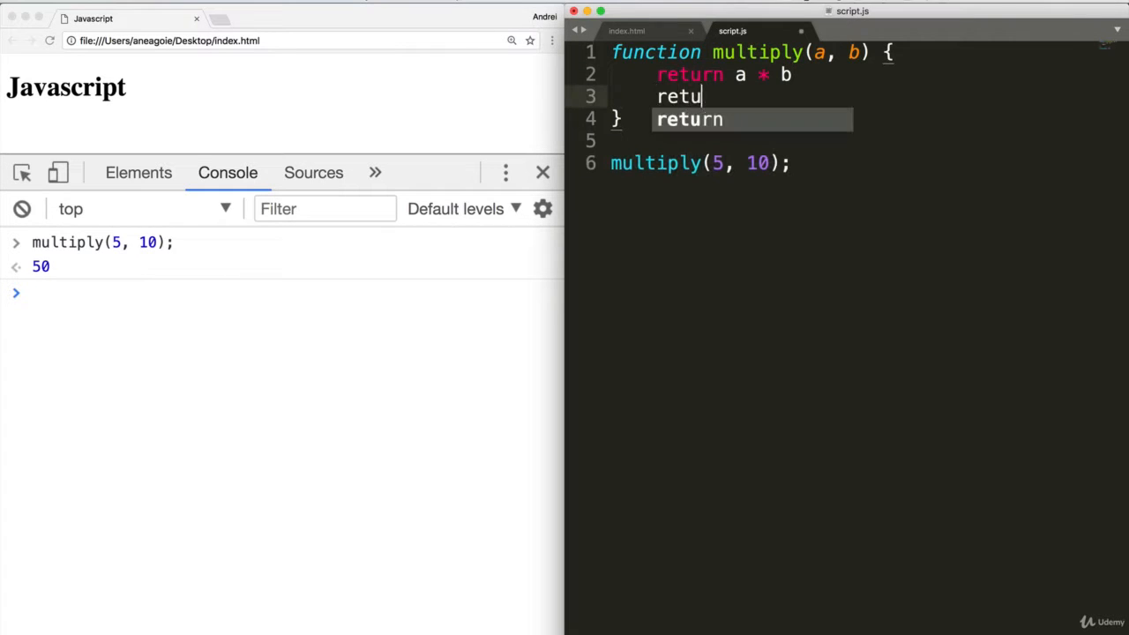
text(rn al)
click(886, 74)
text(;)
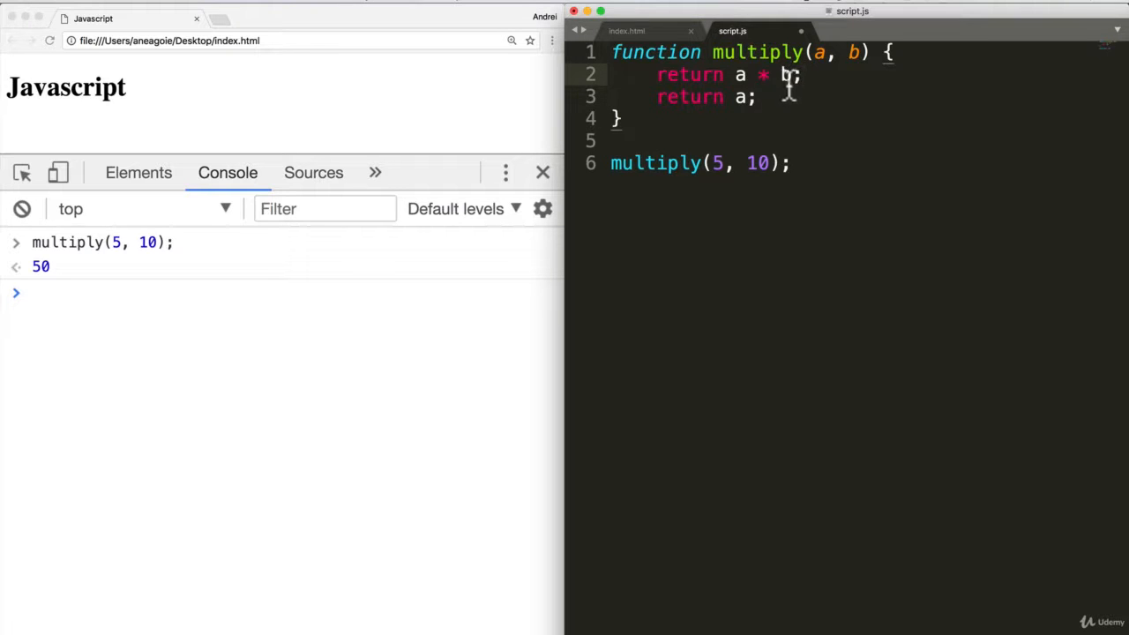
text(return b)
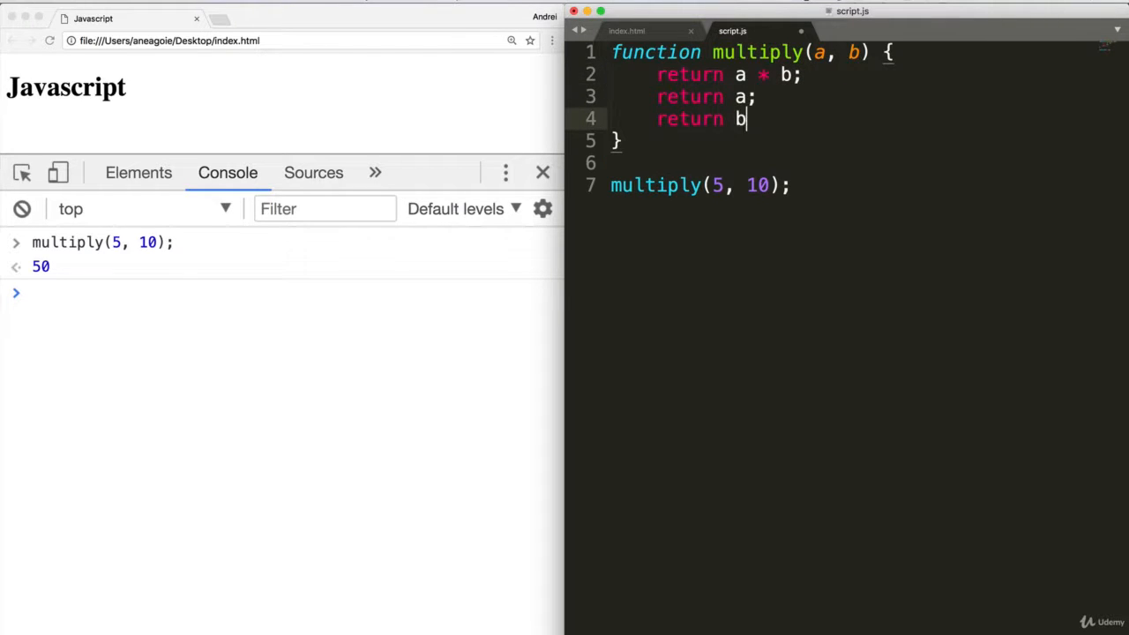
text(;)
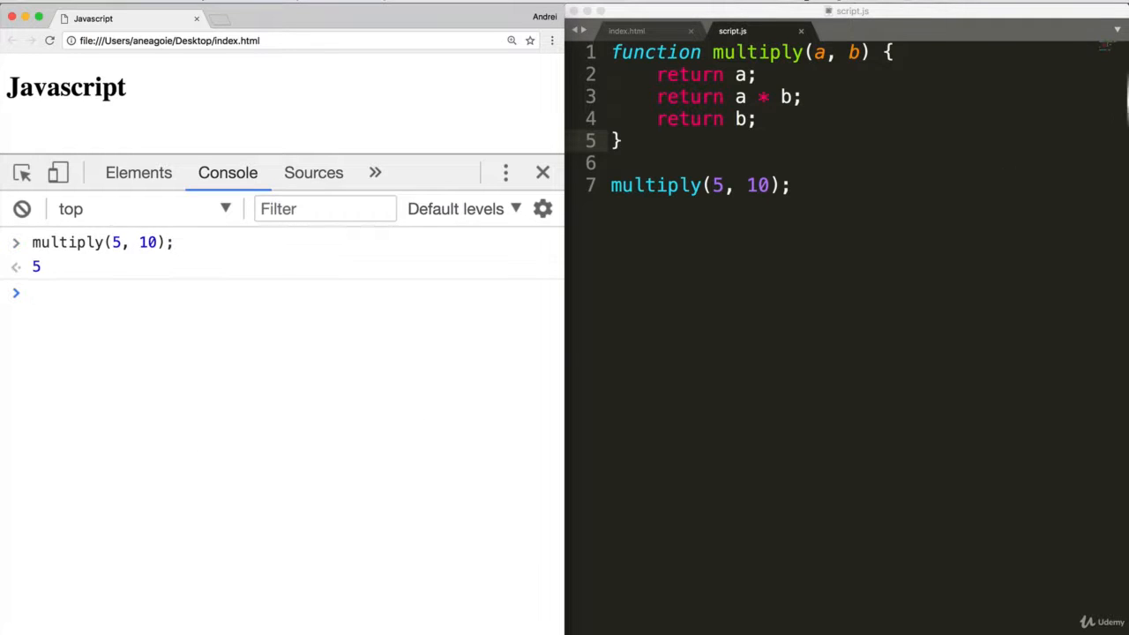
mouse_move(1069, 80)
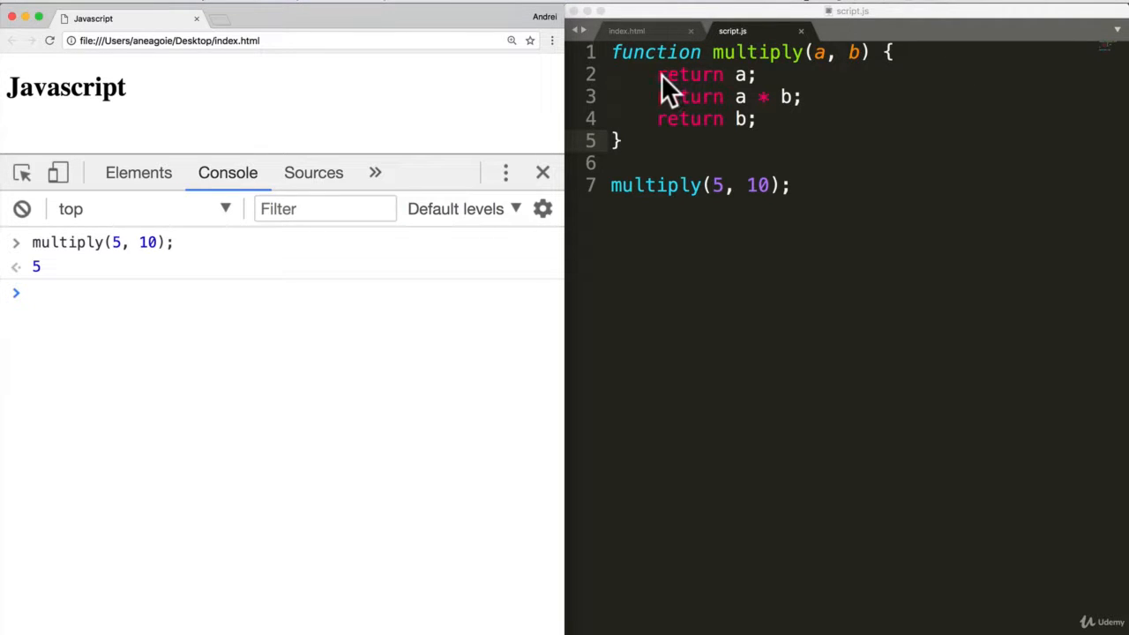
click(765, 75)
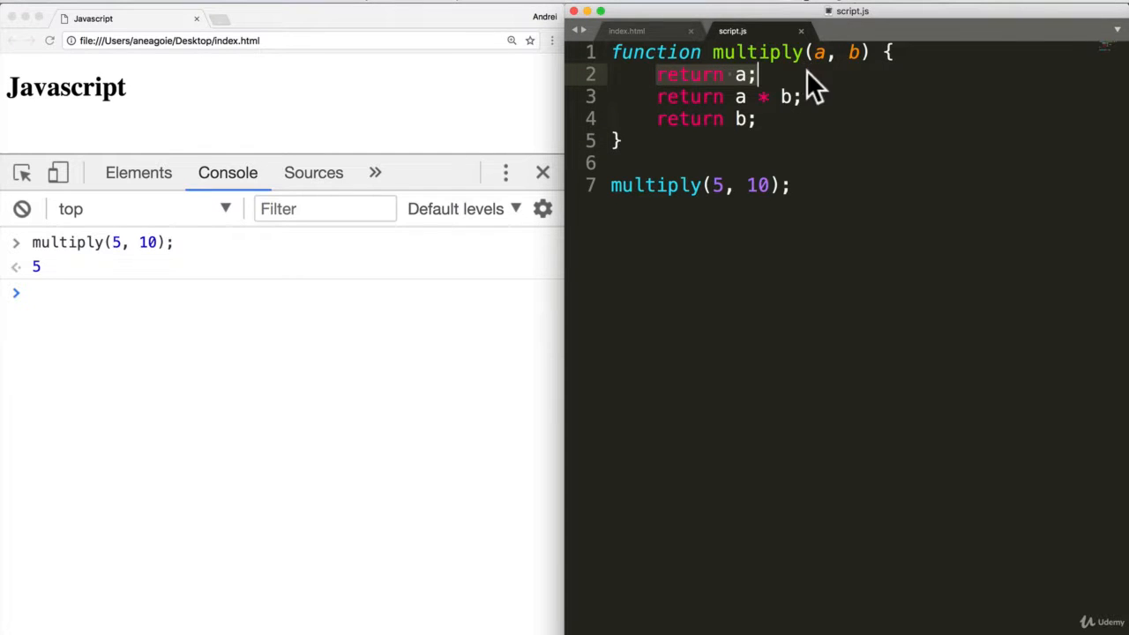
mouse_move(1093, 141)
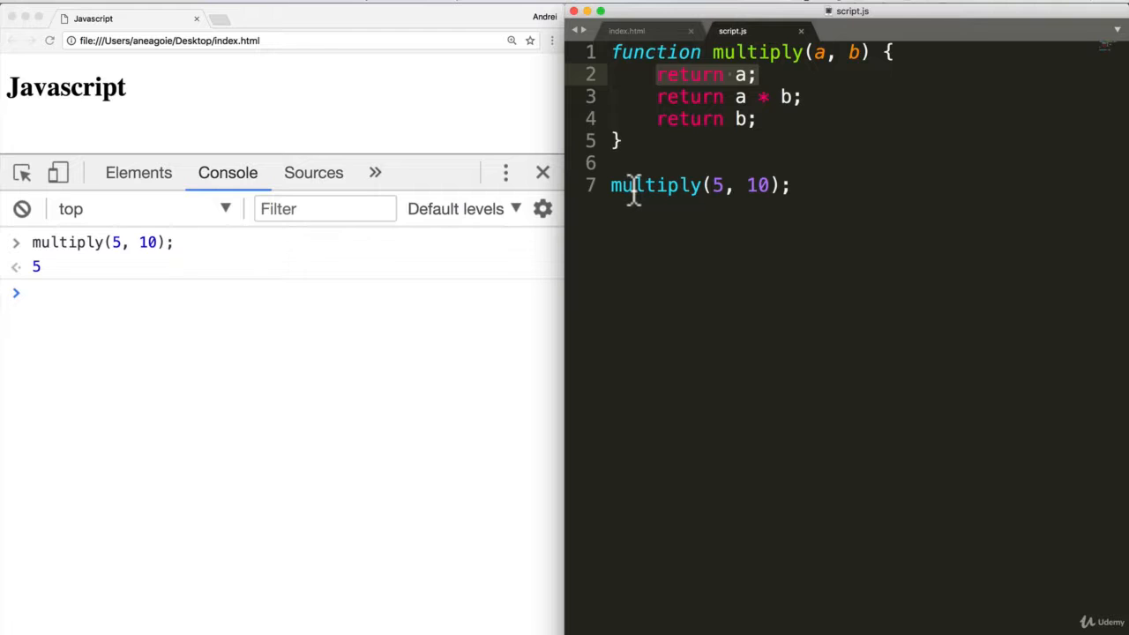
mouse_move(703, 52)
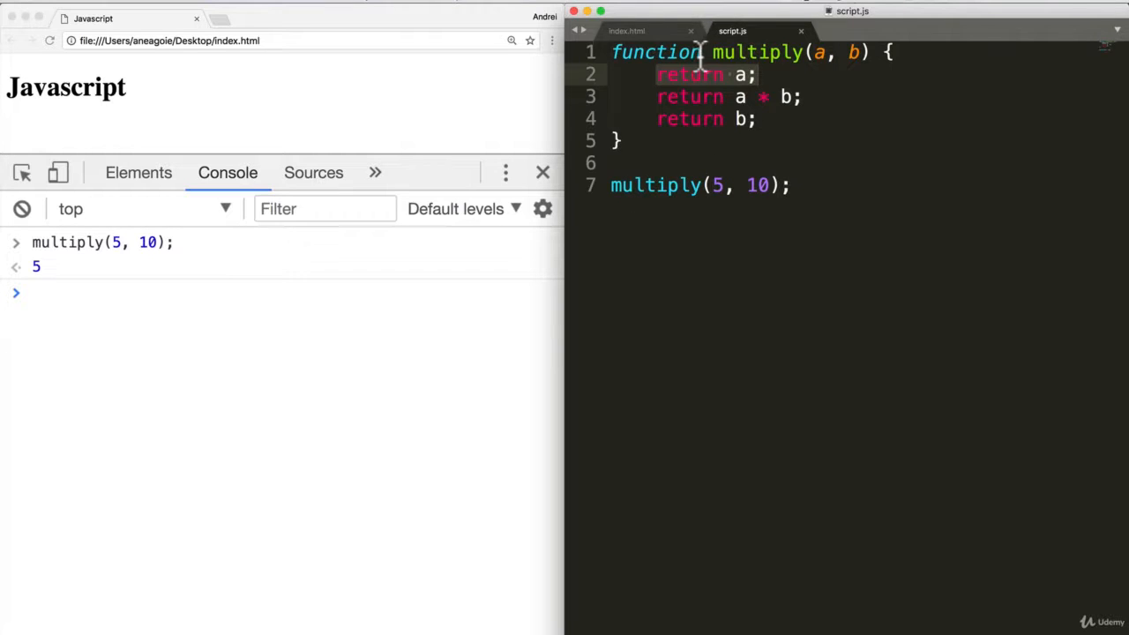
mouse_move(750, 53)
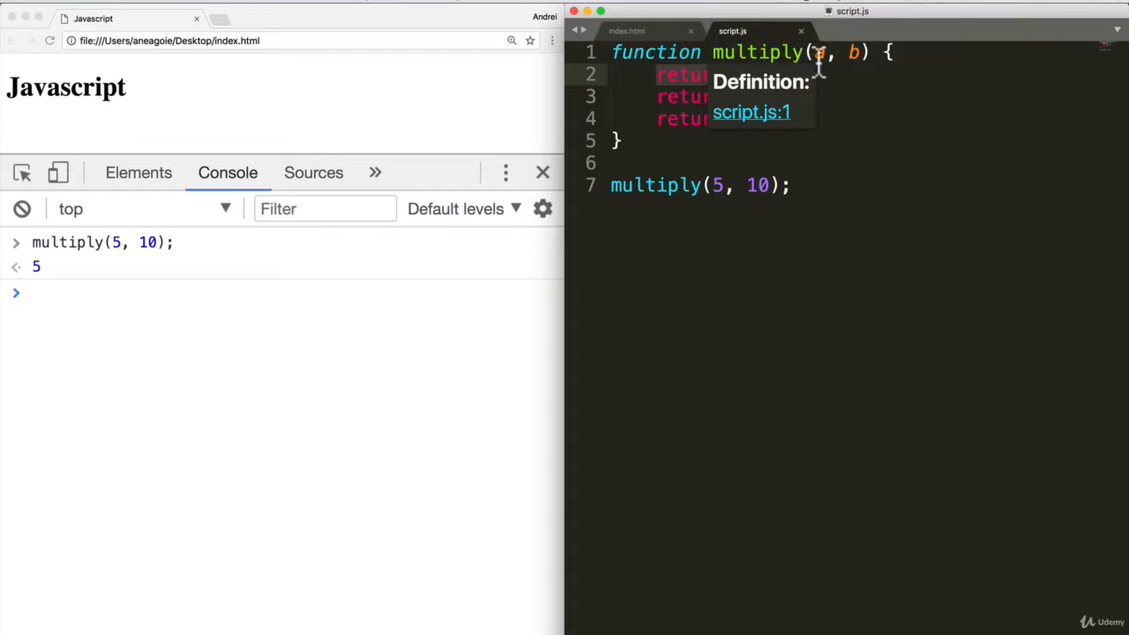
mouse_move(821, 61)
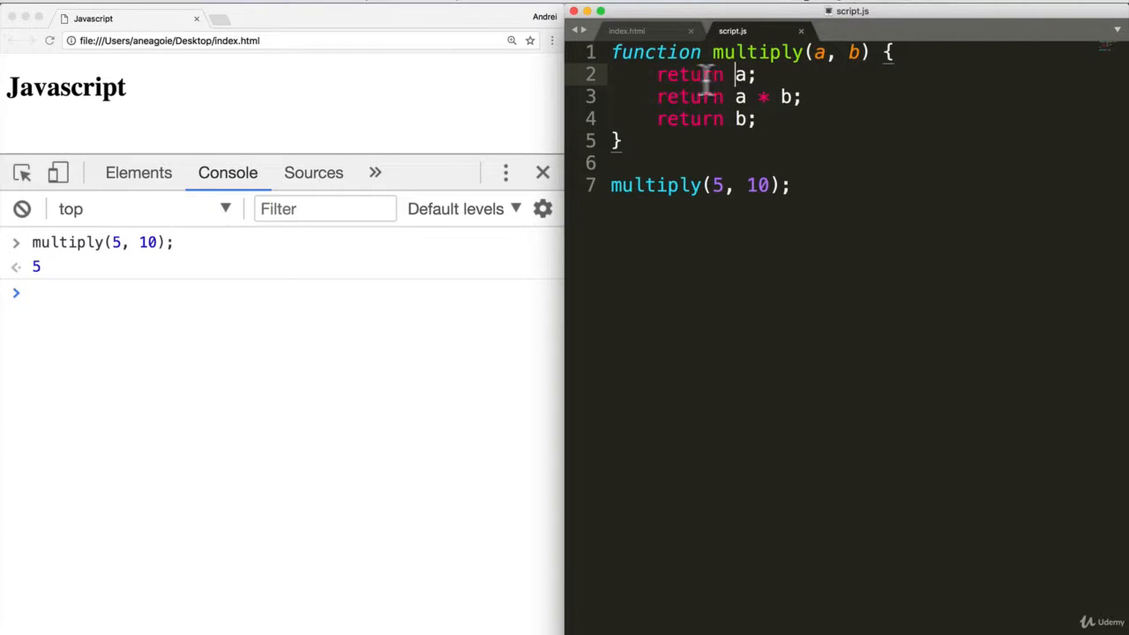
mouse_move(669, 119)
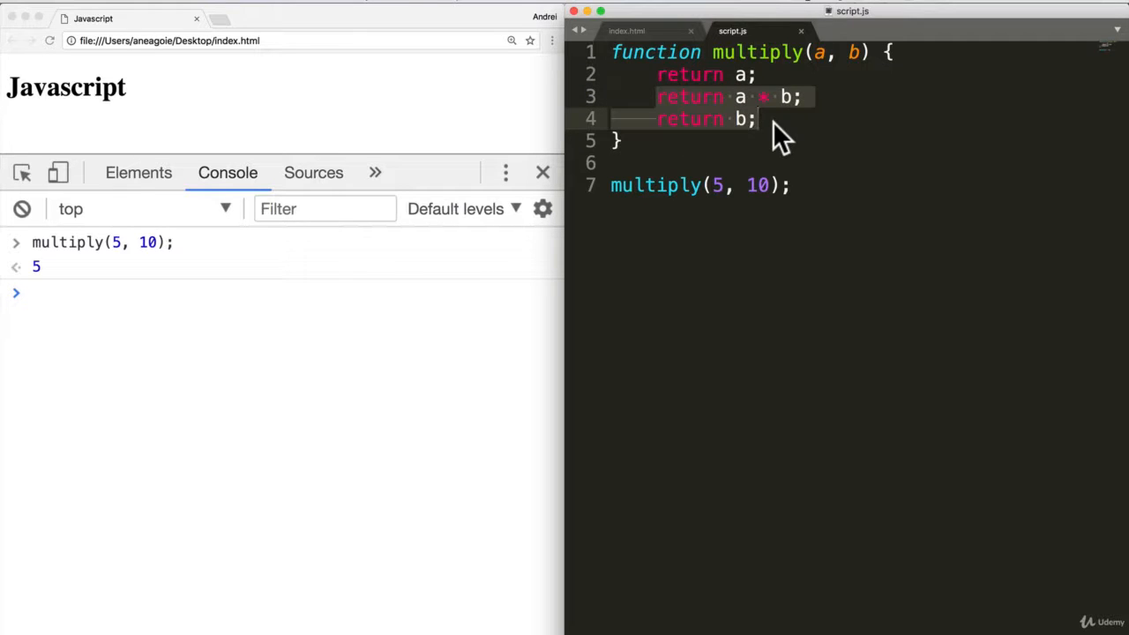
mouse_move(927, 203)
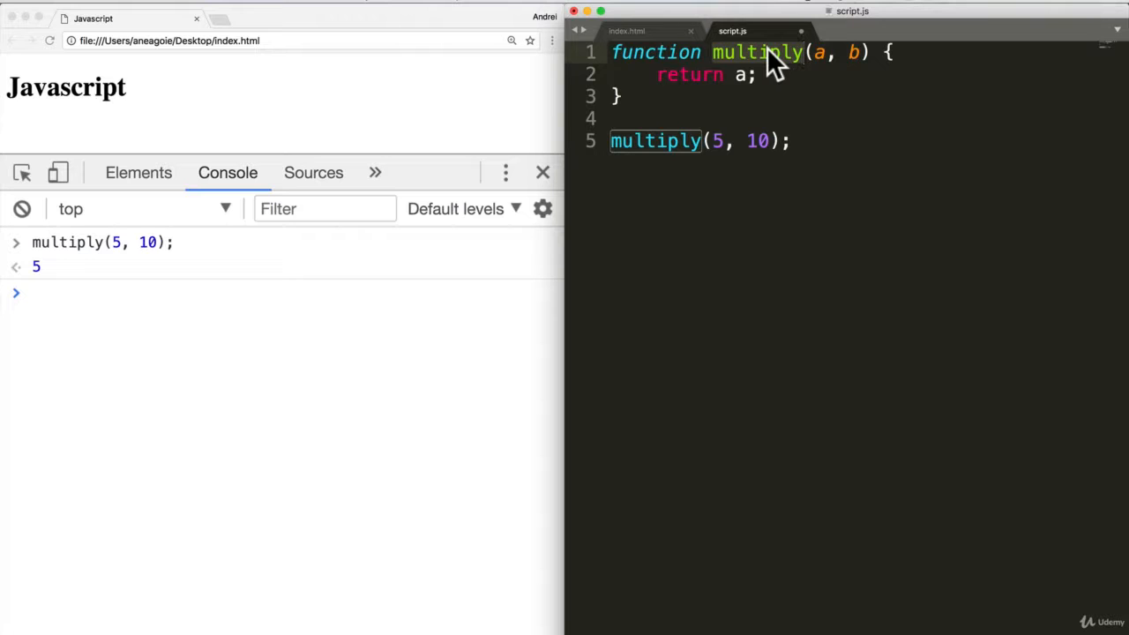
mouse_move(733, 78)
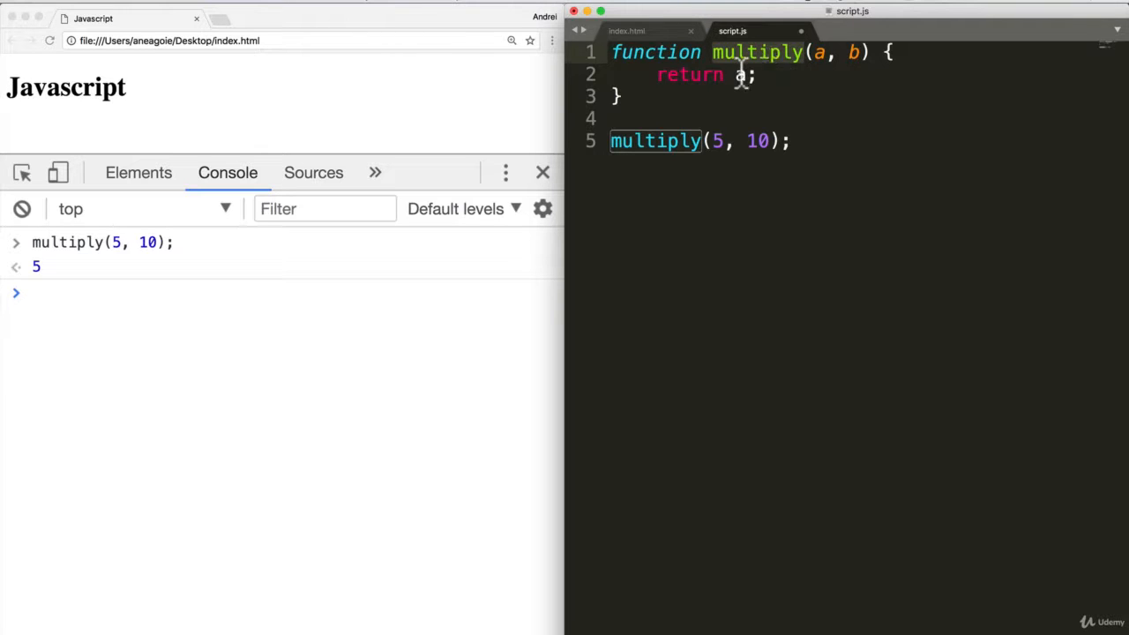
mouse_move(822, 57)
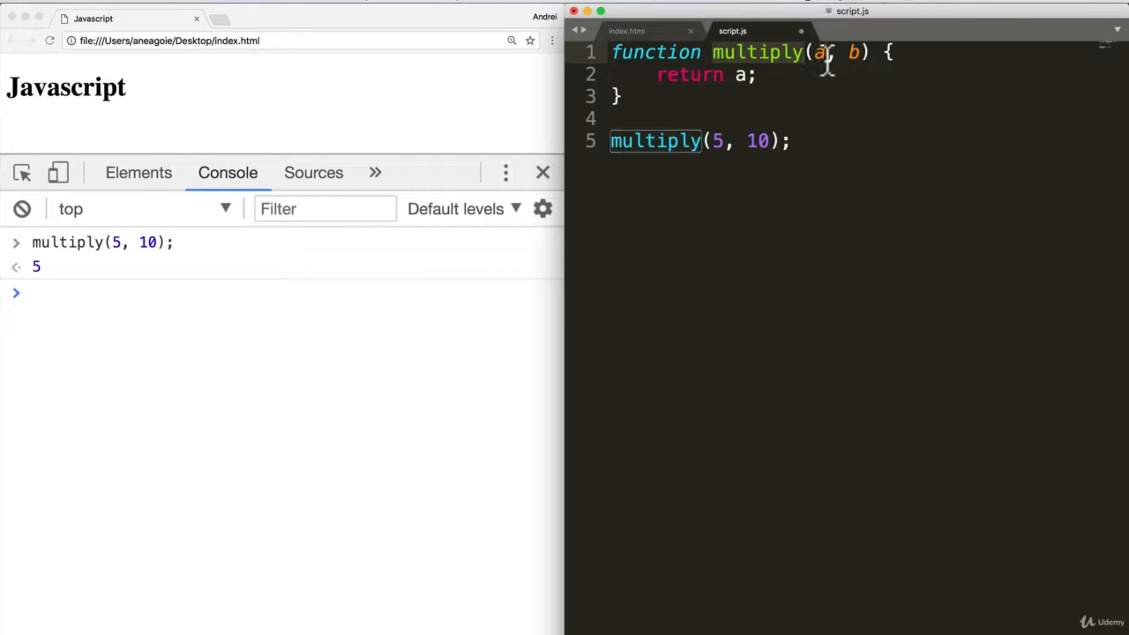
Step: Add if (a > 10 || b > 10) returning "that's too hard" inside multiply
text(if ()
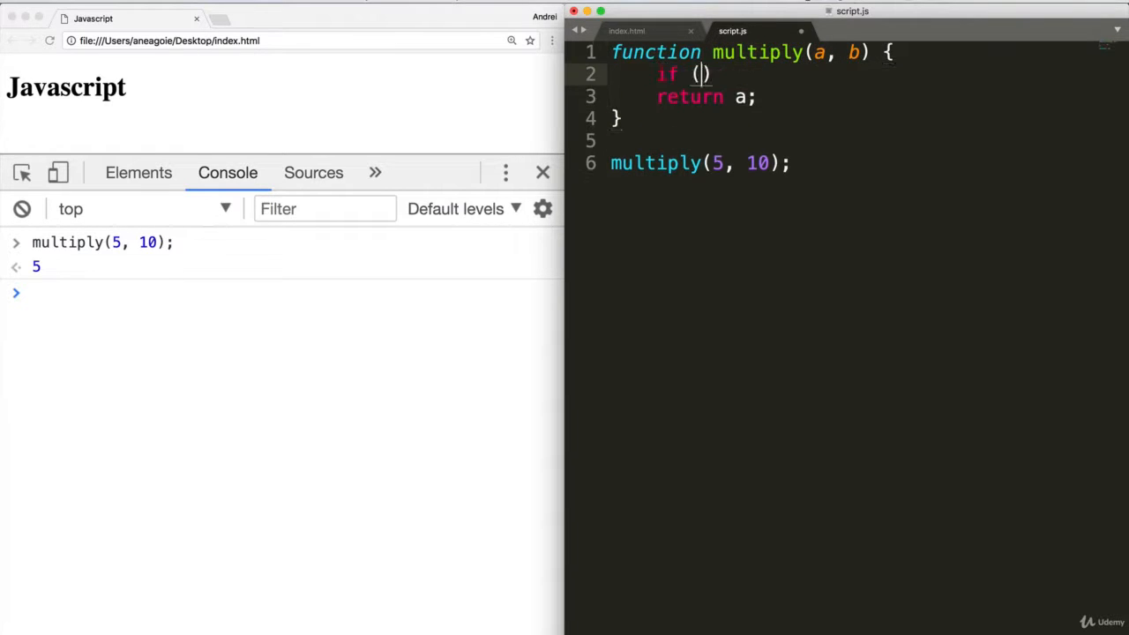
text(a)
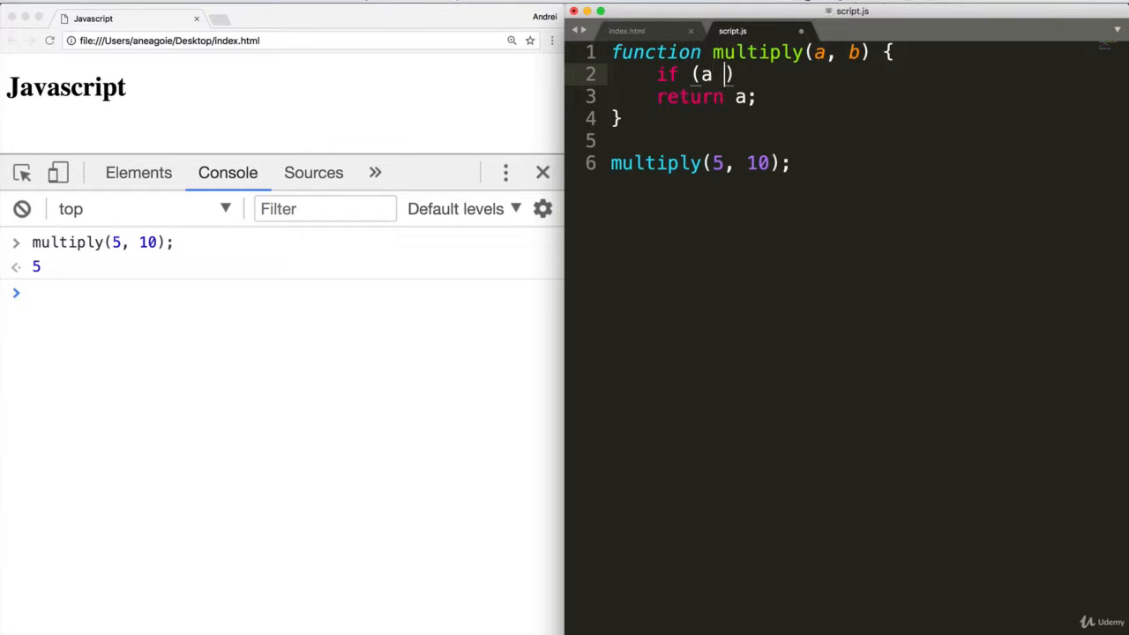
text(> 10)
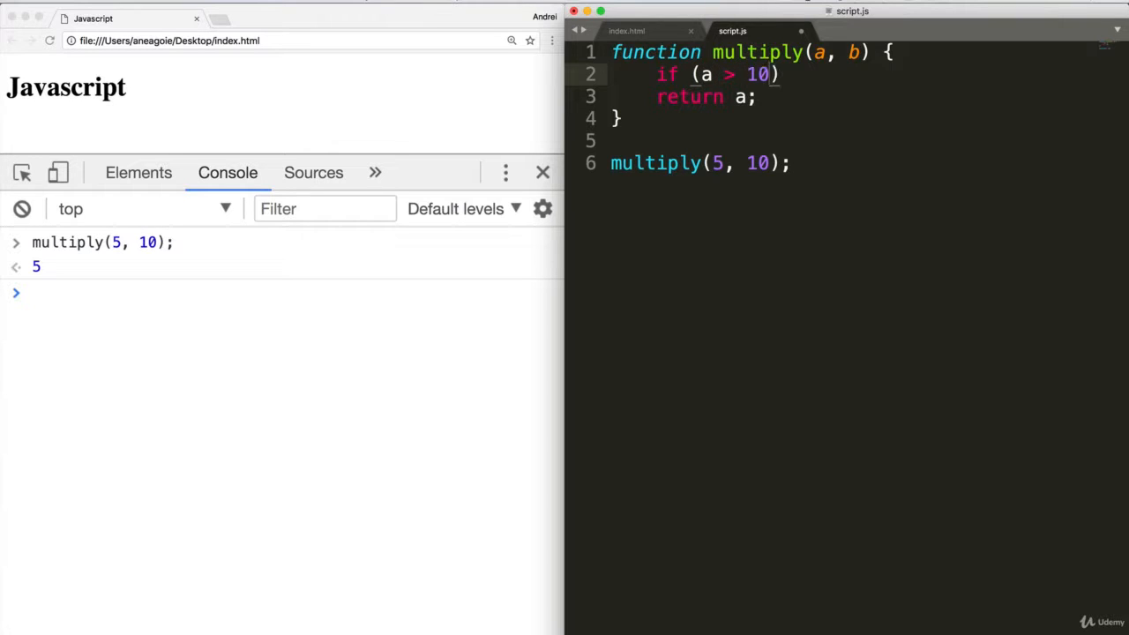
text(||)
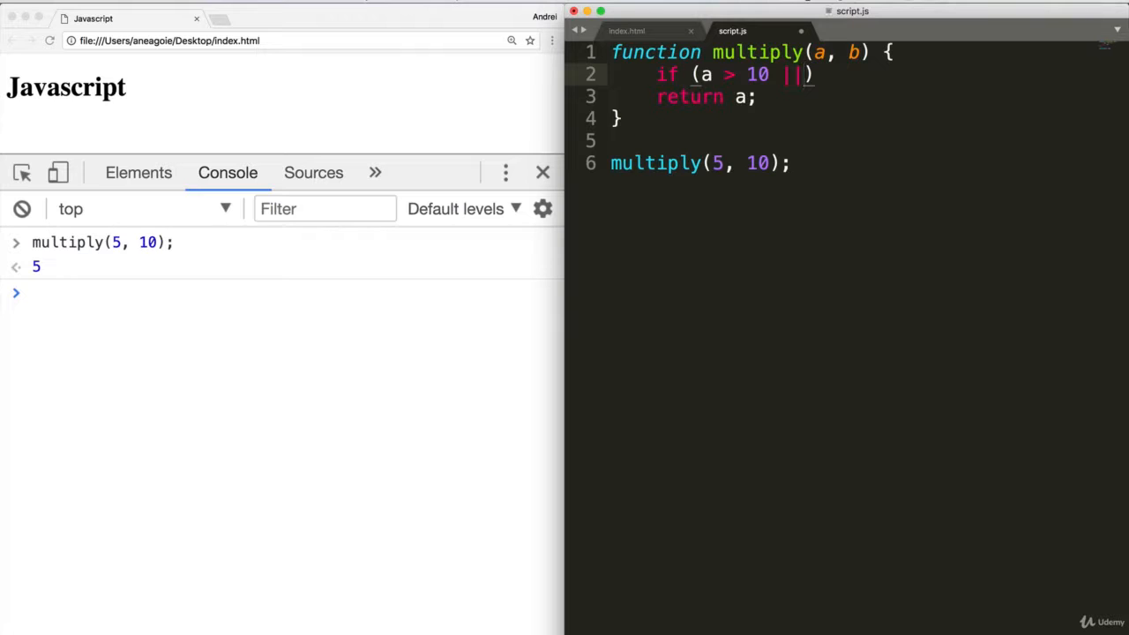
text(b)
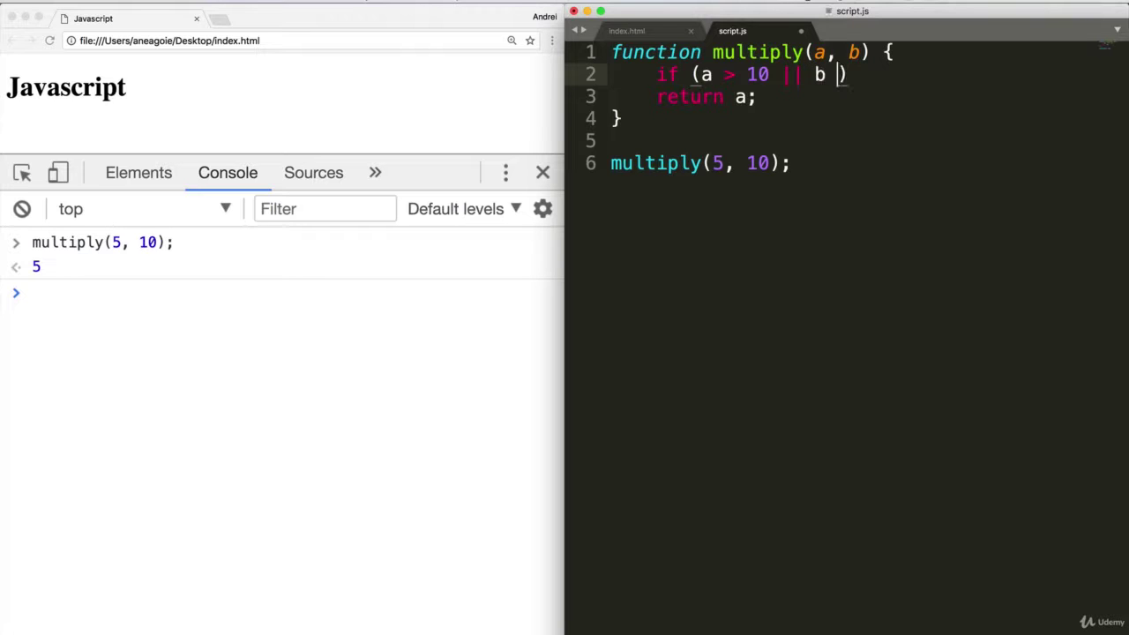
text(> 1)
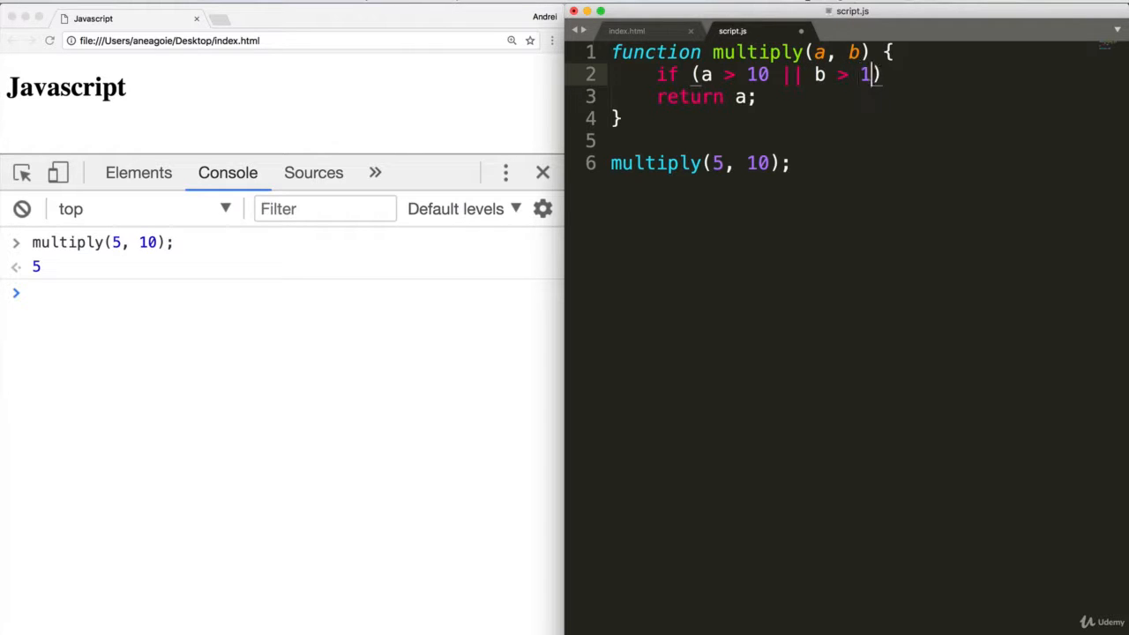
text(0)
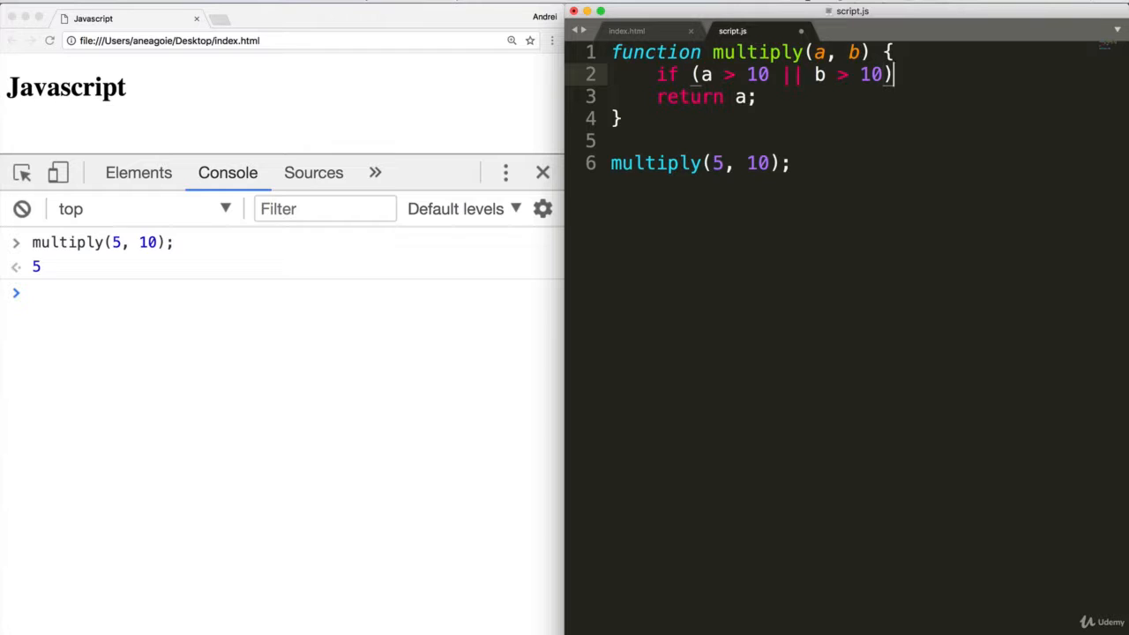
text({)
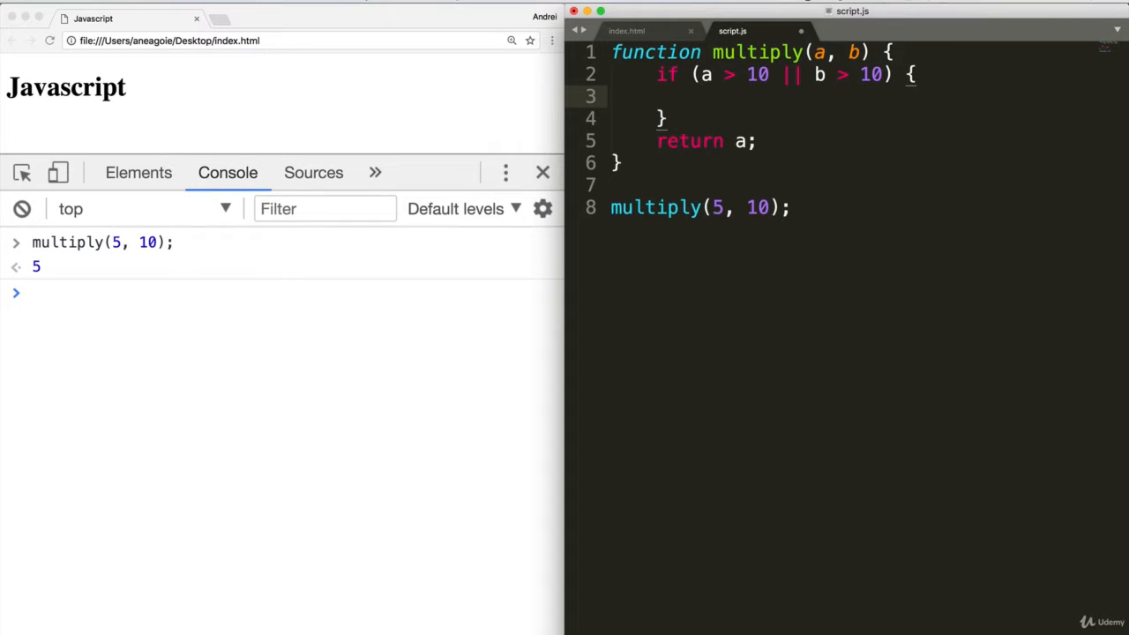
text(return "t")
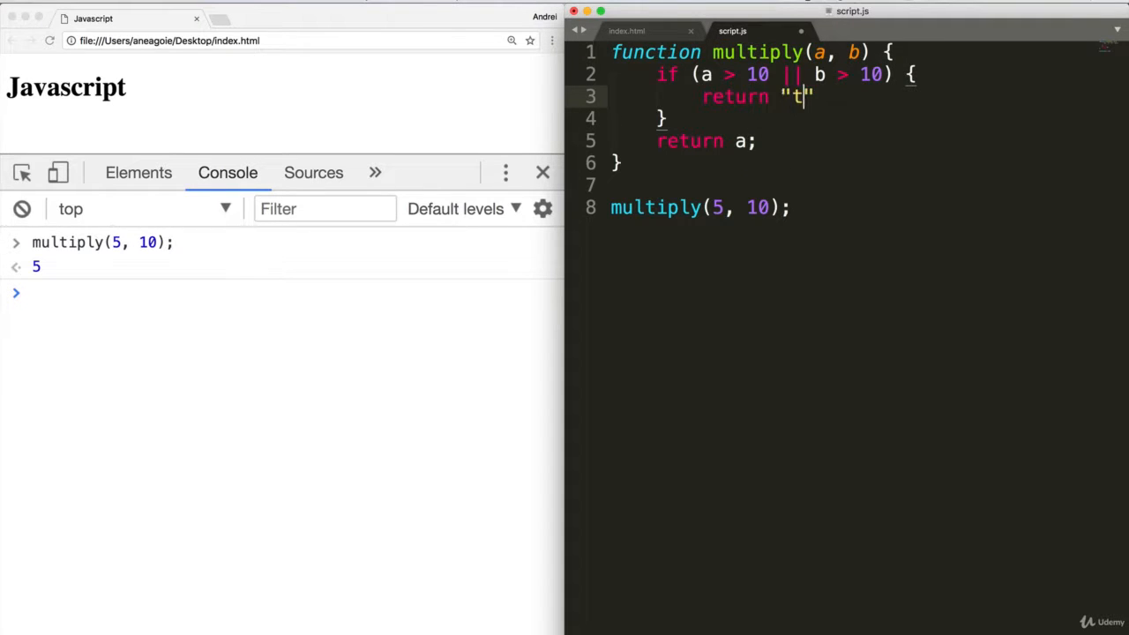
text(hat's)
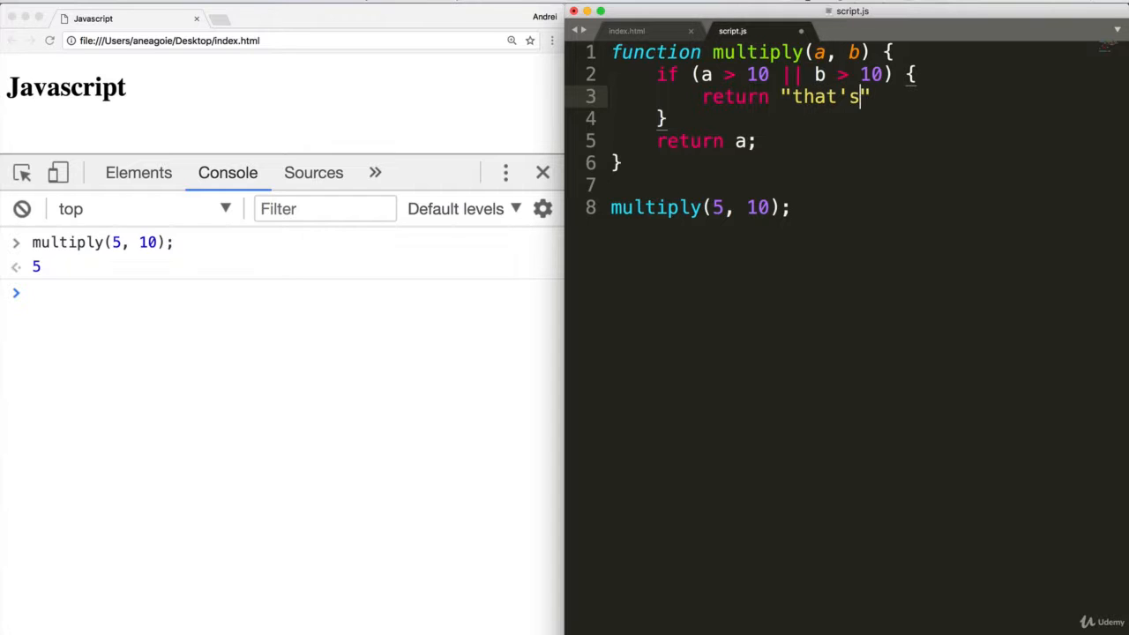
text(too hard)
click(865, 118)
text( else)
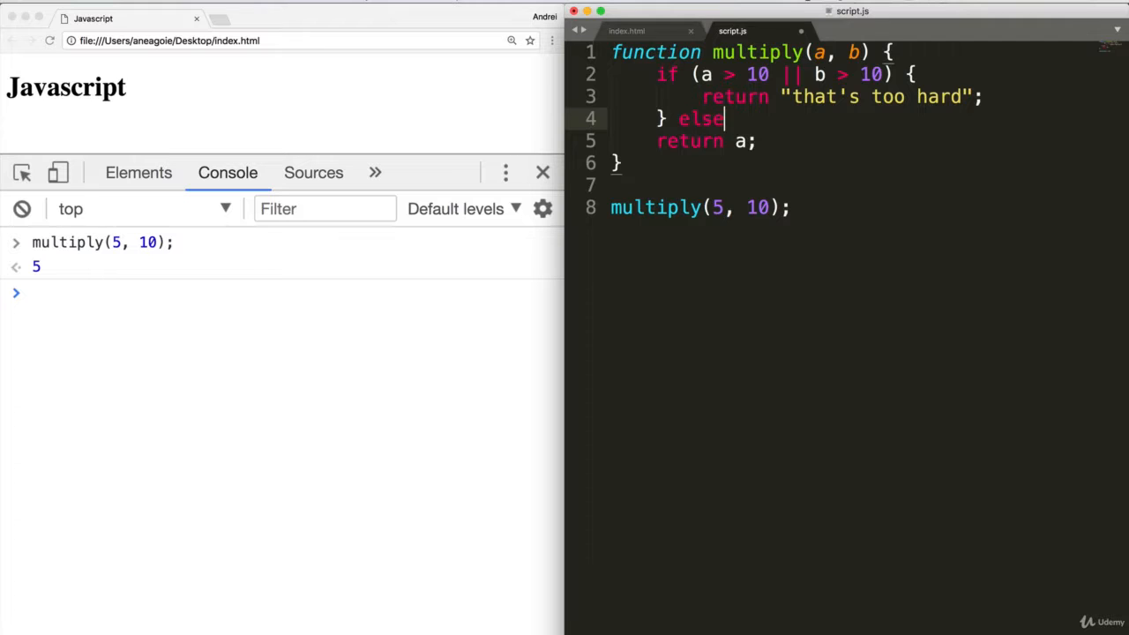
Step: Add an else branch that returns a*b
text({)
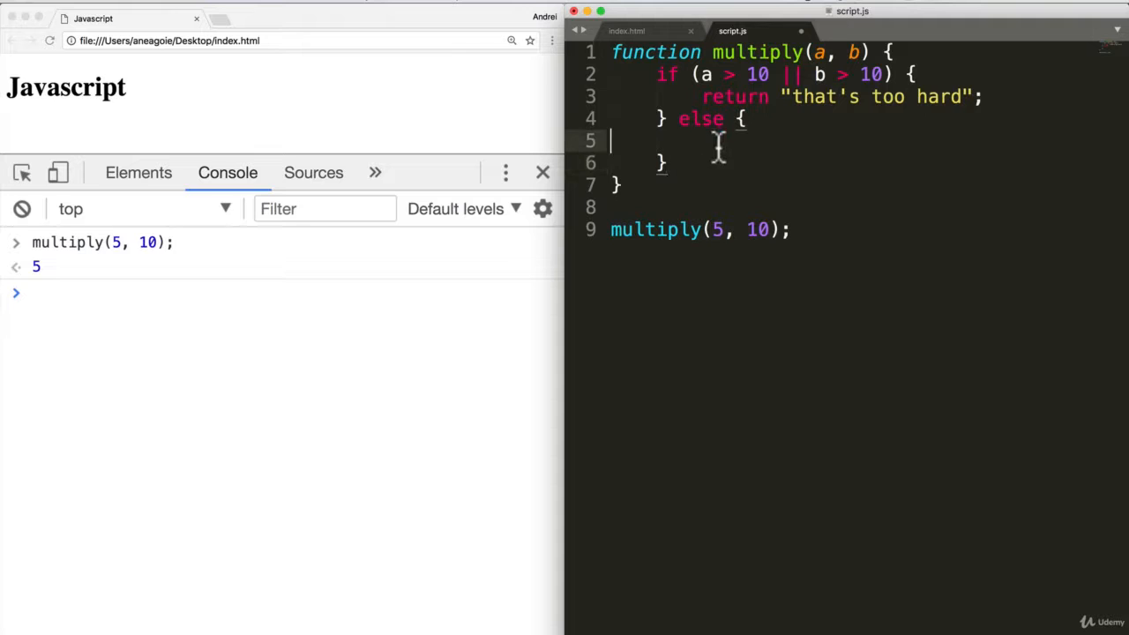
text(re)
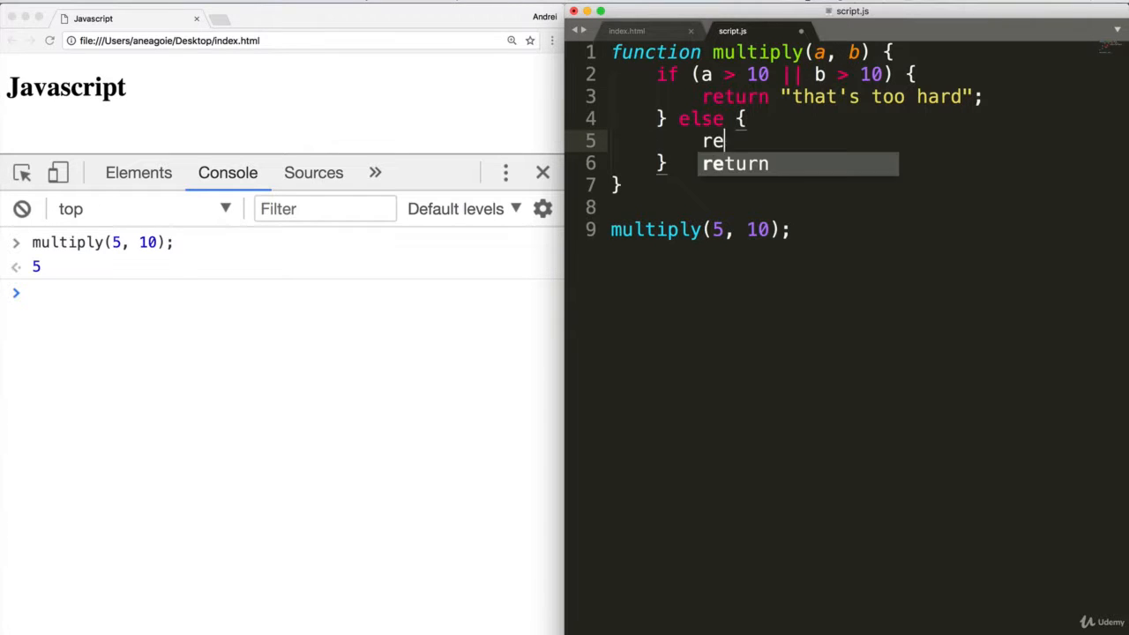
text(turn a)
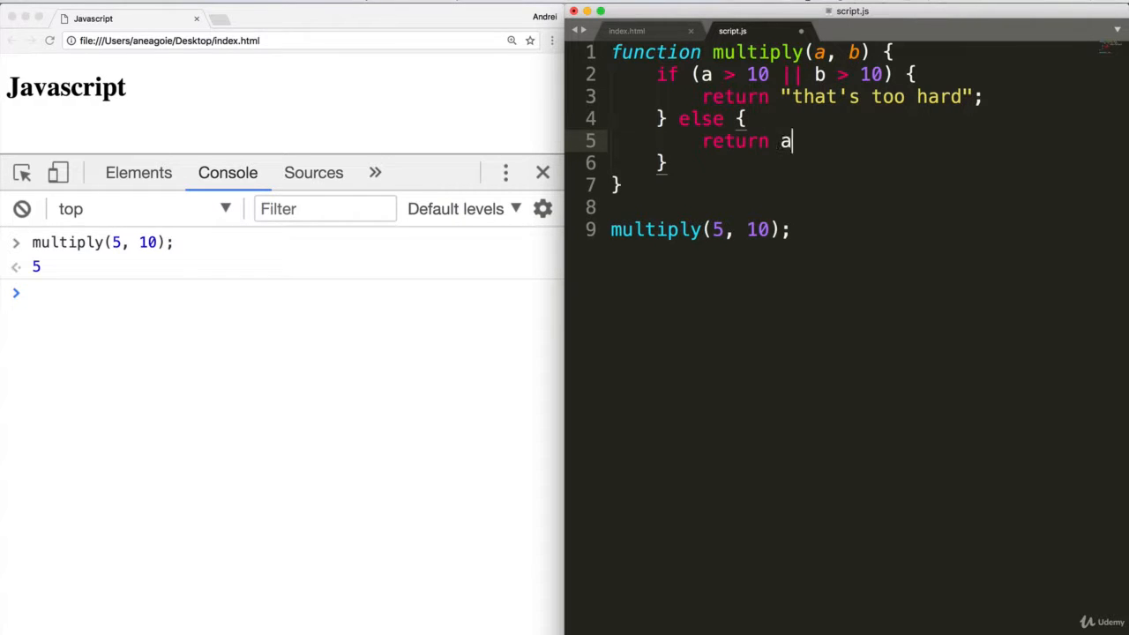
text(*b;)
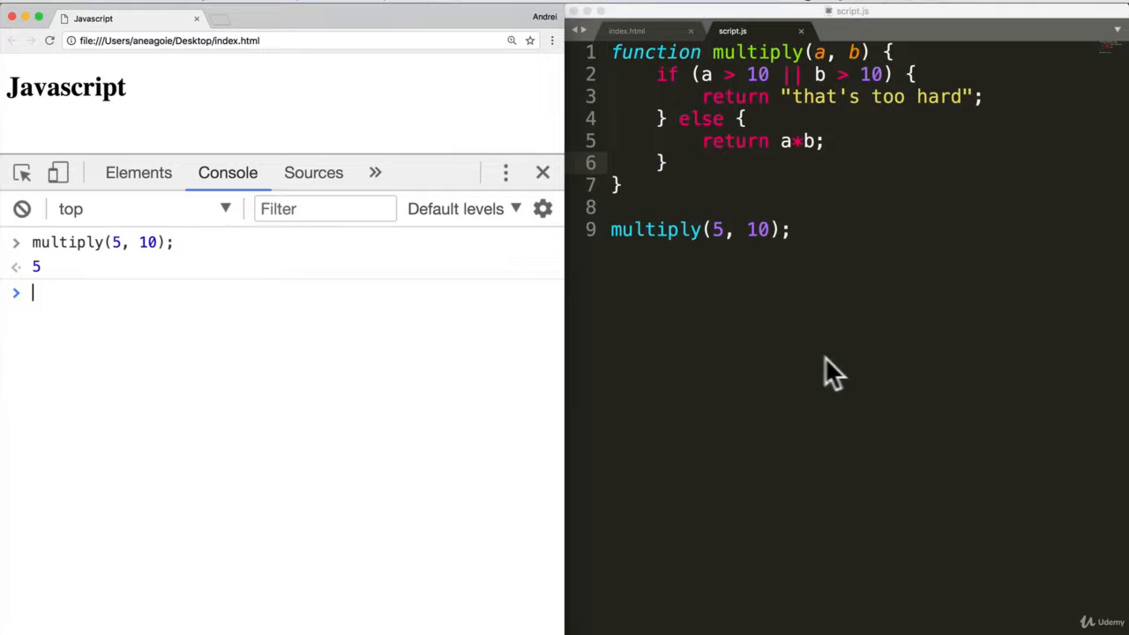
Step: Clear the console, then run multiply(5,4) to get 20 and multiply(5,40) to get "that's too hard"
click(22, 209)
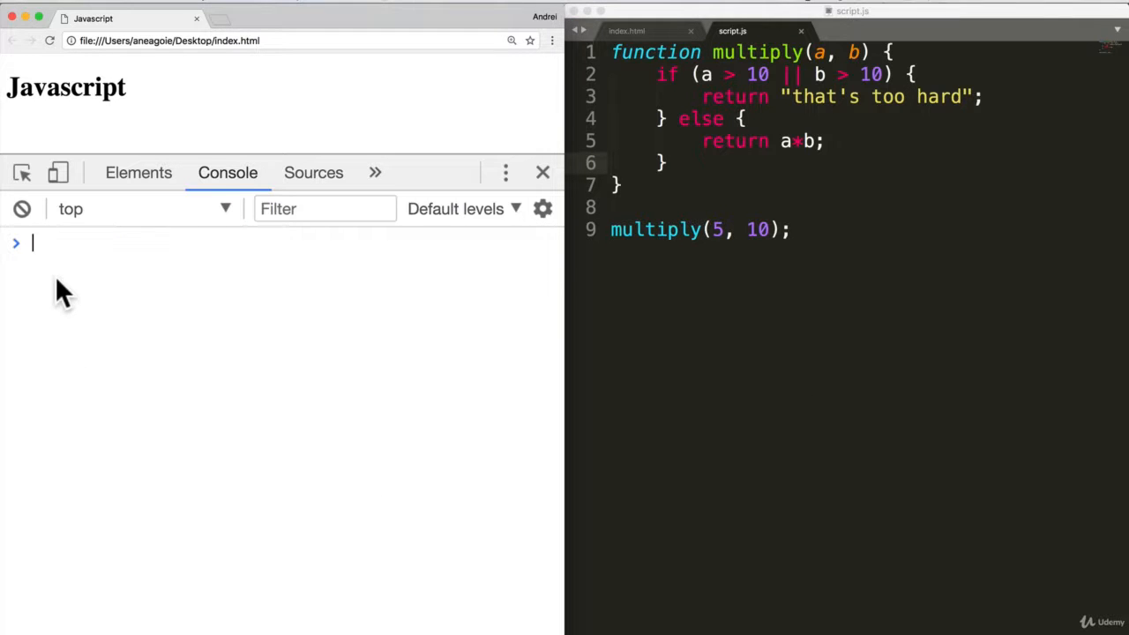
text(multiply)
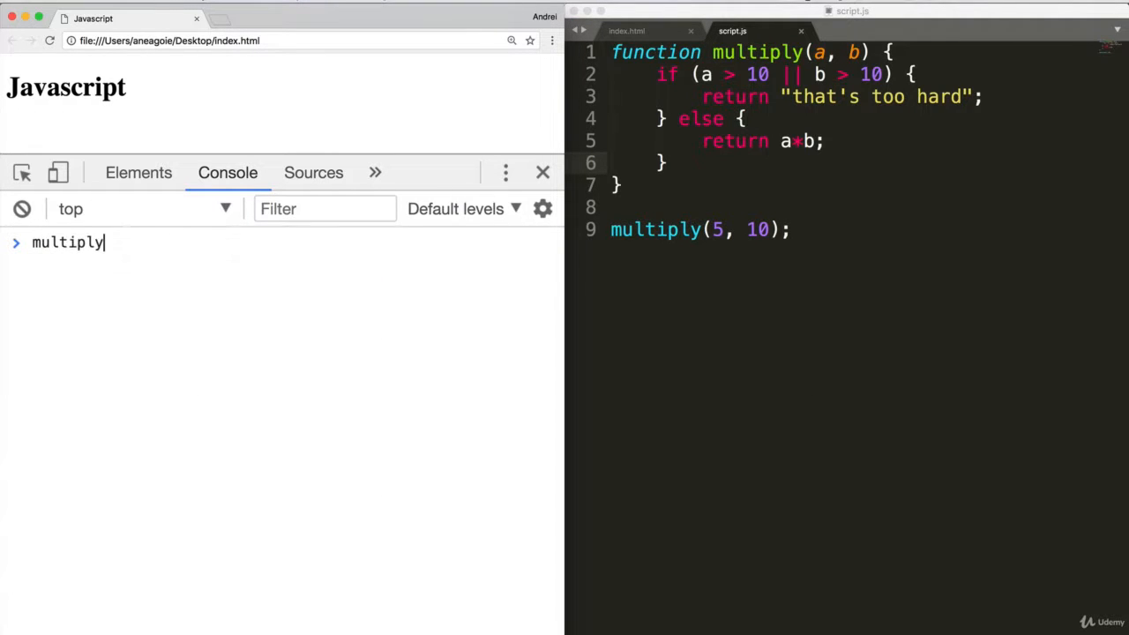
text(()
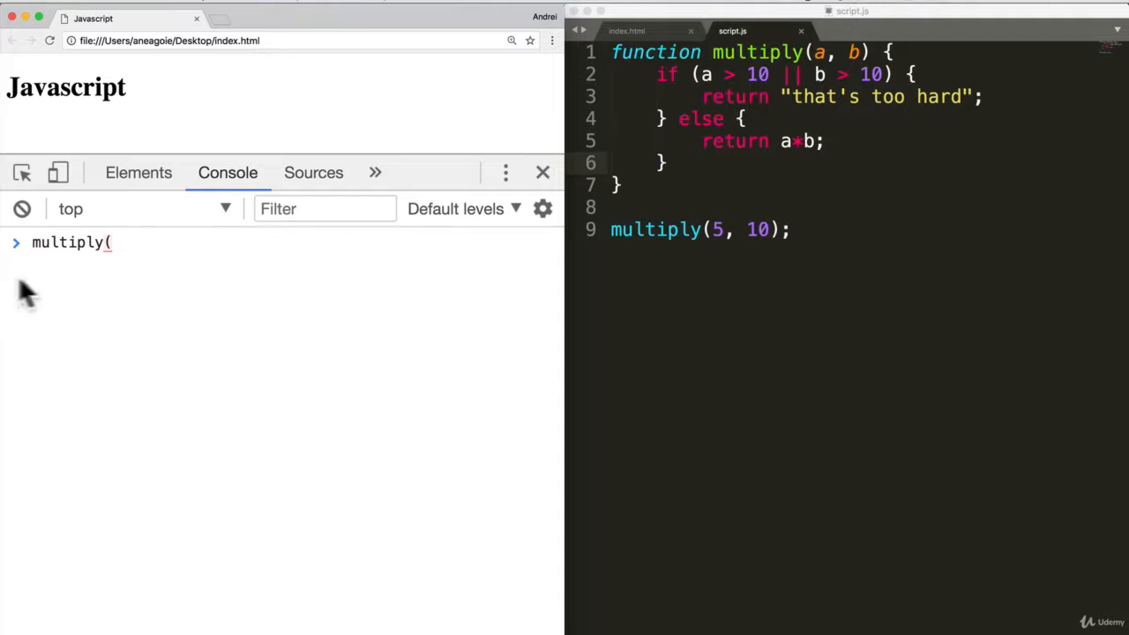
text(5,)
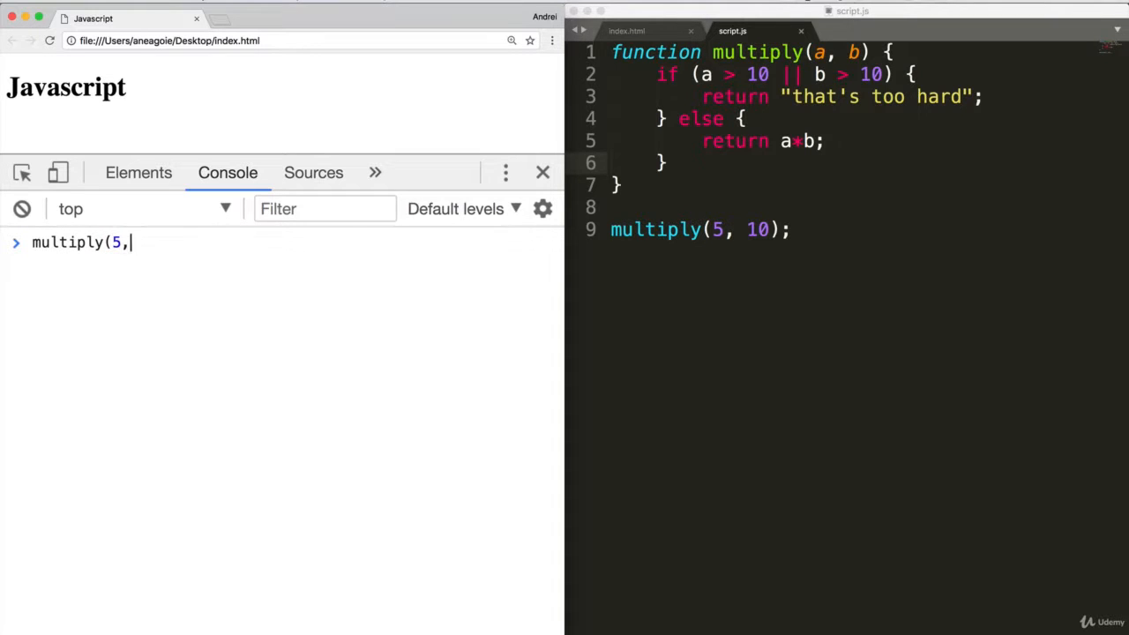
key(Enter)
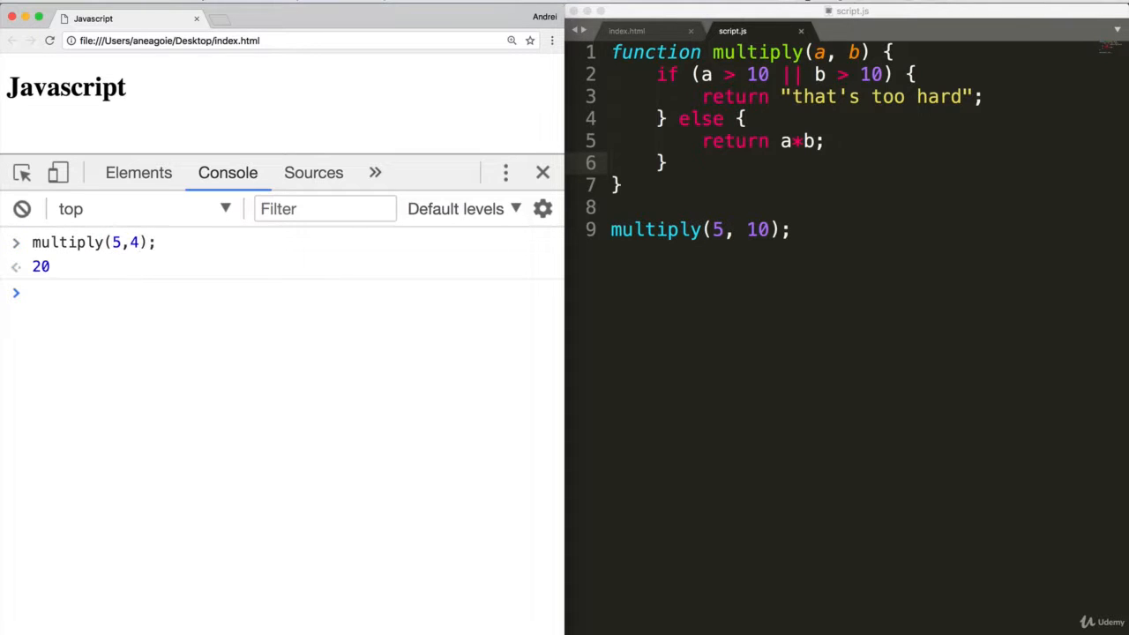
text(multiply(5,4);)
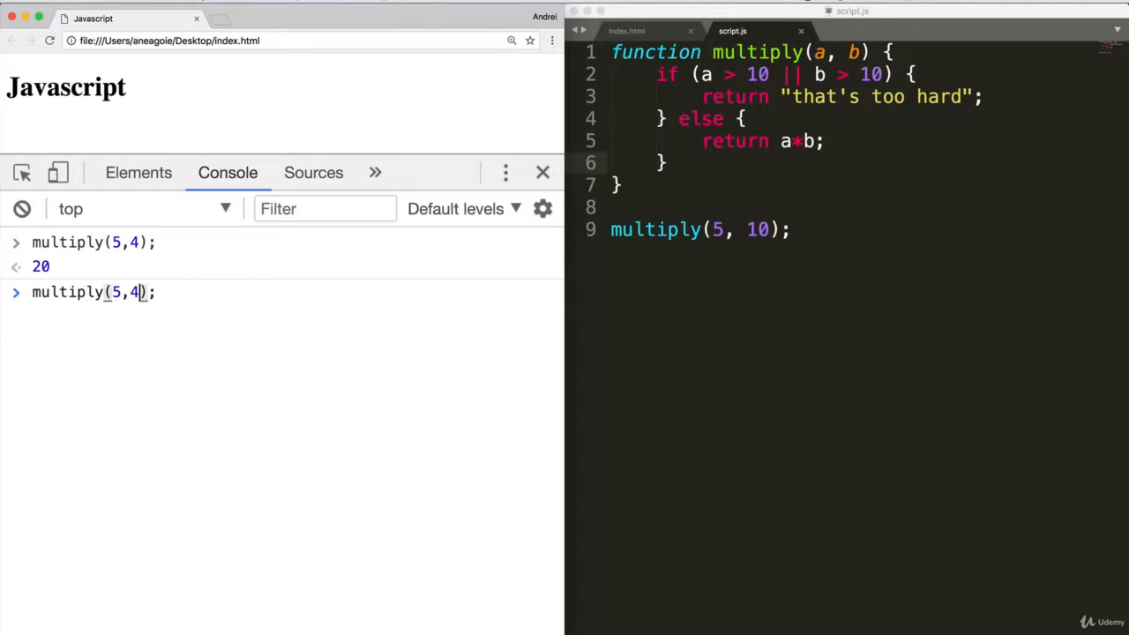
key(Enter)
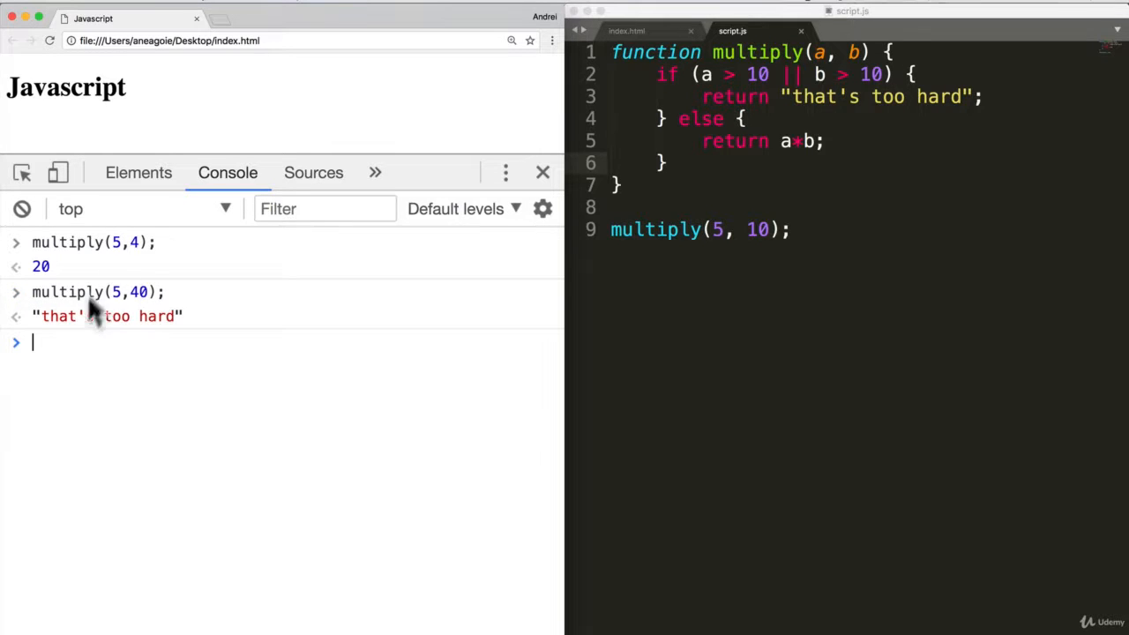
mouse_move(767, 119)
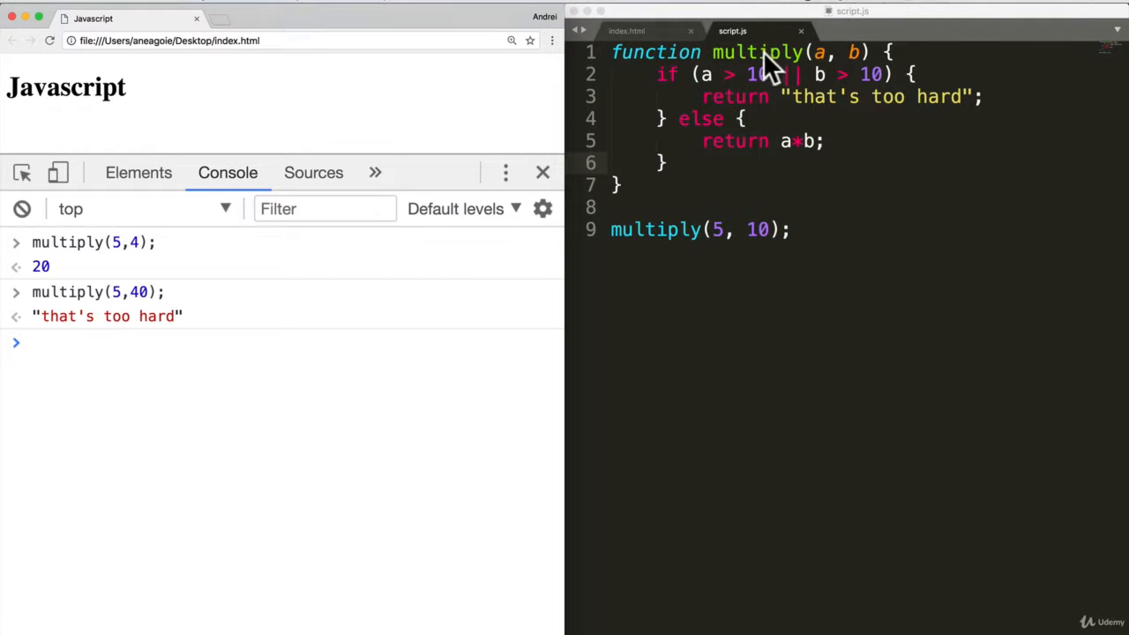
mouse_move(702, 98)
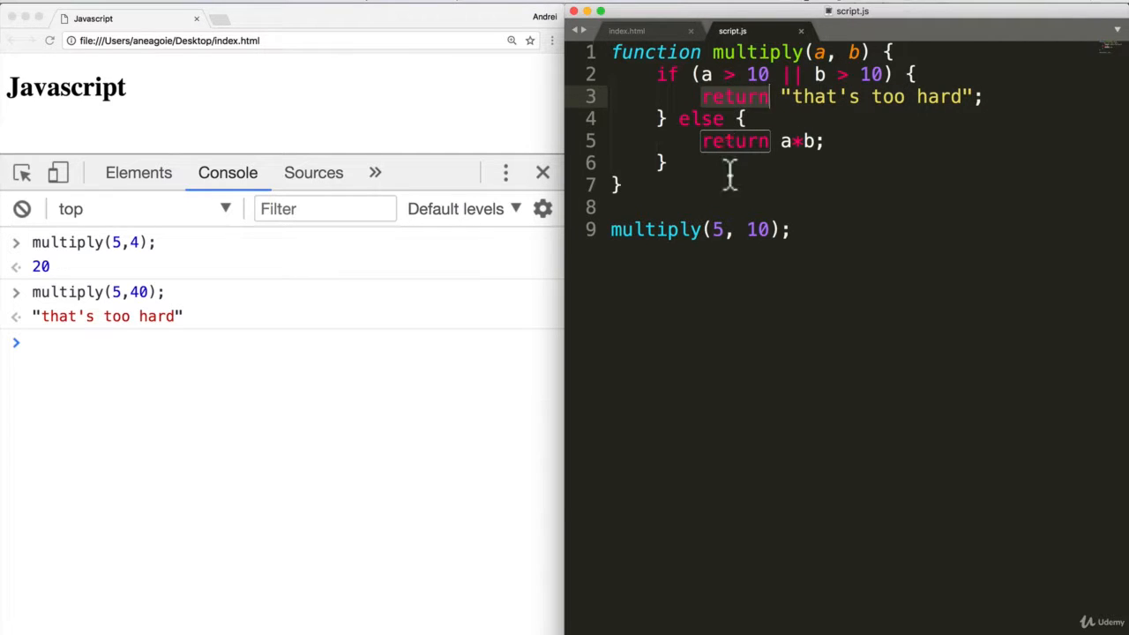
text(re)
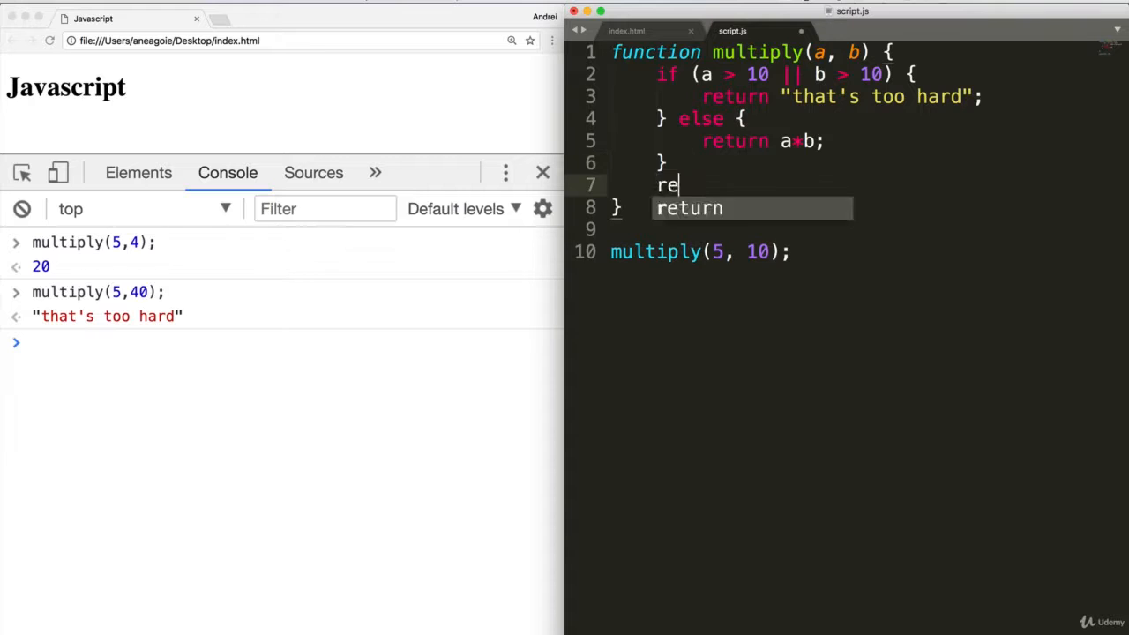
text(turn "")
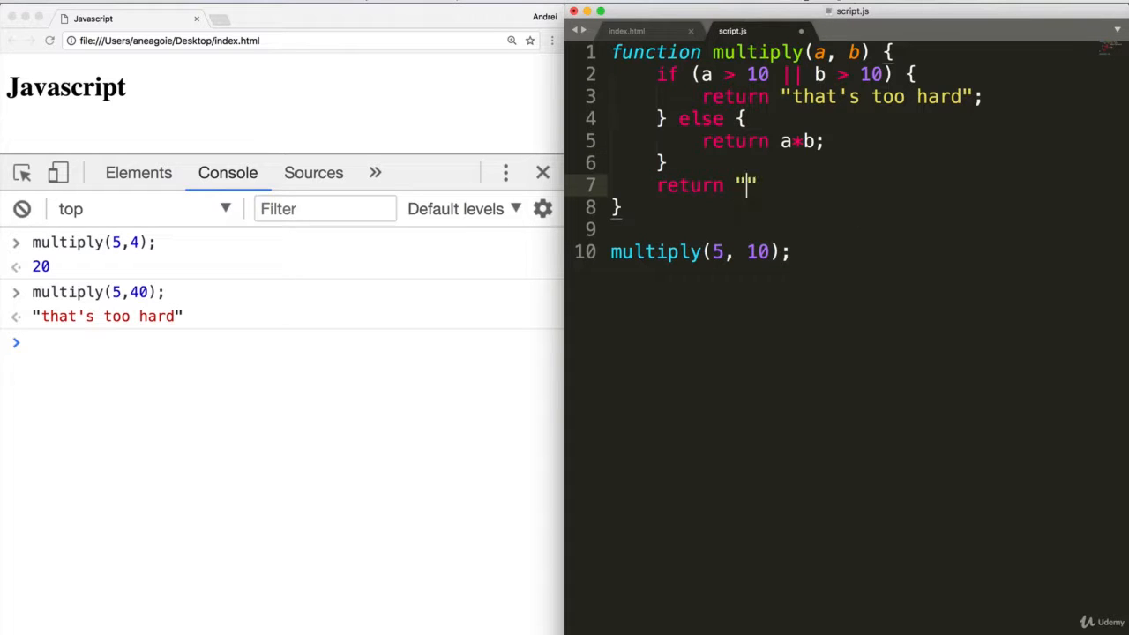
text(a*)
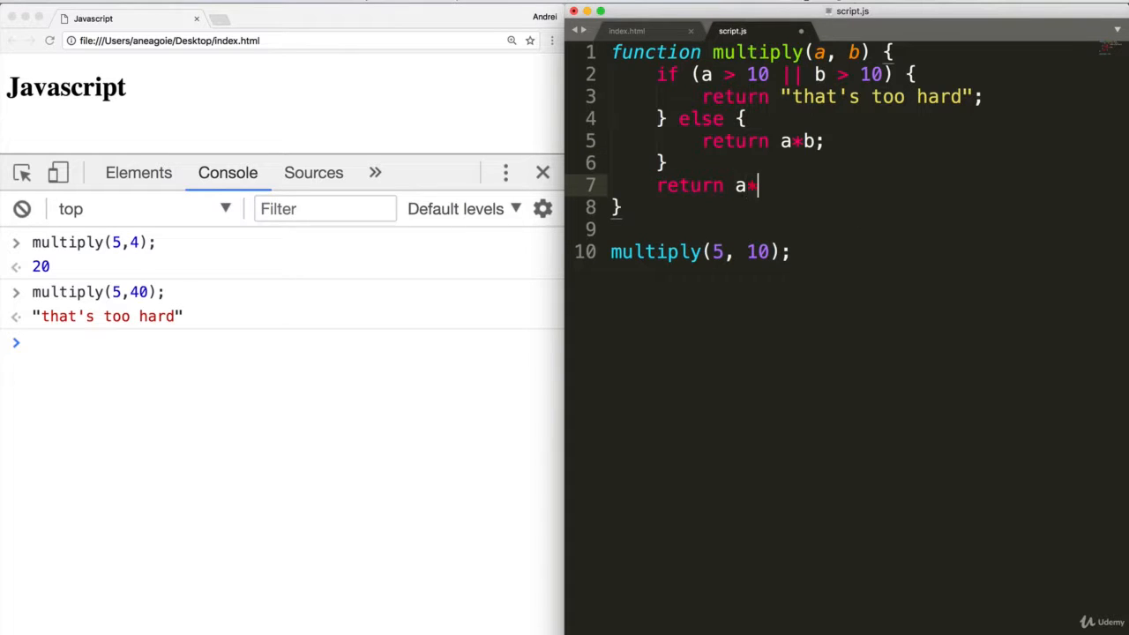
text(b;)
click(282, 343)
text(multiply(5,40);)
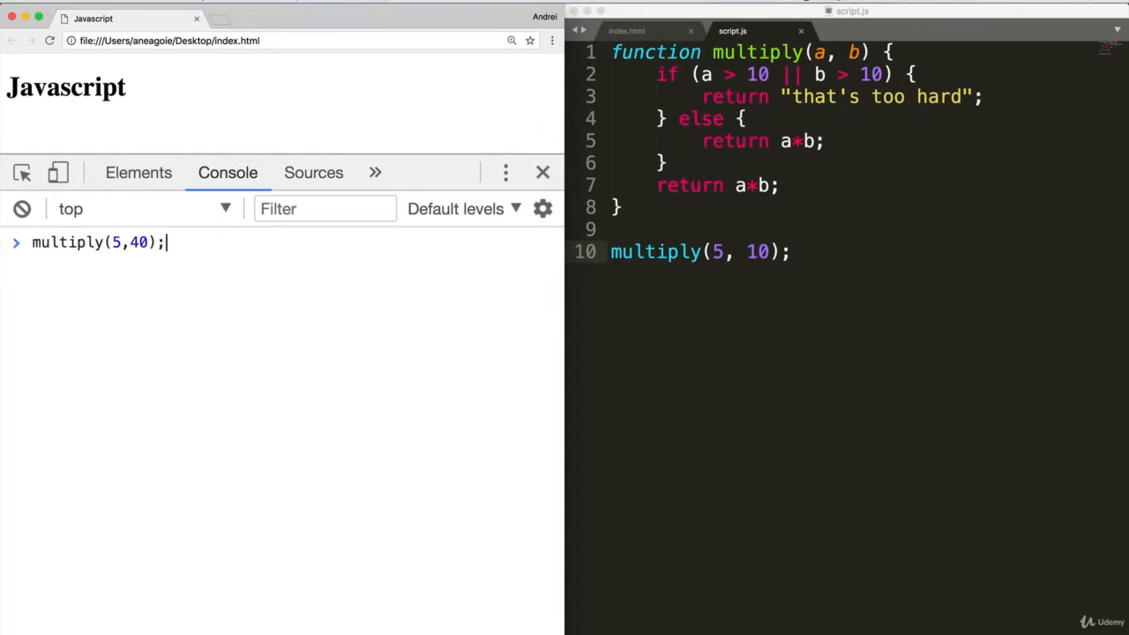
key(Enter)
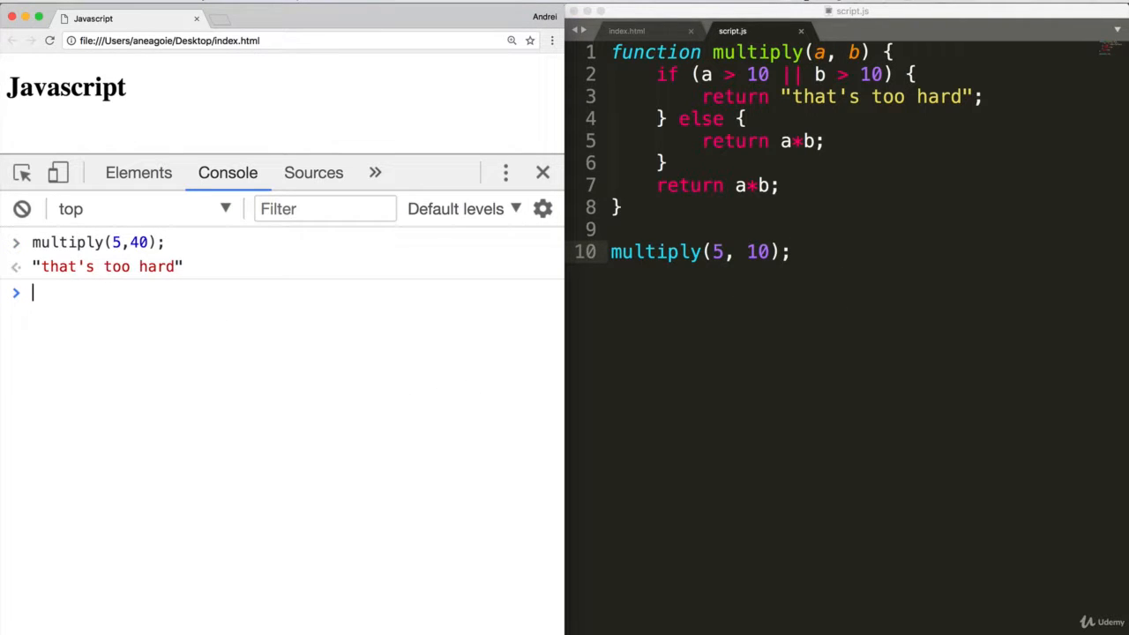
mouse_move(710, 128)
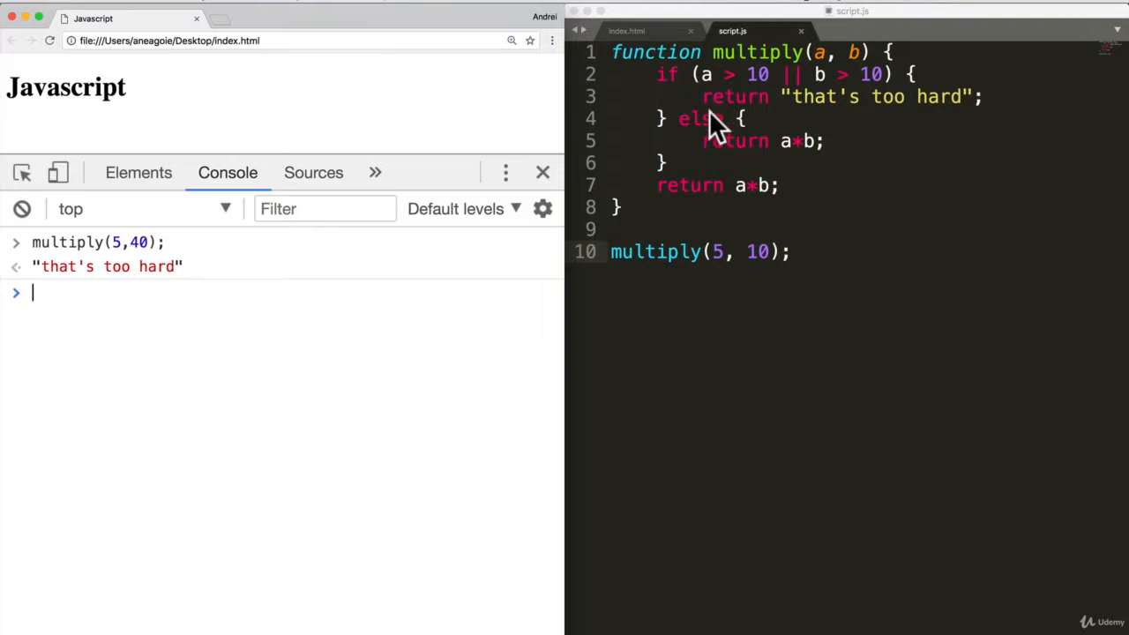
mouse_move(710, 101)
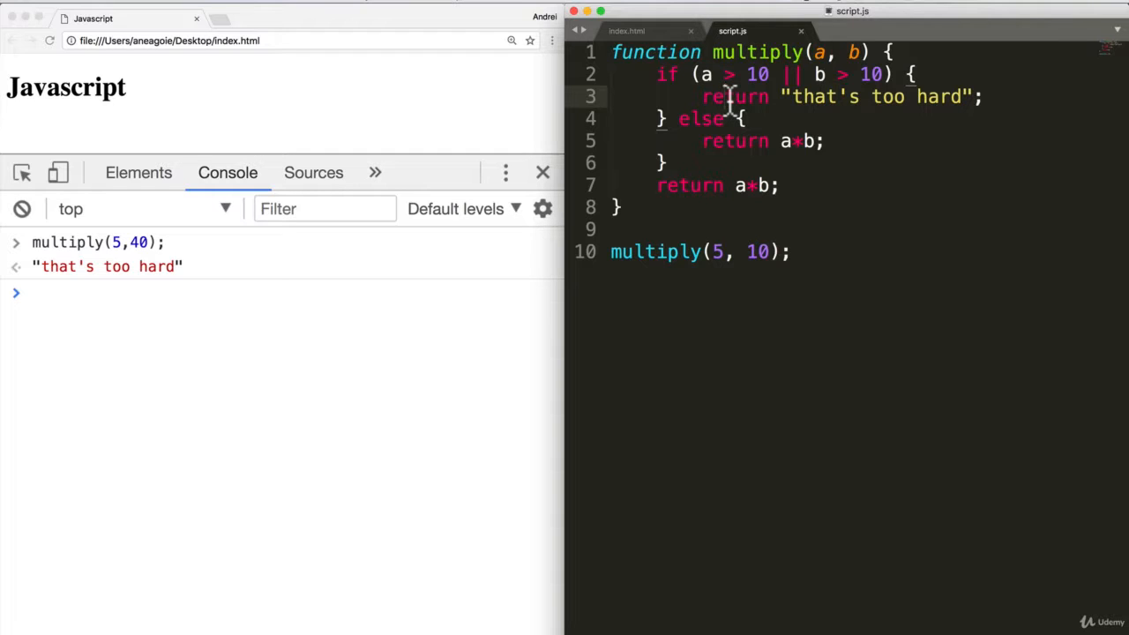
mouse_move(839, 256)
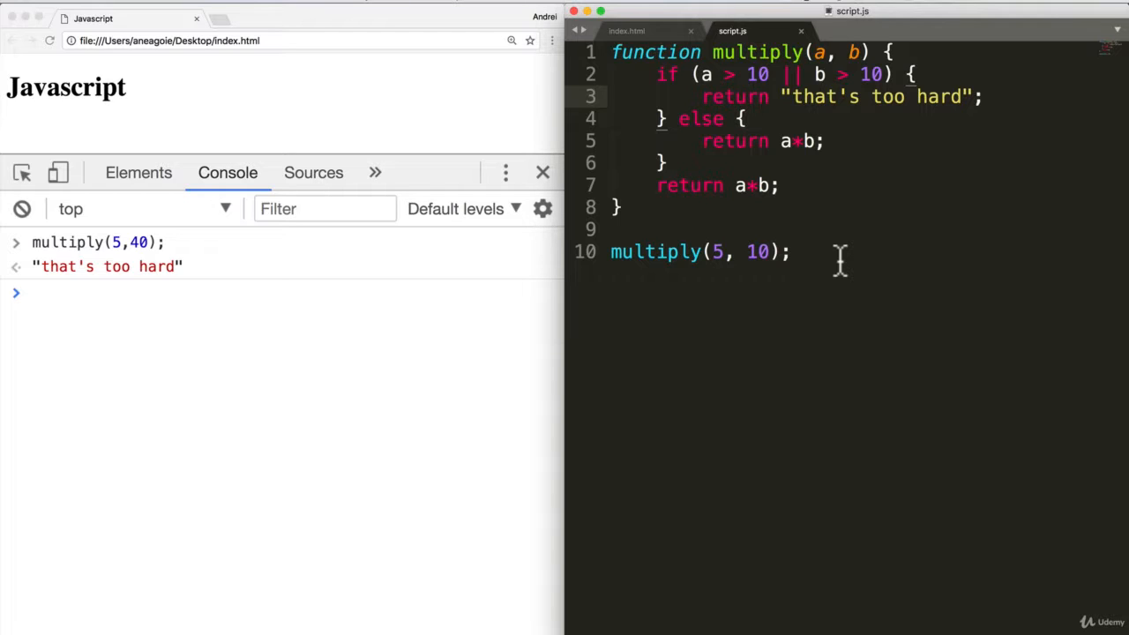
mouse_move(832, 260)
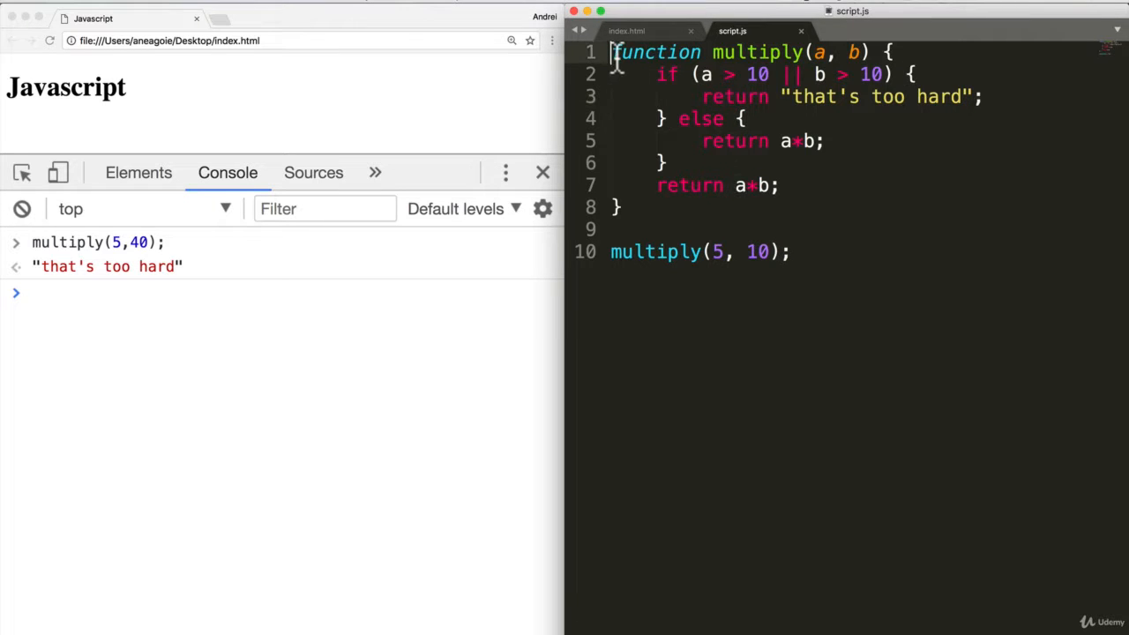
Step: Reduce multiply(a, b) to only return a*b, keeping multiply(5, 10) on line 5
text(var a =)
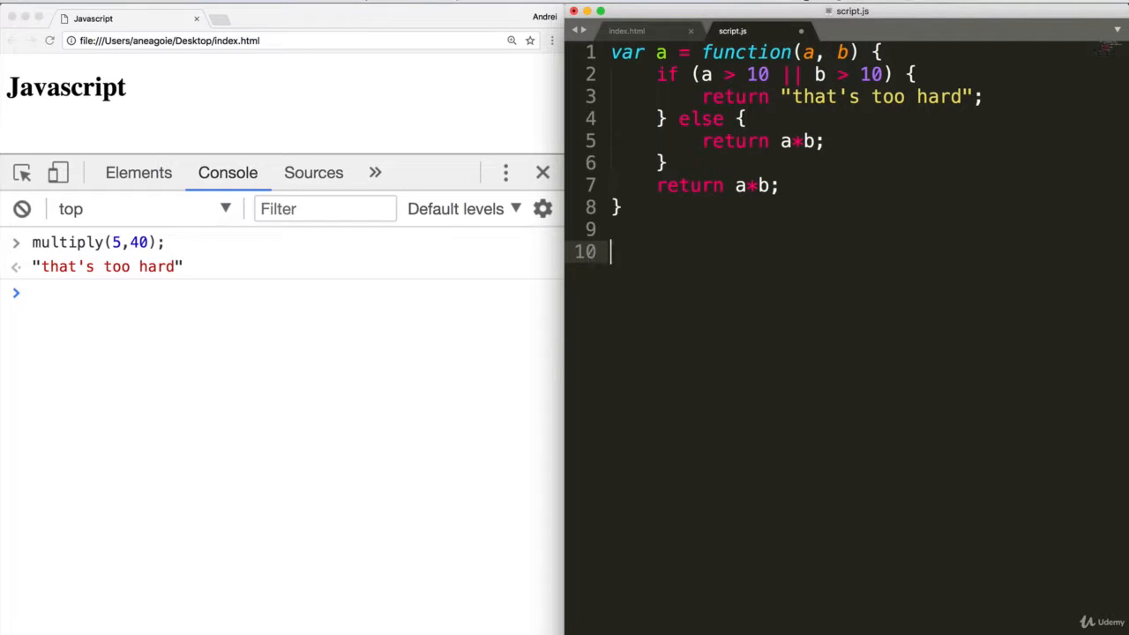
text(a()
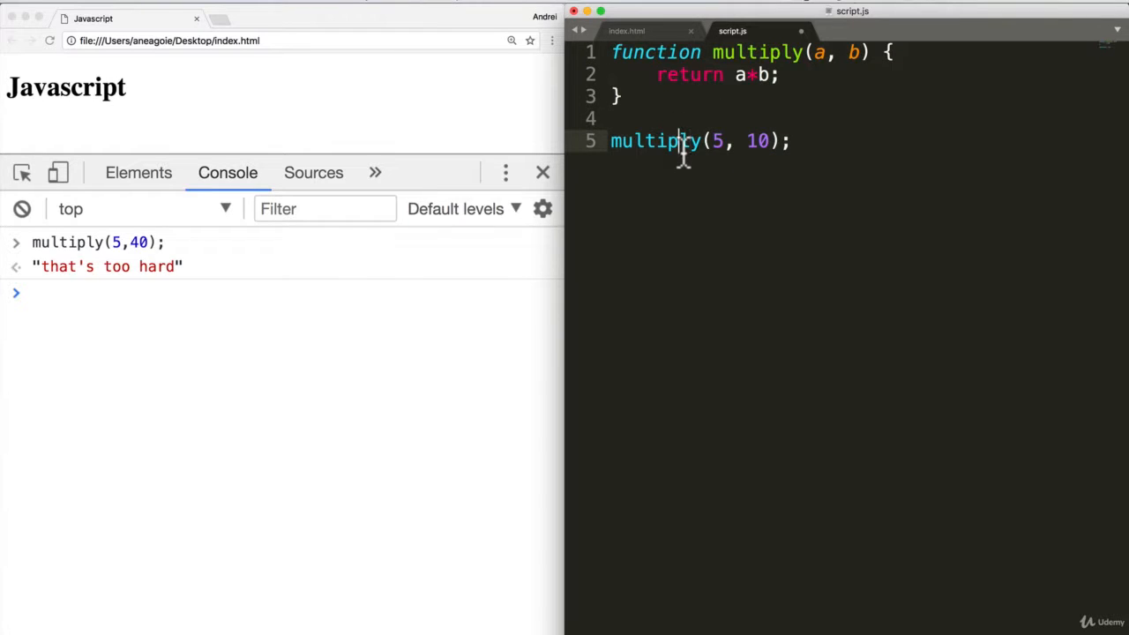
Step: Alert multiply(3,4) to show 12, then rewrite the line as alert(12)
text(alert)
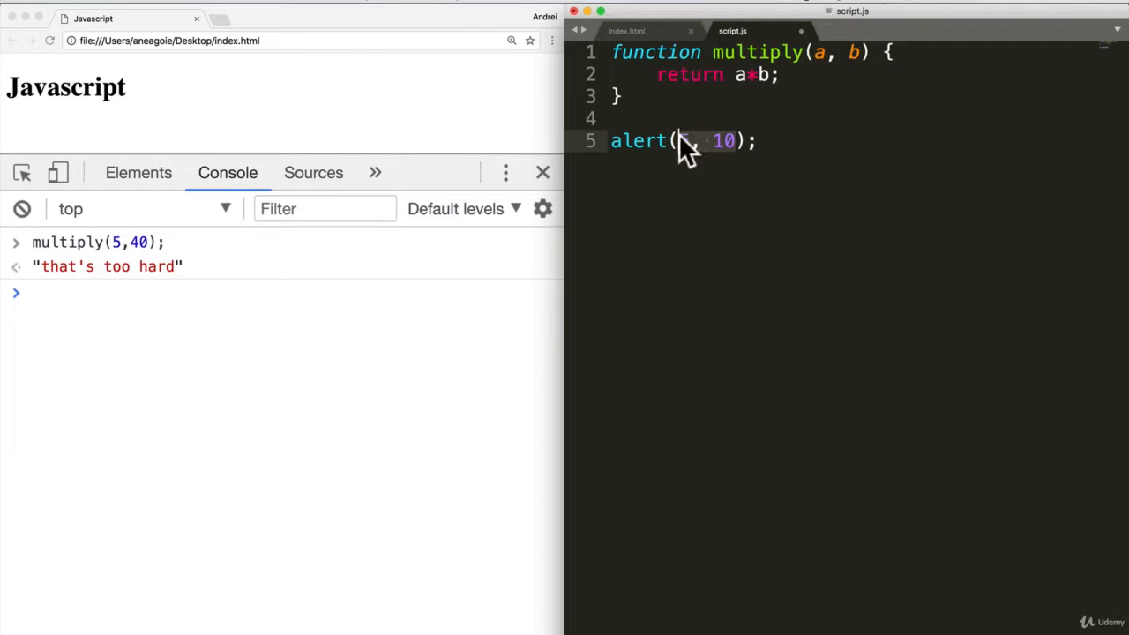
text(multiply)
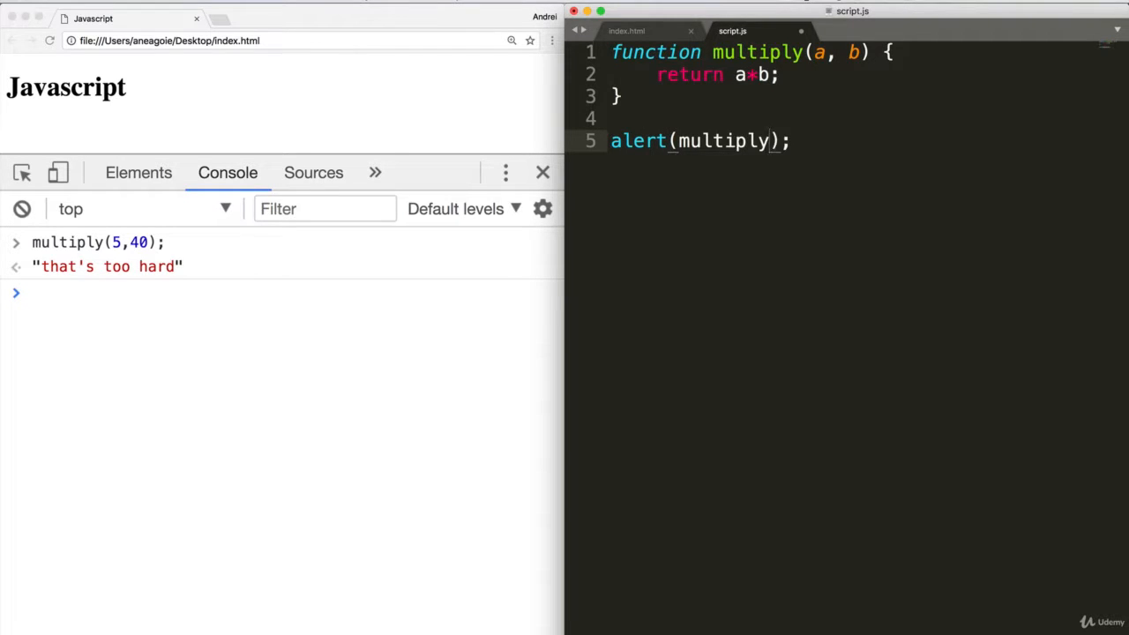
text(())
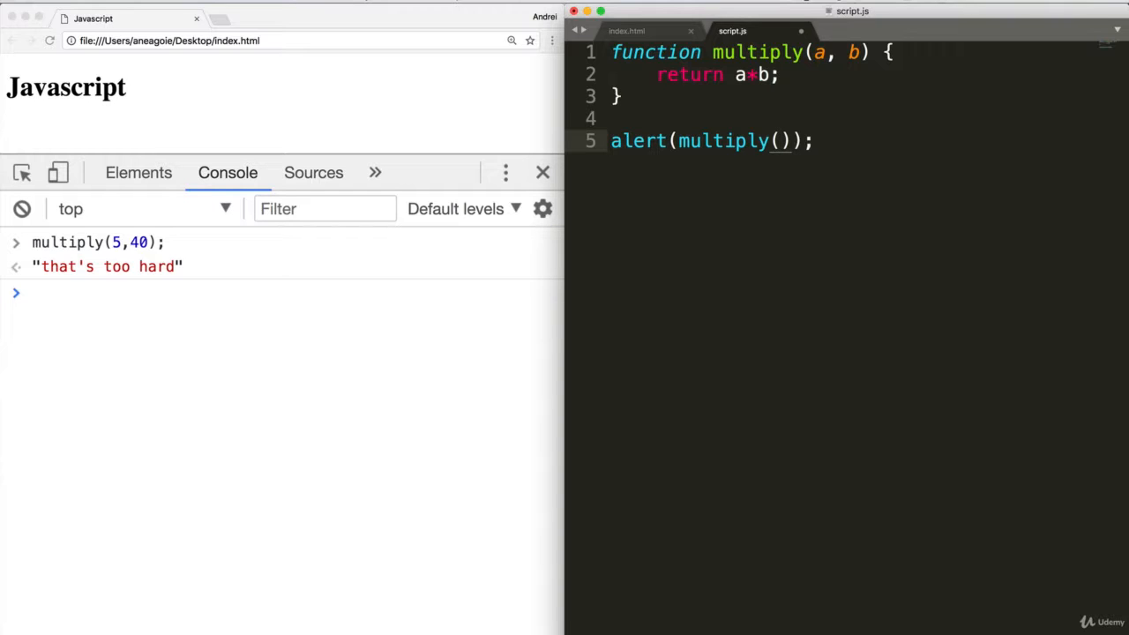
text(3,4)
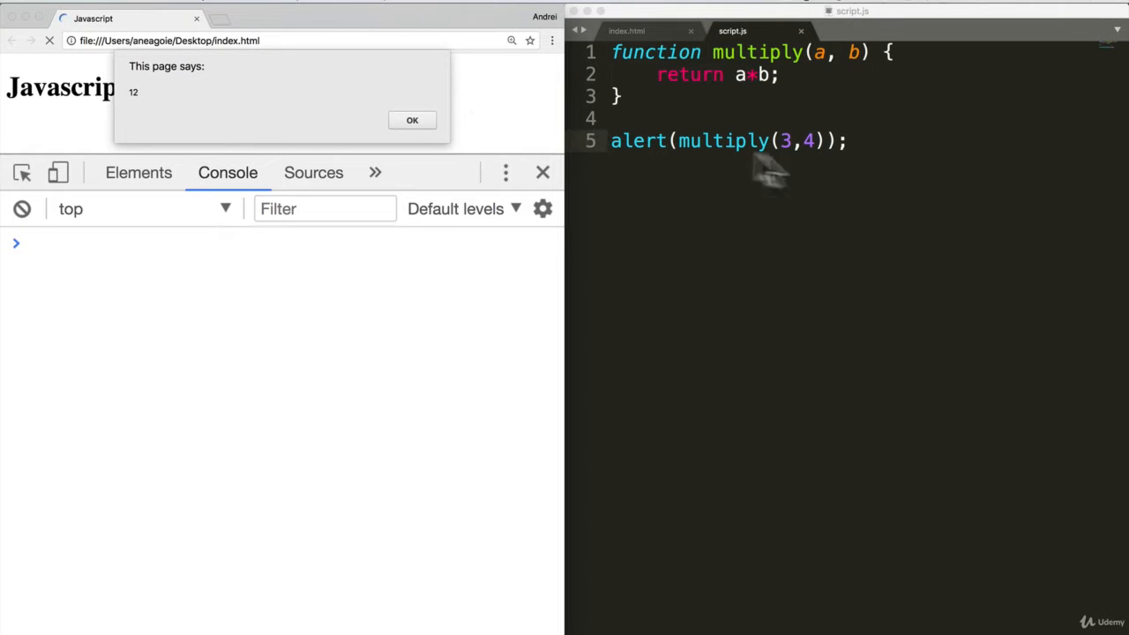
mouse_move(697, 150)
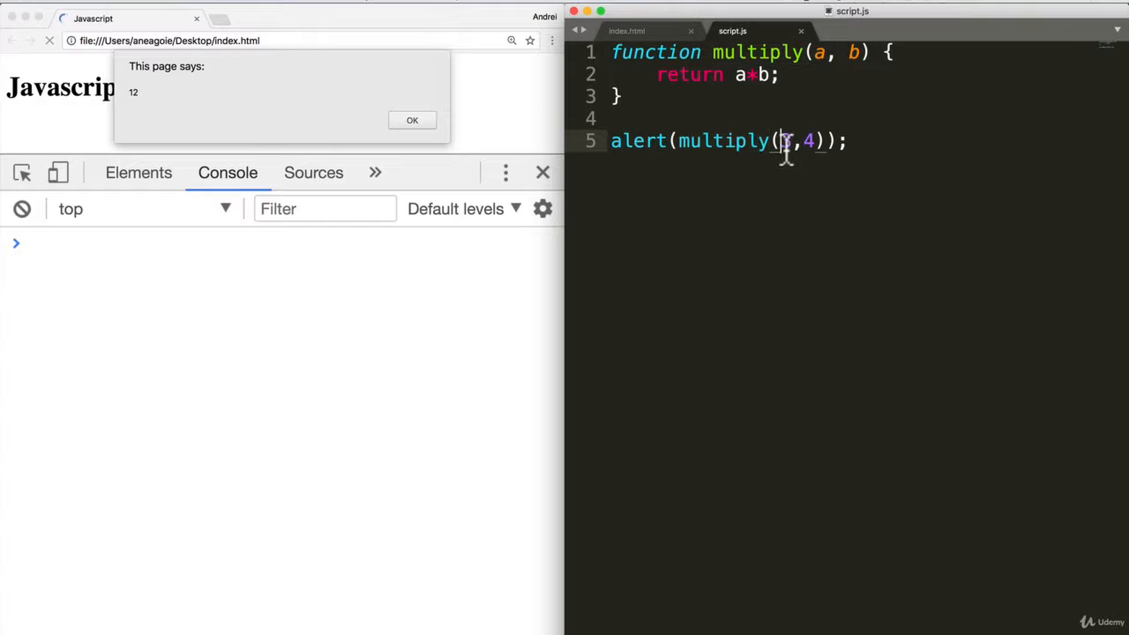
text(3)
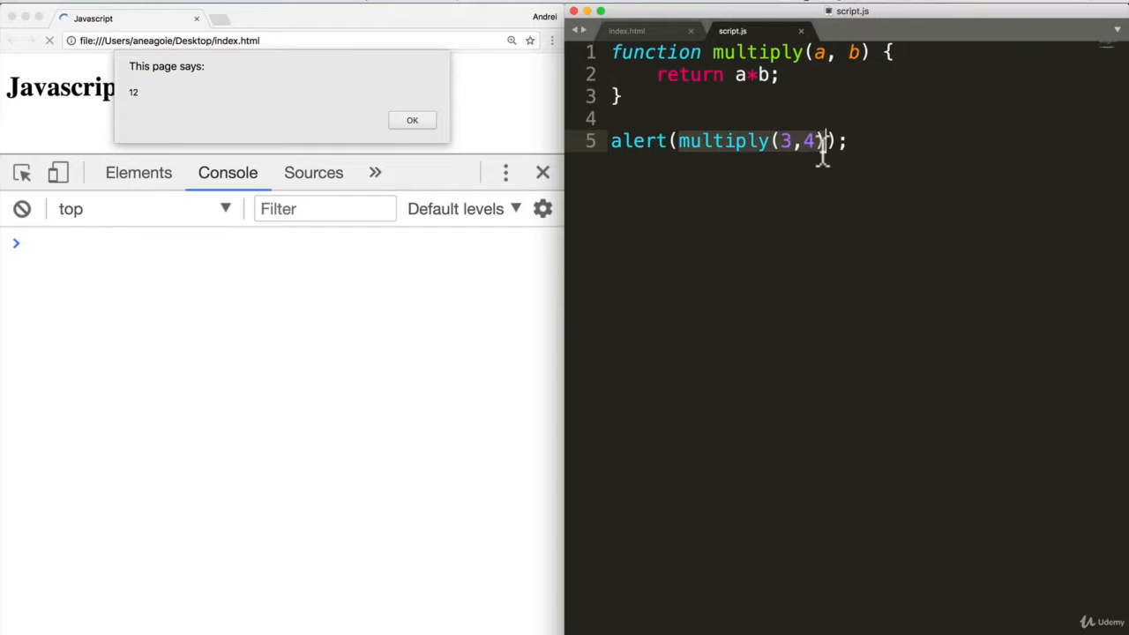
key(Backspace)
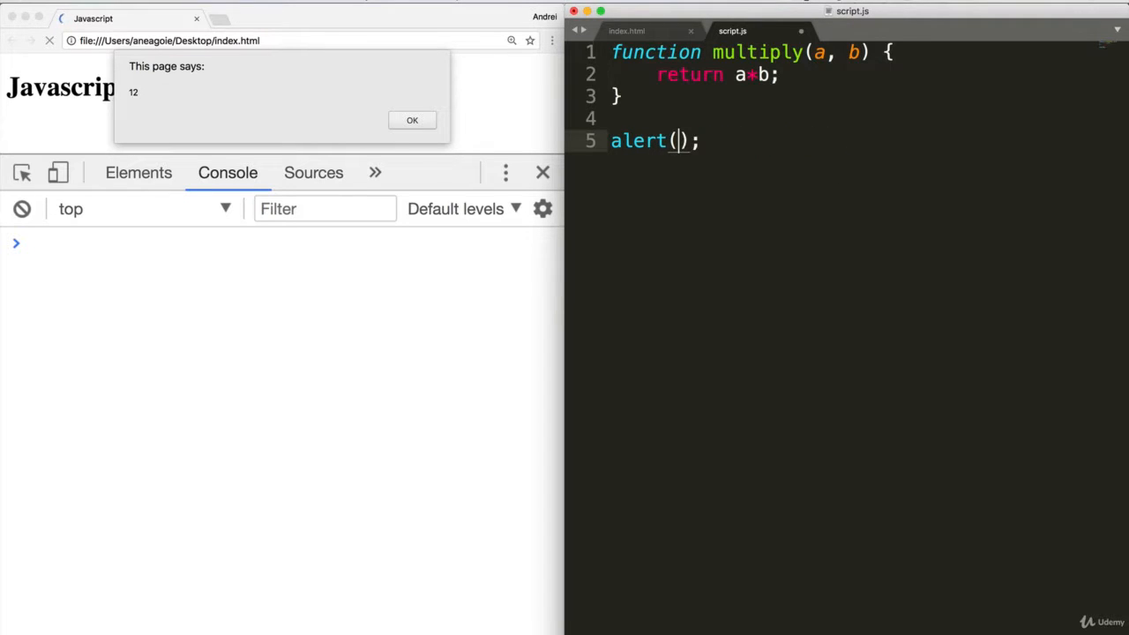
text(12)
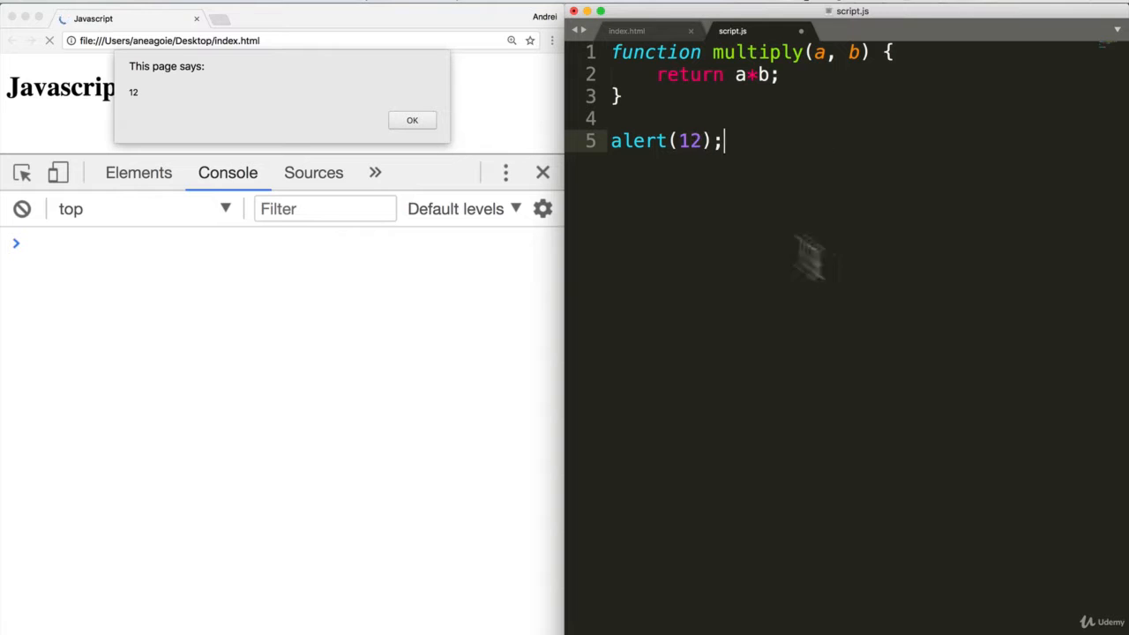
mouse_move(369, 126)
text(var total =)
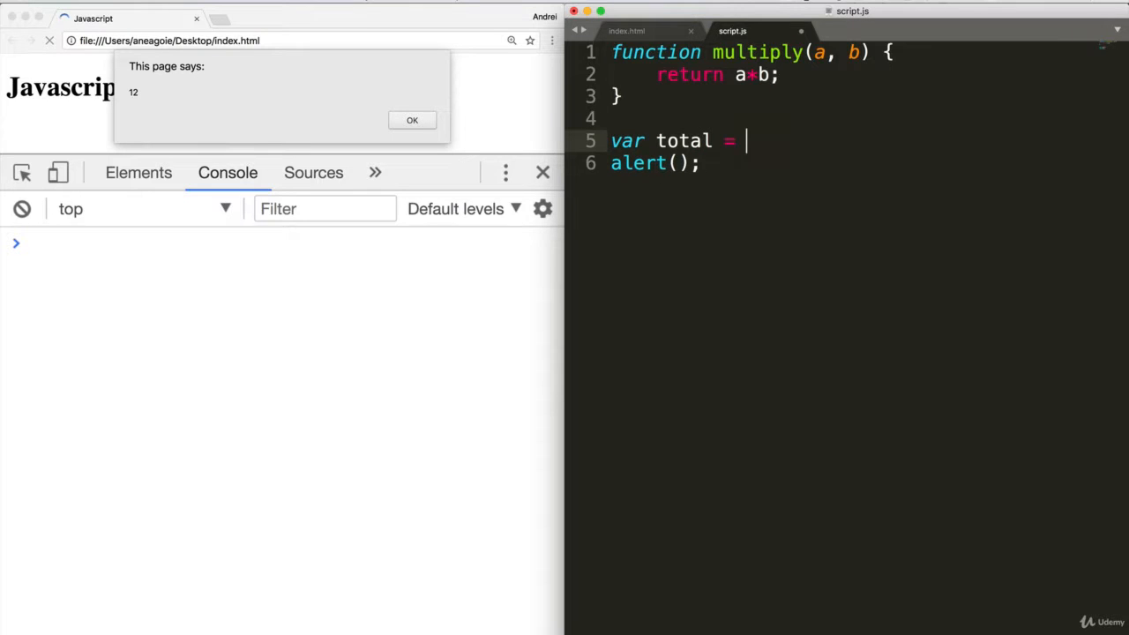
Step: Store multiply(4,5) in a total variable and alert total instead
text(multiply())
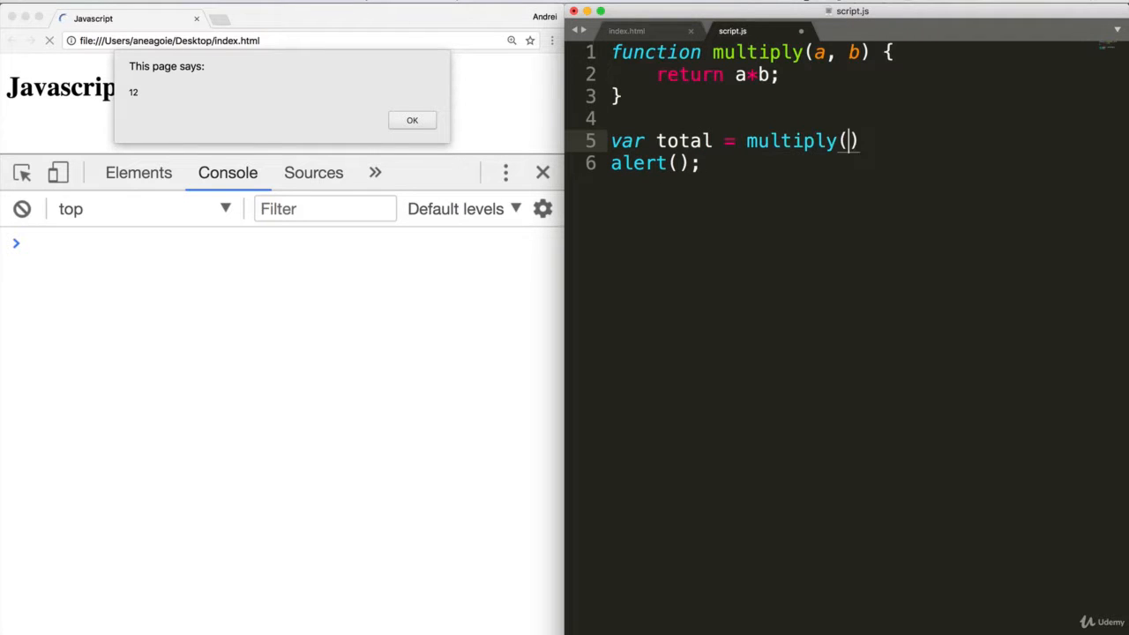
text(4,5);)
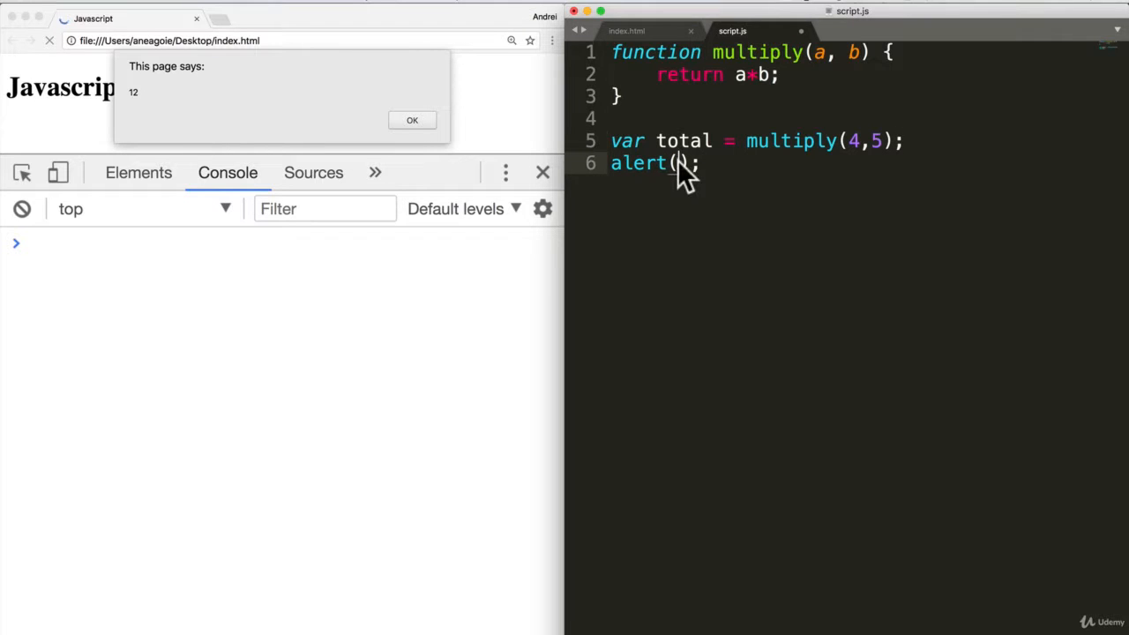
text(total)
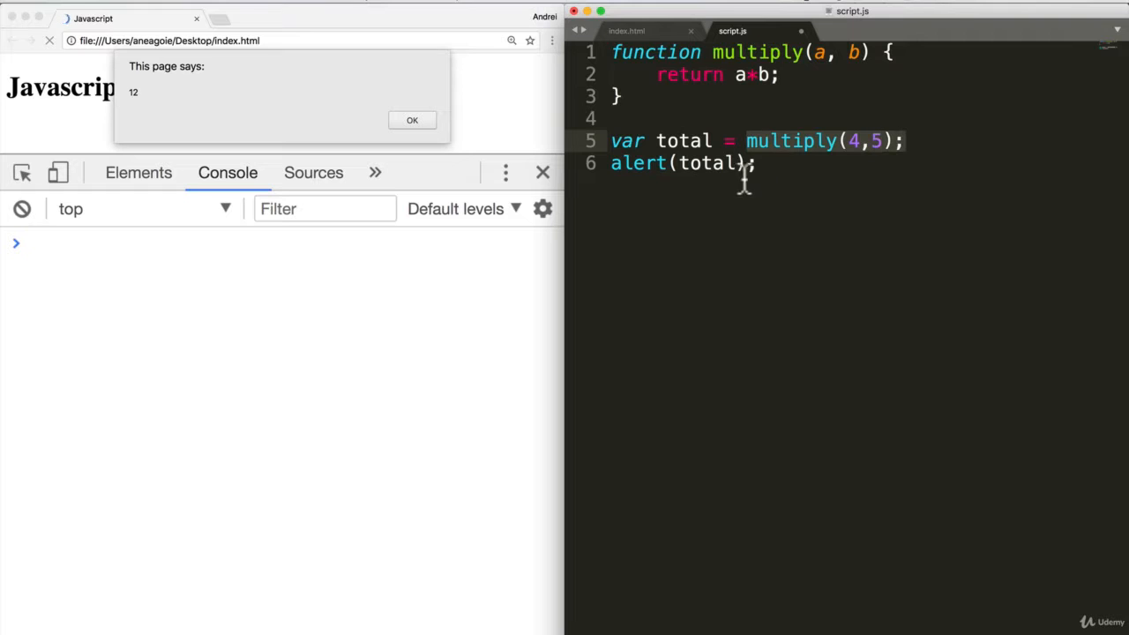
mouse_move(818, 318)
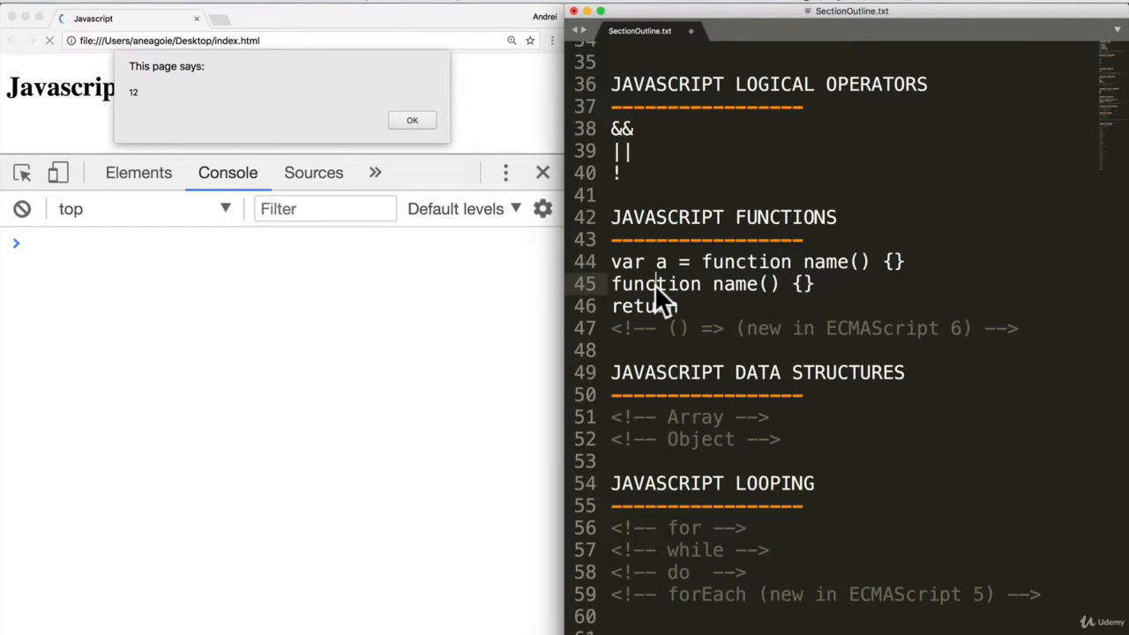
Step: Return from SectionOutline.txt to the script.js tab
click(412, 120)
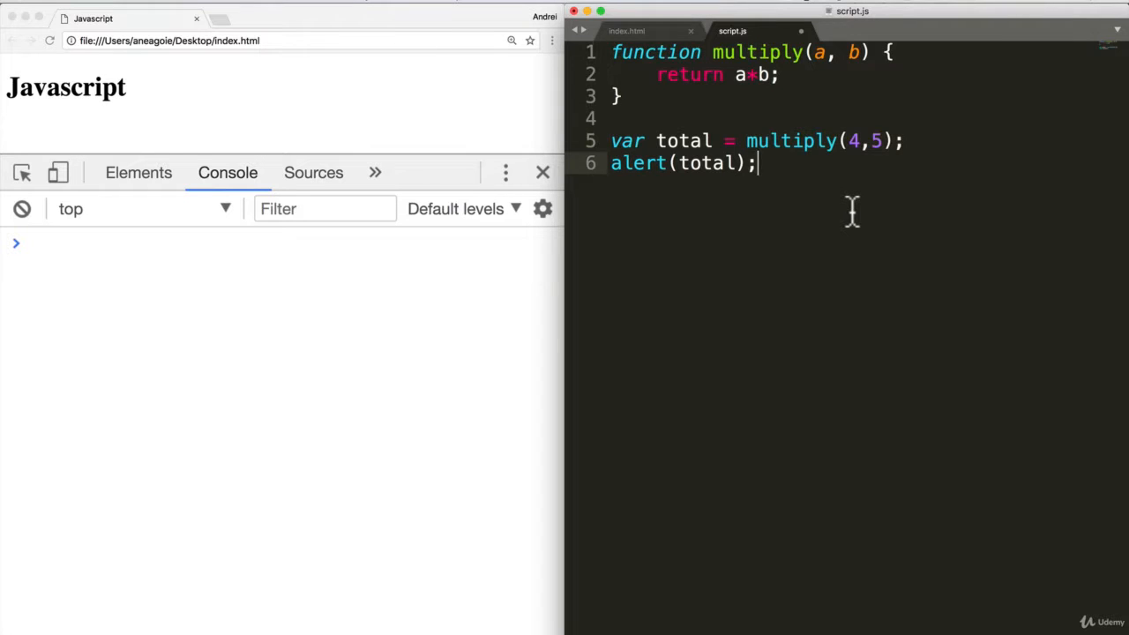
mouse_move(773, 192)
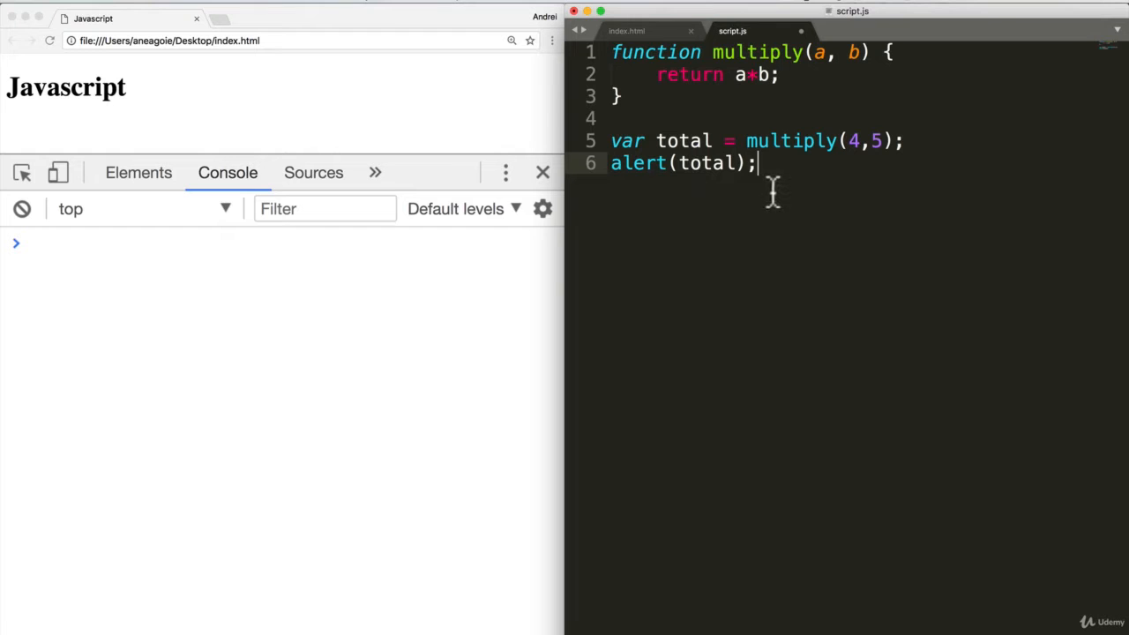
Step: Add 'parameters' and 'arguments' note lines below alert(total) and mark the 4,5 values
text(pa)
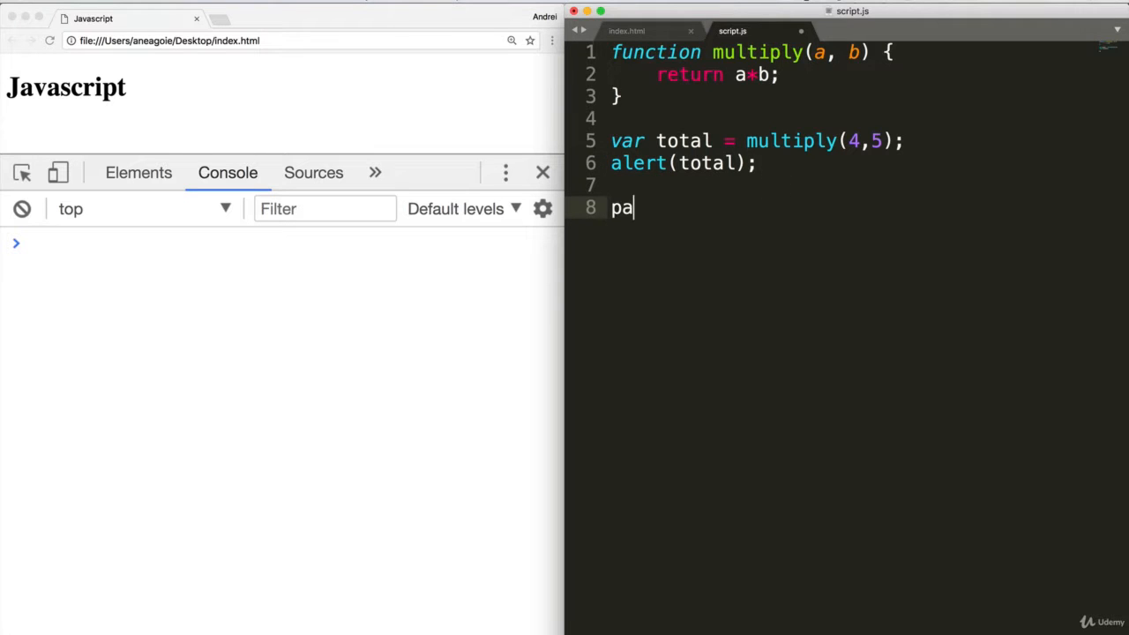
text(ramte)
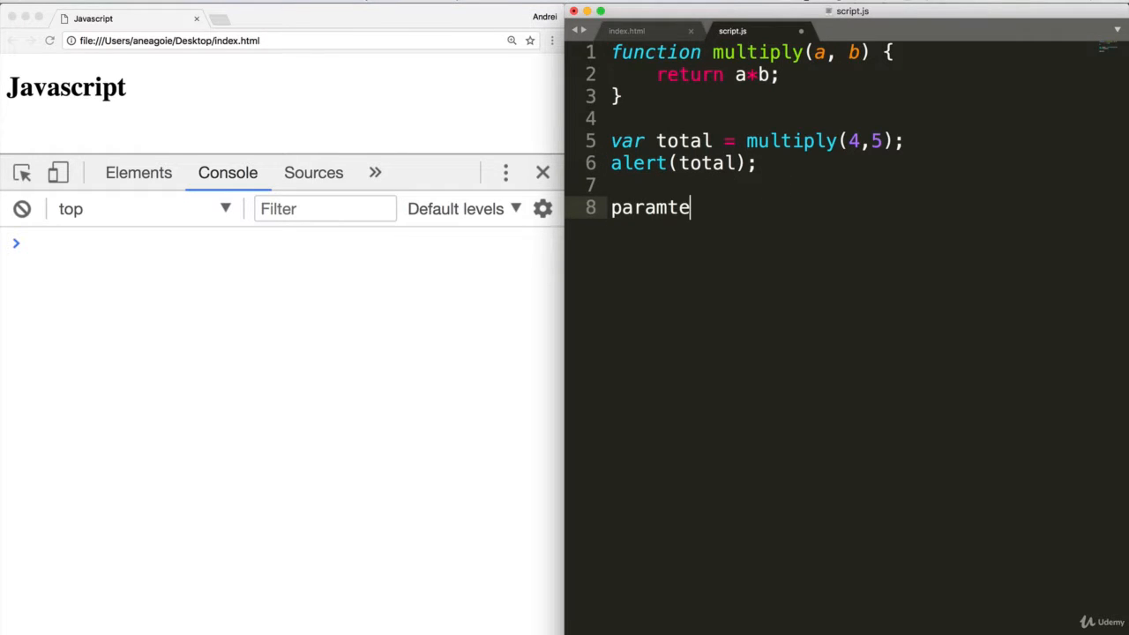
text(rs)
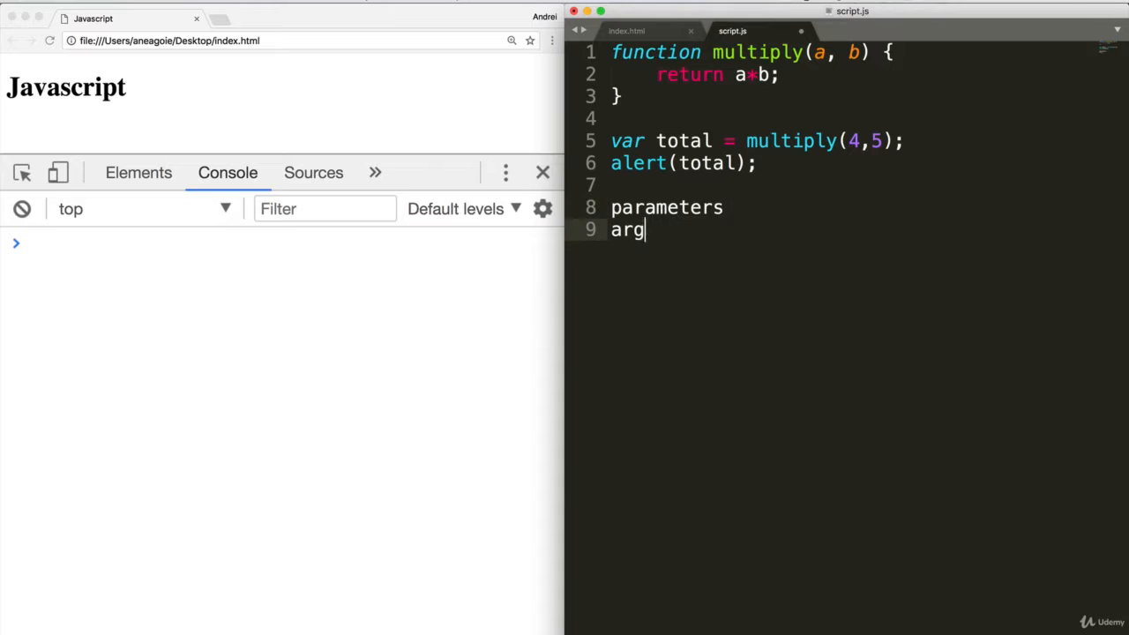
text(uments)
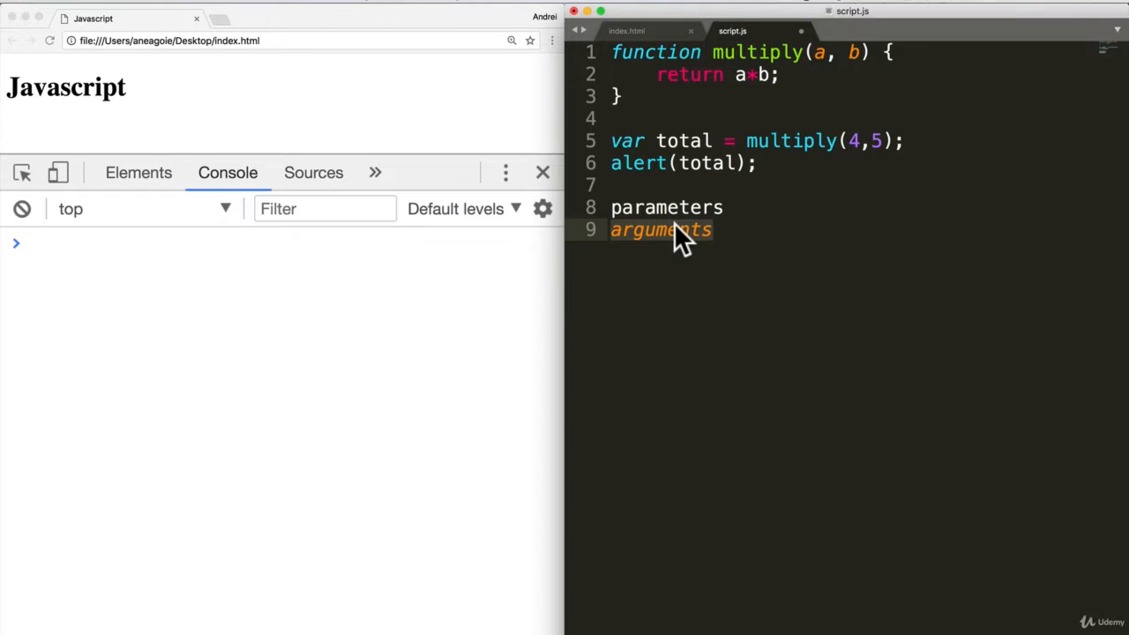
click(714, 229)
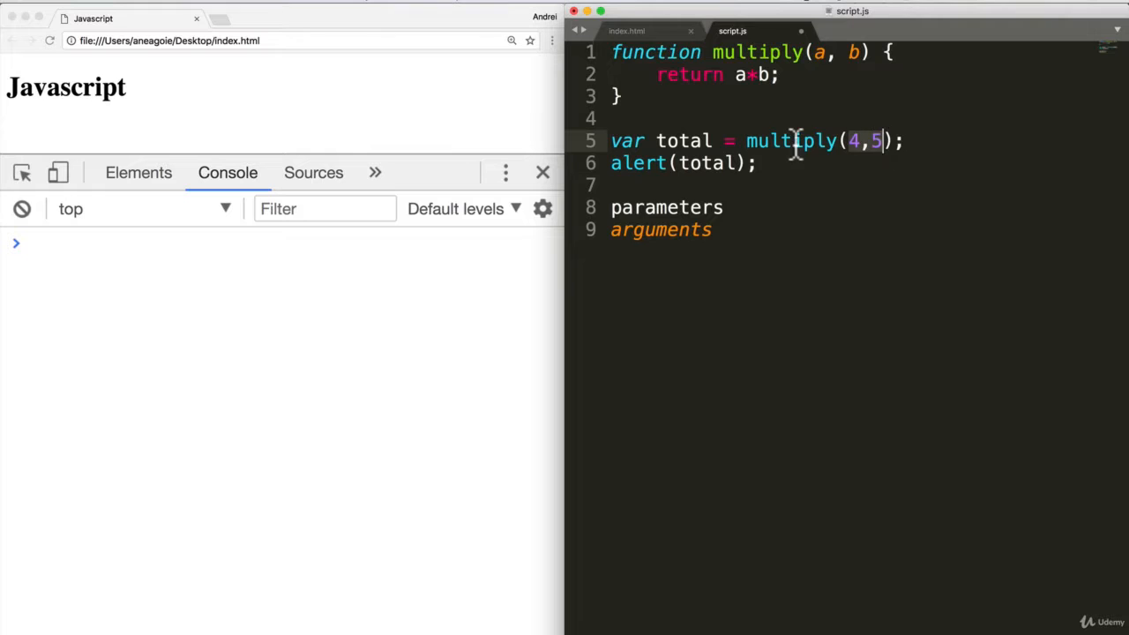
mouse_move(892, 142)
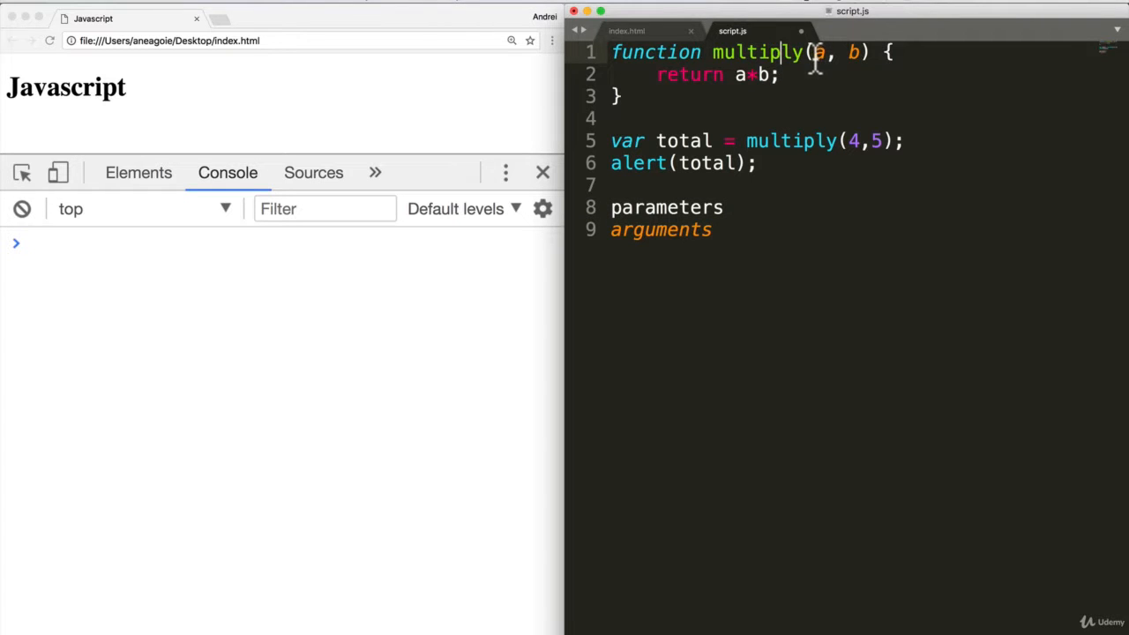
mouse_move(845, 53)
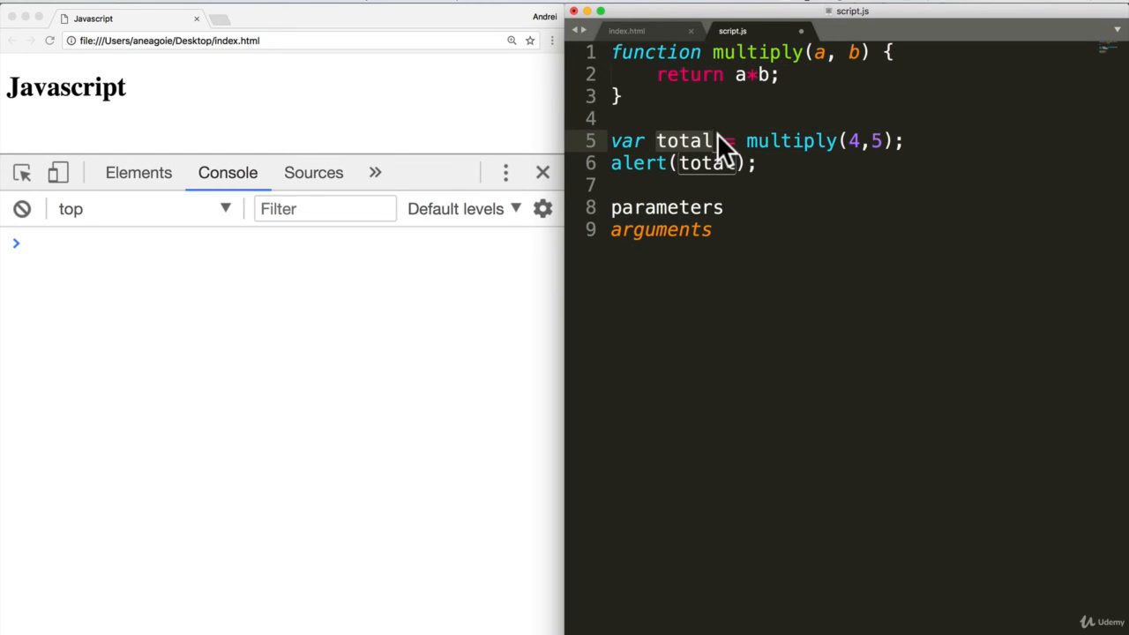
mouse_move(449, 264)
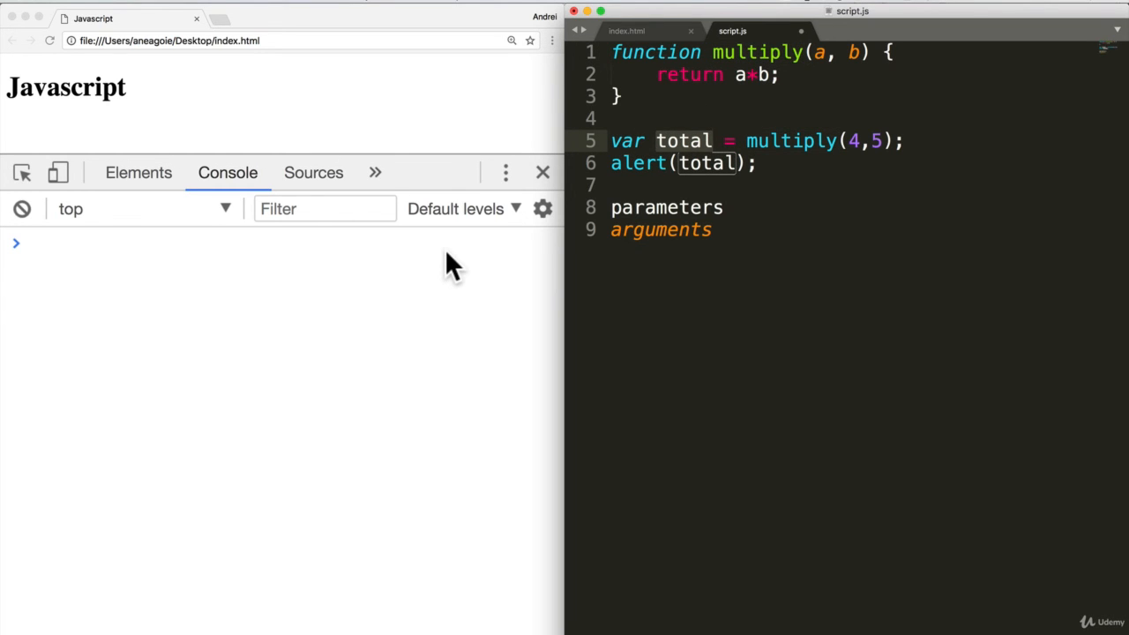